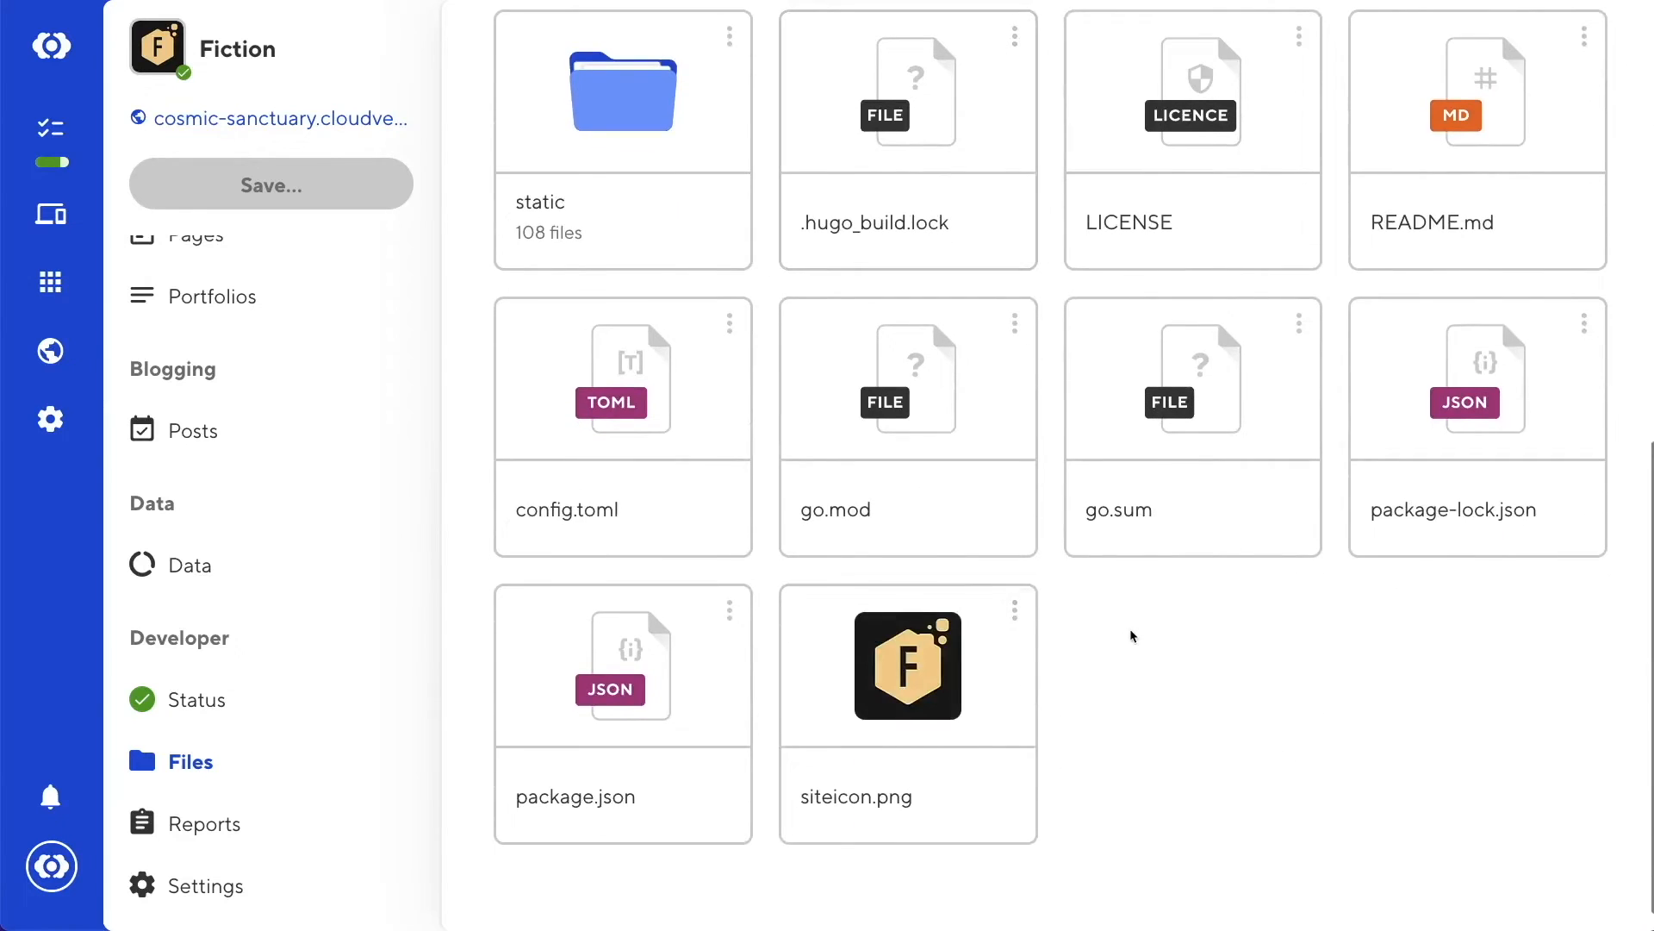
Create a new blank file and save it at the site root as /cloudcannon.config.yml
click(1554, 170)
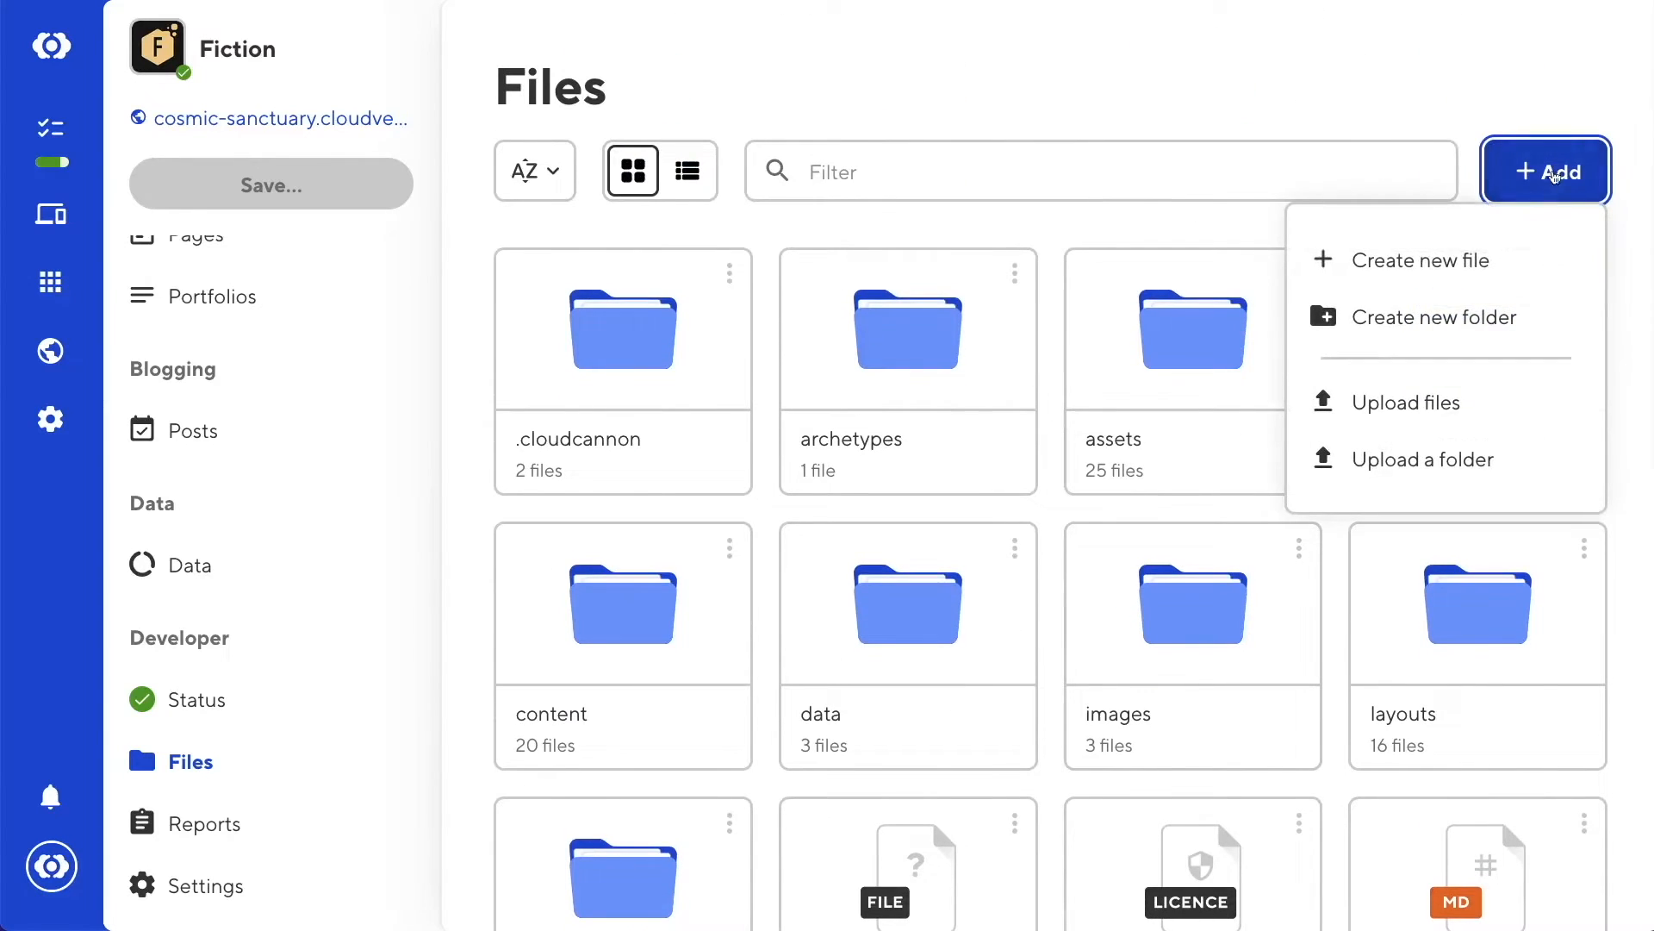
click(1419, 261)
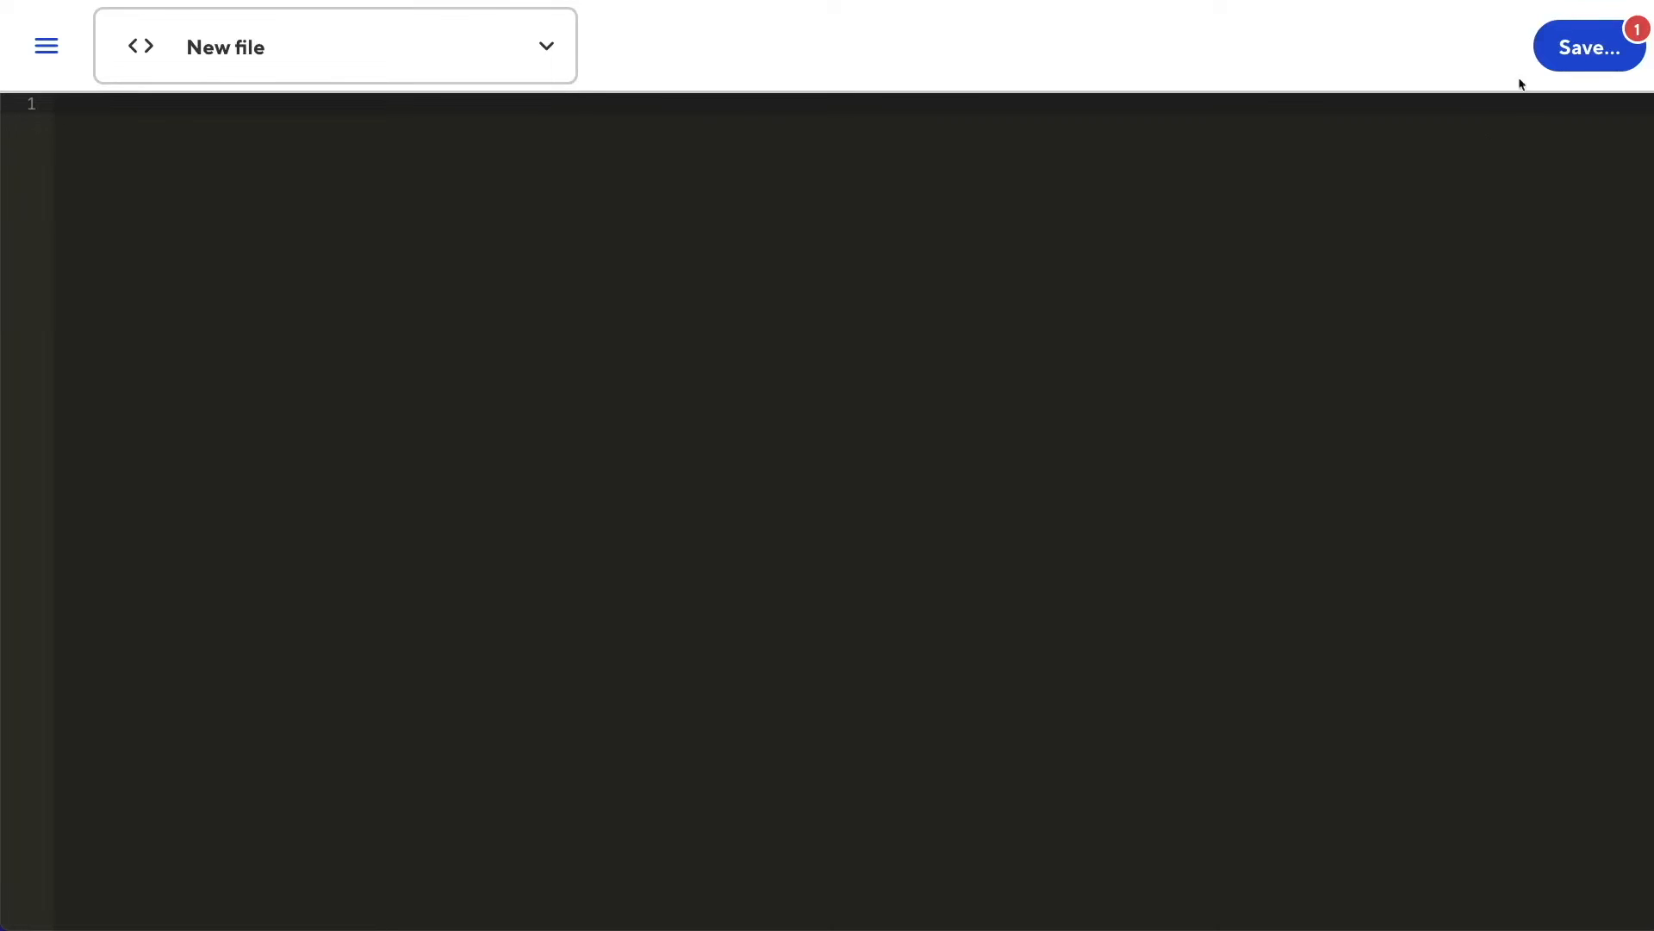
click(1588, 46)
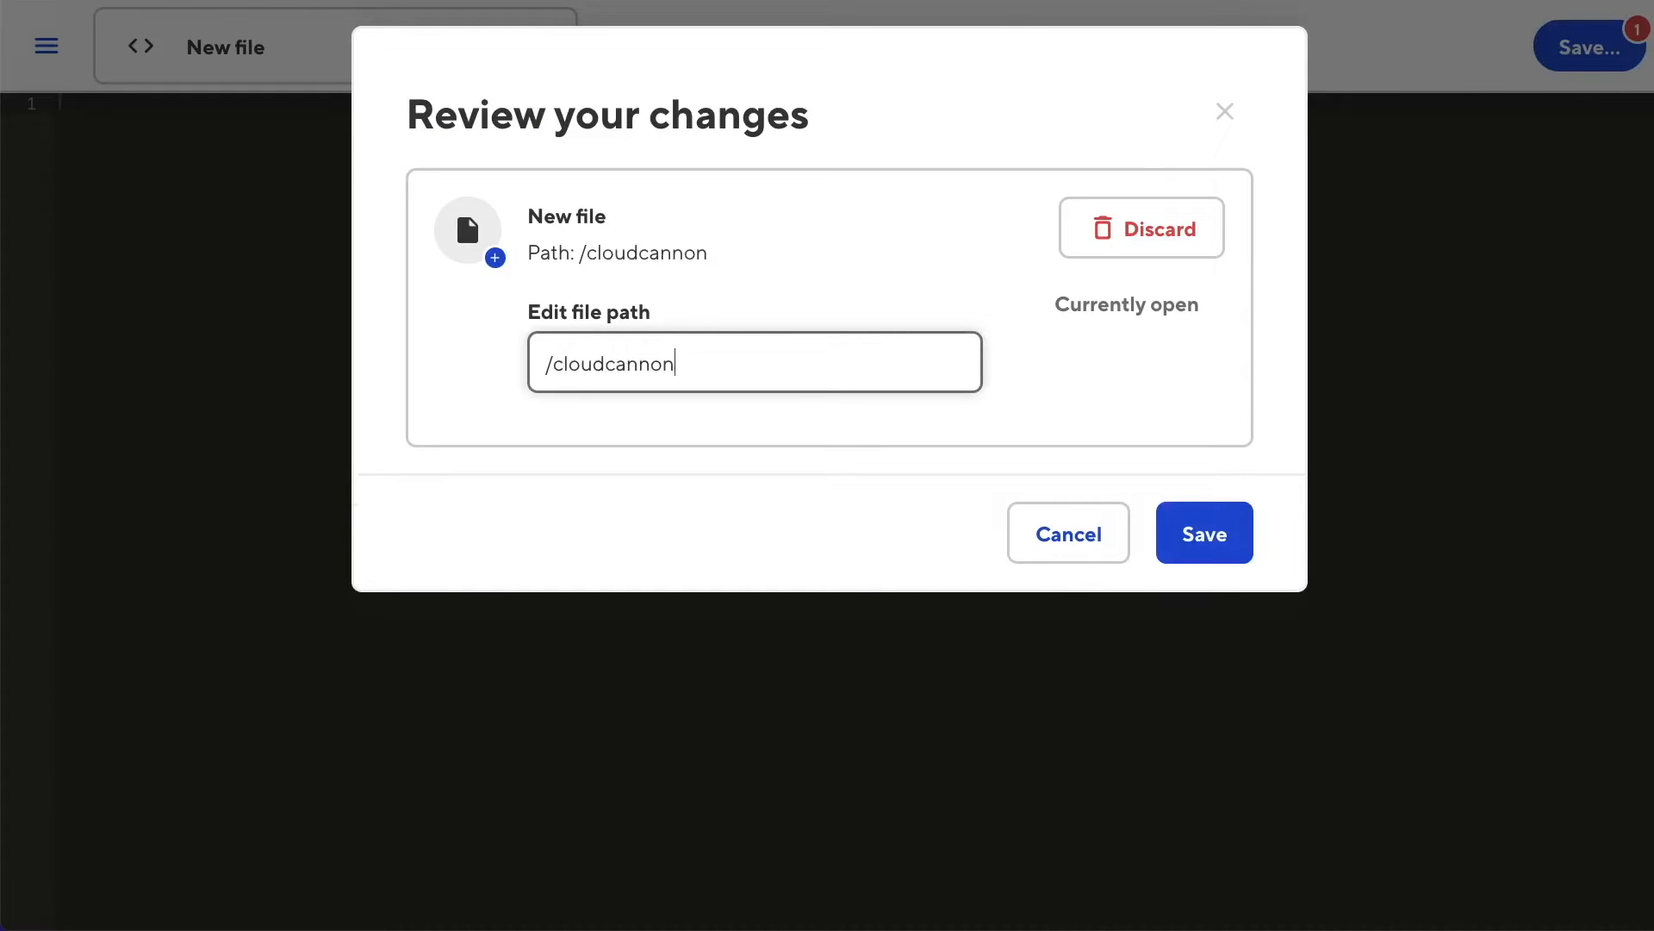
text(.config.)
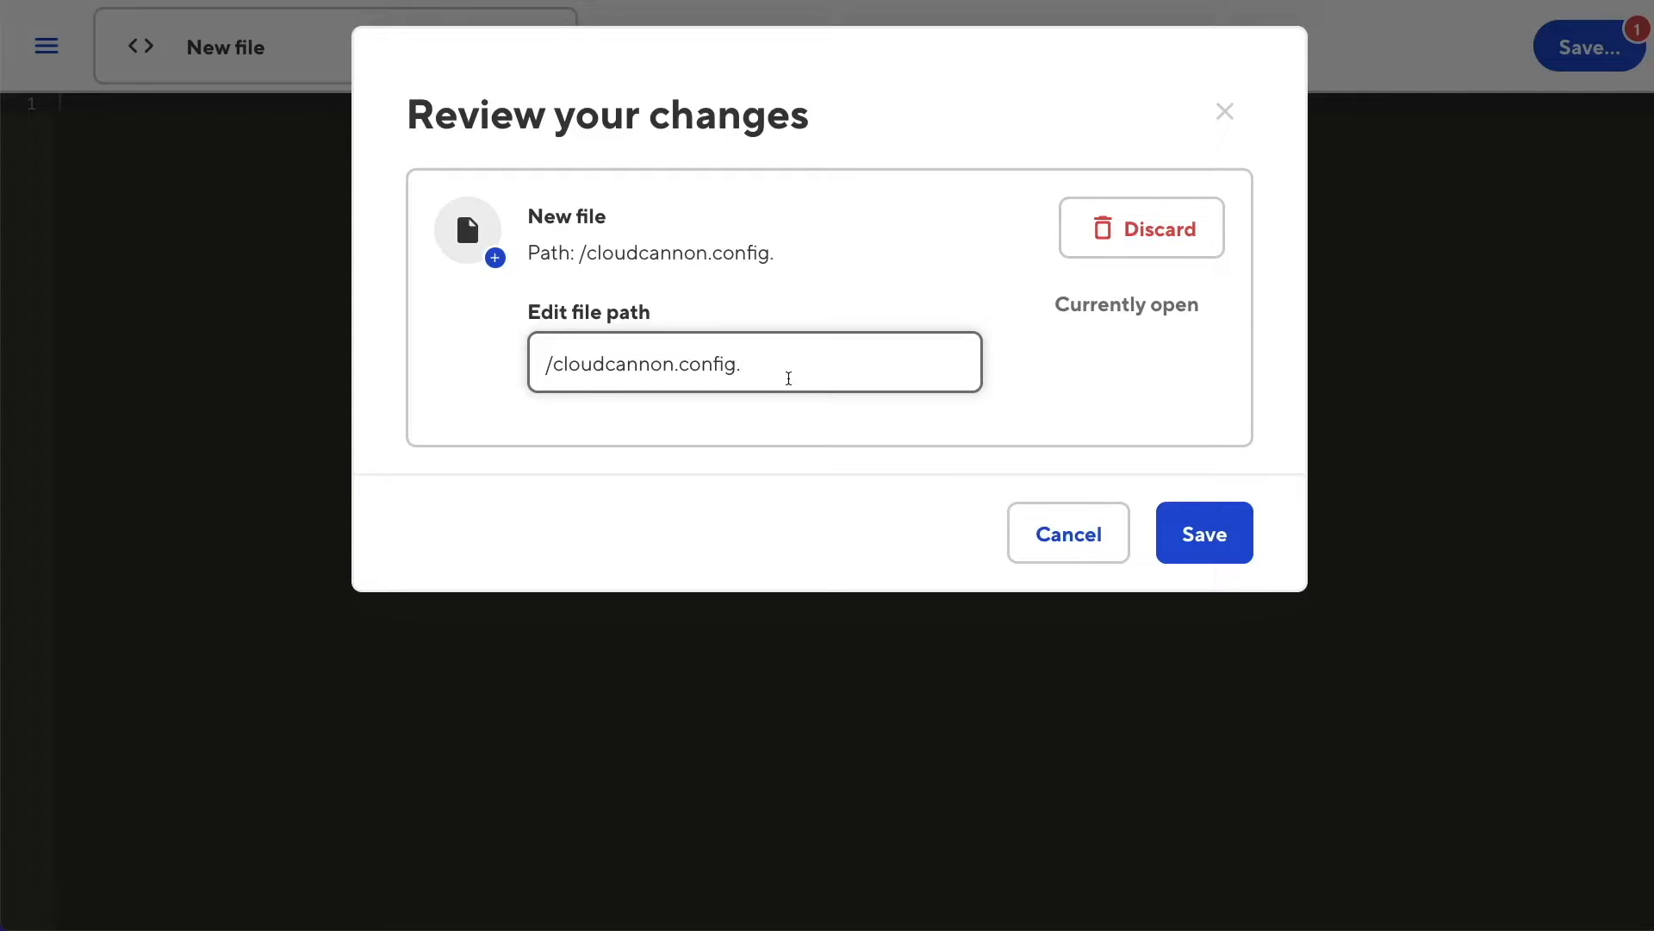
click(1202, 533)
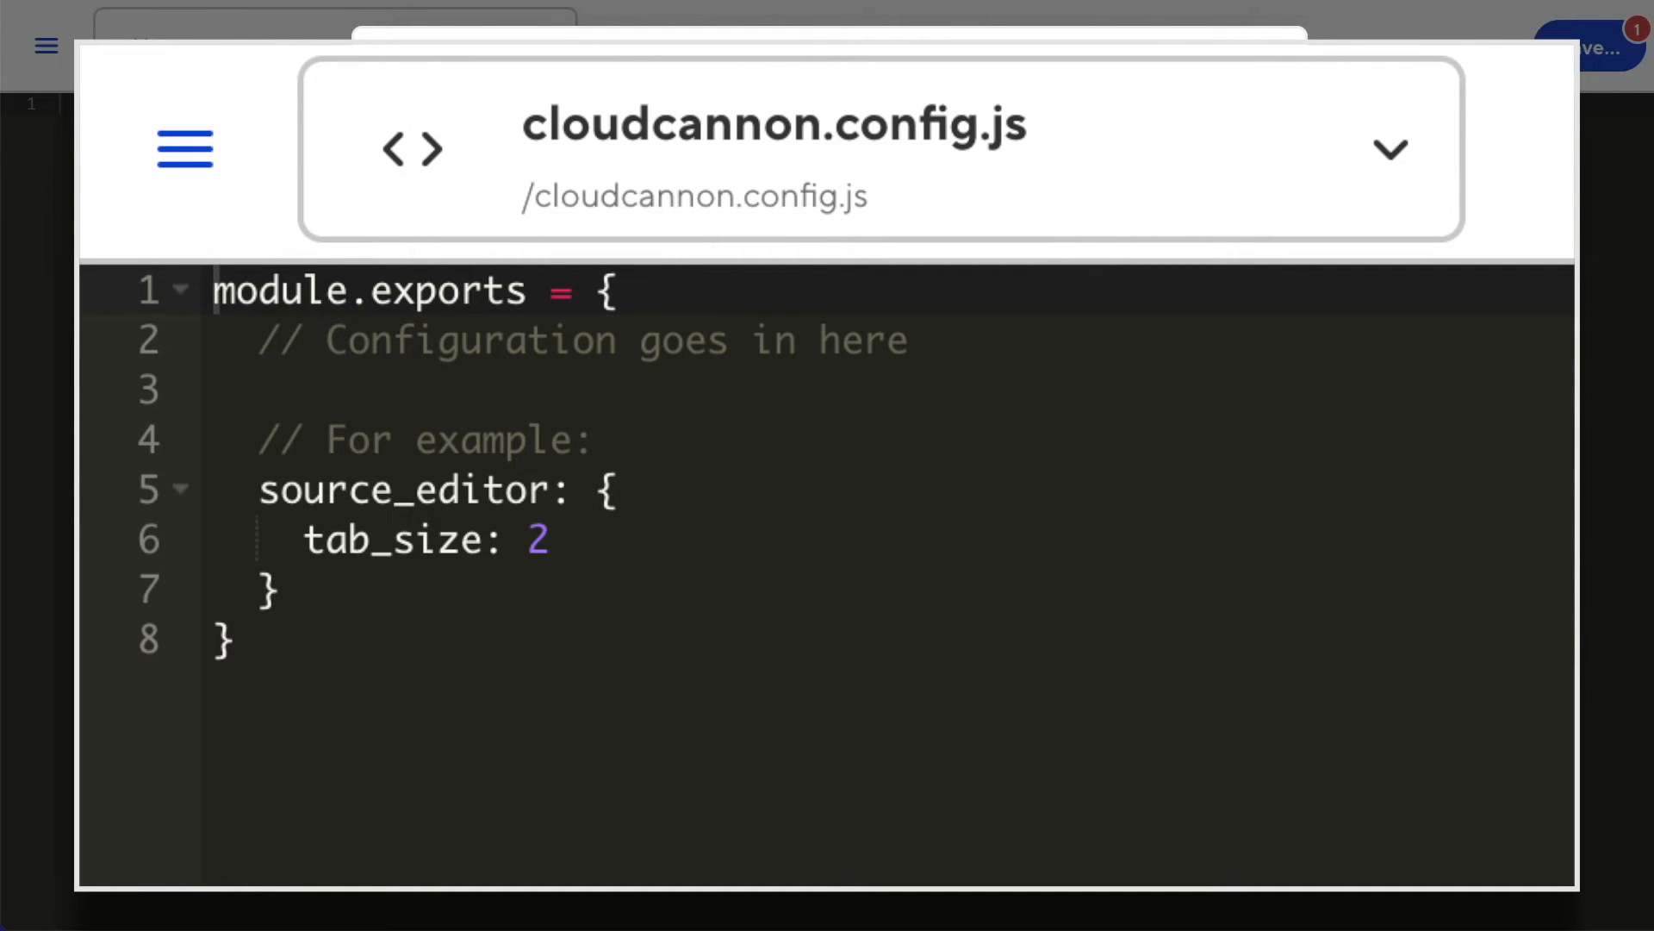
click(1589, 48)
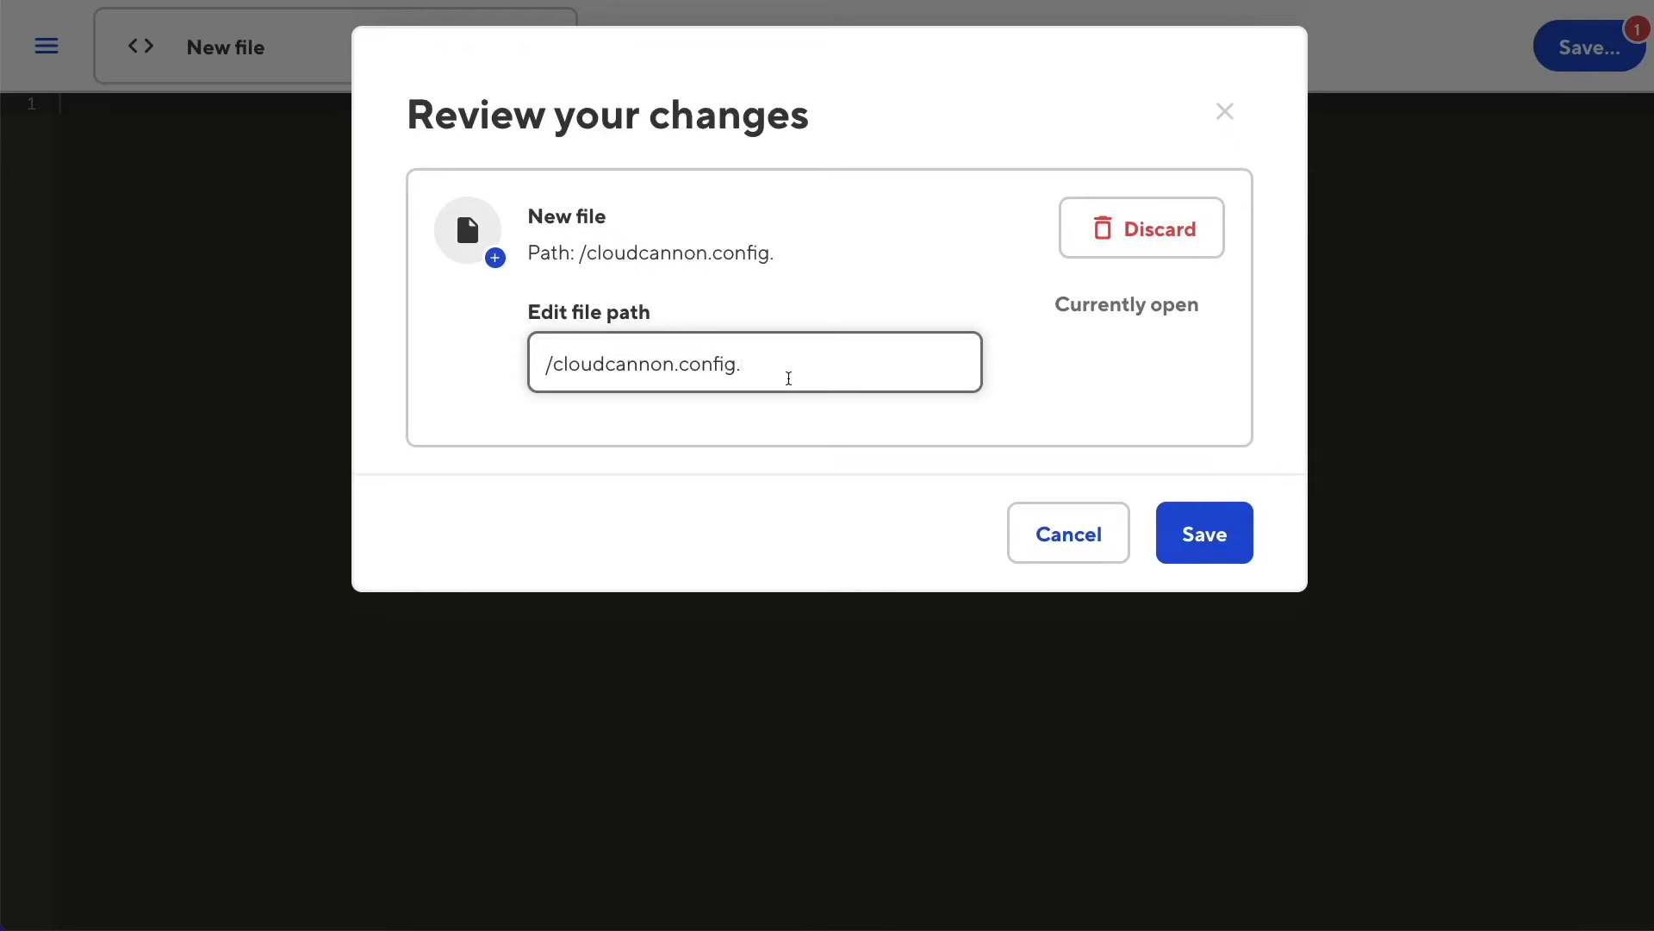
text(yml)
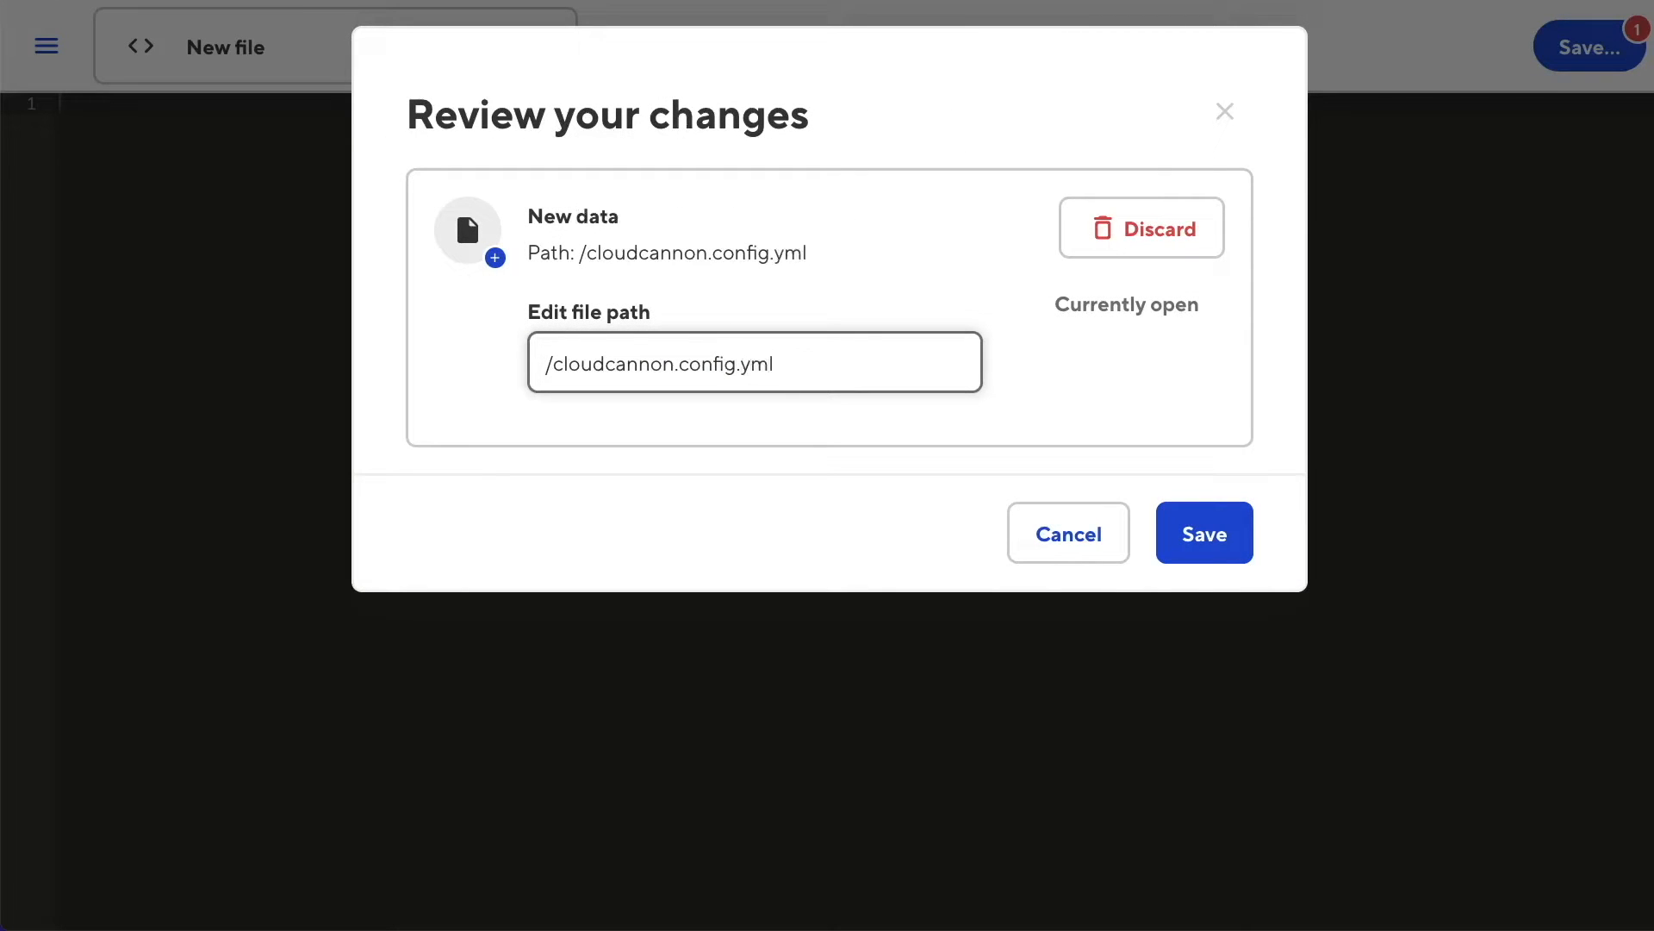
click(1202, 532)
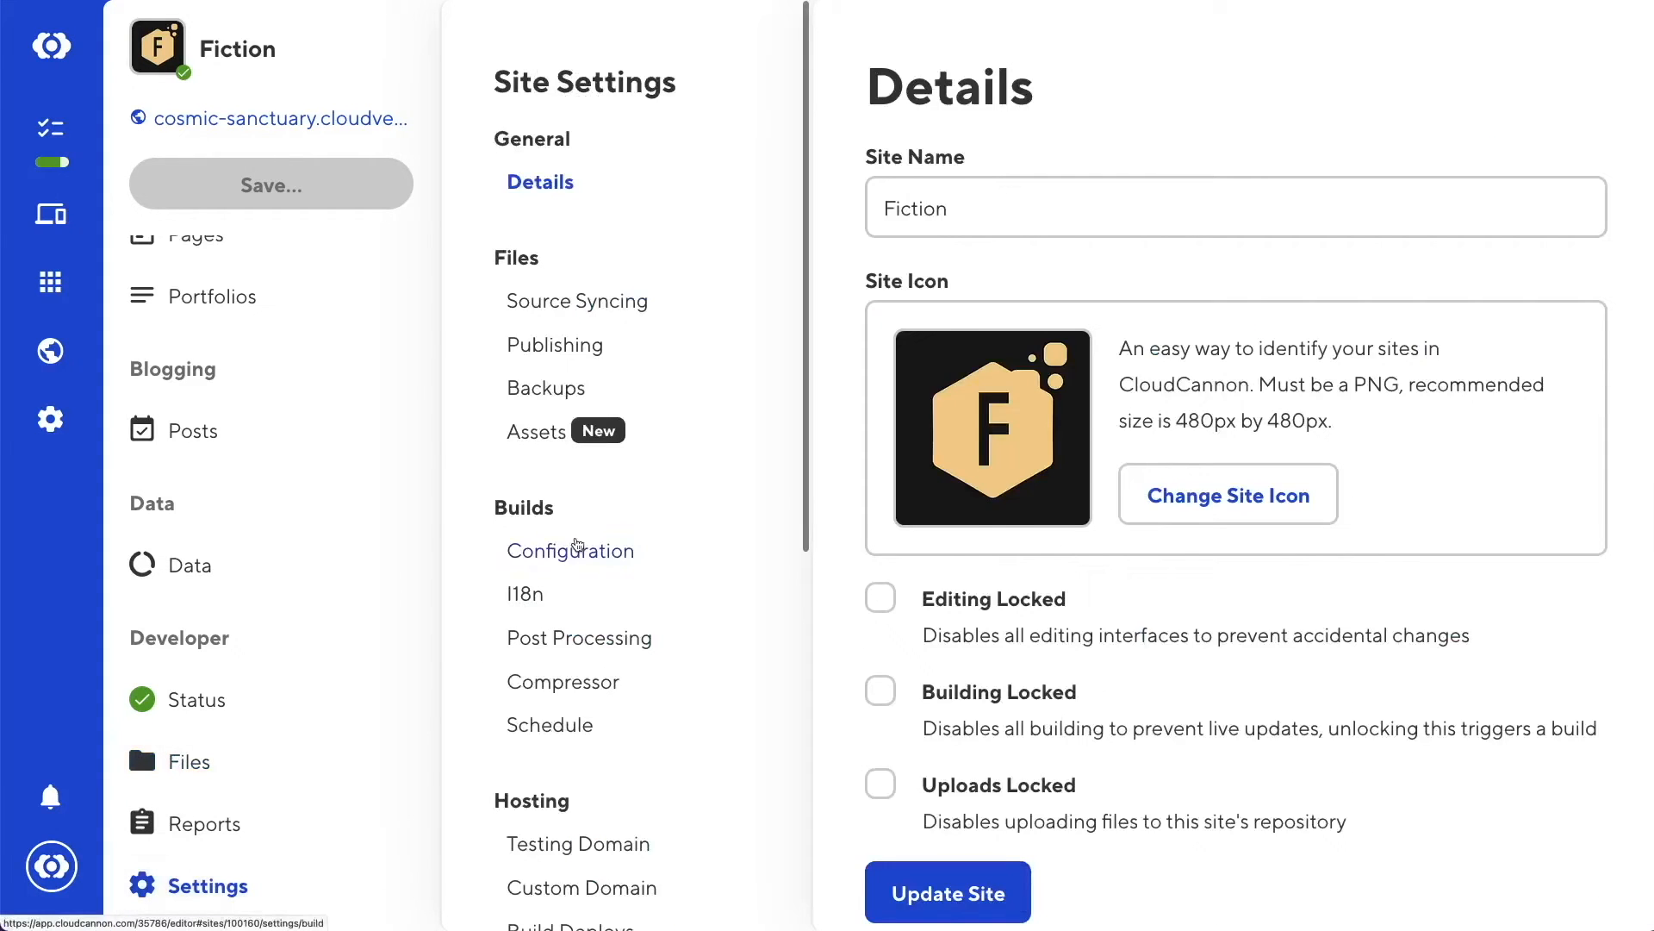
Add the build environment variable CLOUDCANNON_CONFIG_PATH with value path/to/
click(570, 551)
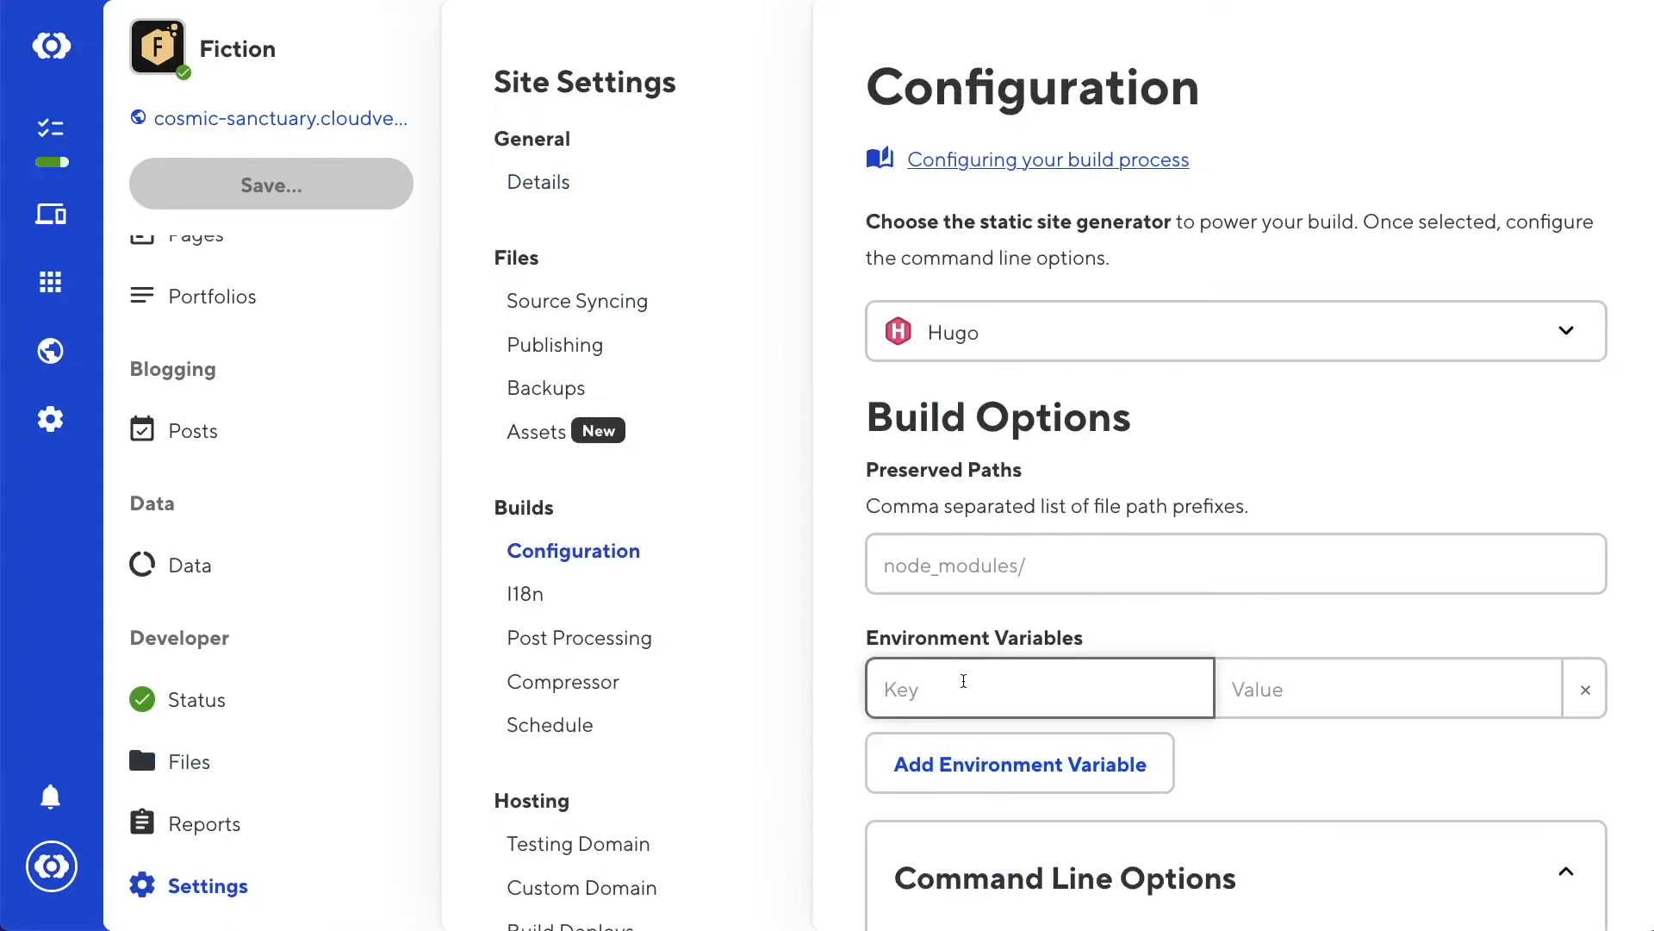
text(CLOUDCANNON_CONFIG_PATH)
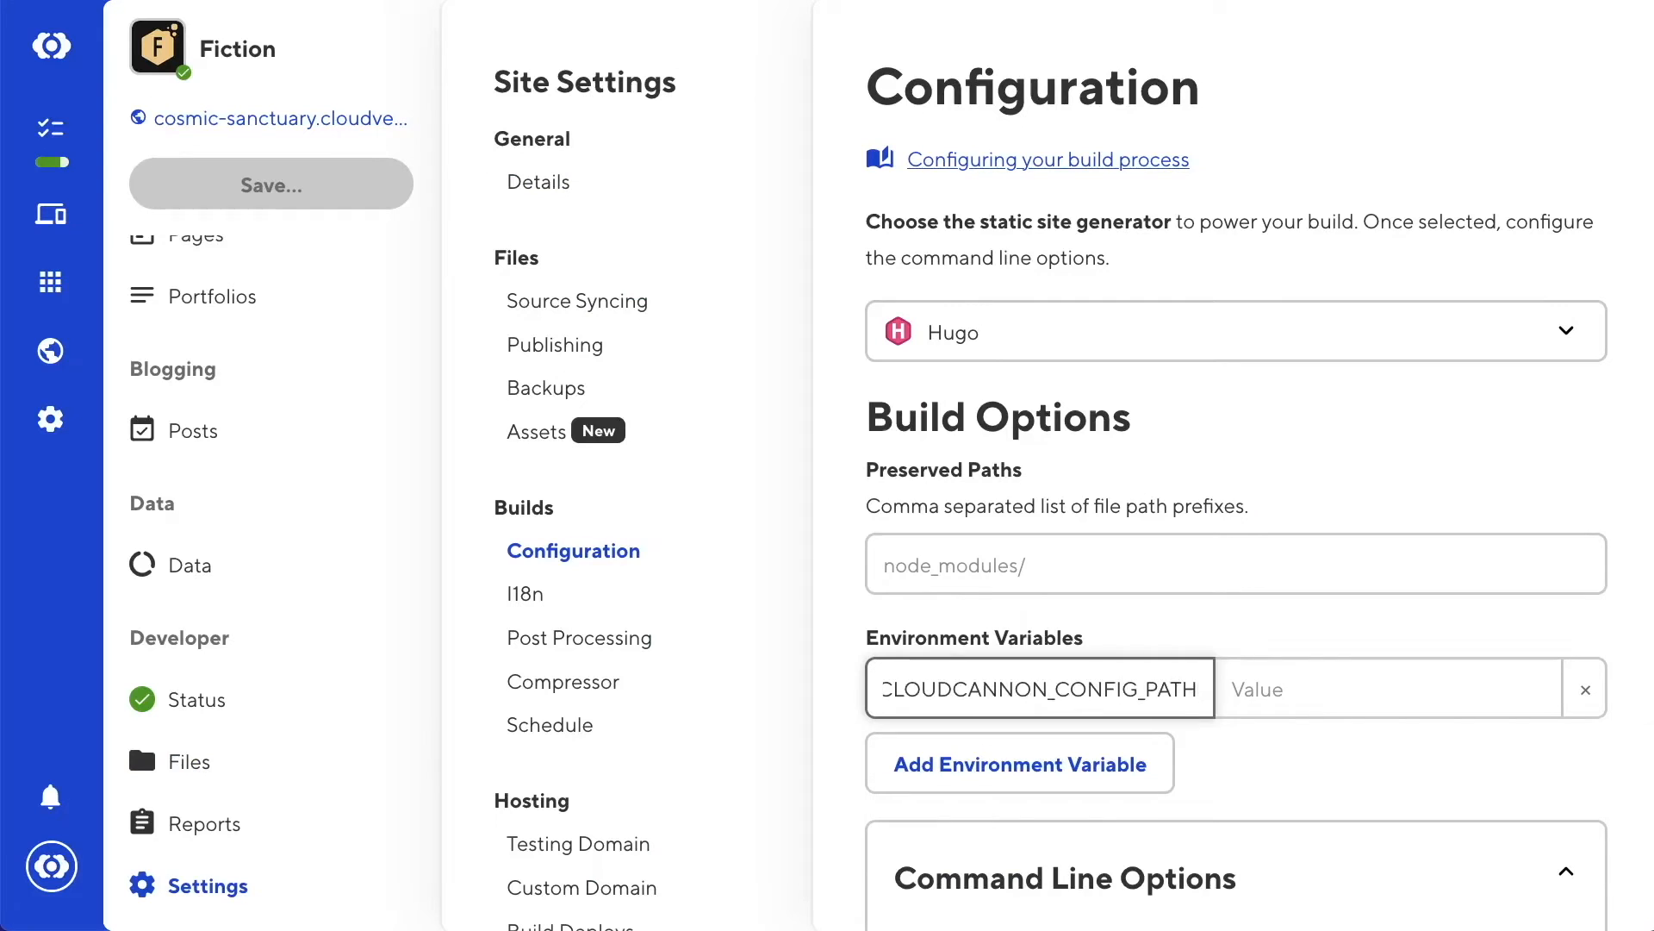
text(path/to/)
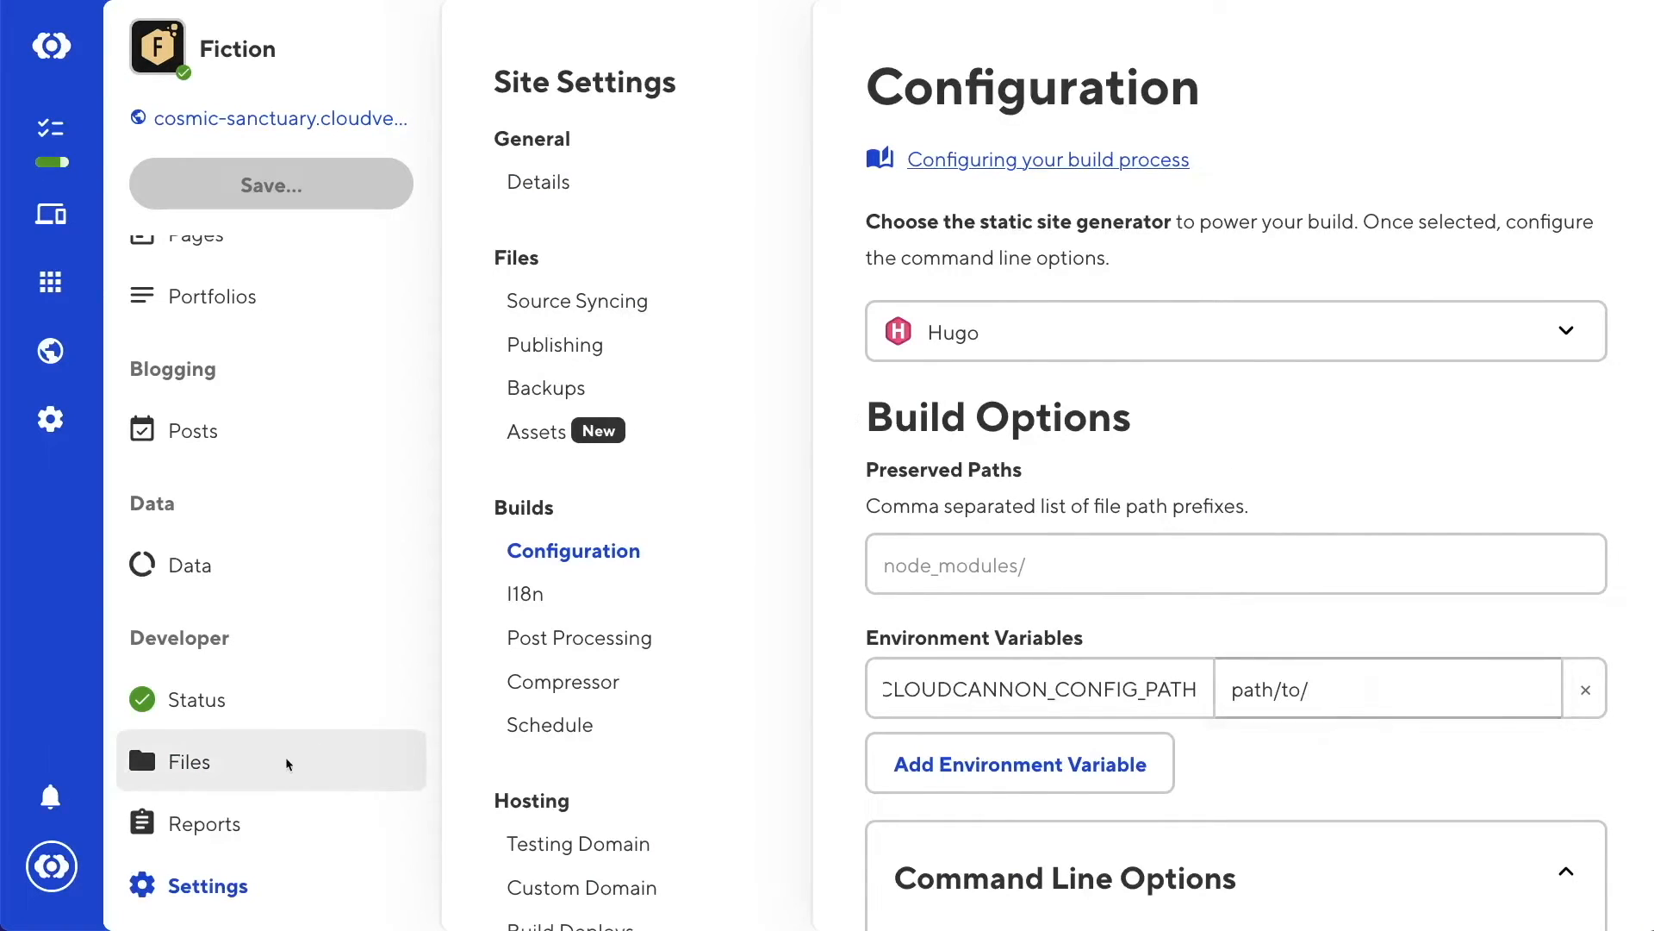
Begin a source_editor block in cloudcannon.config.yml with tab_size: 4
click(190, 762)
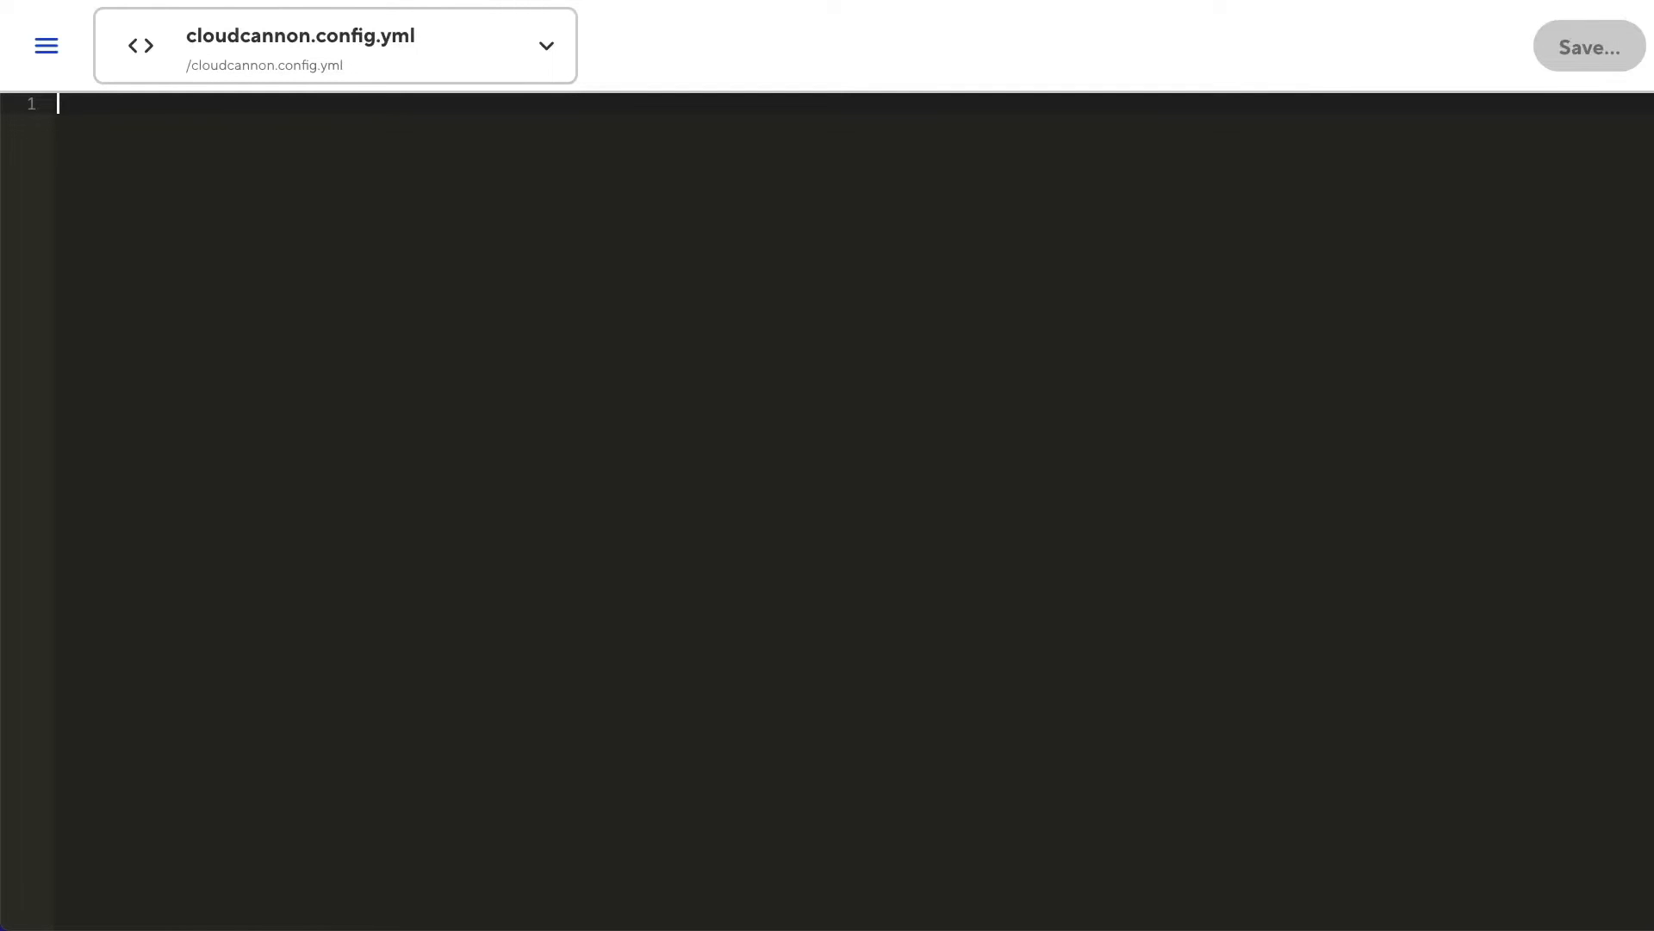
text(source_edit)
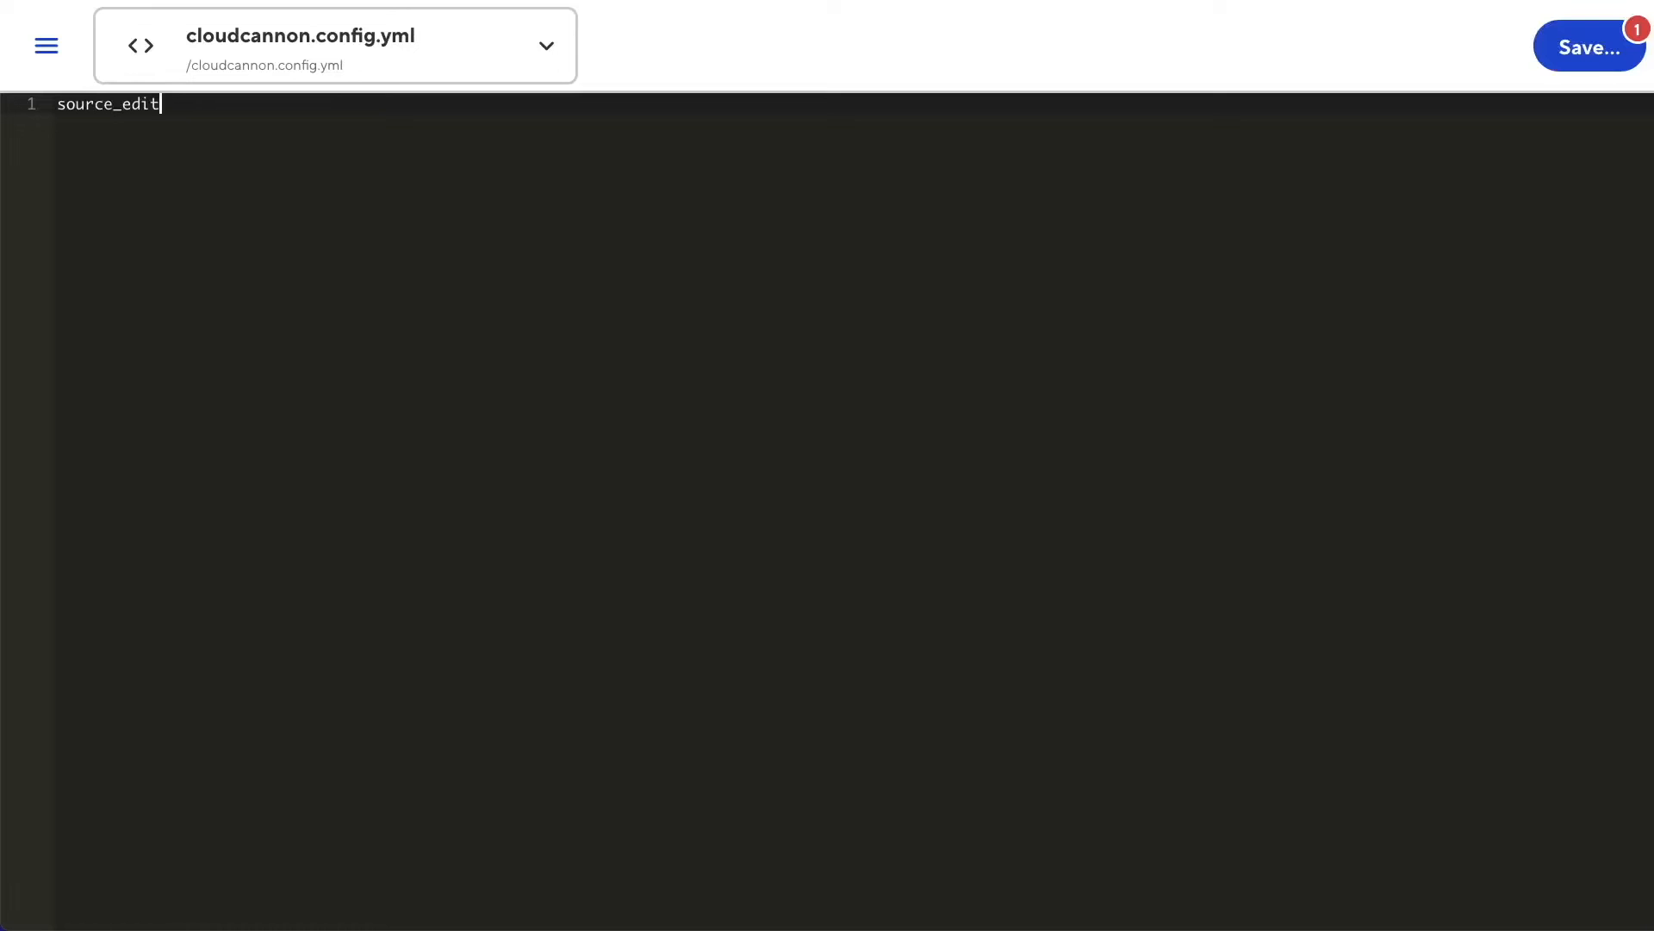
text(or:)
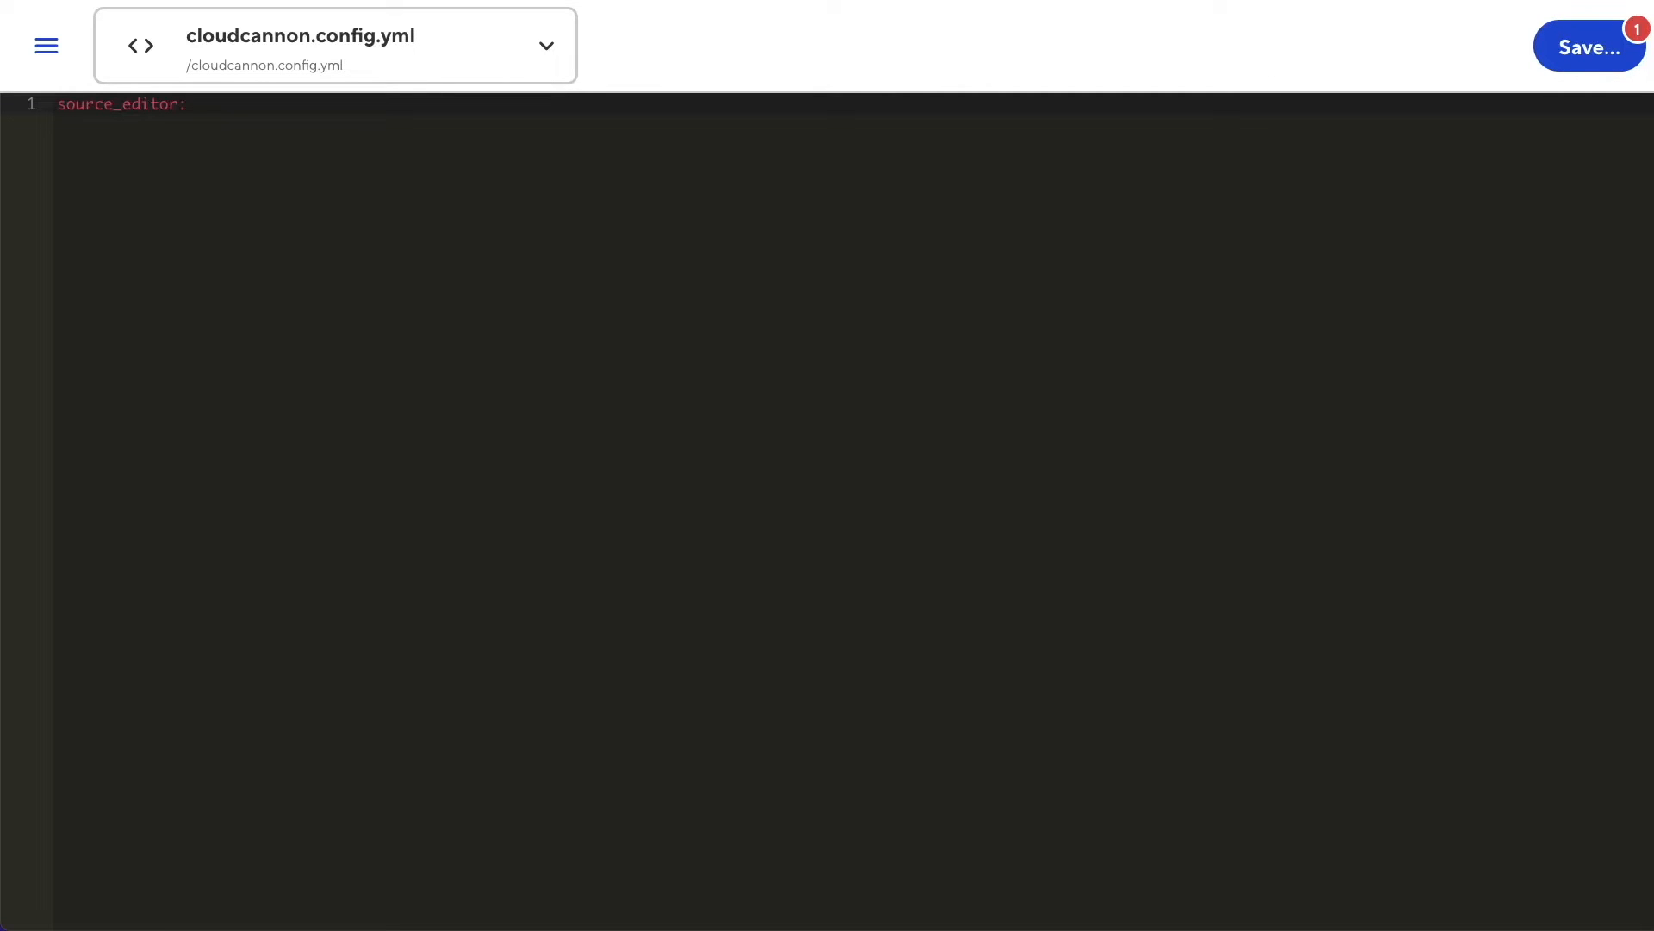
key(Enter)
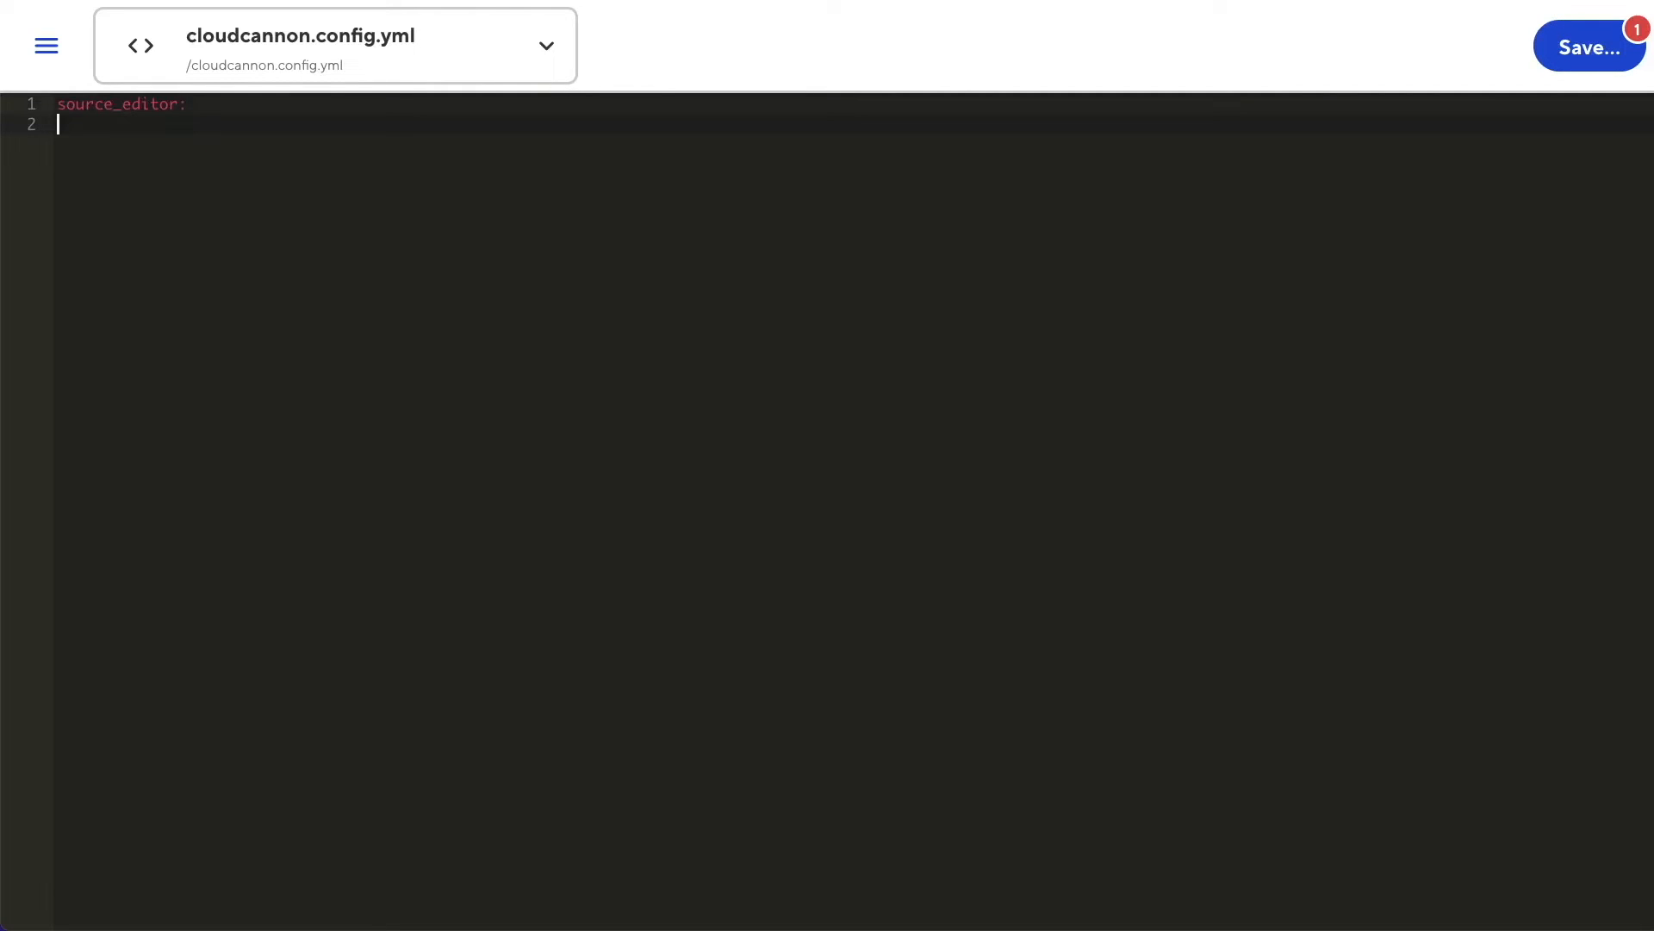
text(tab_)
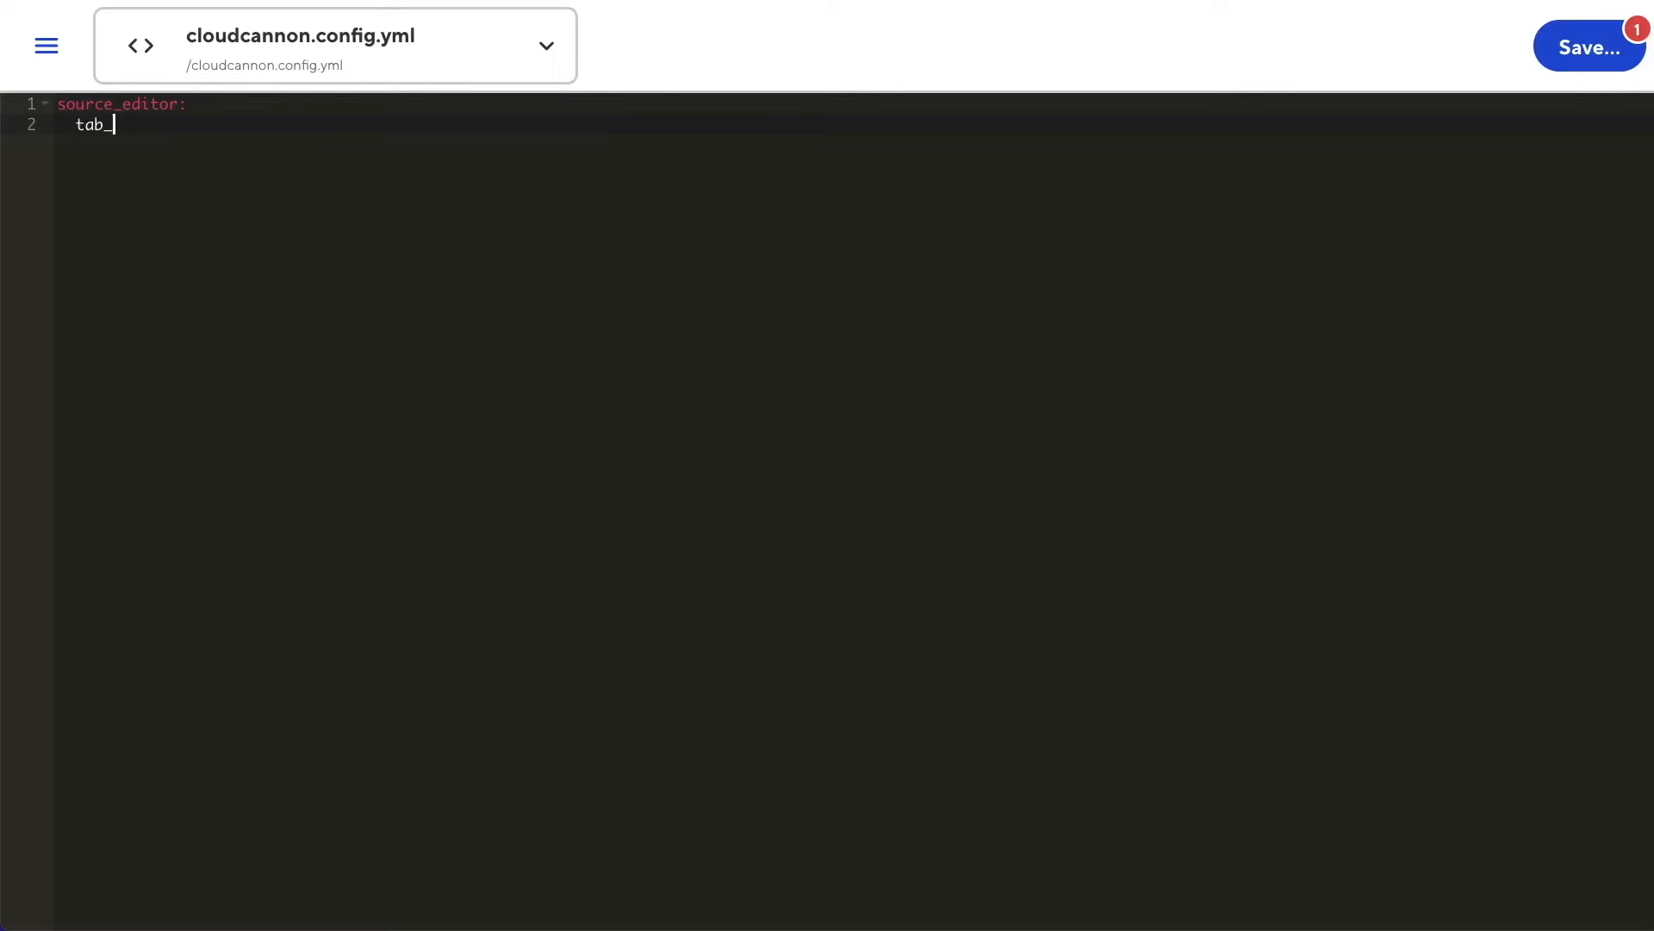
text(size:)
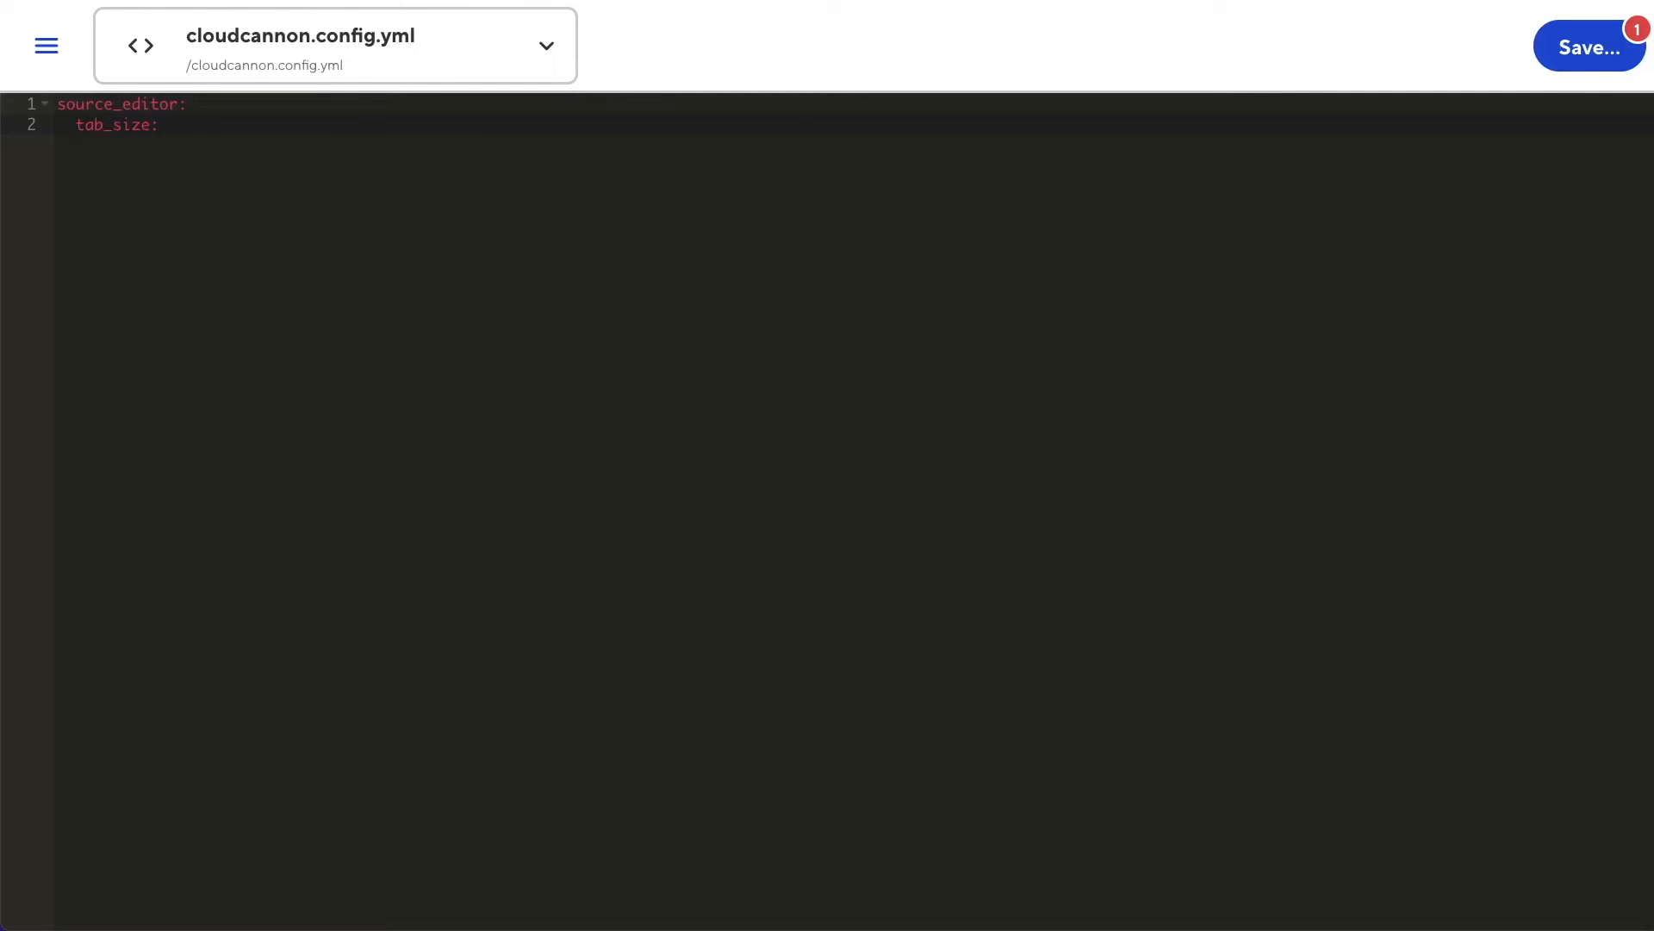
click(169, 124)
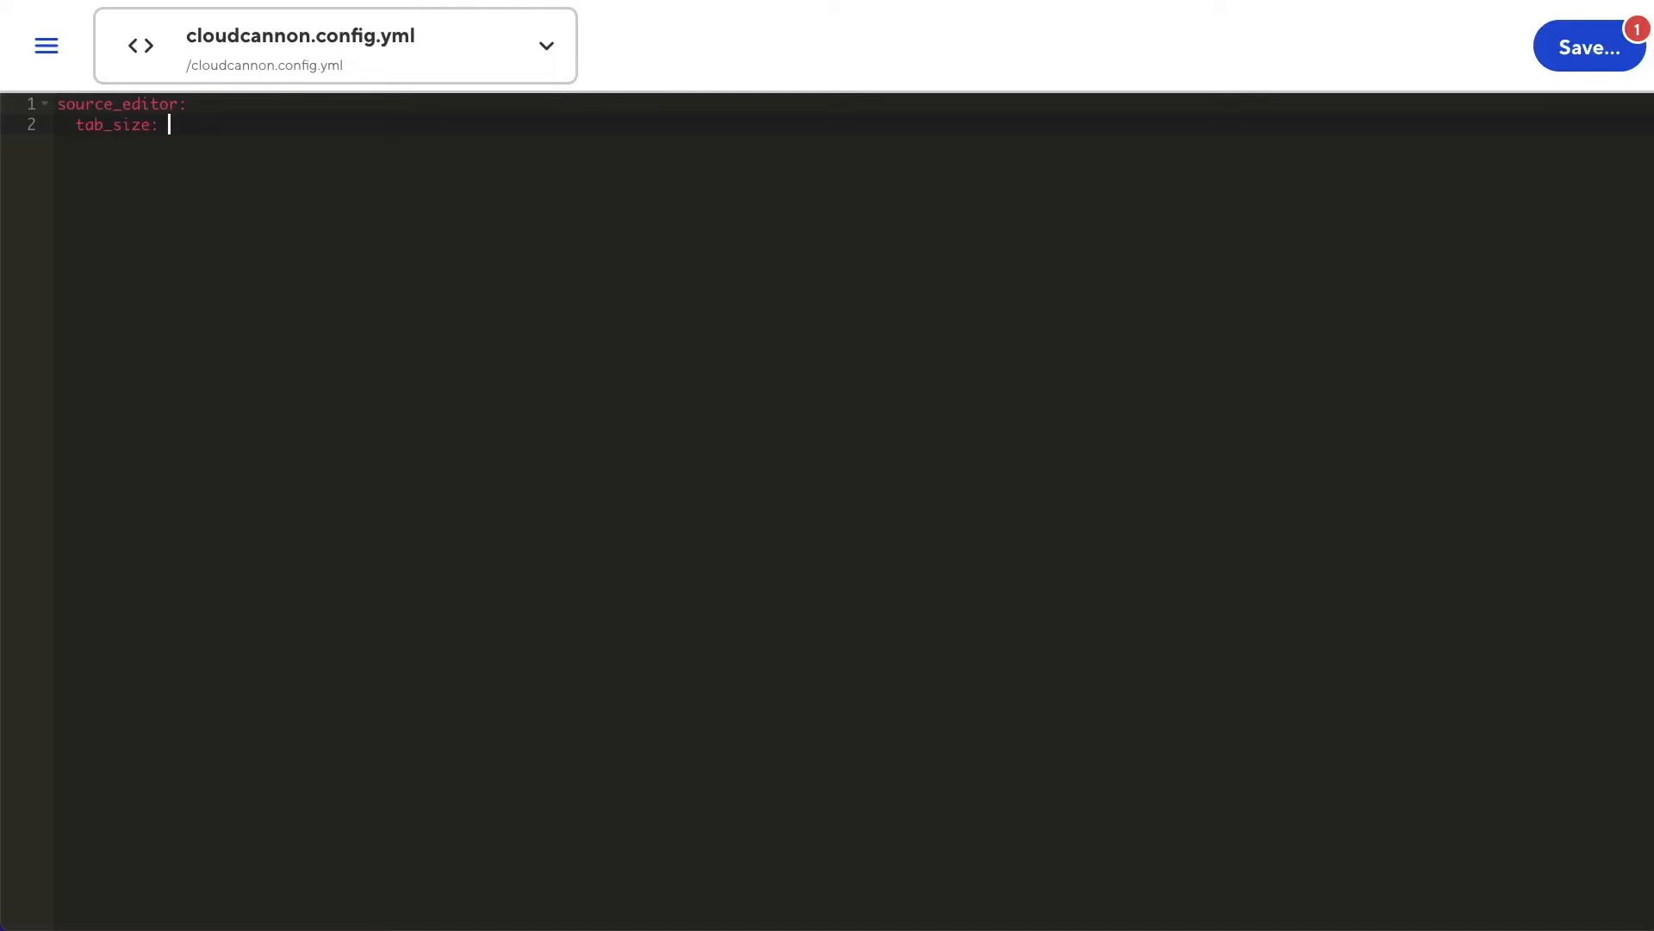
text(4)
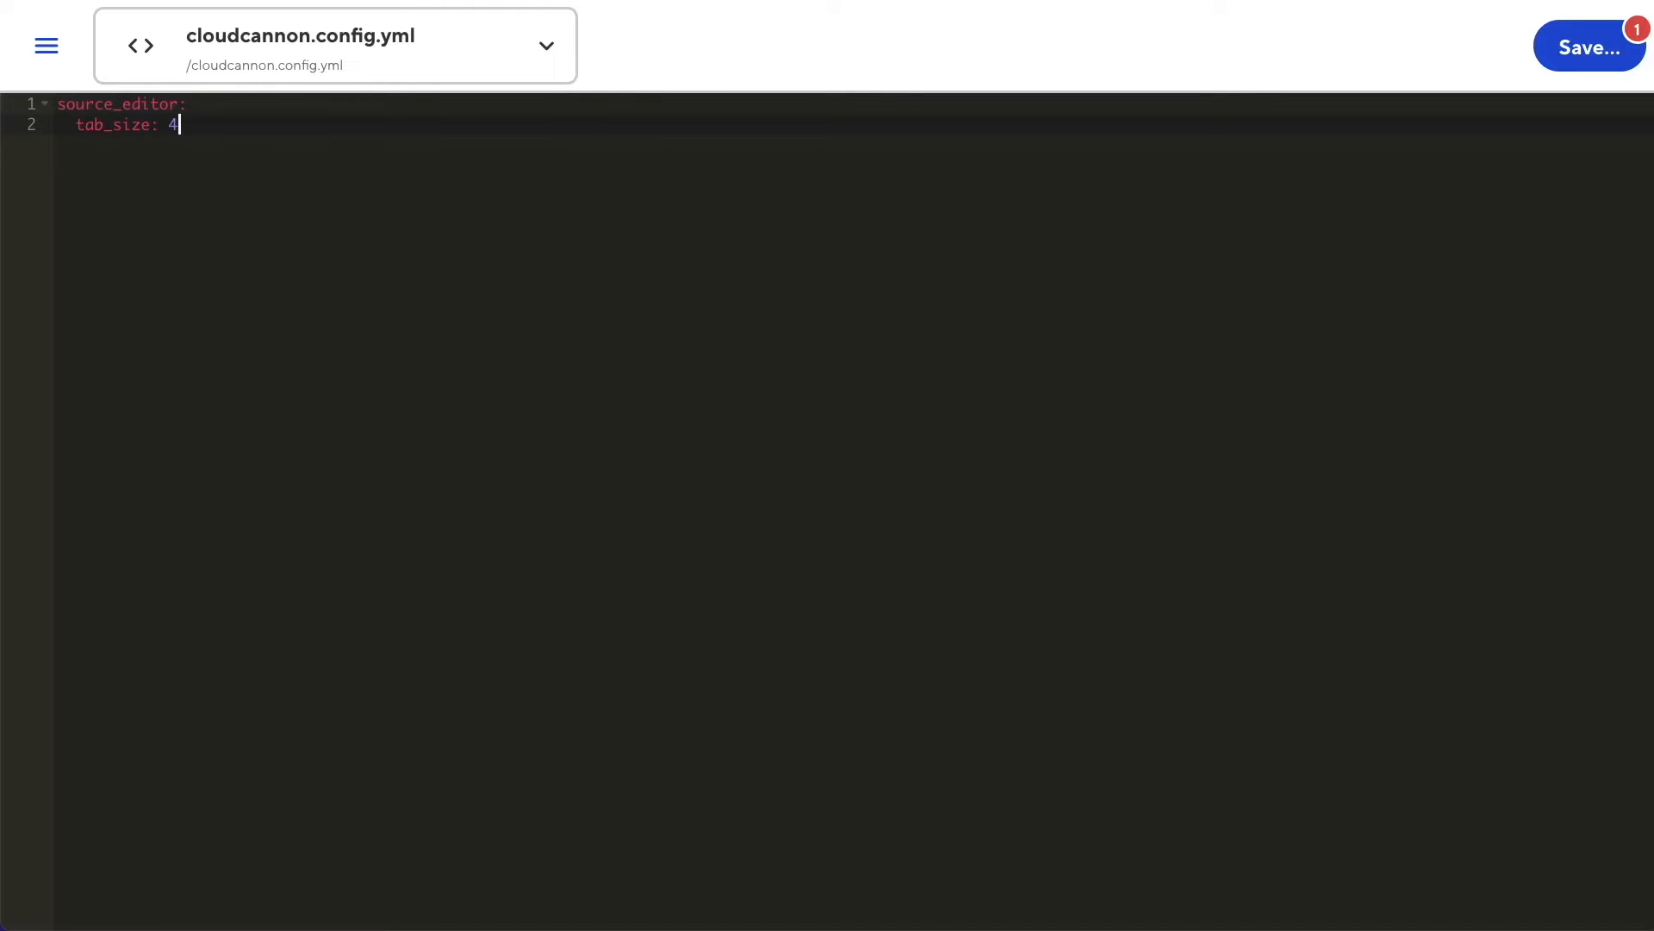
Add show_gutter: false and theme: 'dawn' under source_editor
key(Enter)
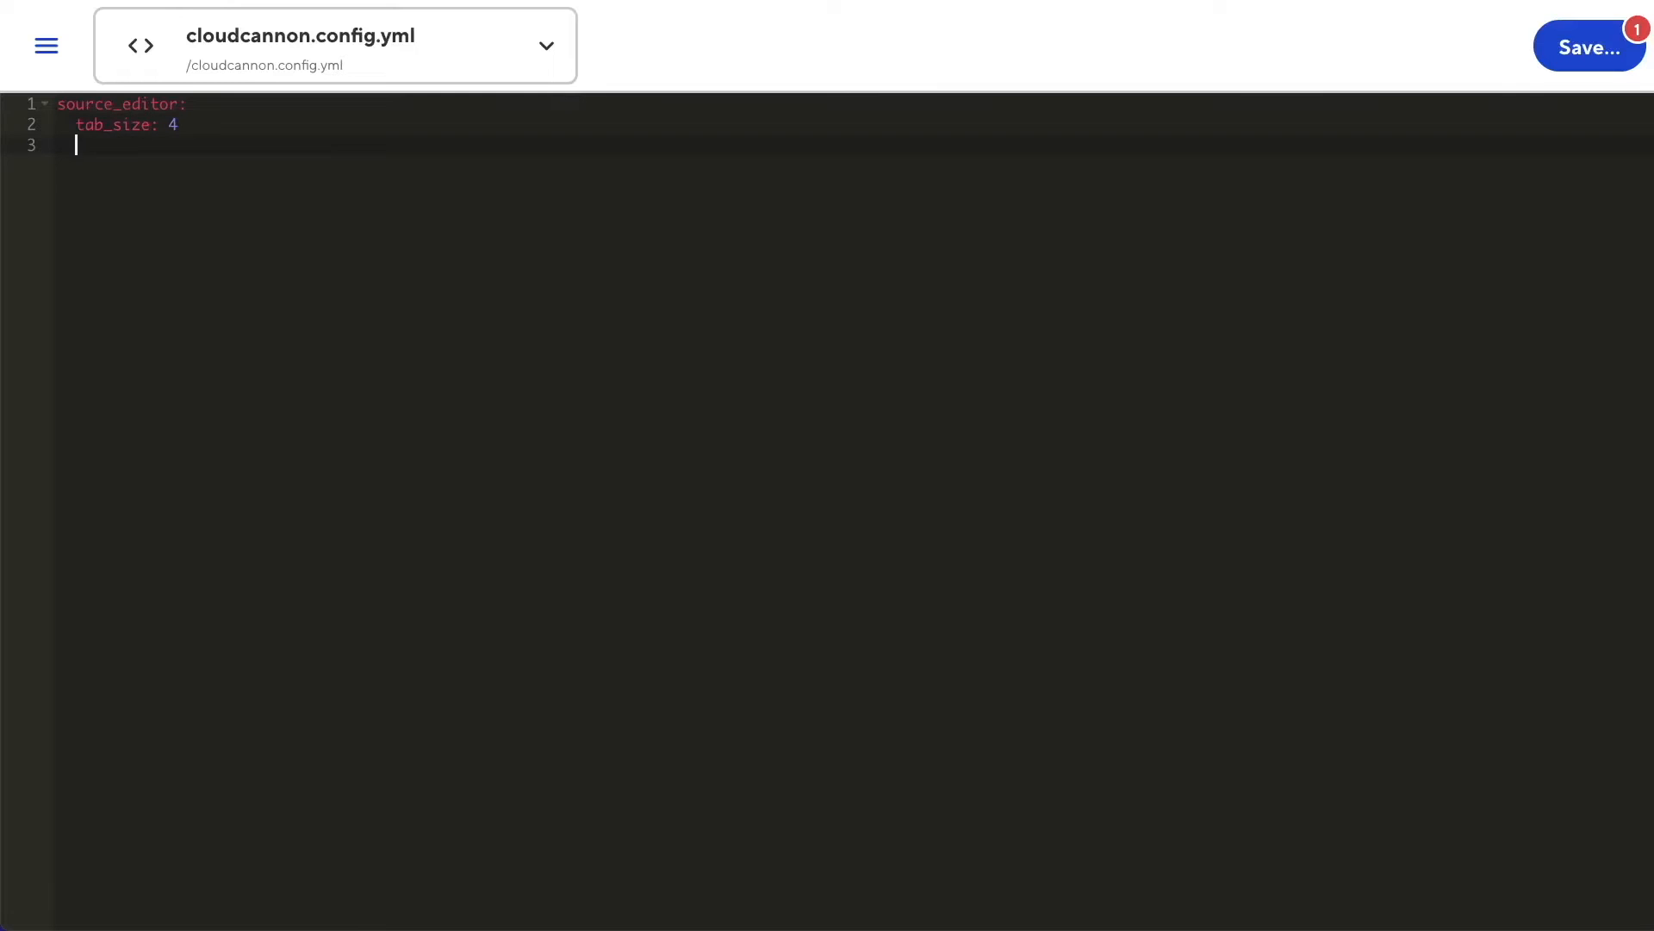
text(show_gutter:)
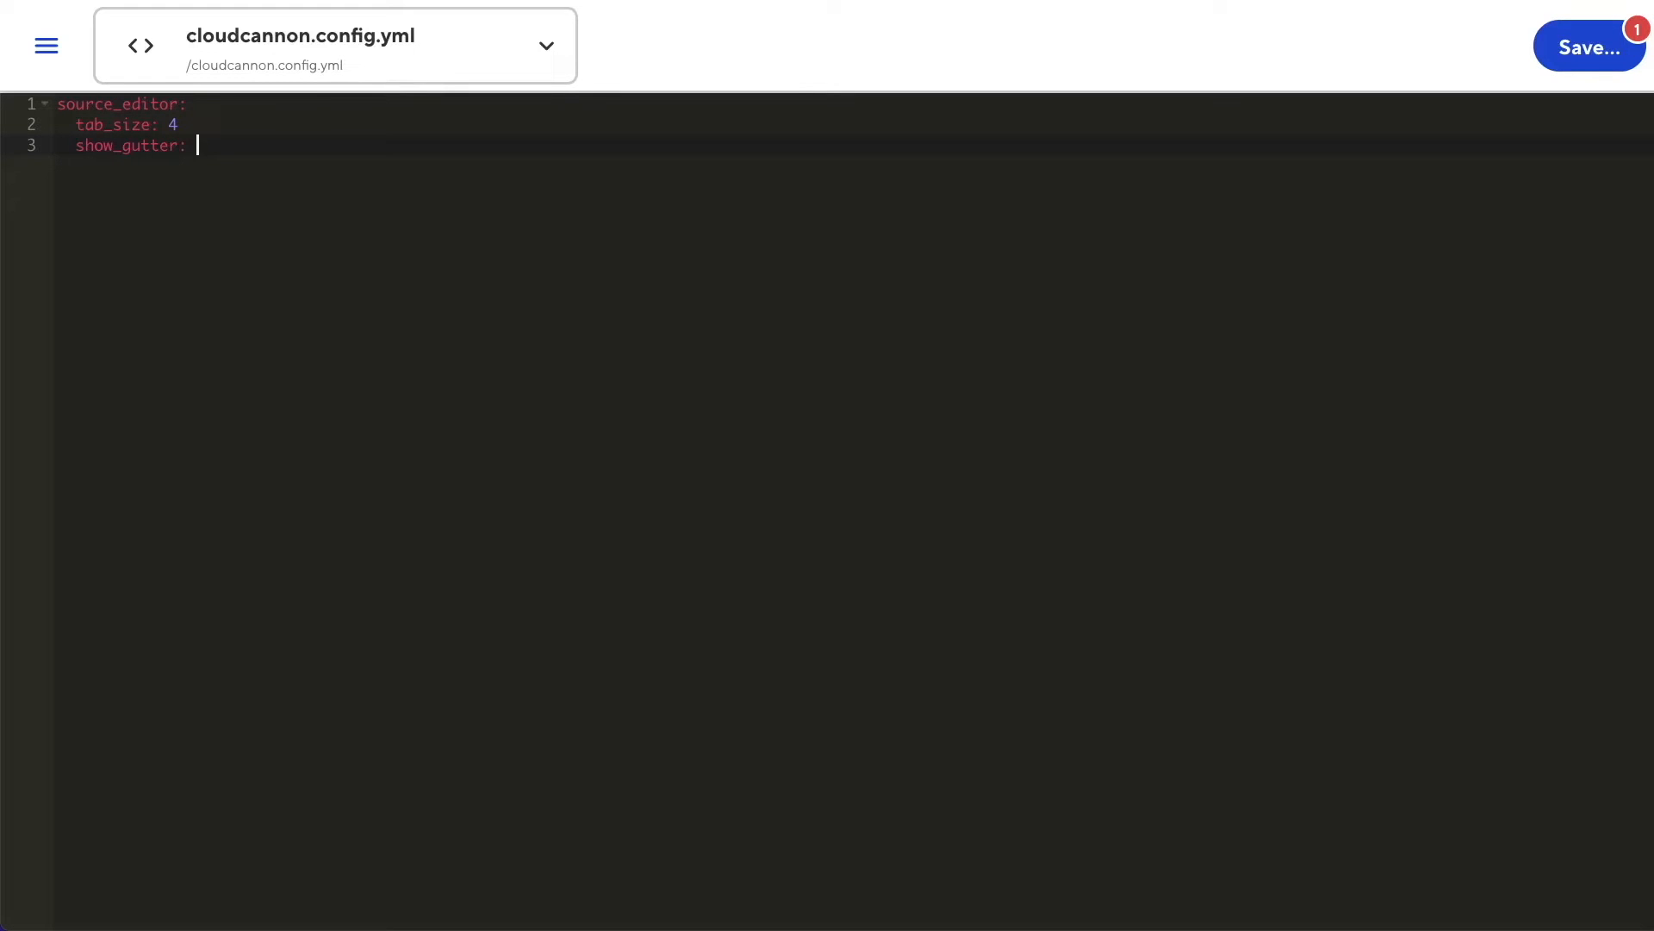
text(false)
text(theme)
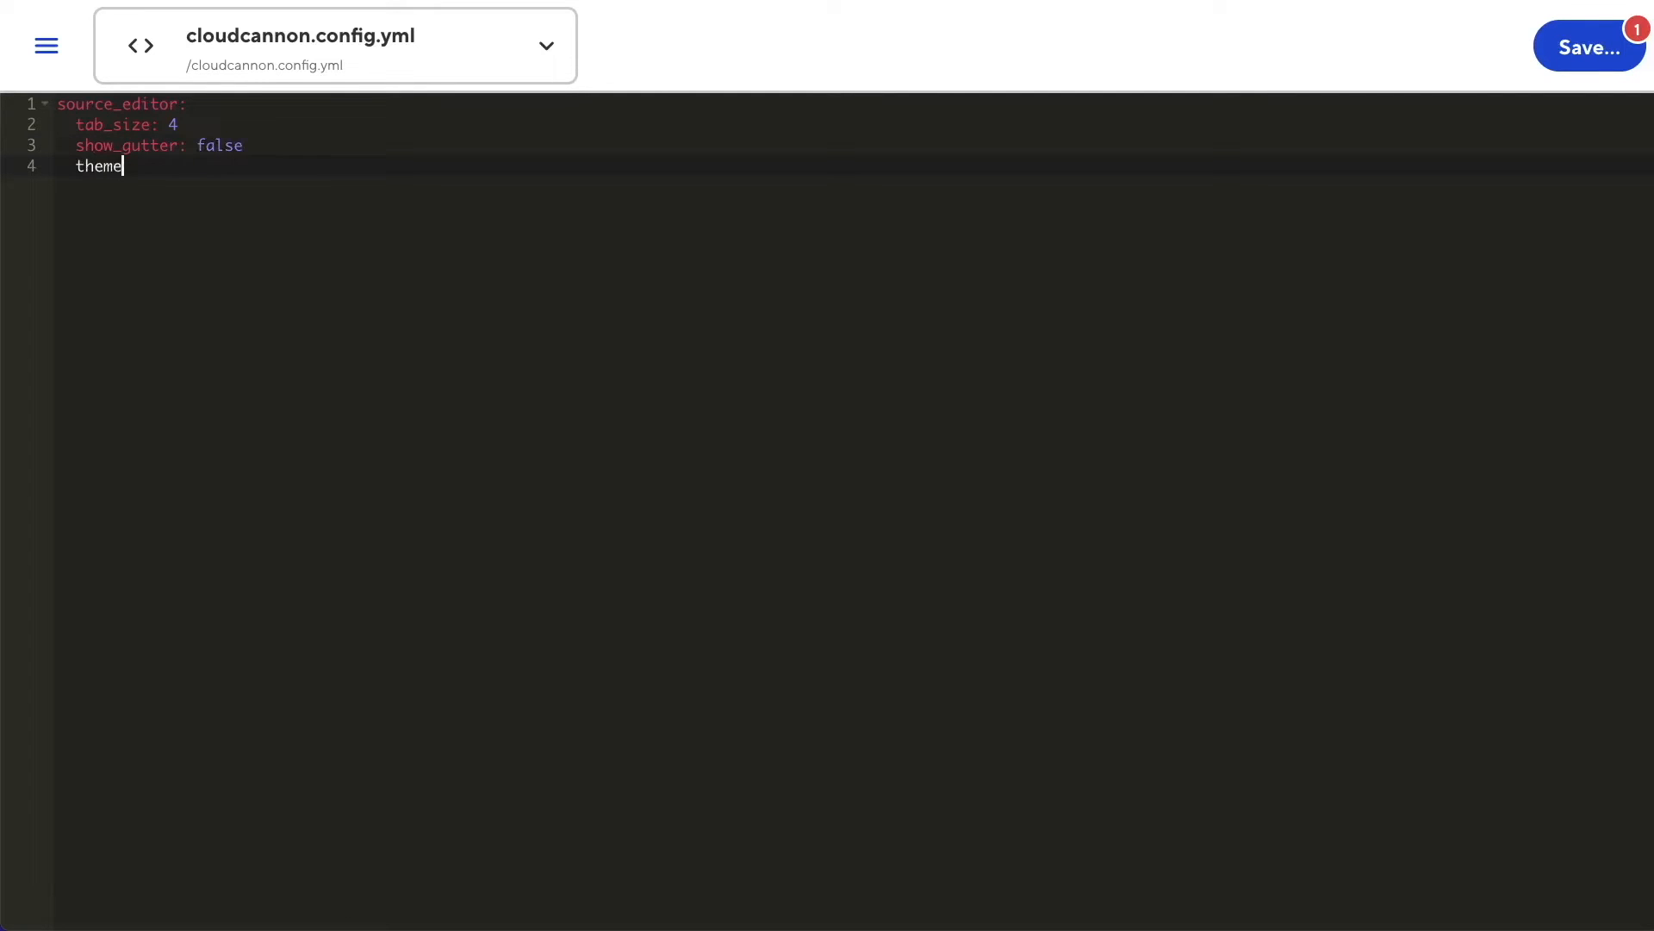
text(:)
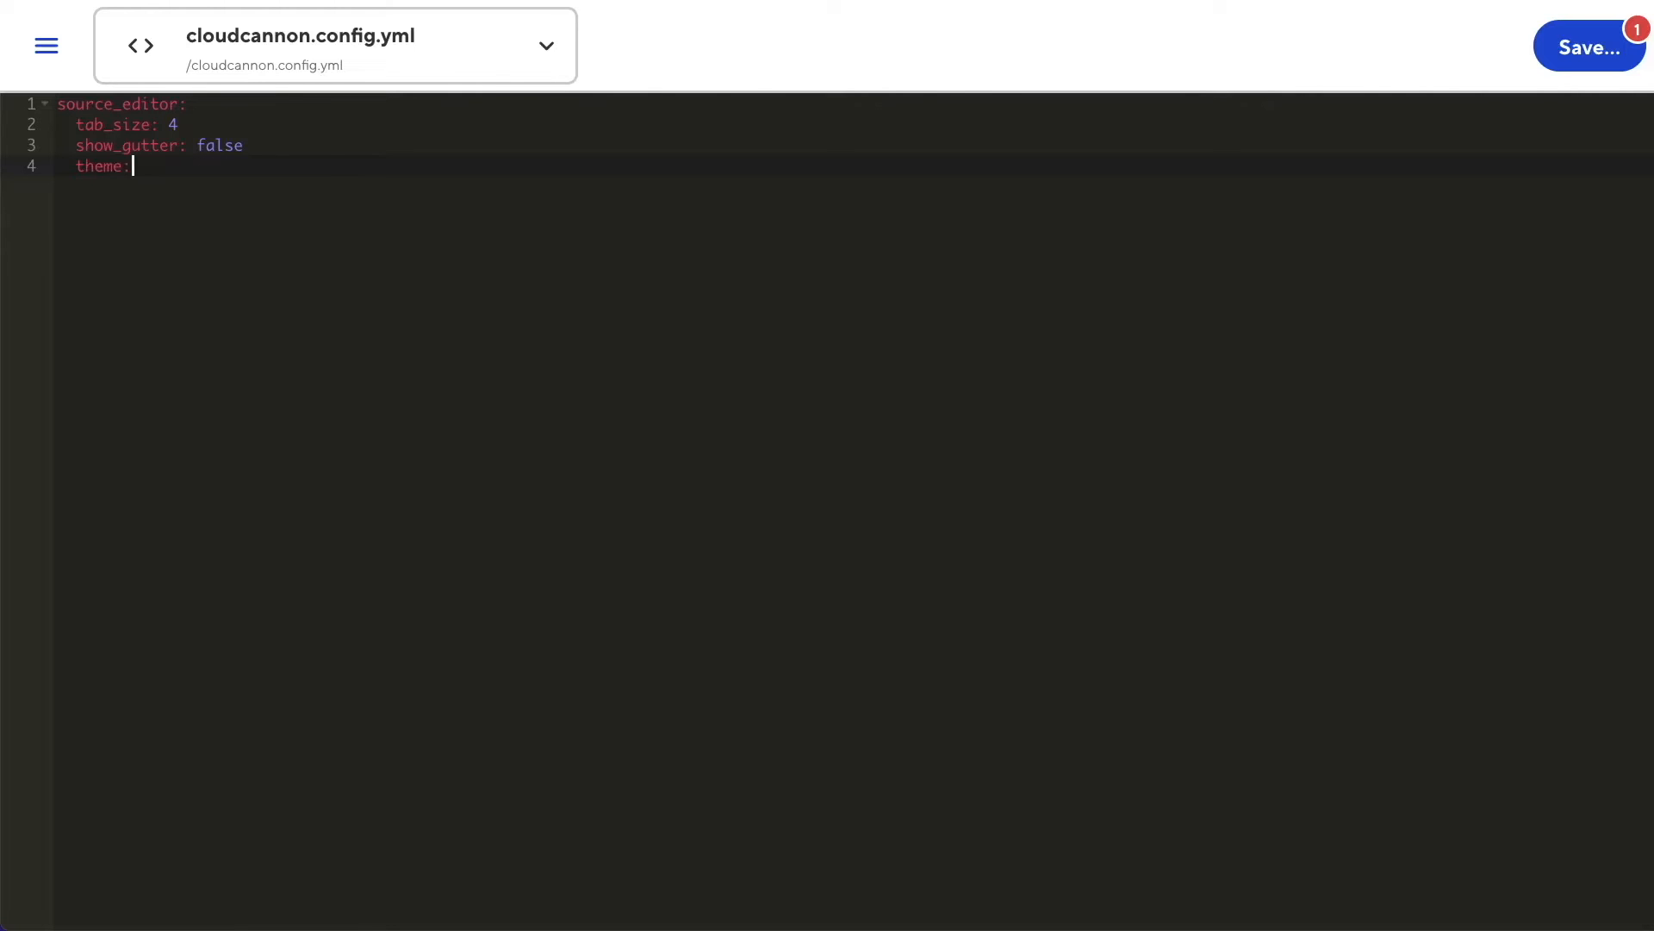
text('dawn')
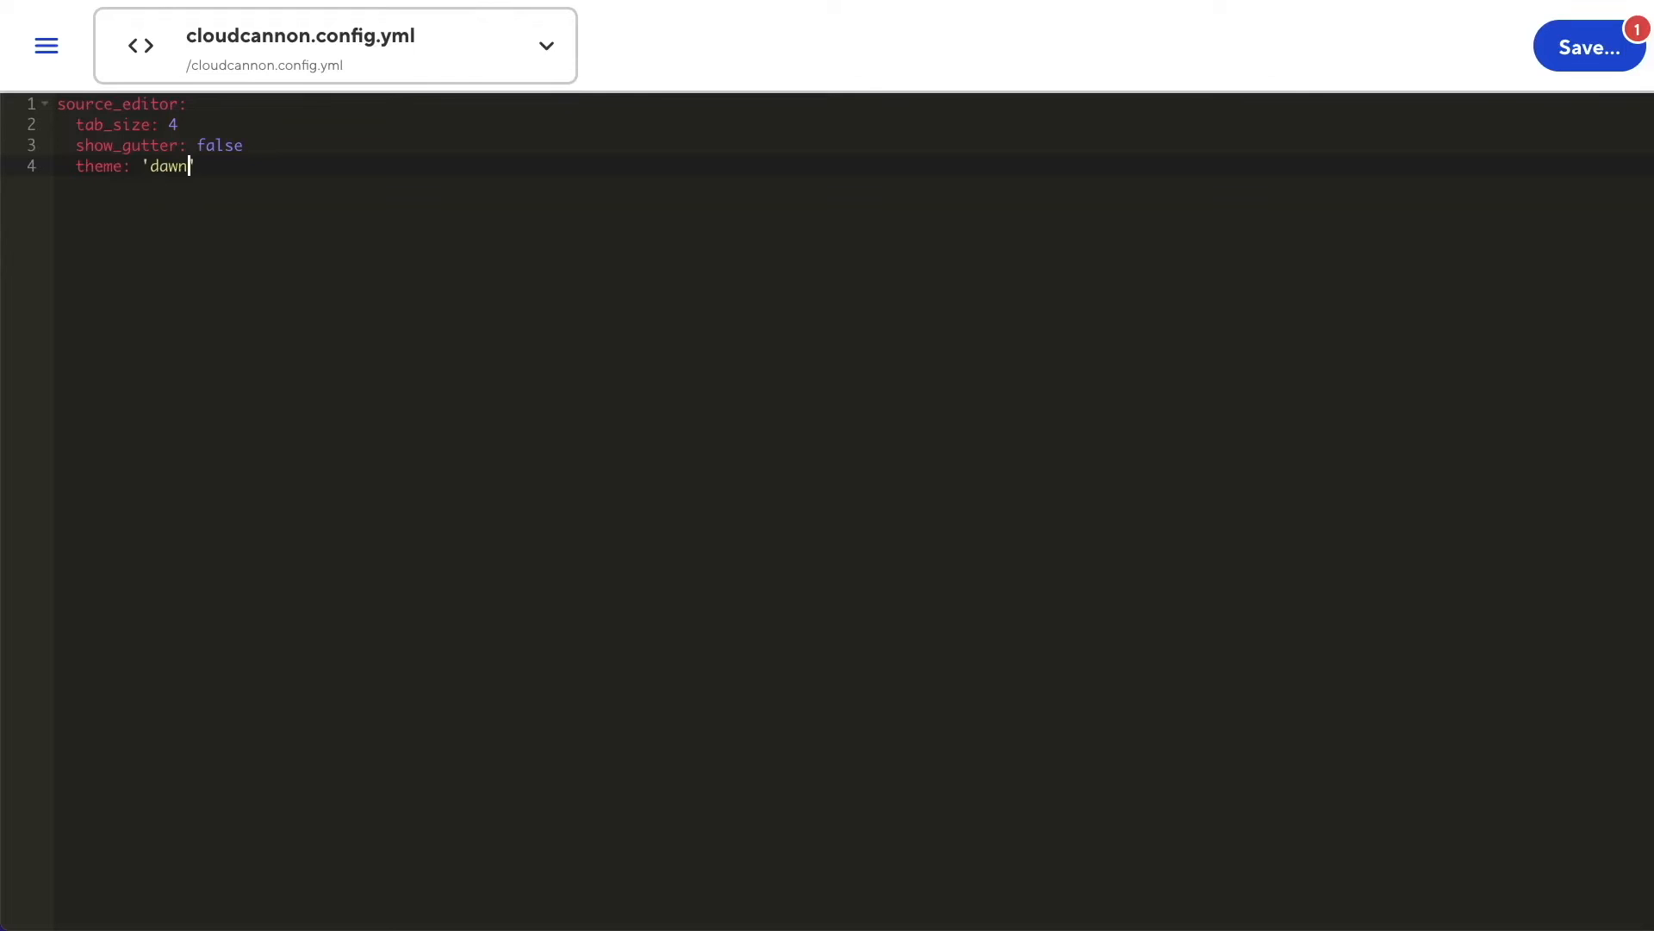
Save the source_editor settings, then clear the config file's contents
click(1588, 47)
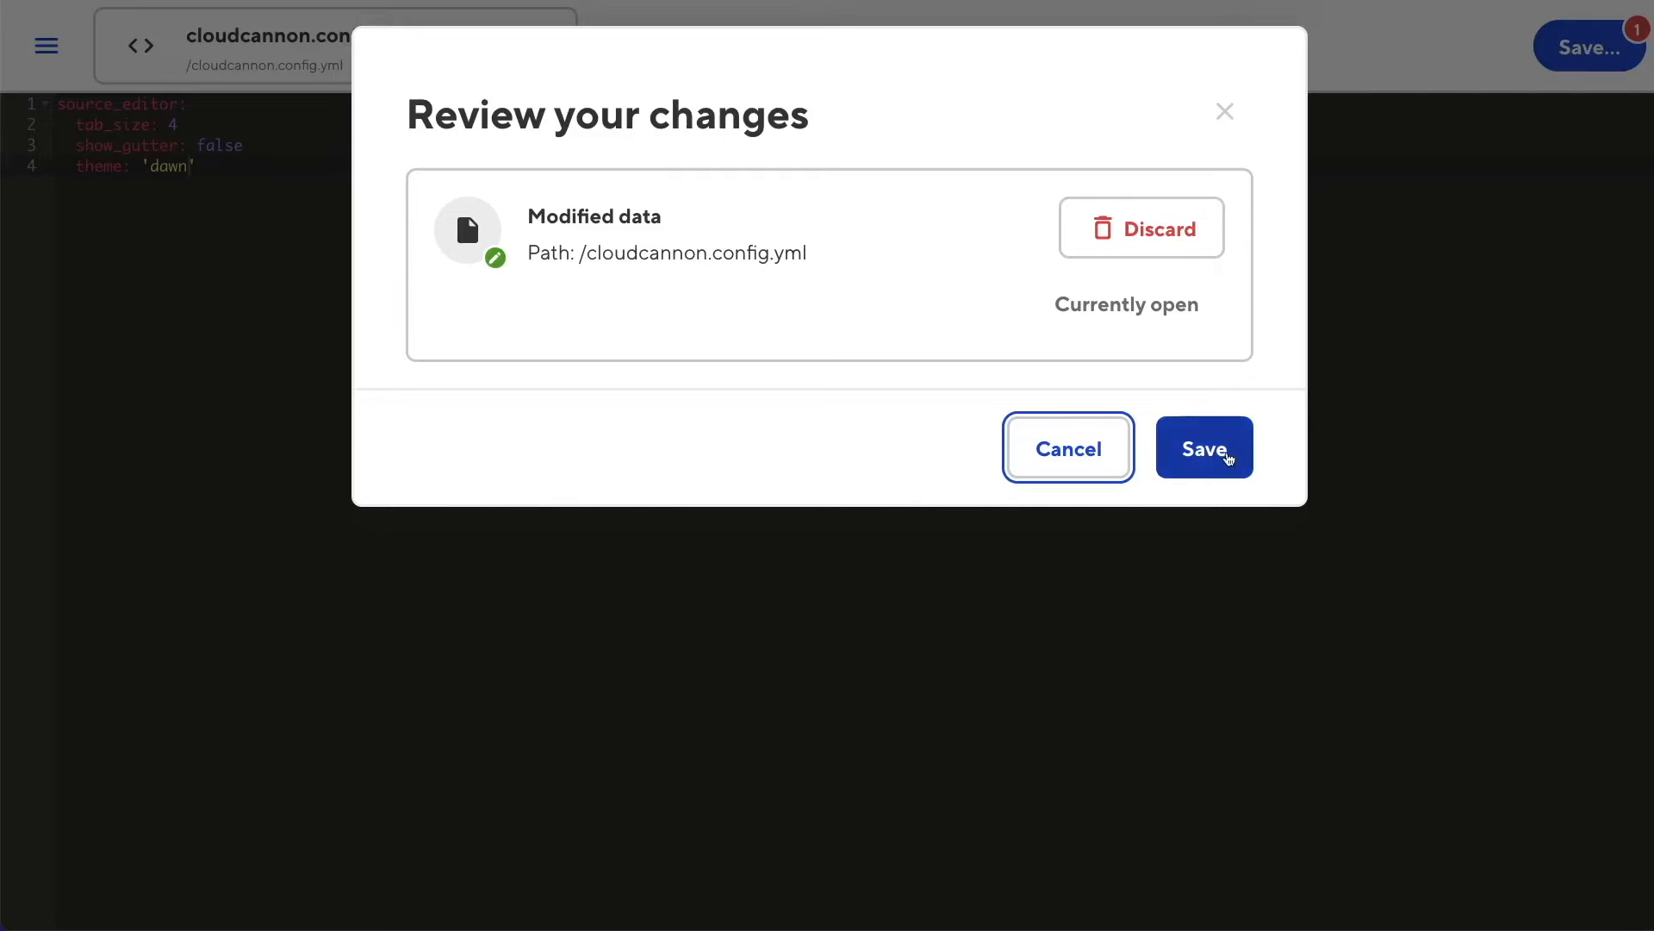
click(1204, 448)
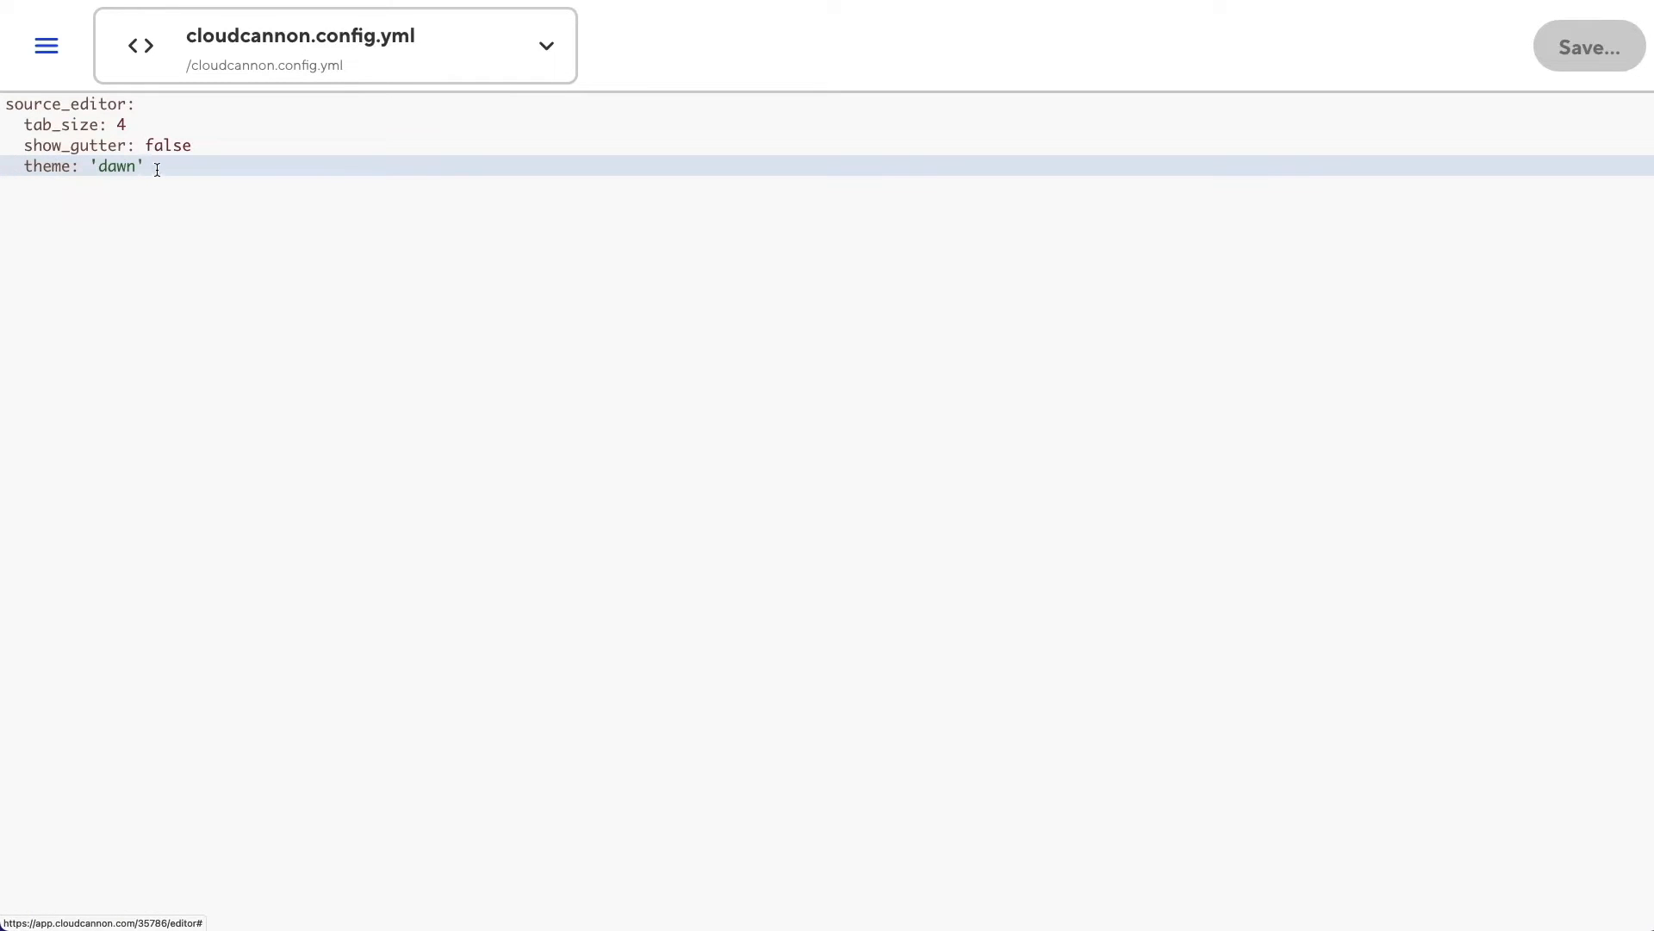
key(Enter)
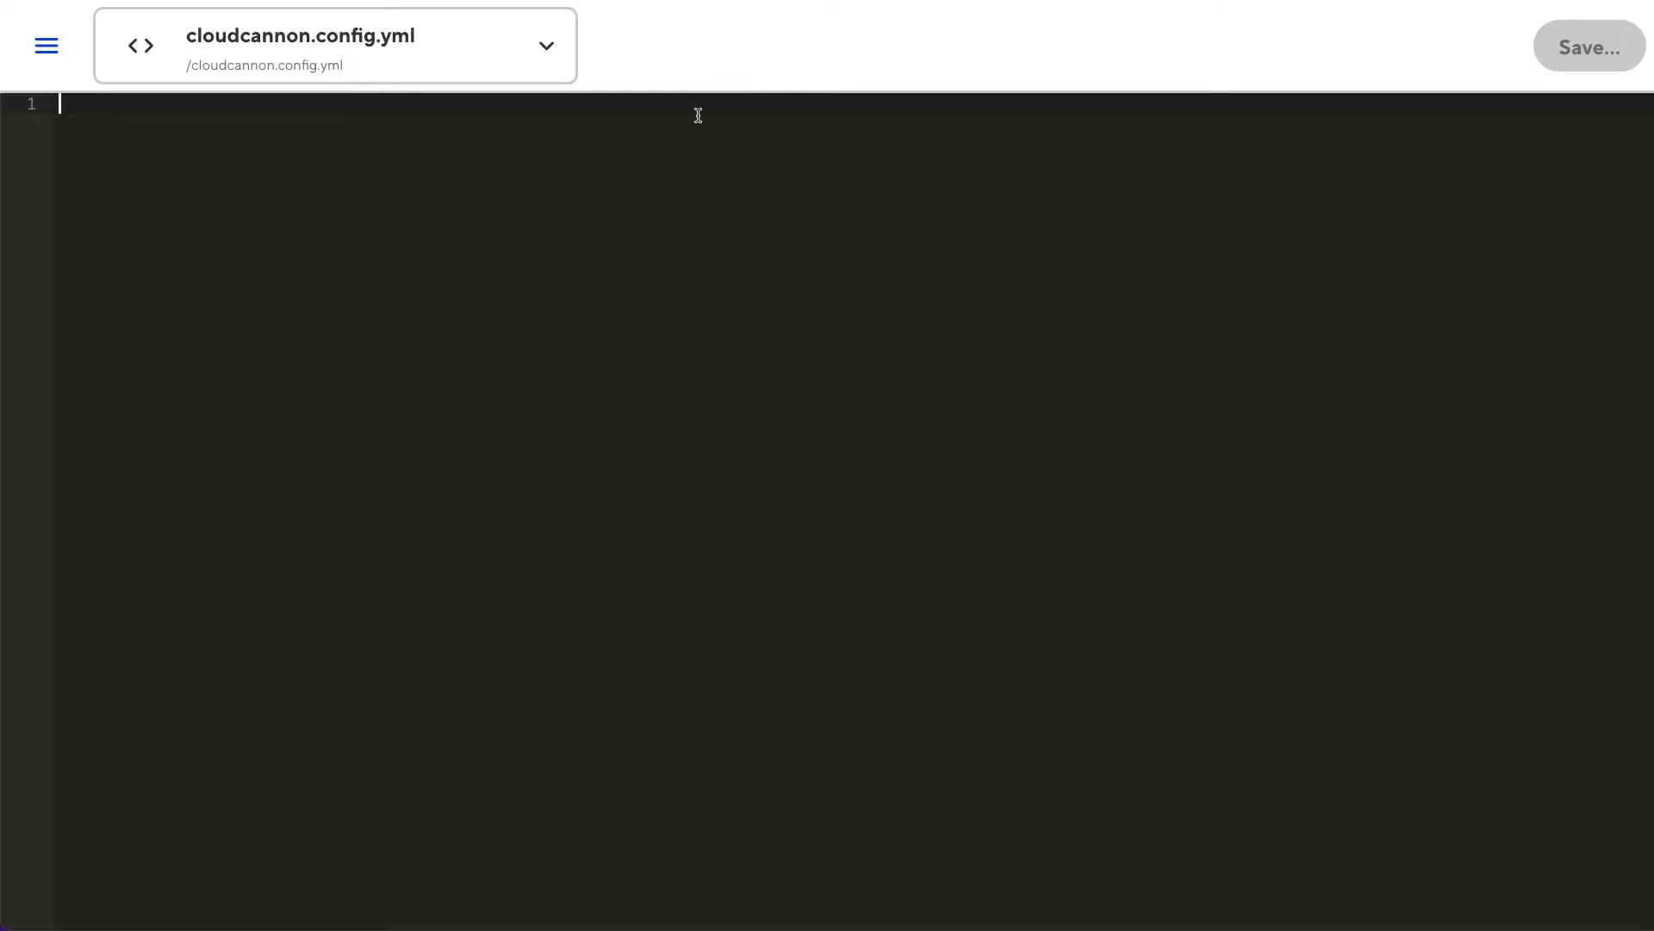
Write generator > metadata with markdown: kramdown and kramdown list_indent: 2
text(gen)
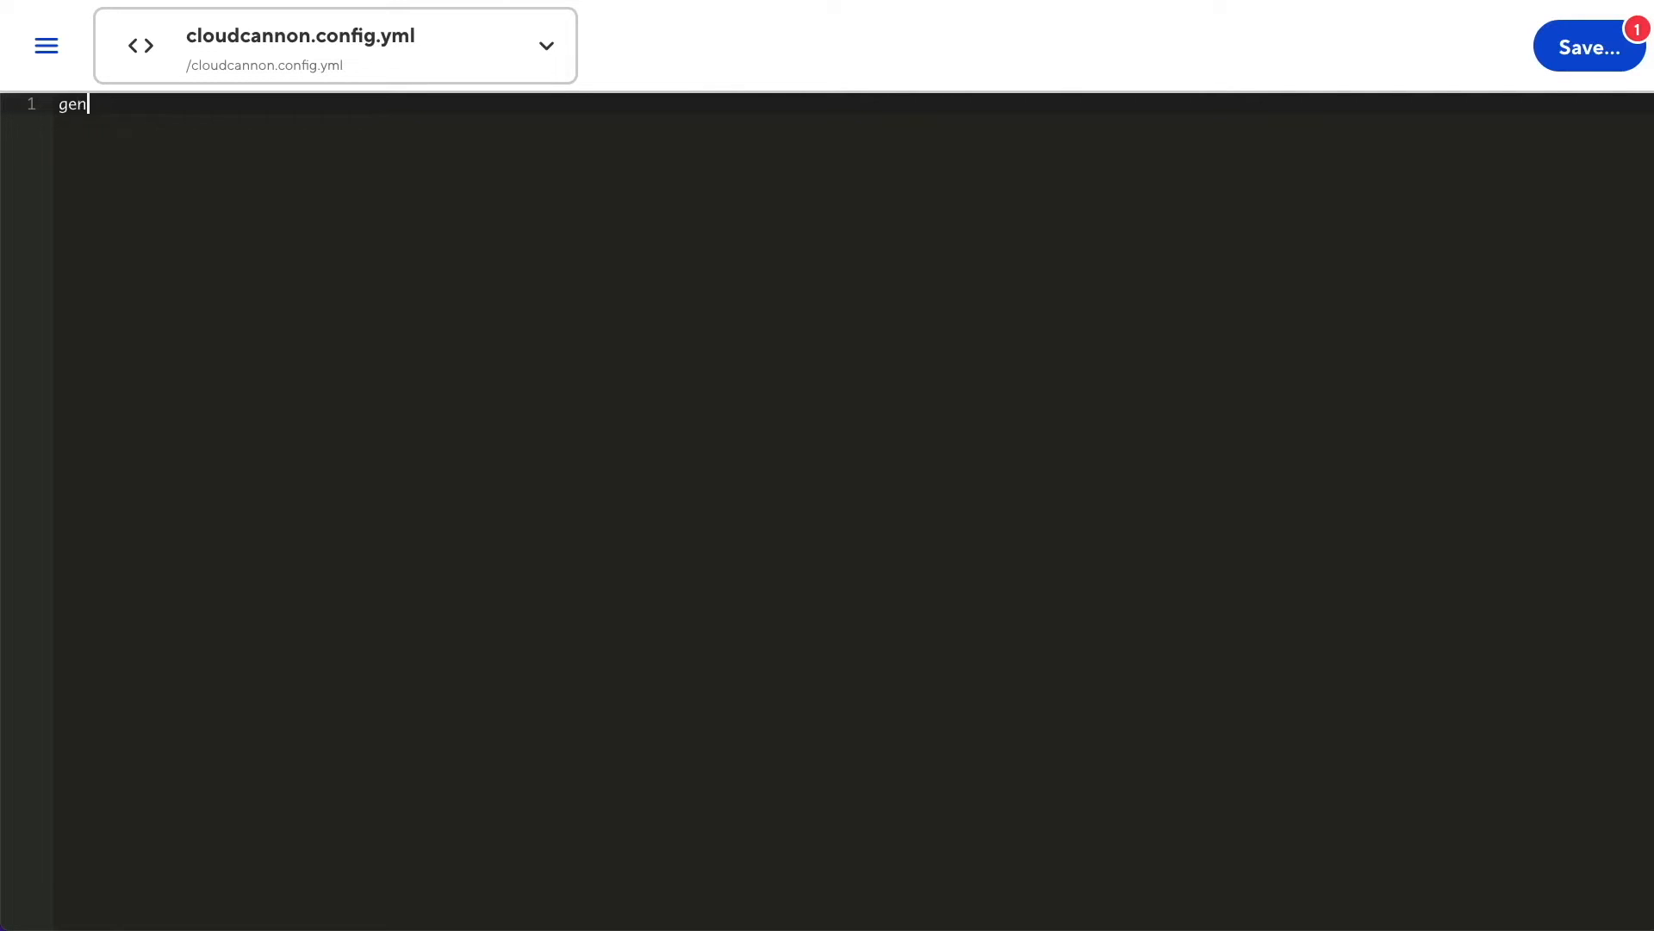
key(Enter)
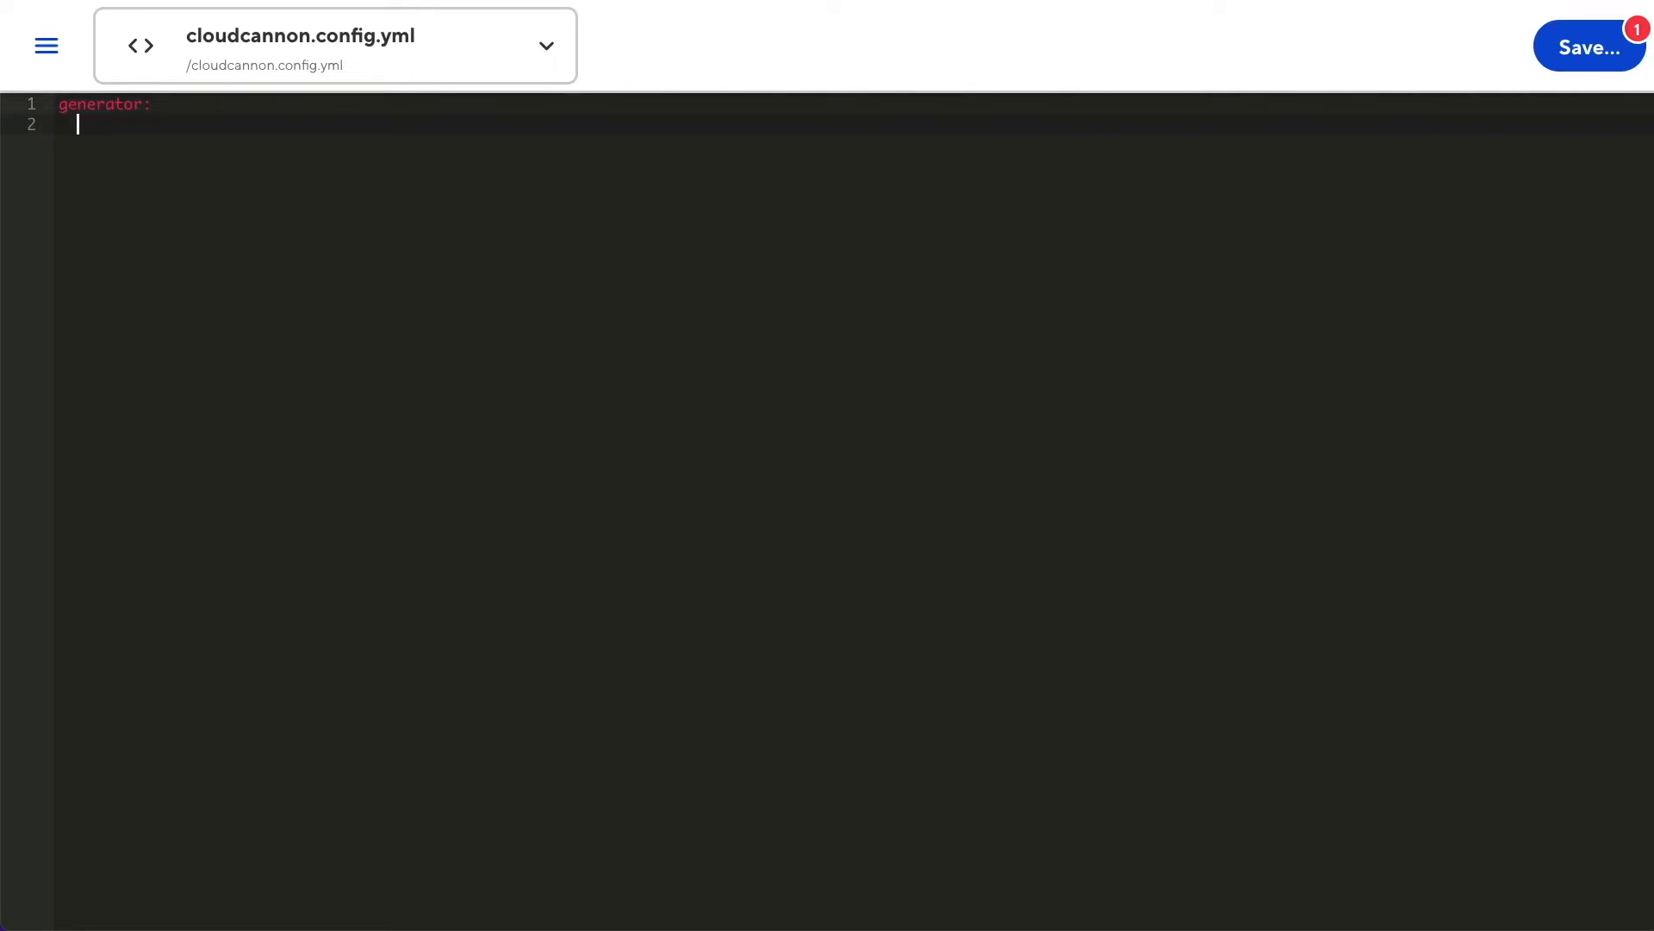
text(metadata:)
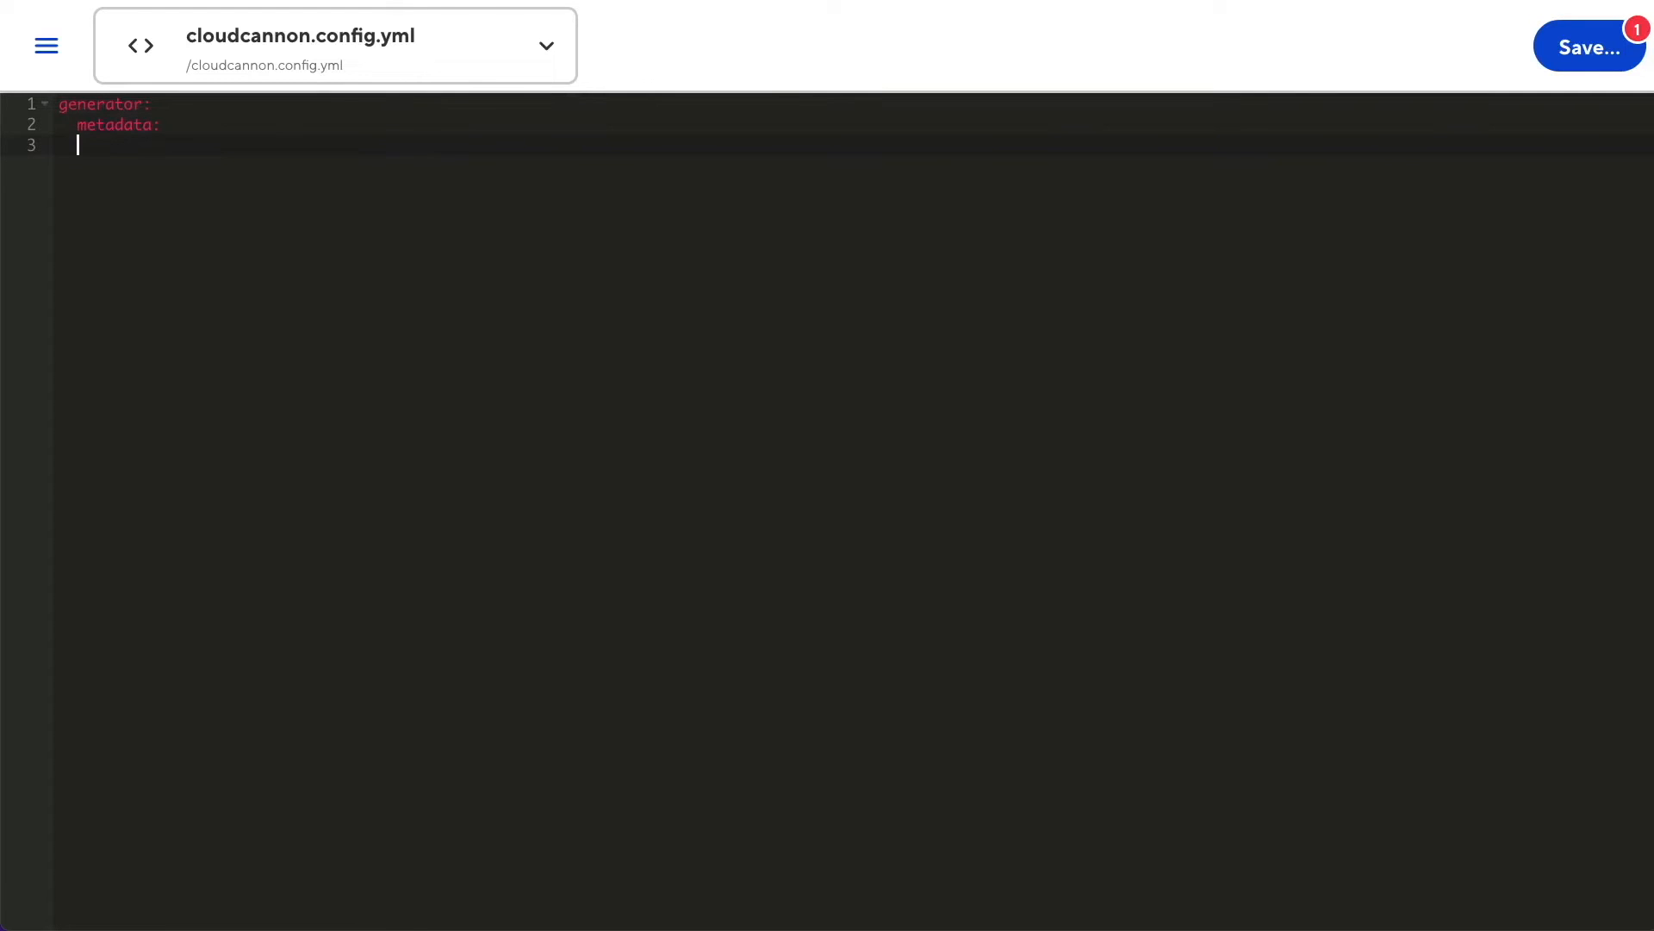
text(mark)
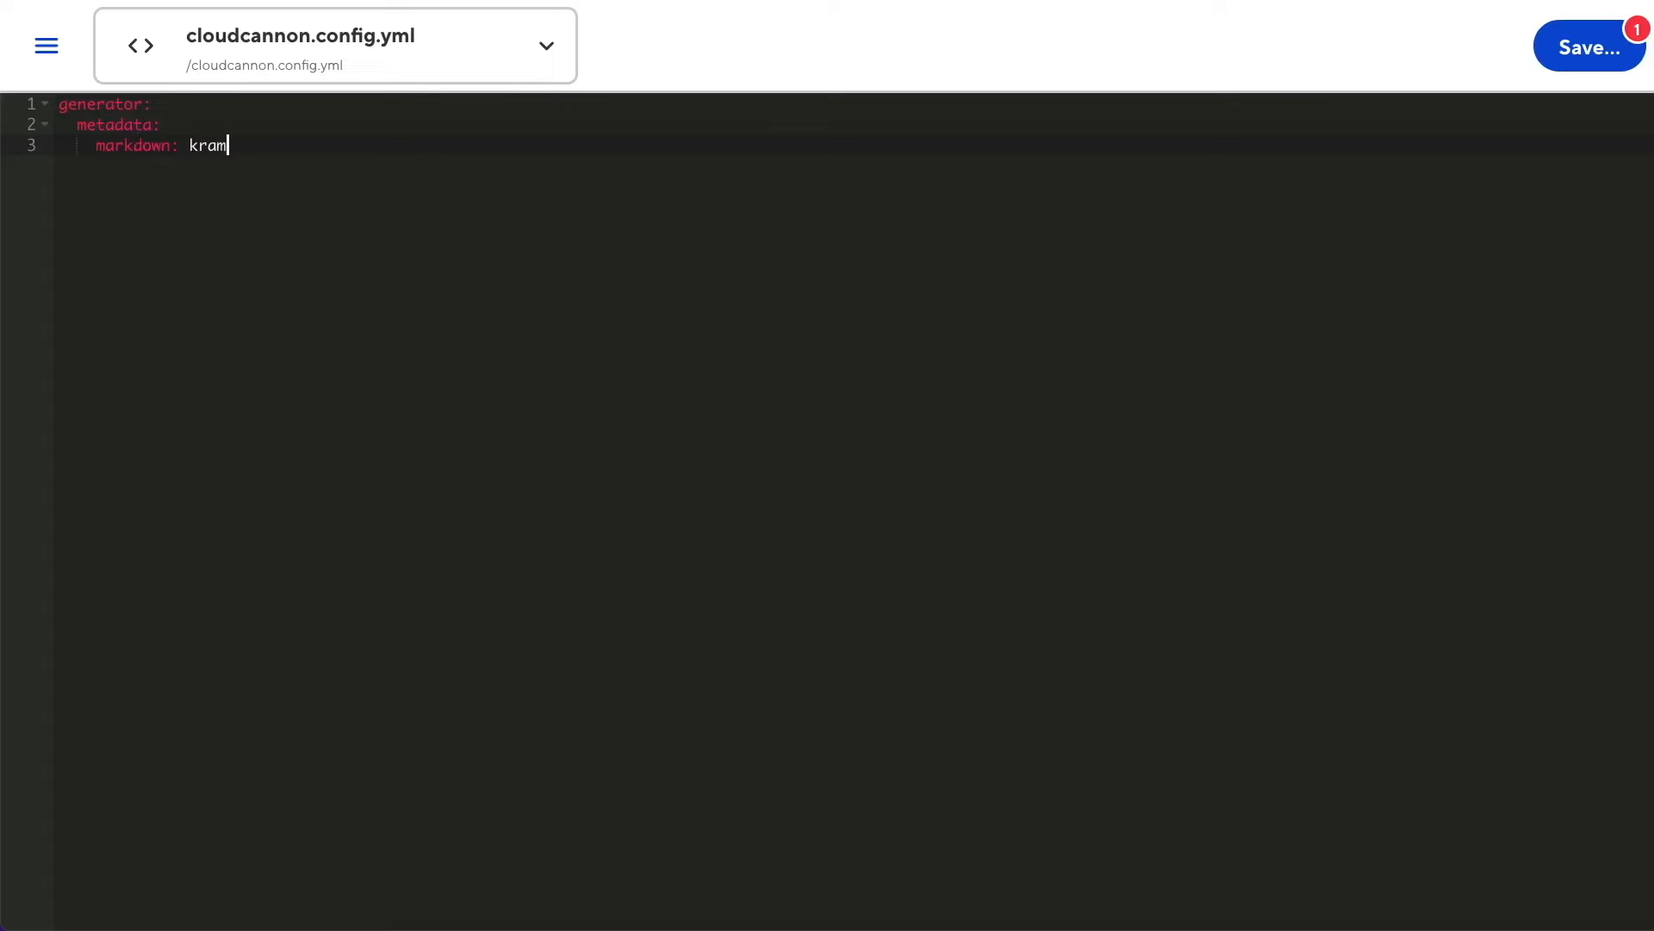
text(down)
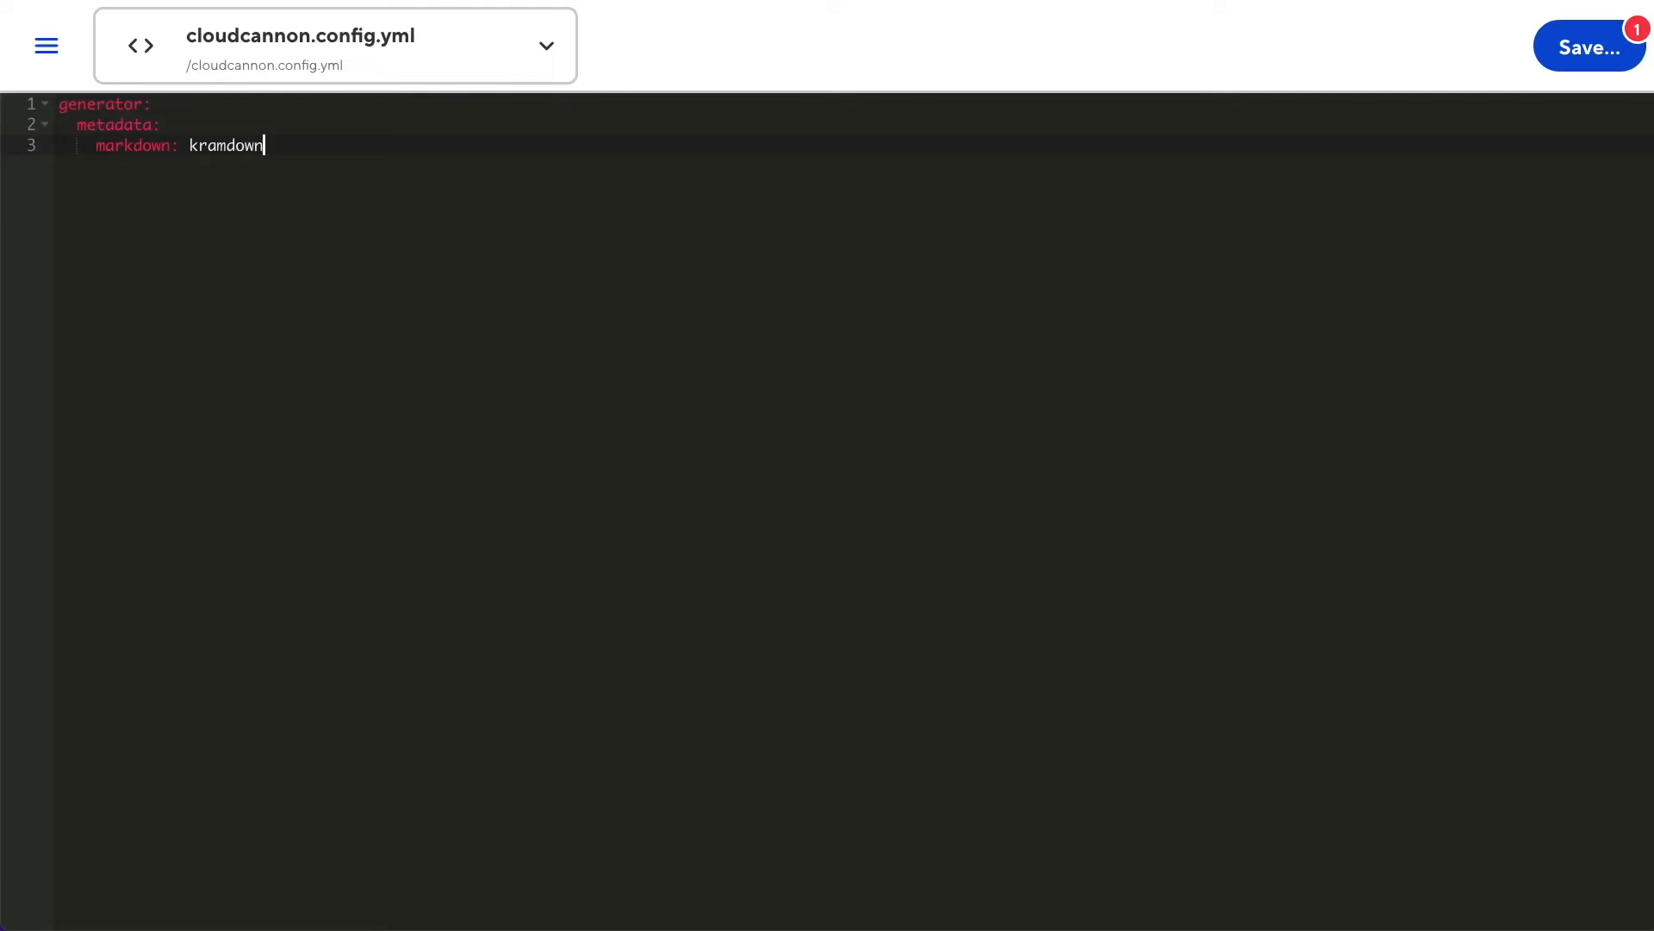
key(Enter)
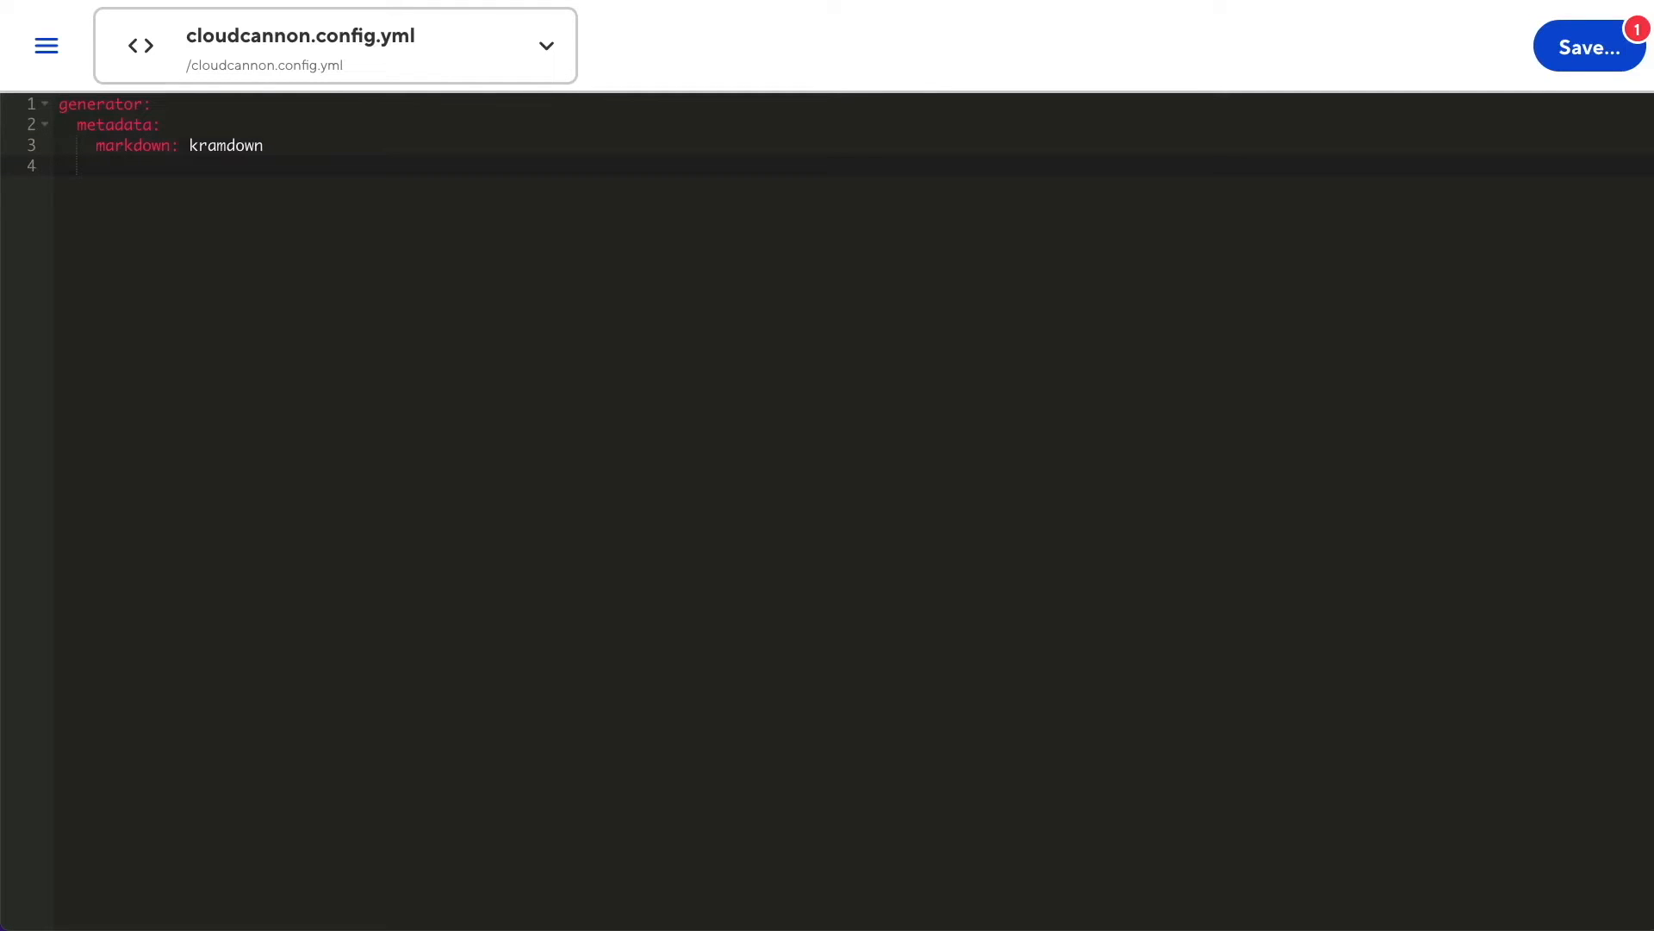
text(kramdown:)
text(list)
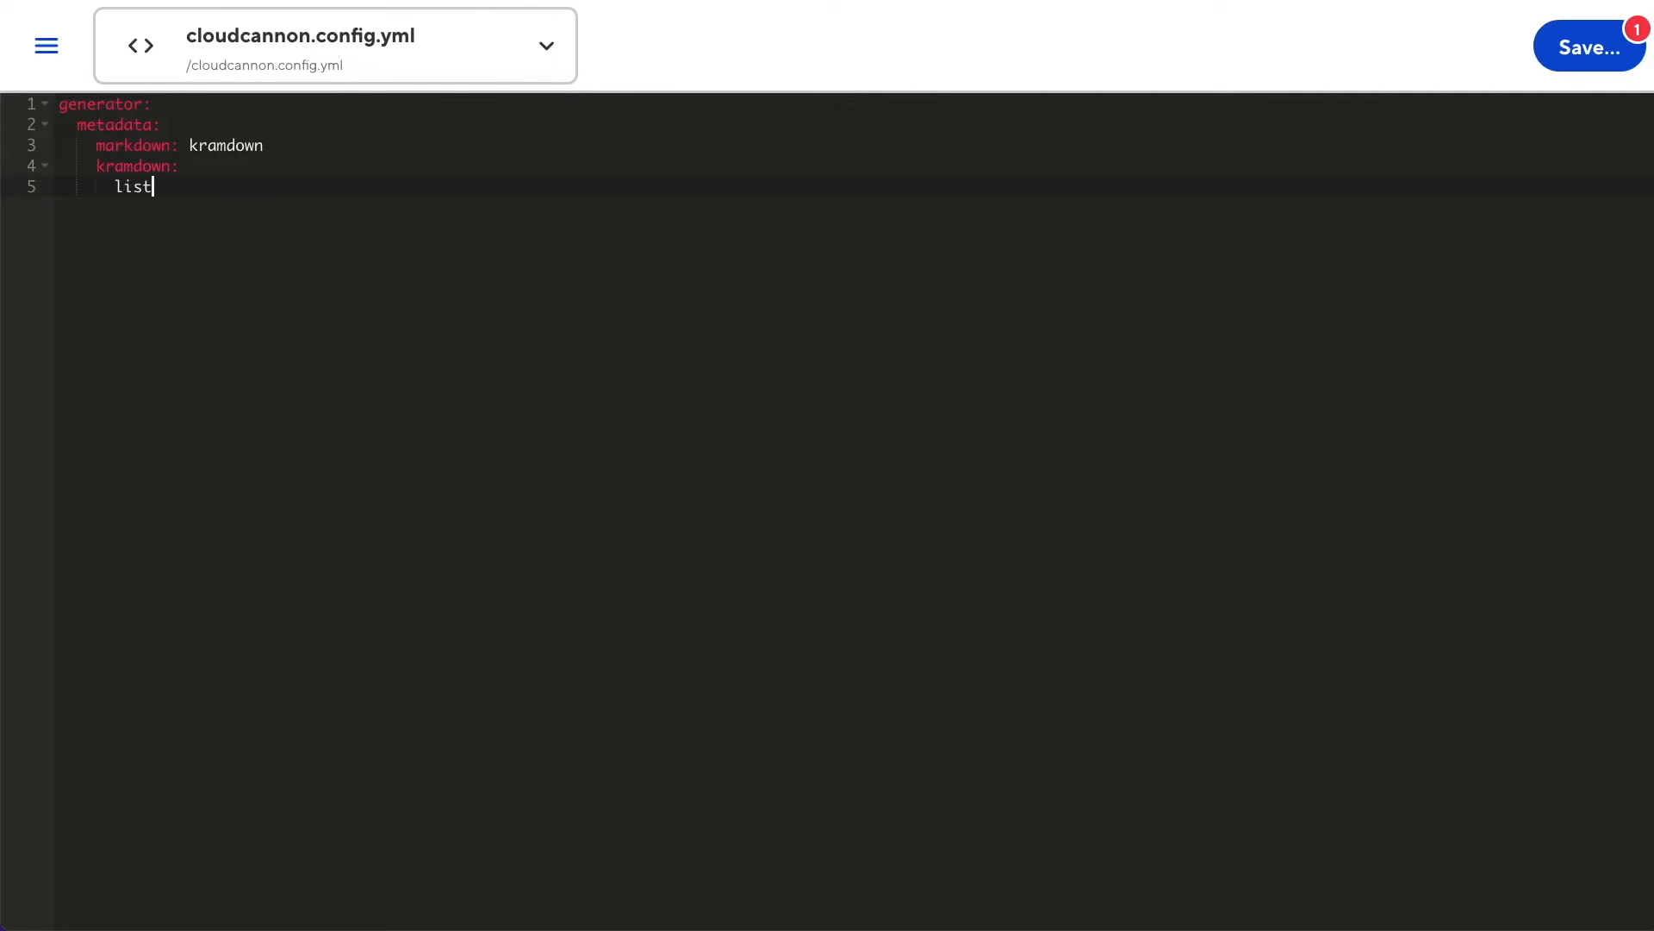
text(_indent: 2)
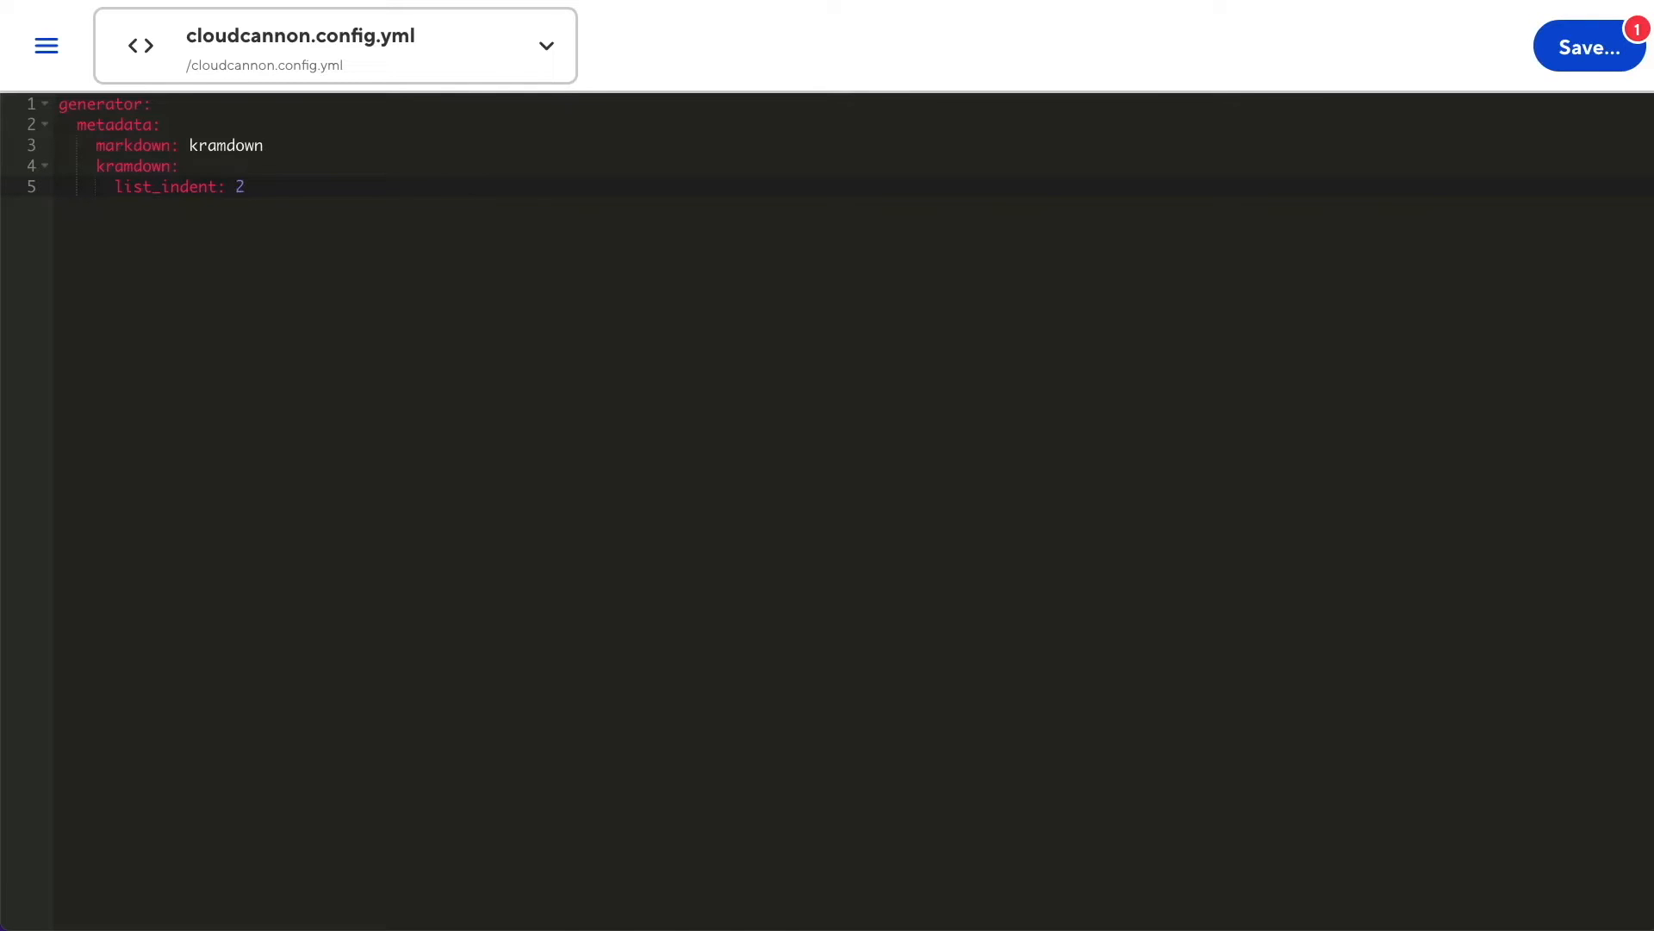
click(245, 186)
text(bas)
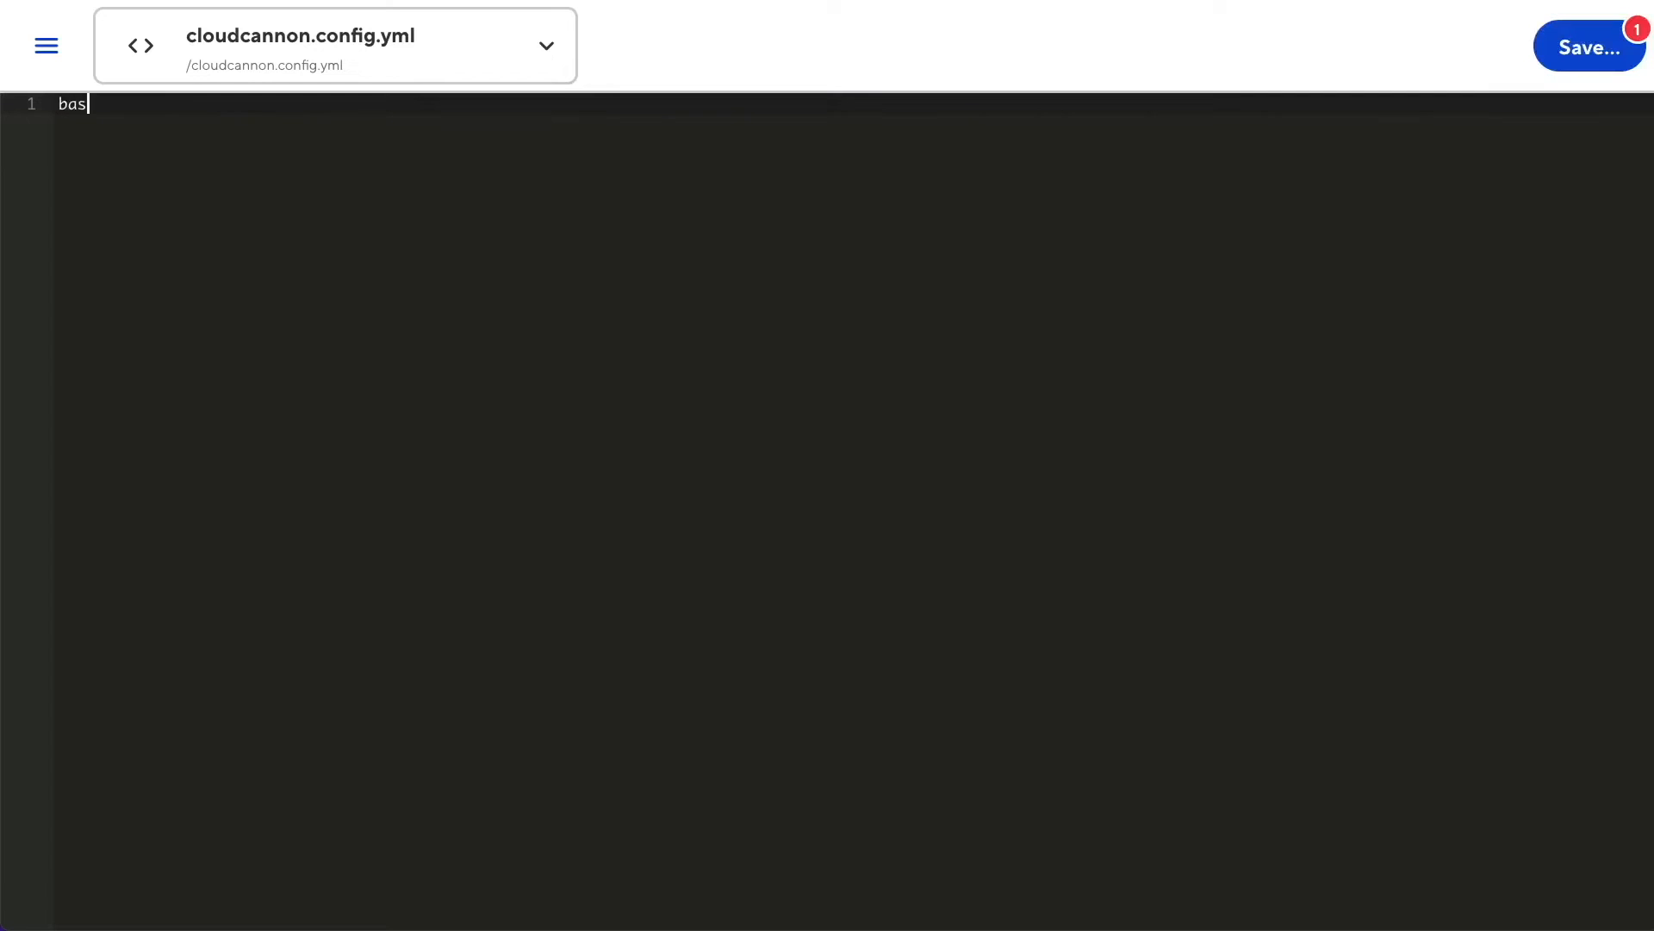
Set base_url: "/documentation" on line 1 of the config file
text(e_url:)
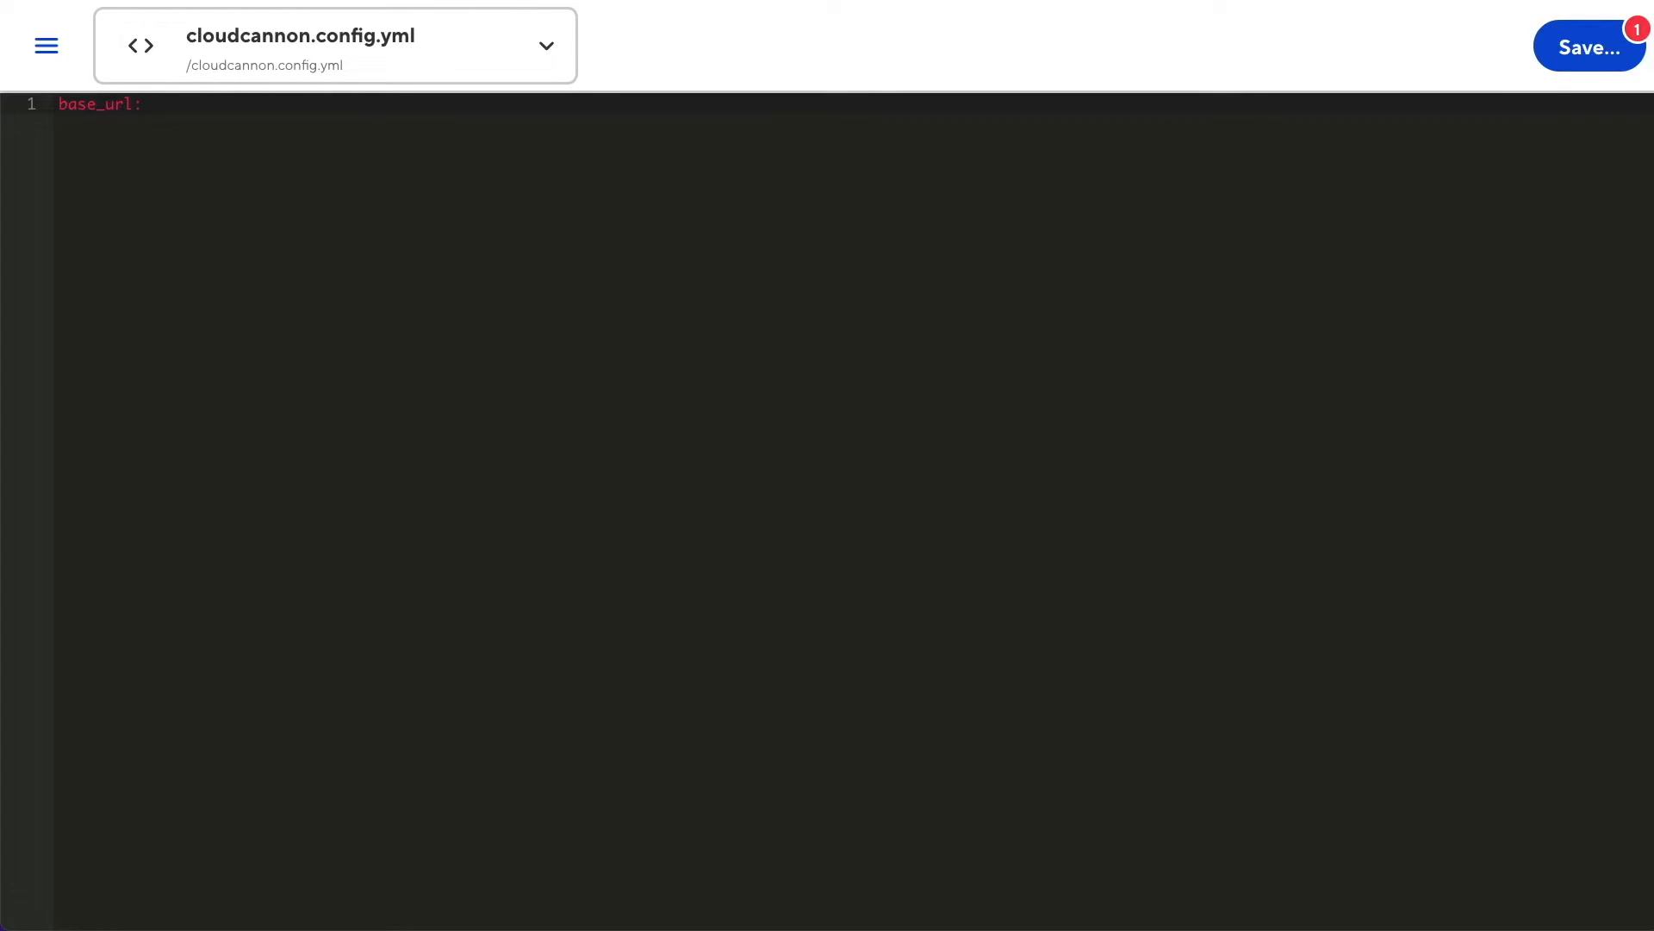
text("/doc)
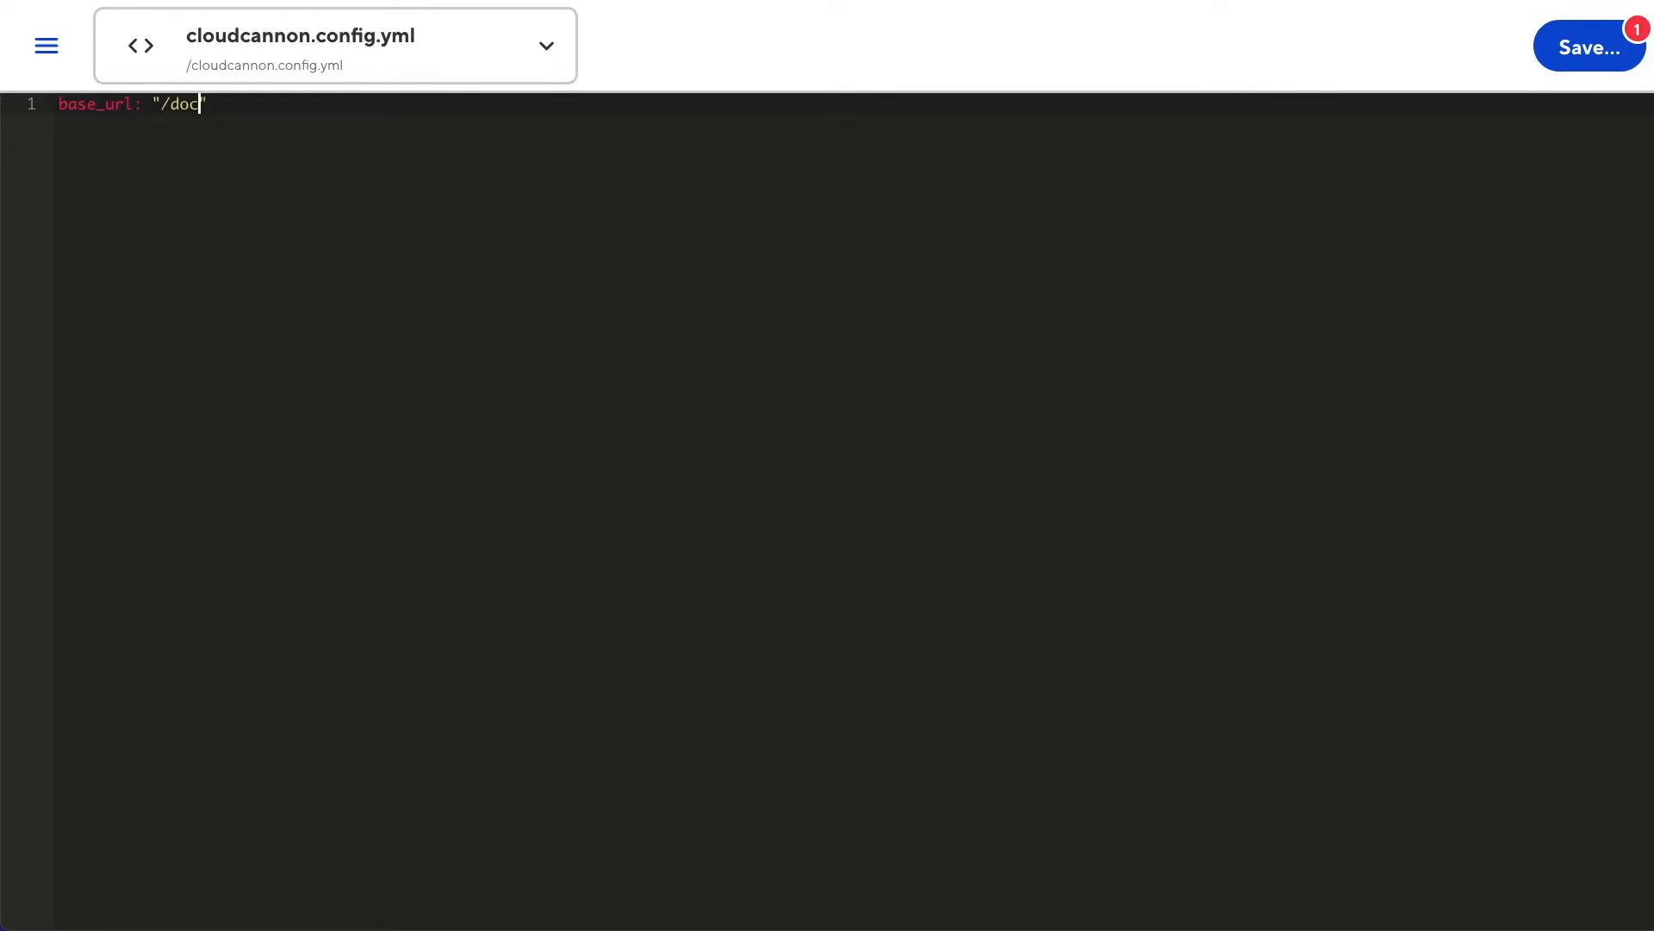
text(umentation)
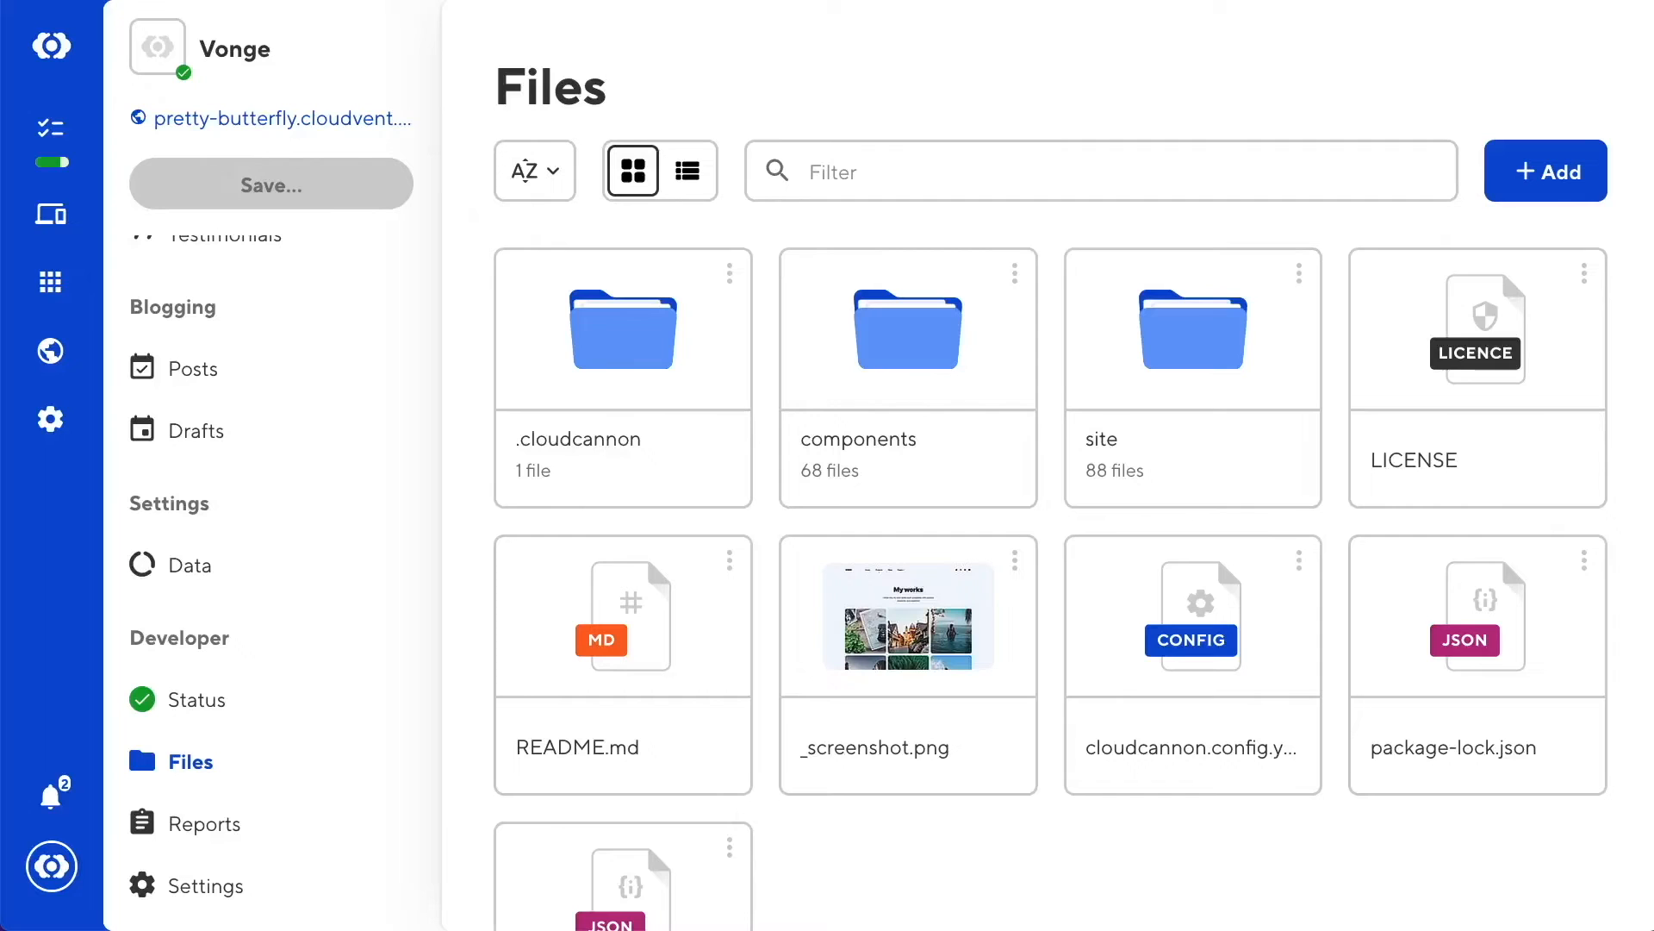
mouse_move(774, 433)
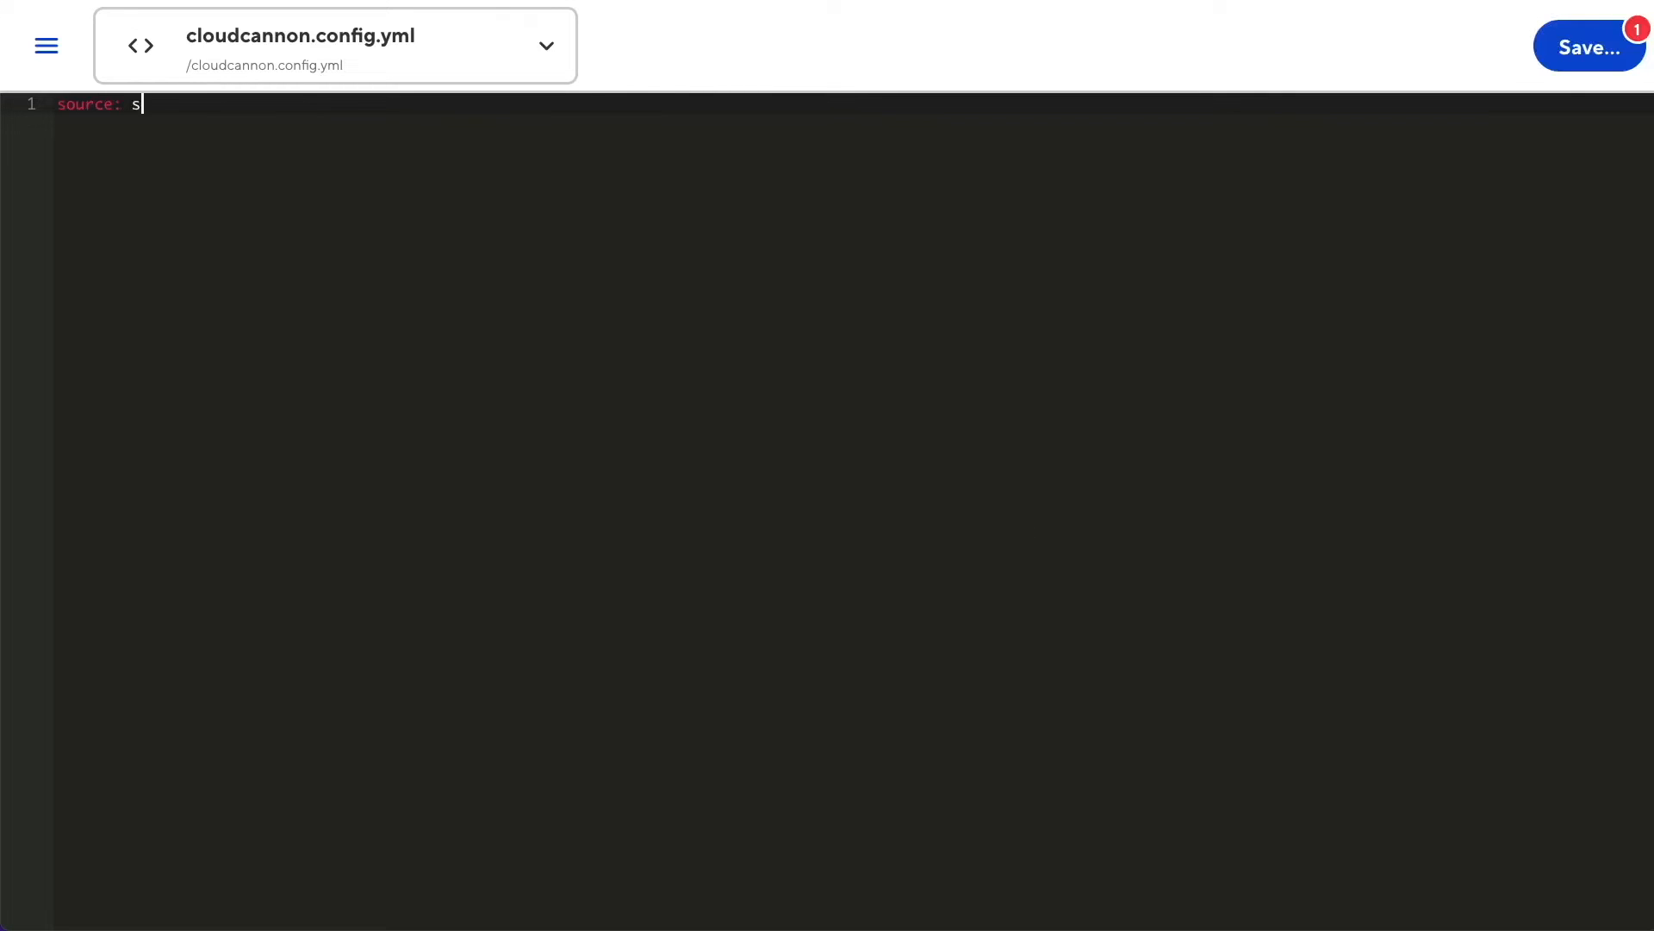
Set source: site as the config file's contents
text(ite)
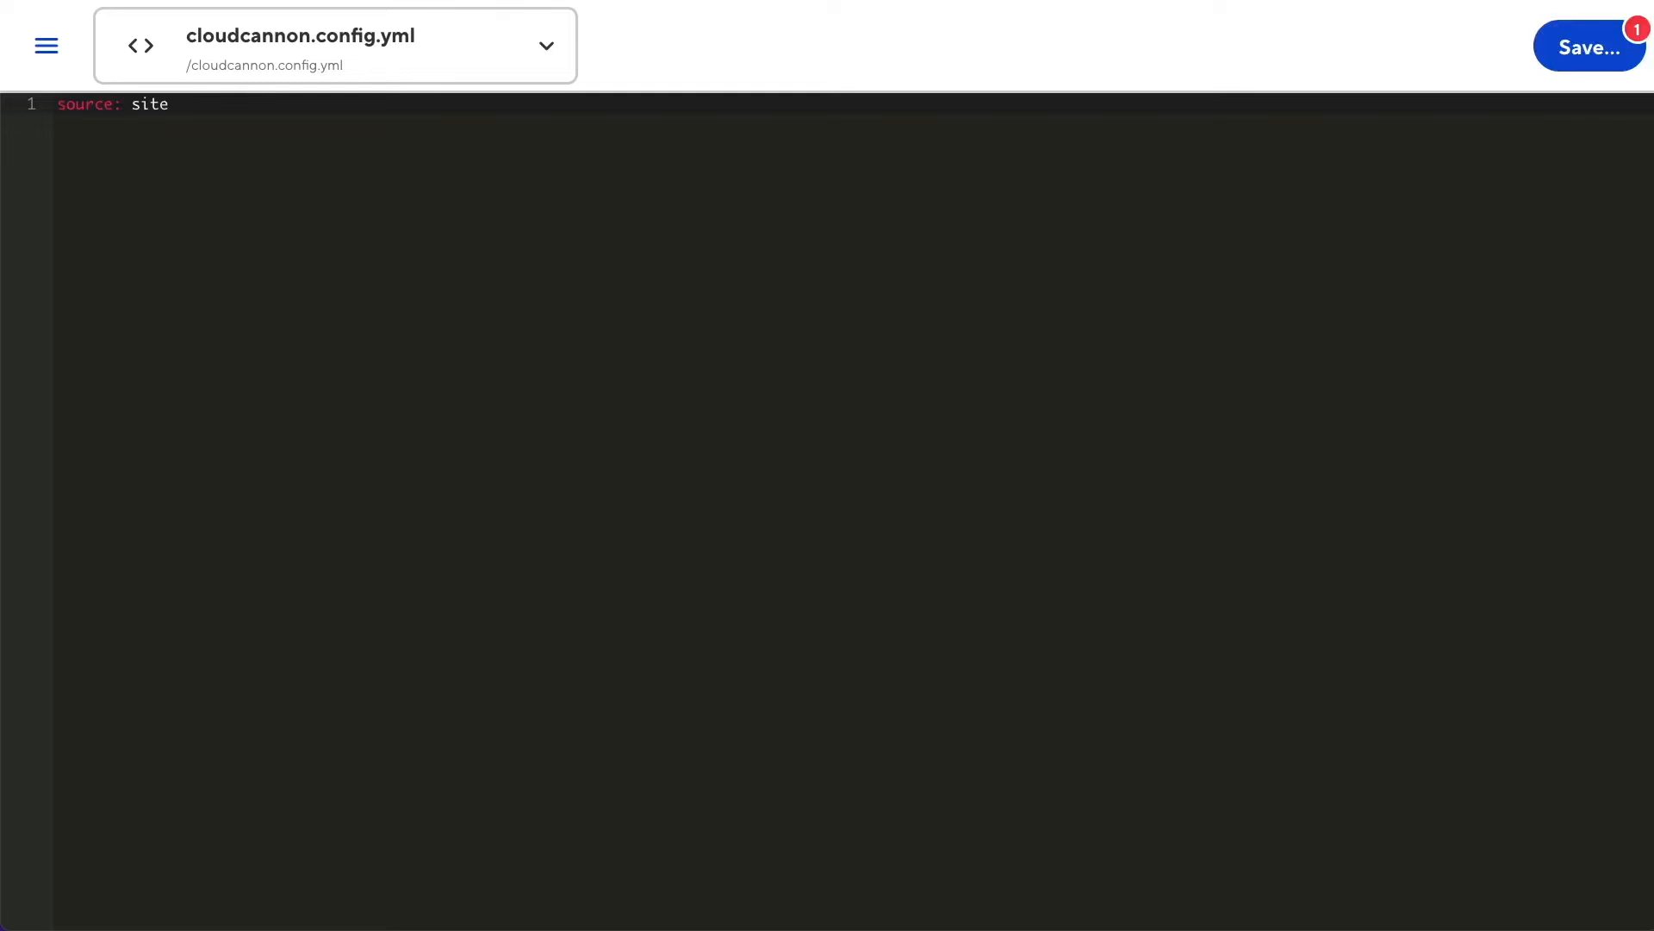
click(1589, 48)
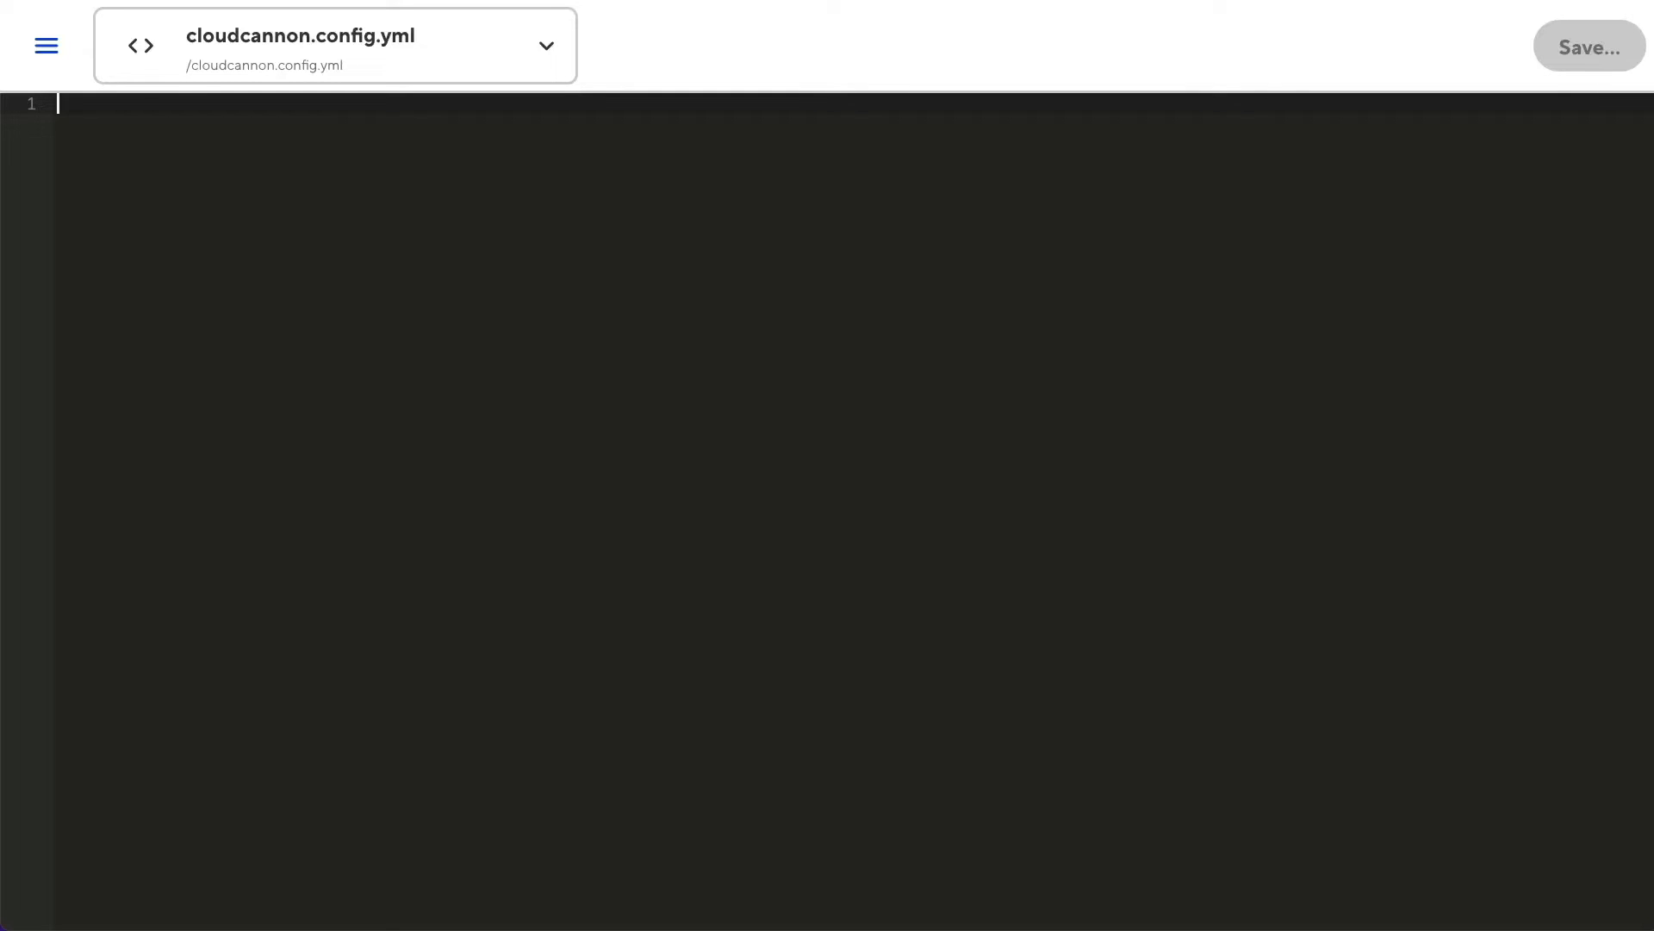
Enter output: "build", then replace it with a timezone: key
text(output: "build")
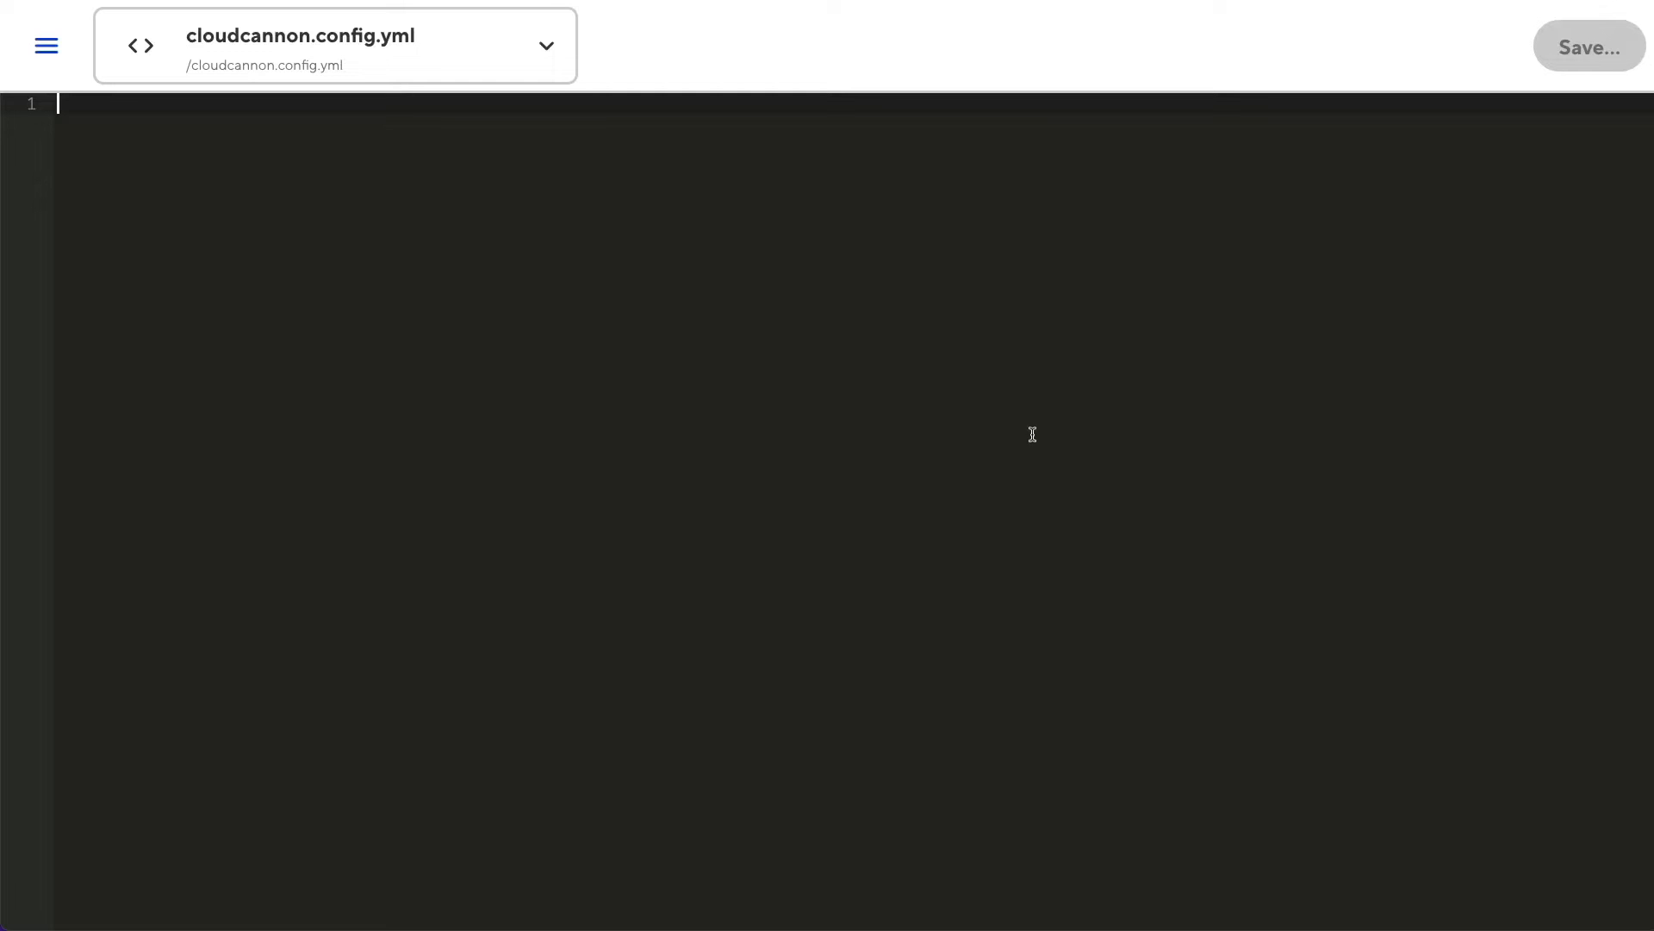
text(timezone:)
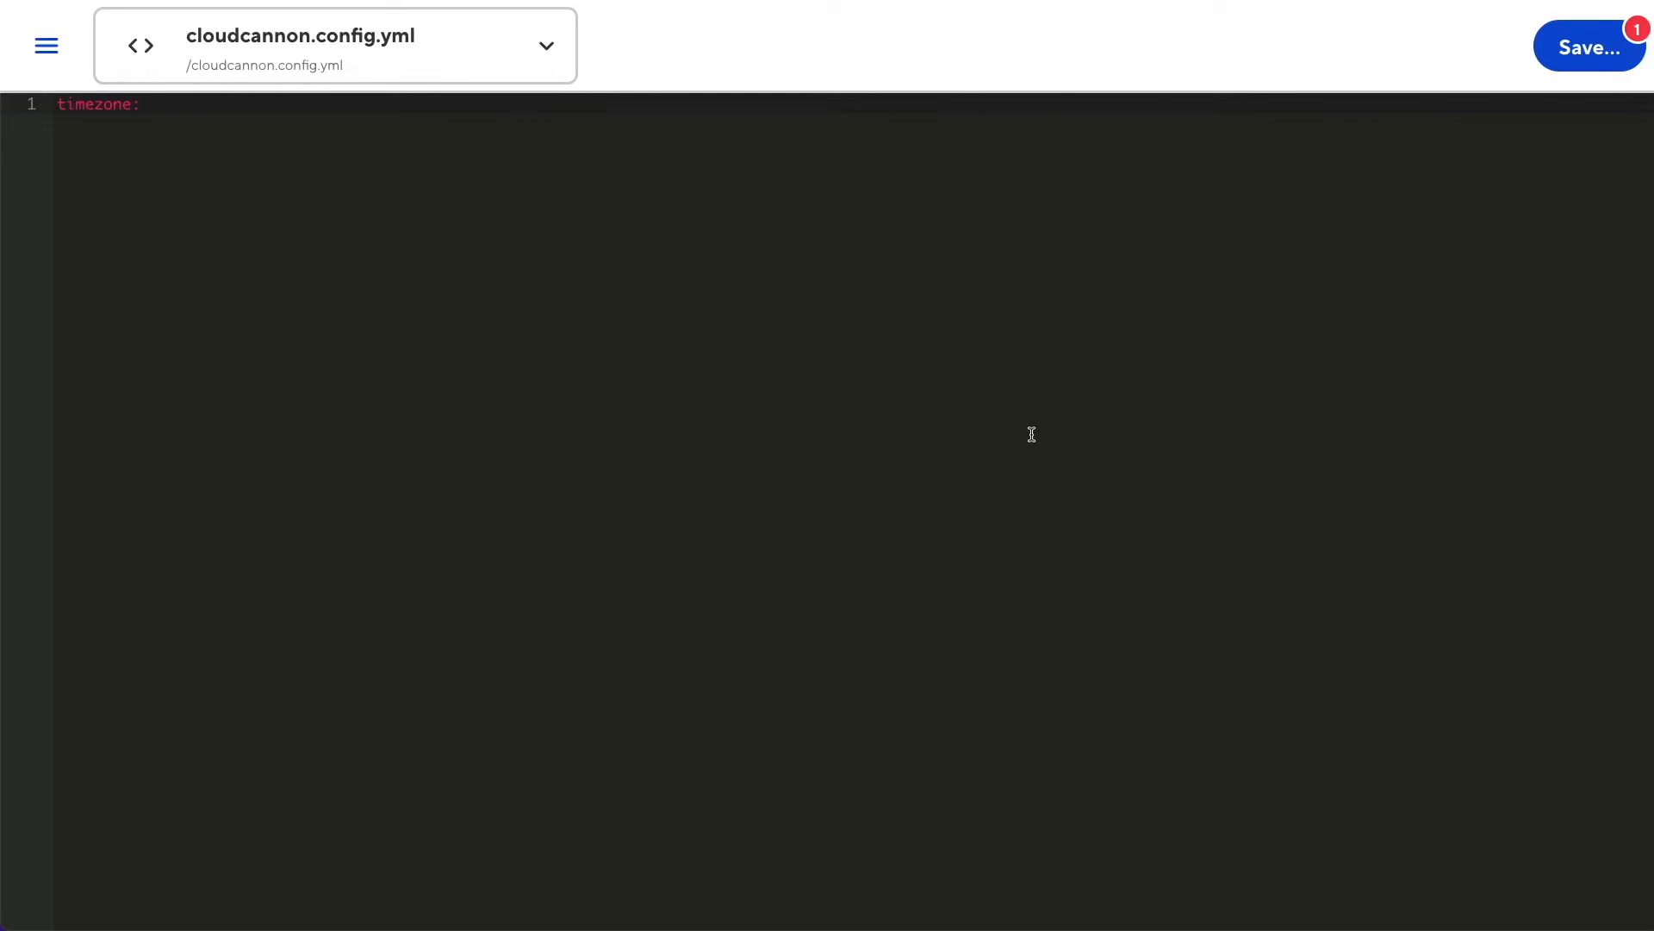
mouse_move(66, 72)
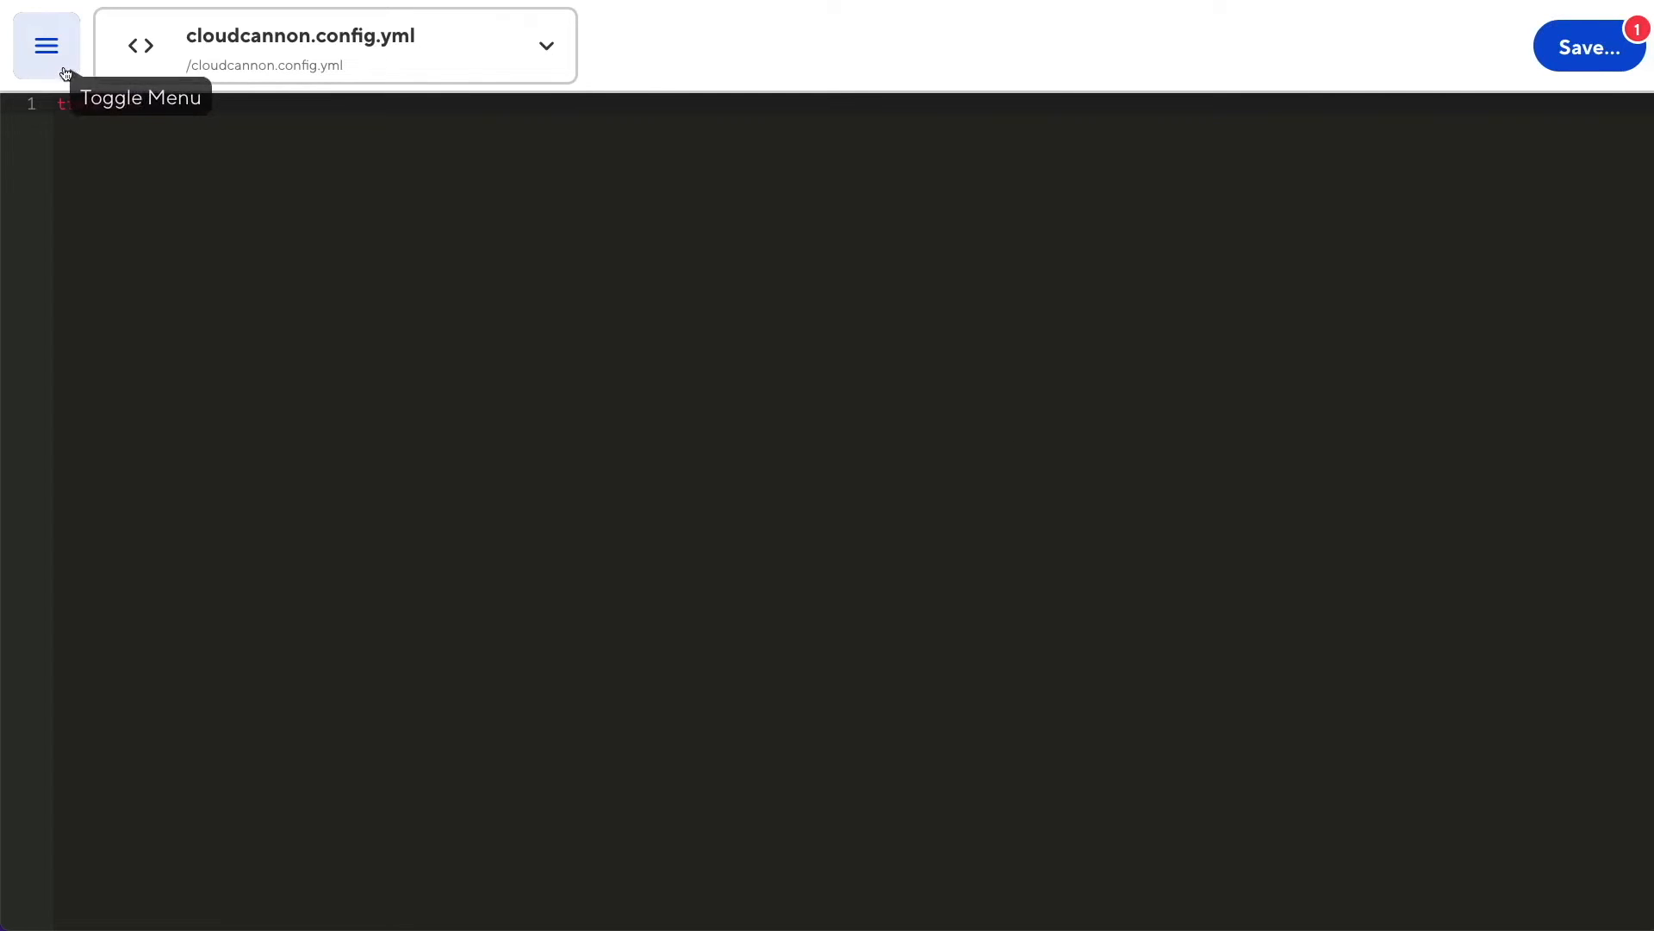
Leave the config for a post and highlight its Timezone: Etc/UTC date label
click(47, 44)
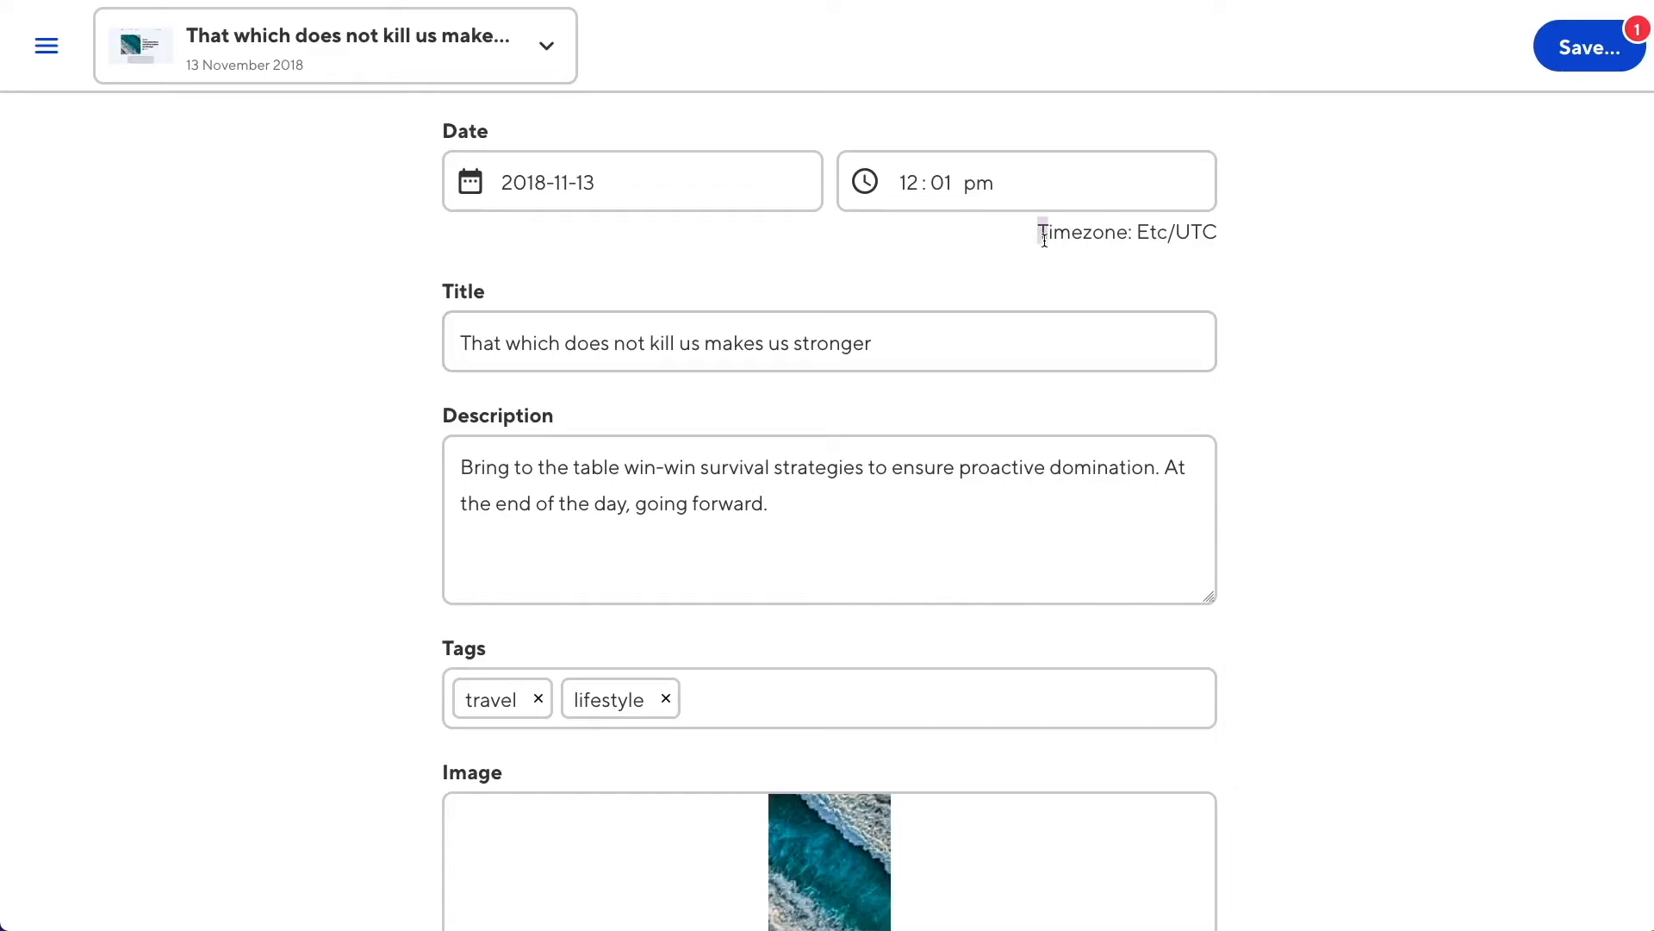
drag(1039, 231, 1223, 231)
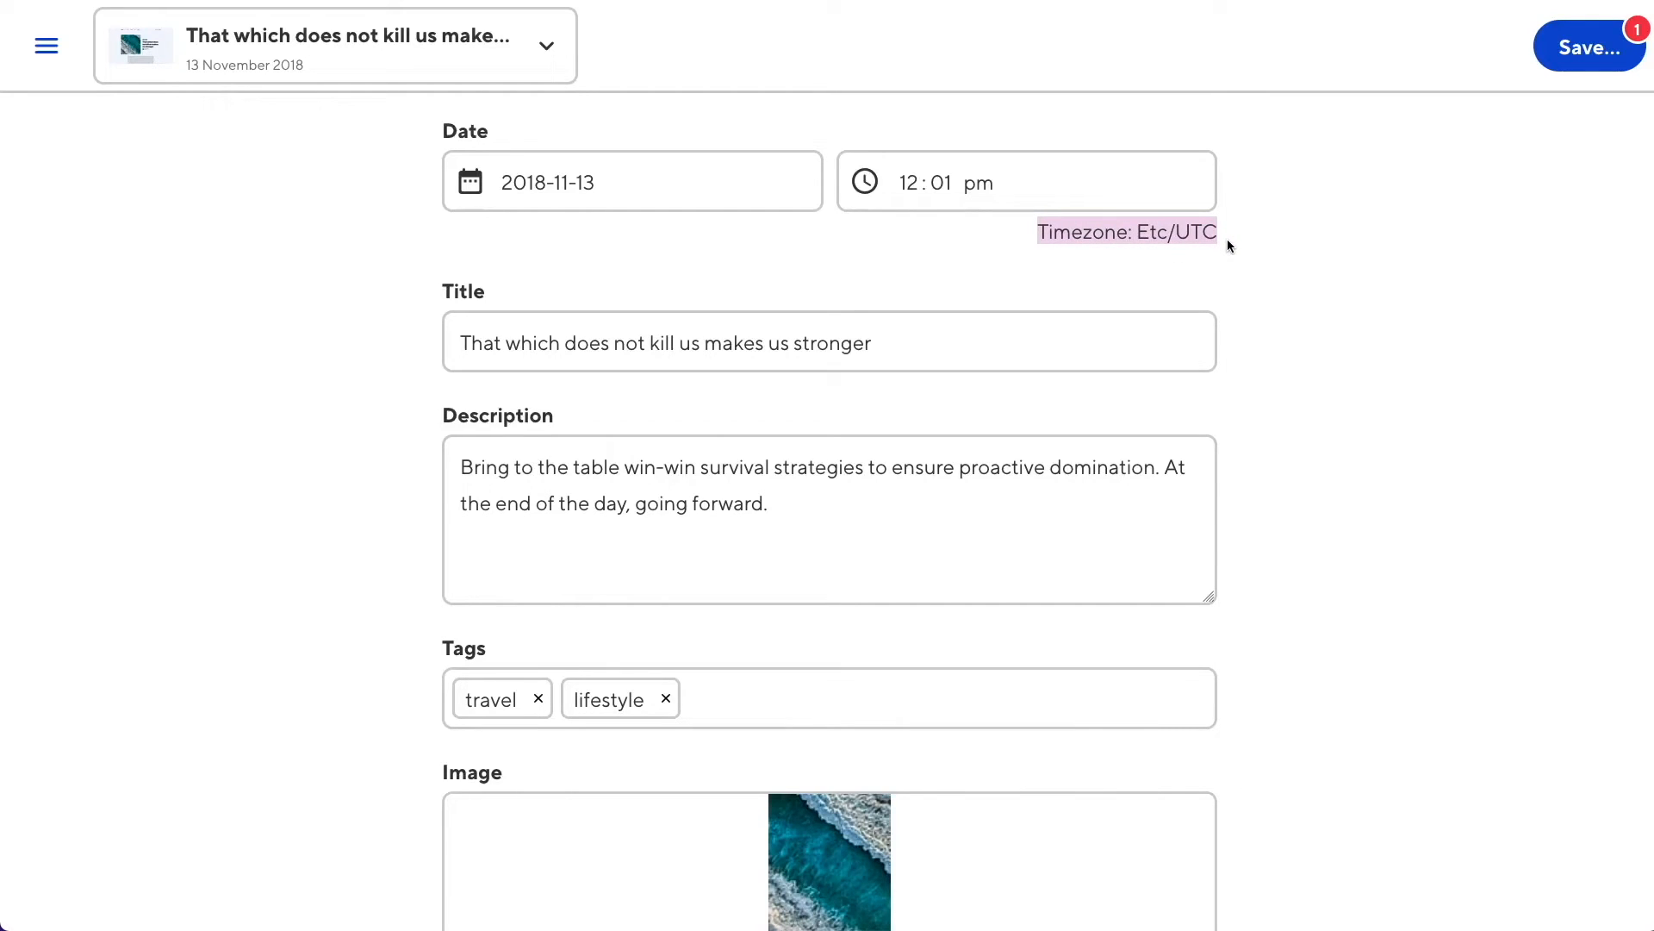
mouse_move(327, 225)
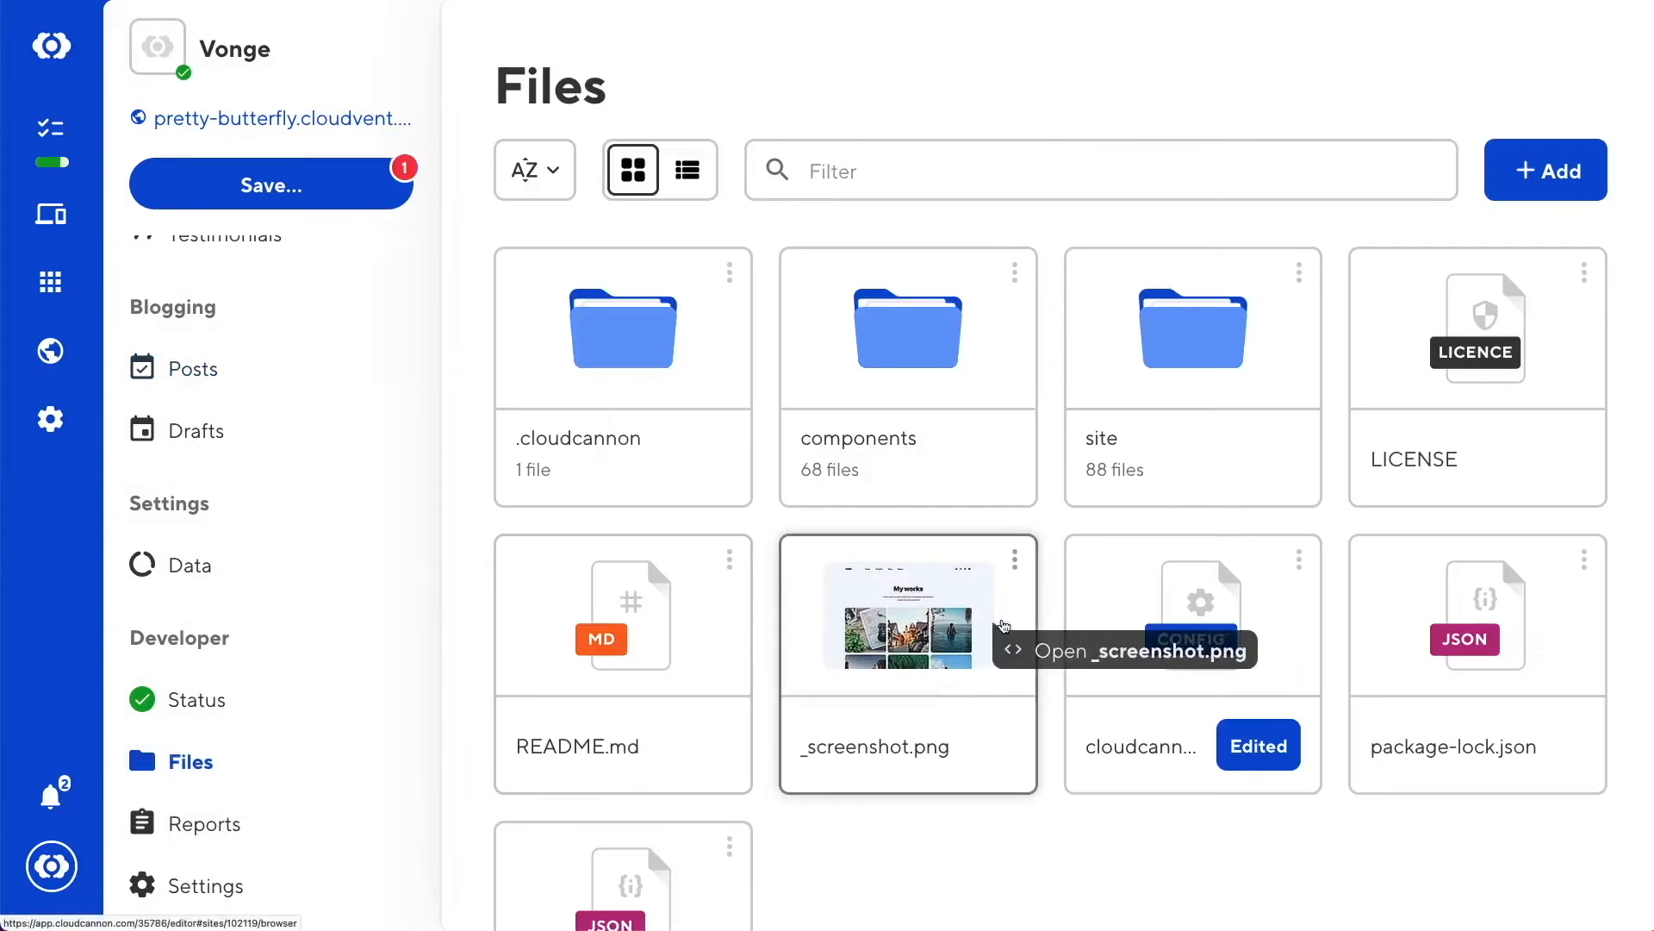
Live-edit the portfolio Gallery content to "Live editing!" and return to the config file
click(1199, 602)
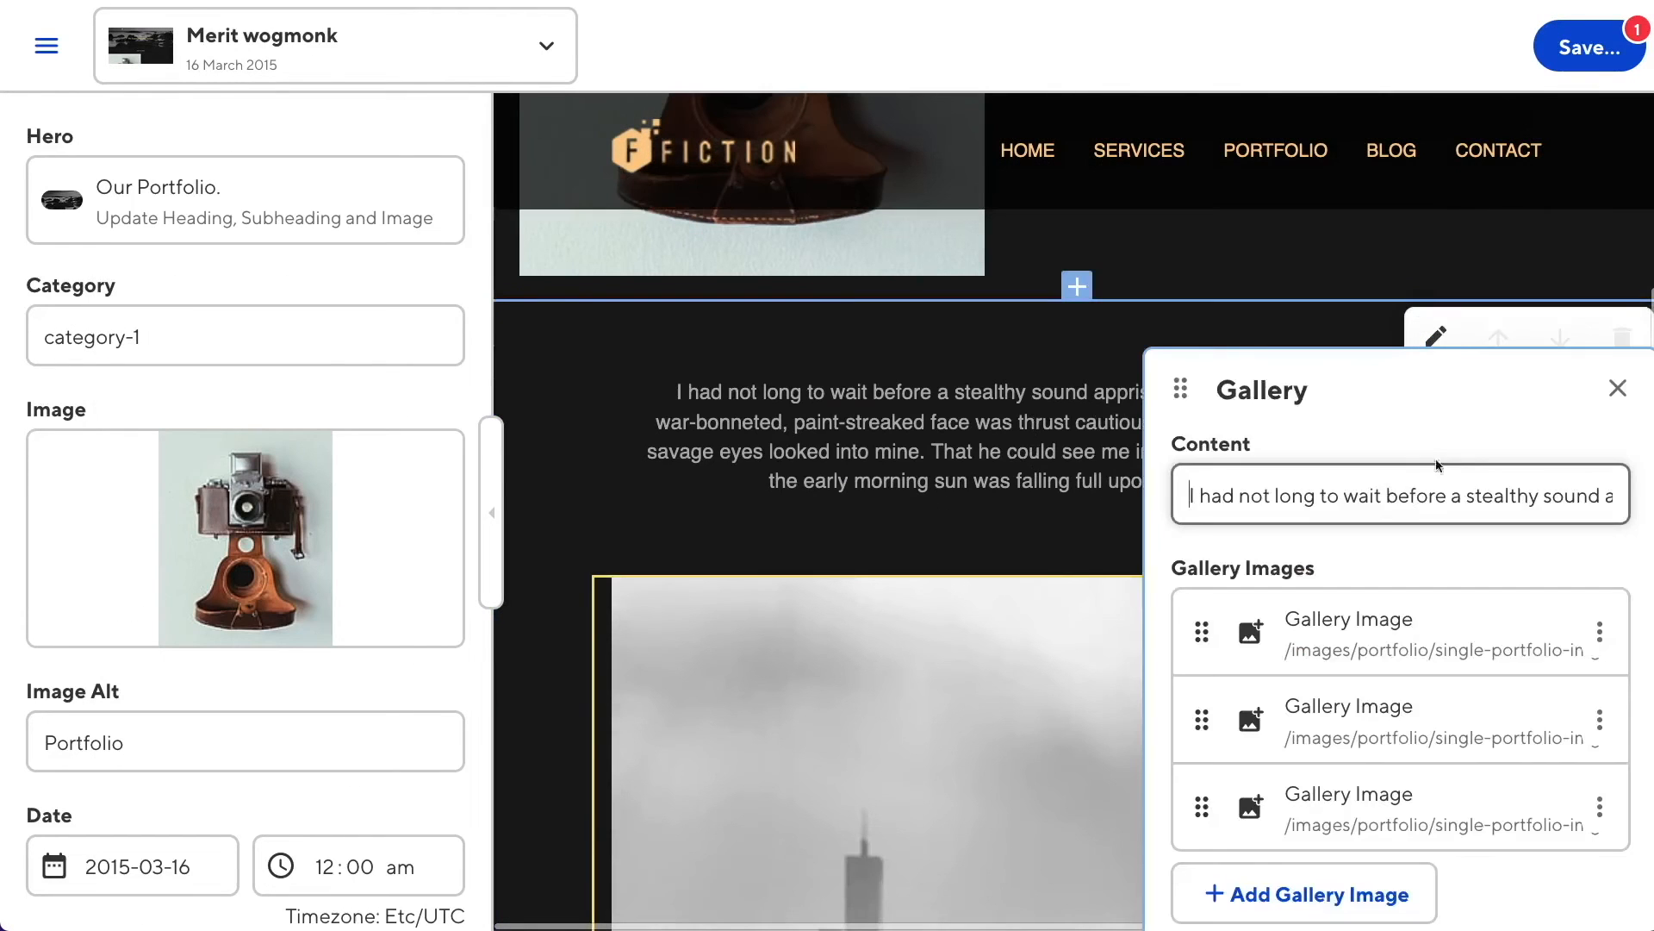
text(Live editing!)
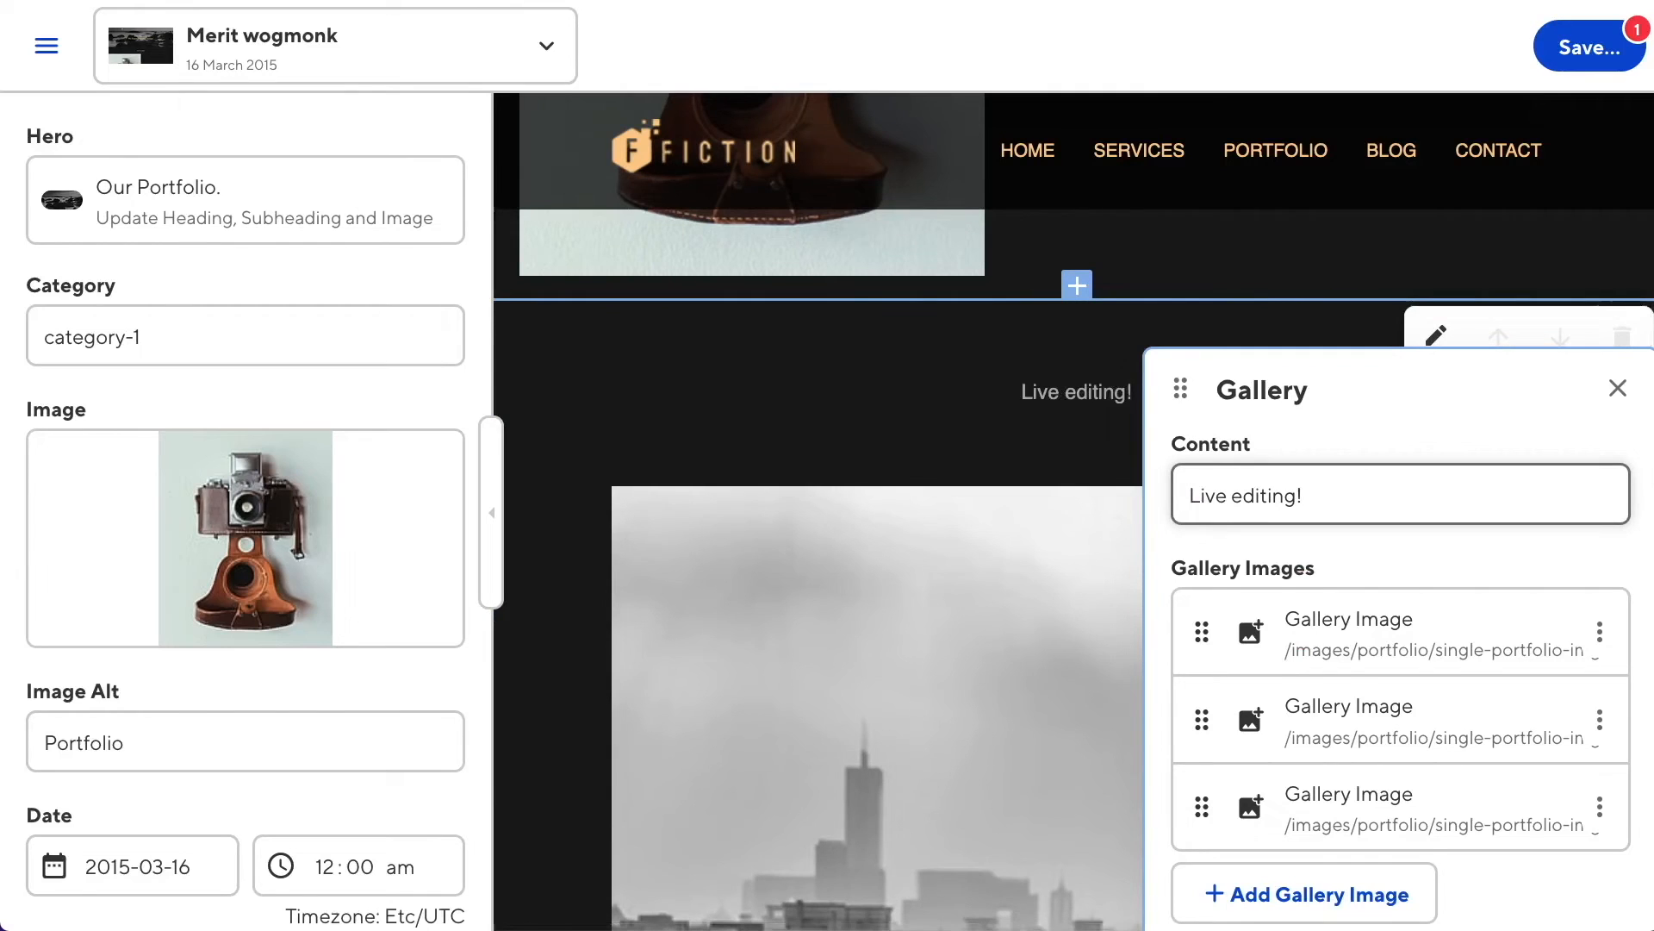
click(45, 45)
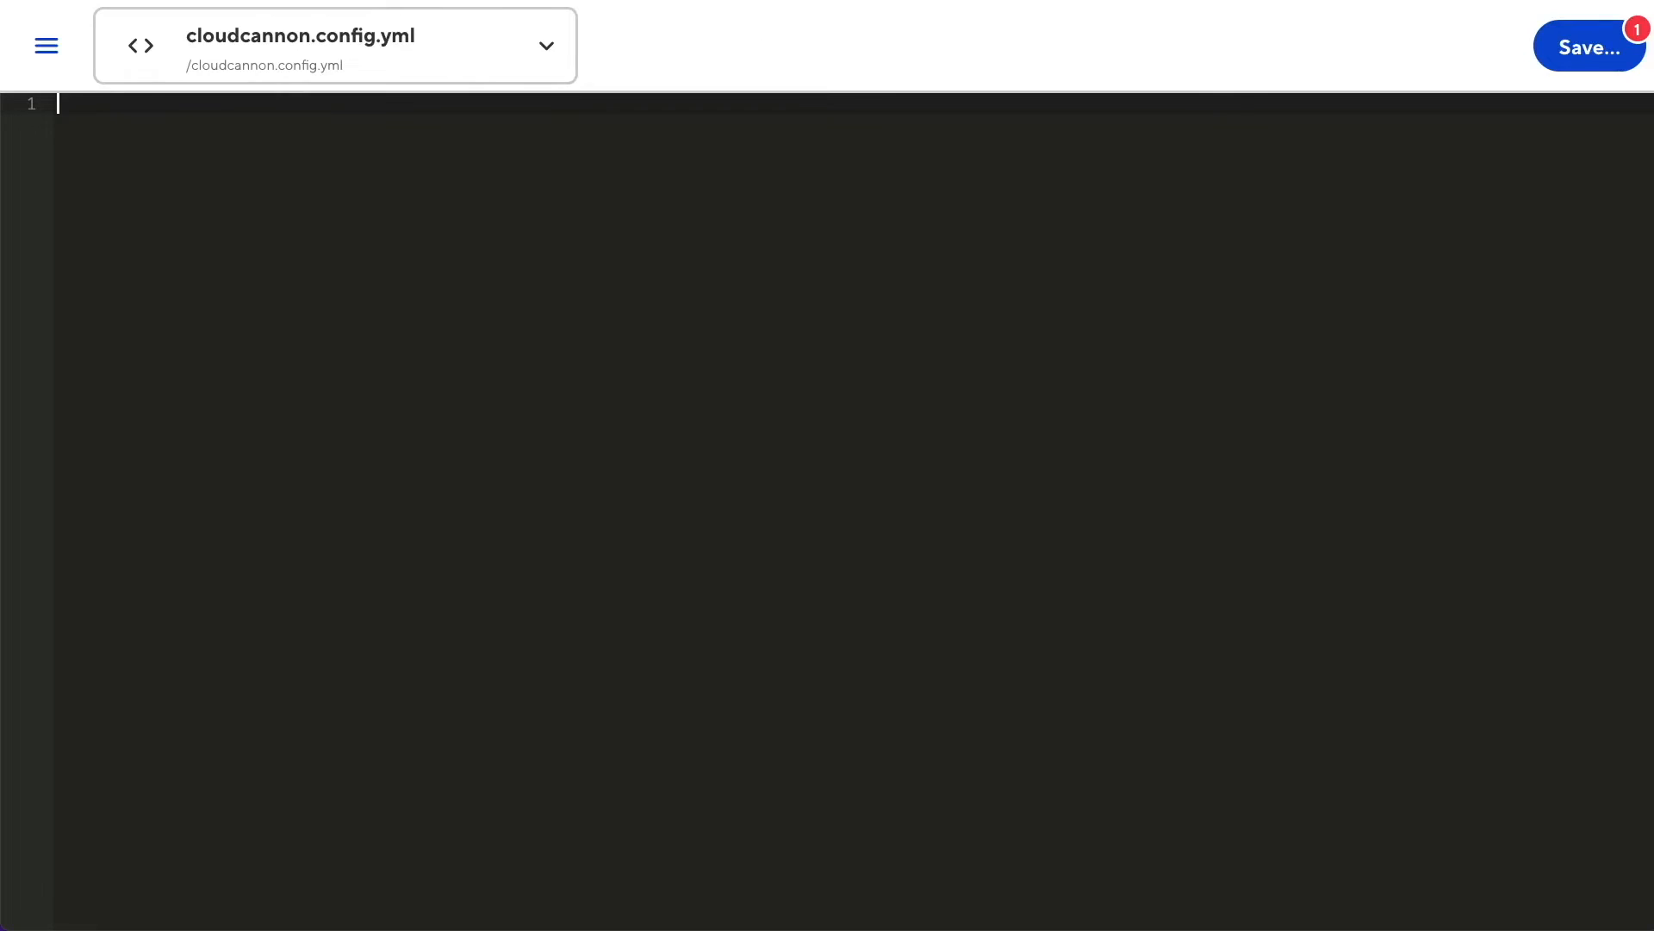
Add an _enabled_editors list with the visual editor enabled in cloudcannon.config.yml
text(_enabled_editors:)
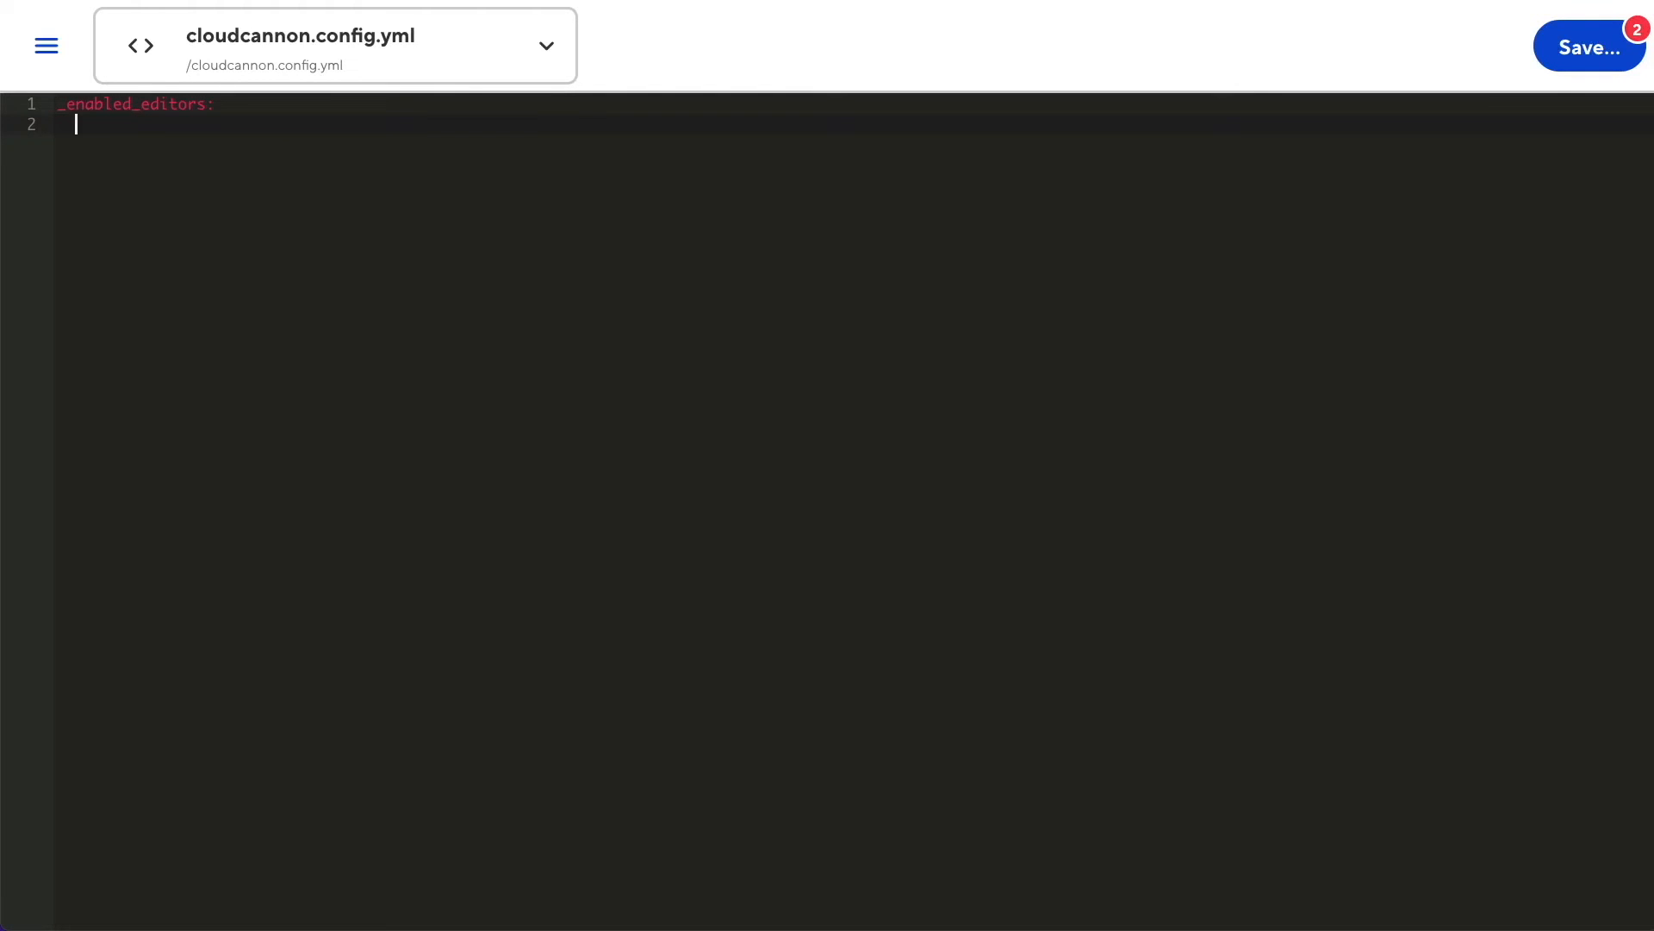
text(-)
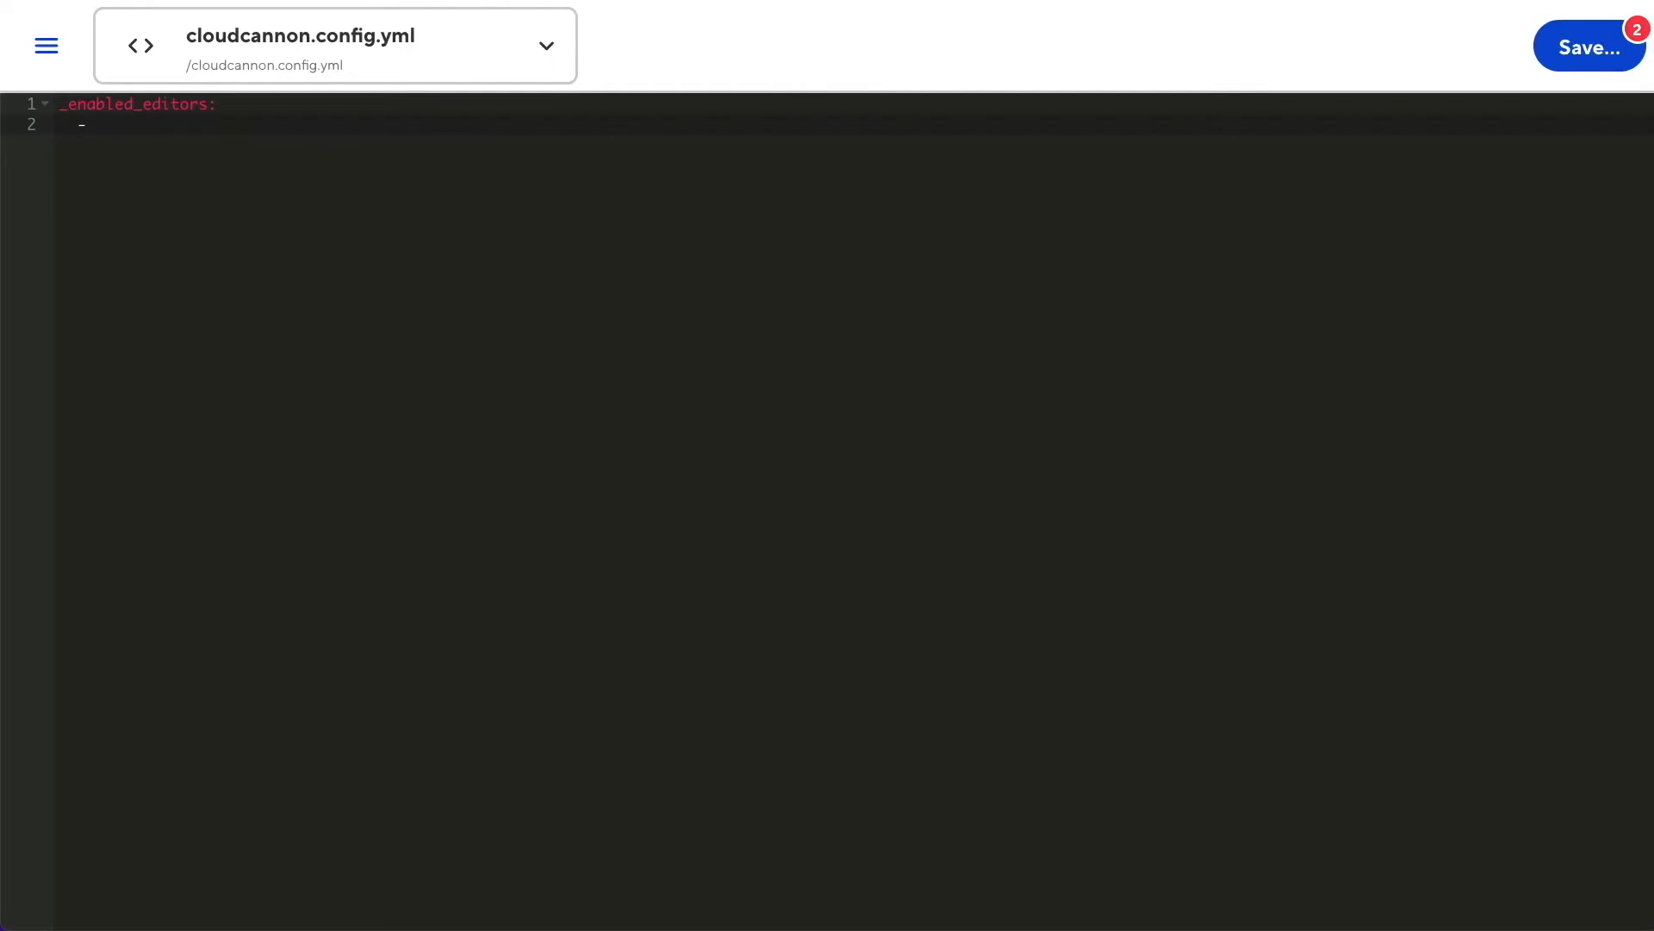
text(visual)
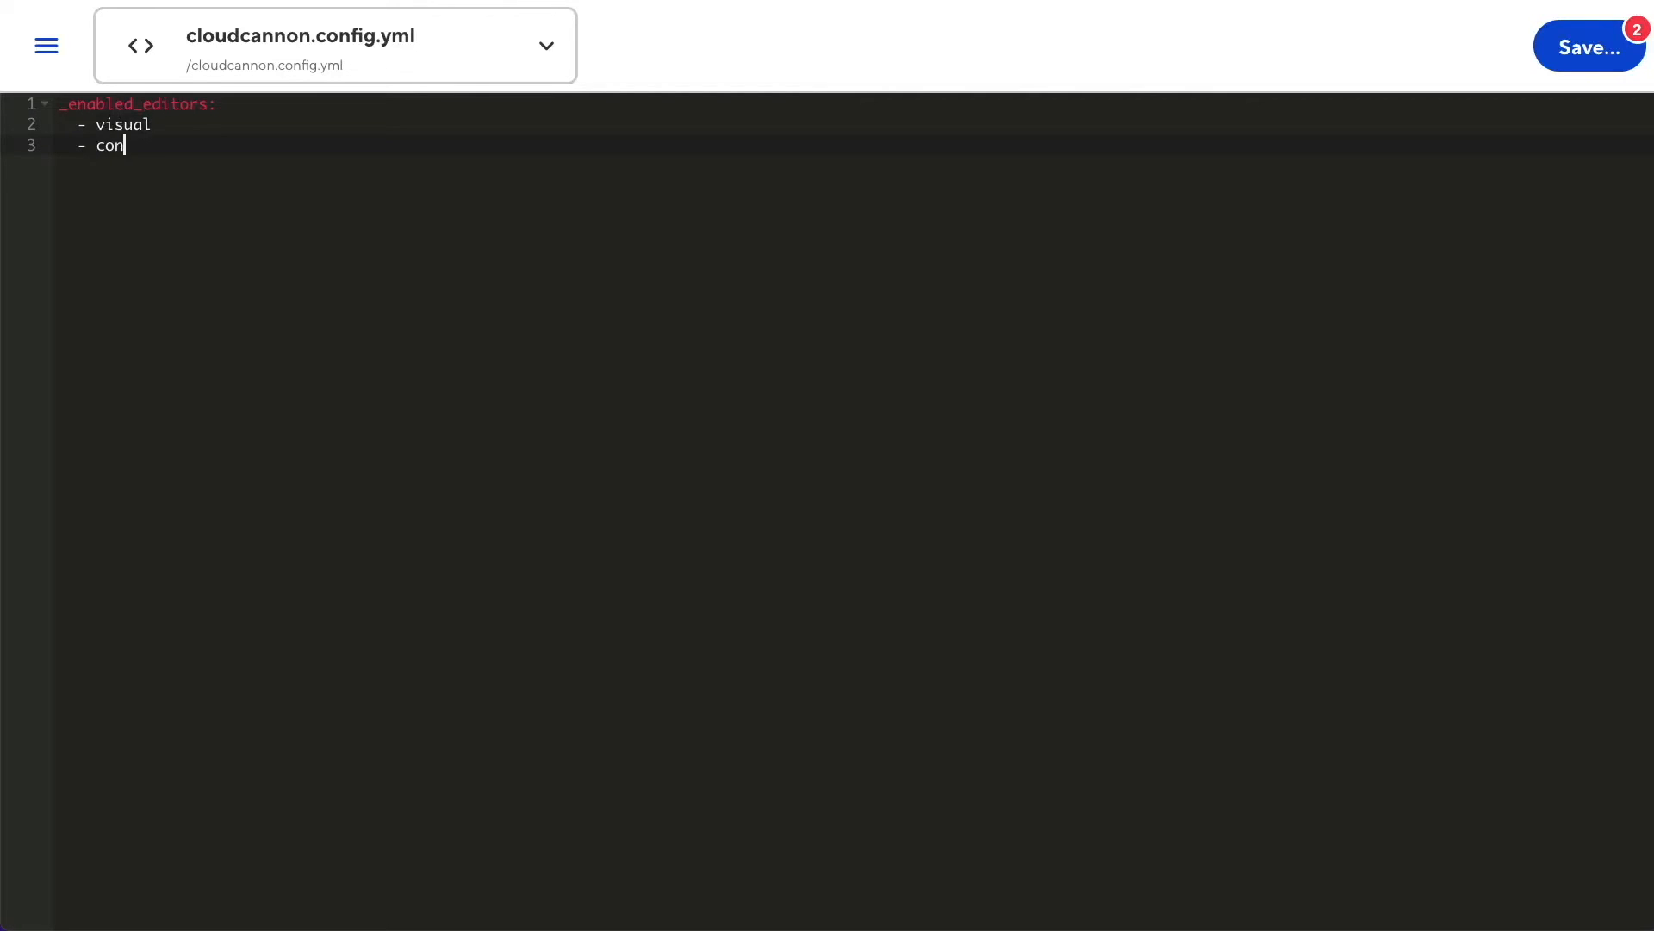
text(tent)
text(- data)
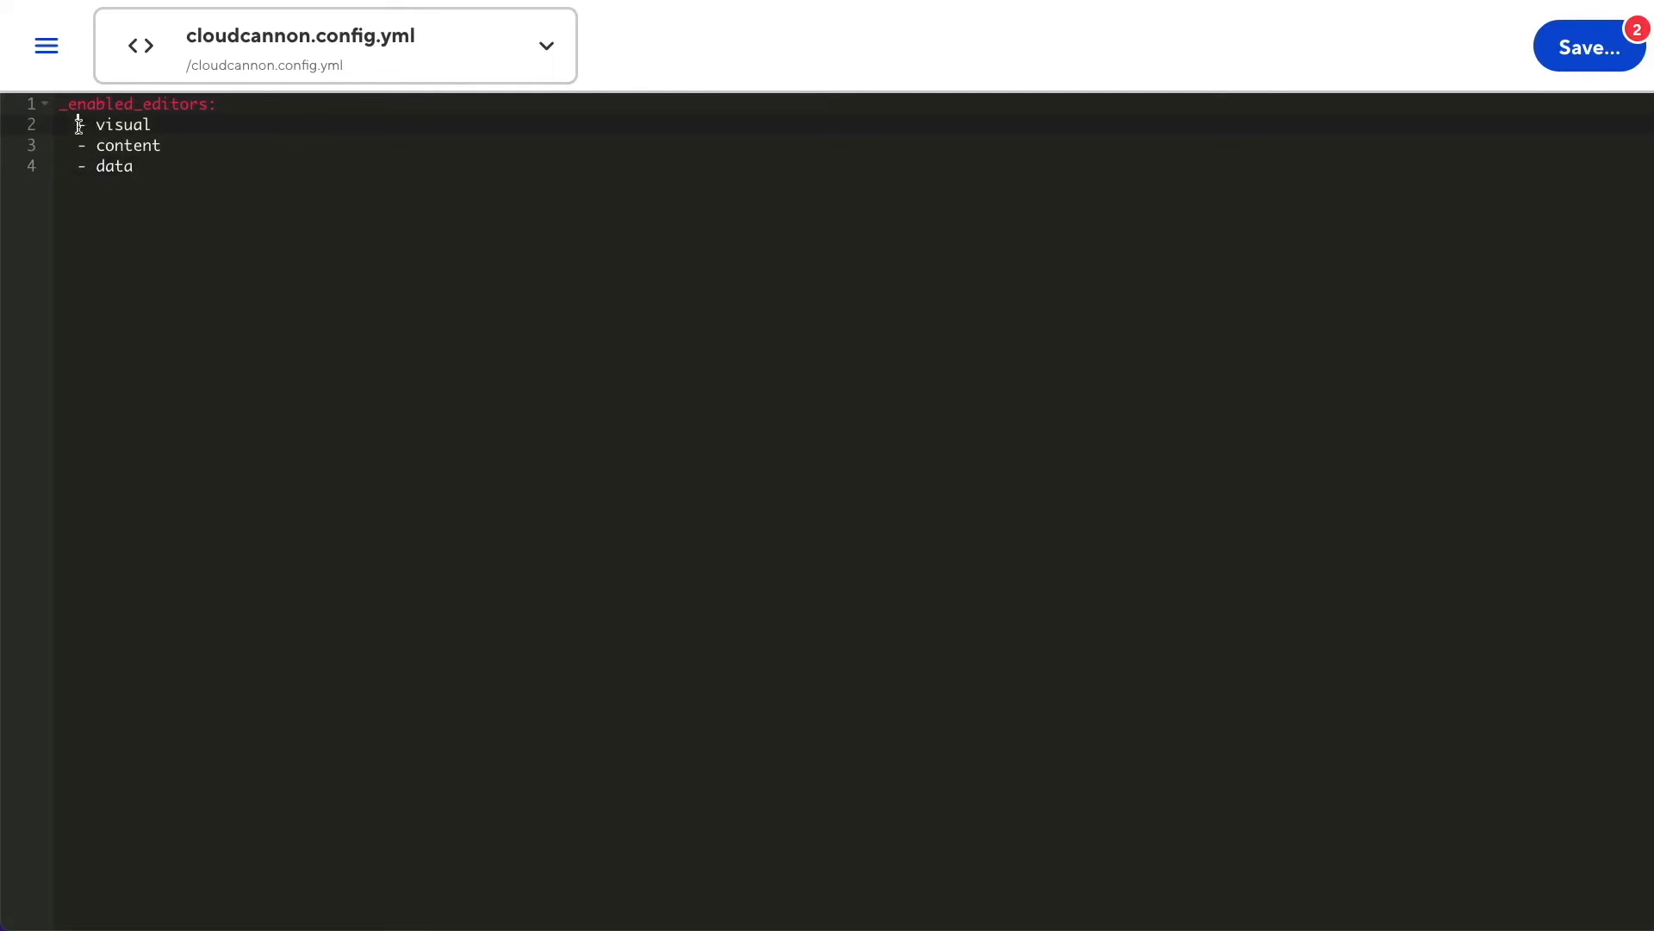
Switch back to the Merit post and save the pending config changes
click(153, 124)
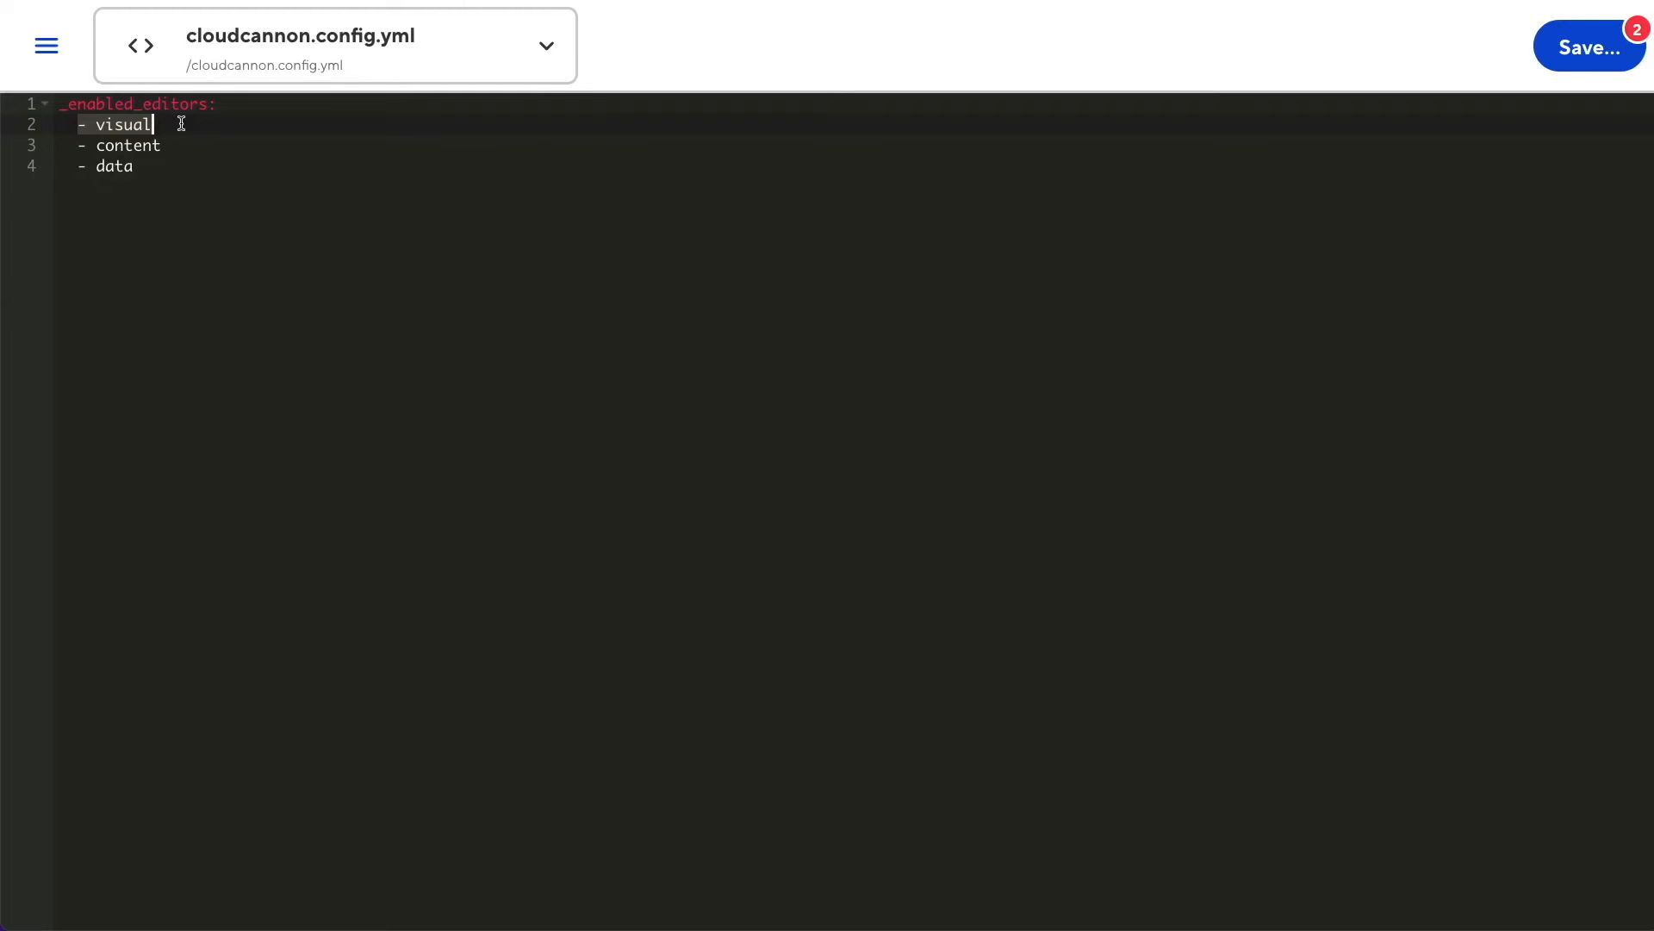
click(162, 145)
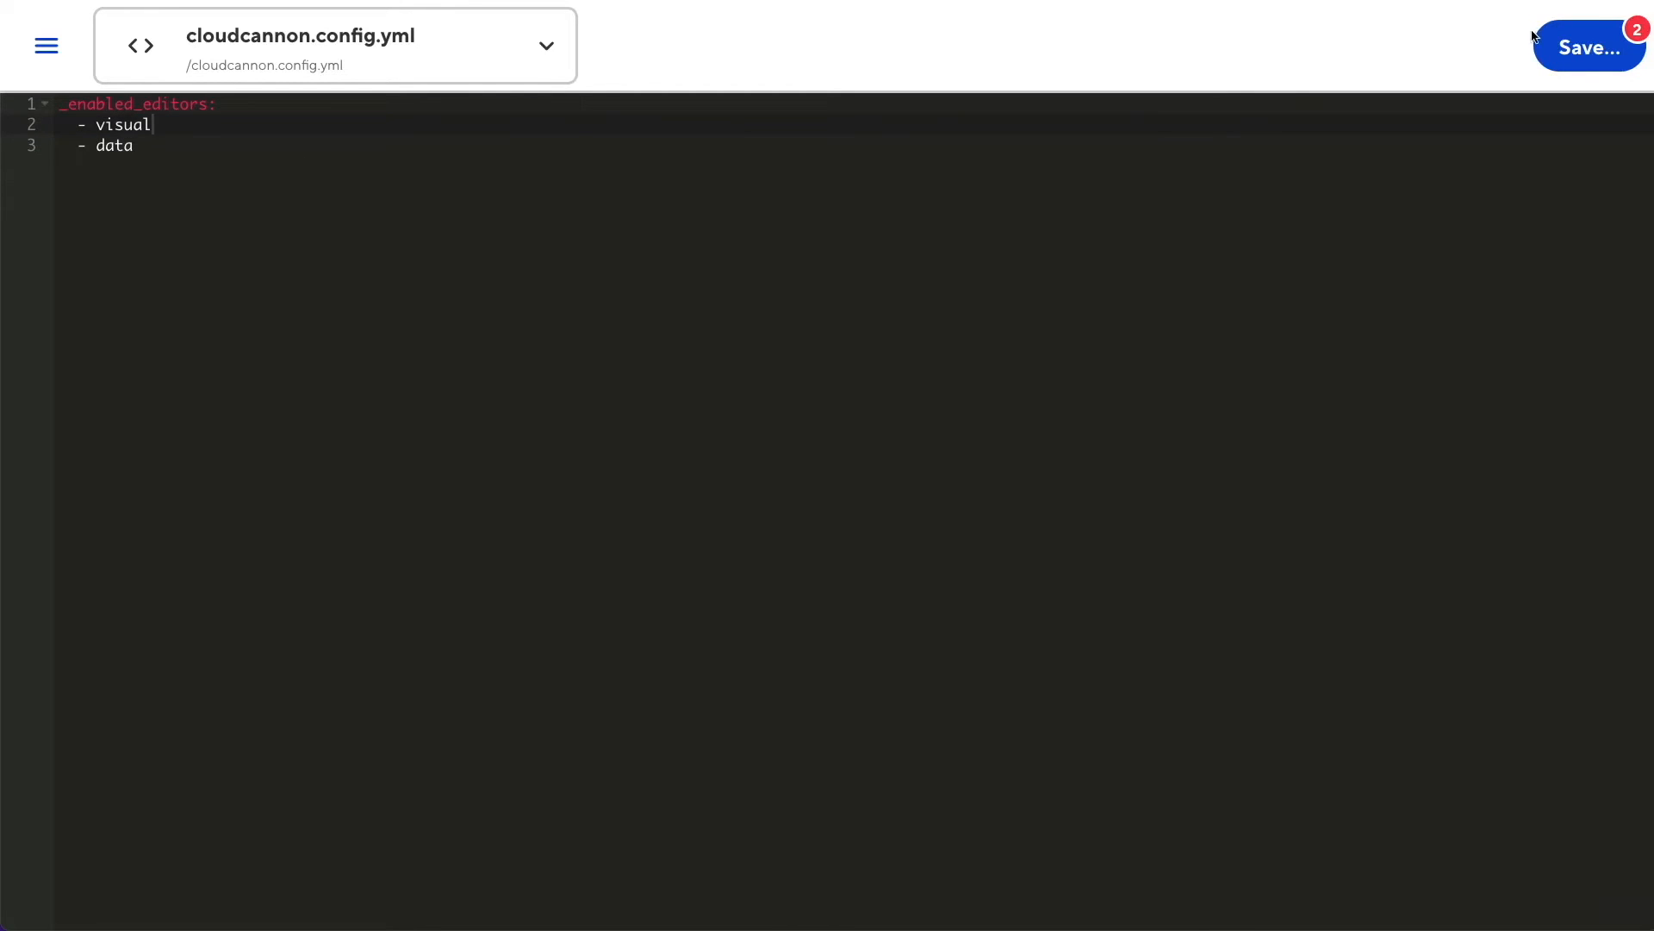
click(1589, 46)
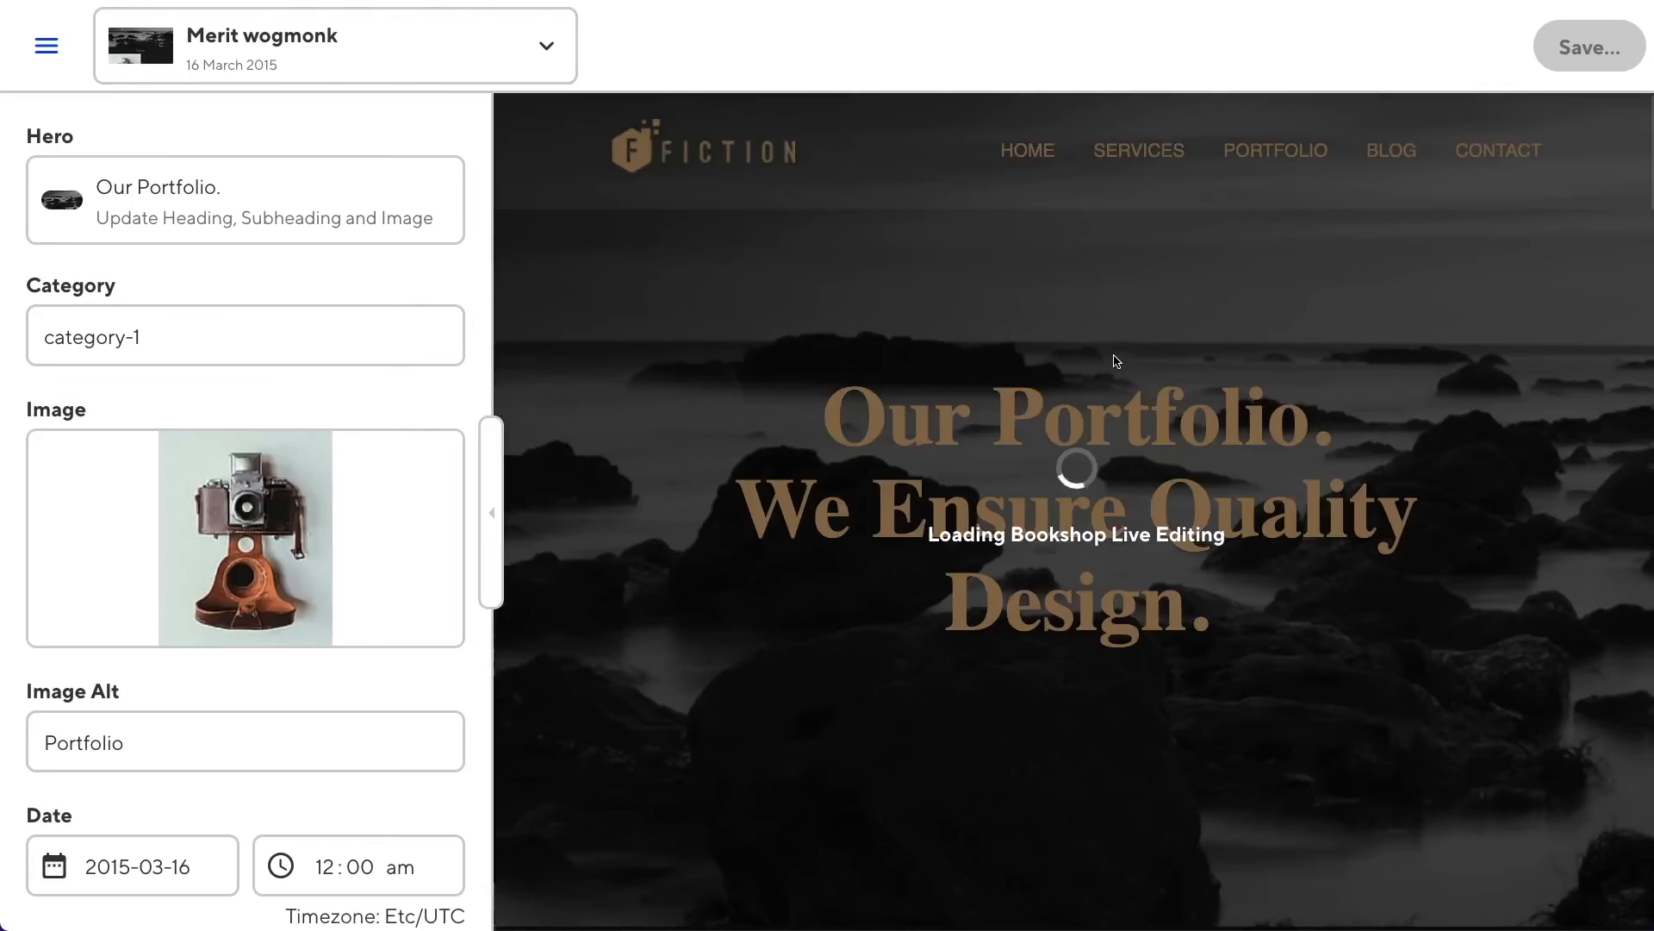
Return to cloudcannon.config.yml and start it with a collections_config: key
click(544, 45)
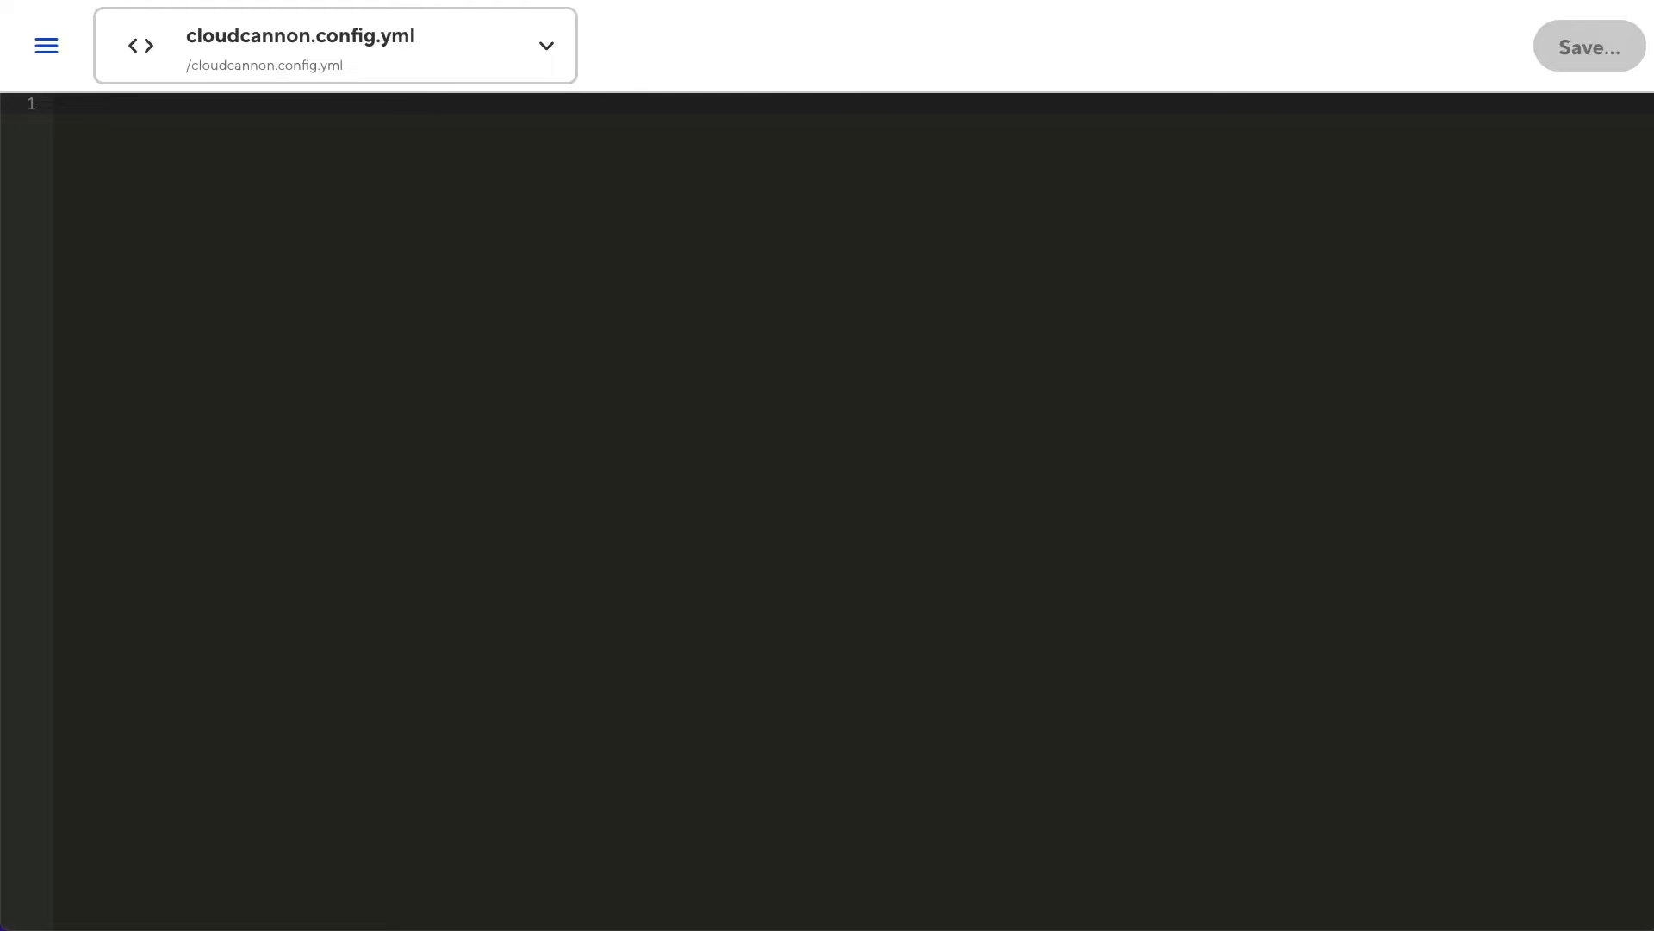
text(collections_config:)
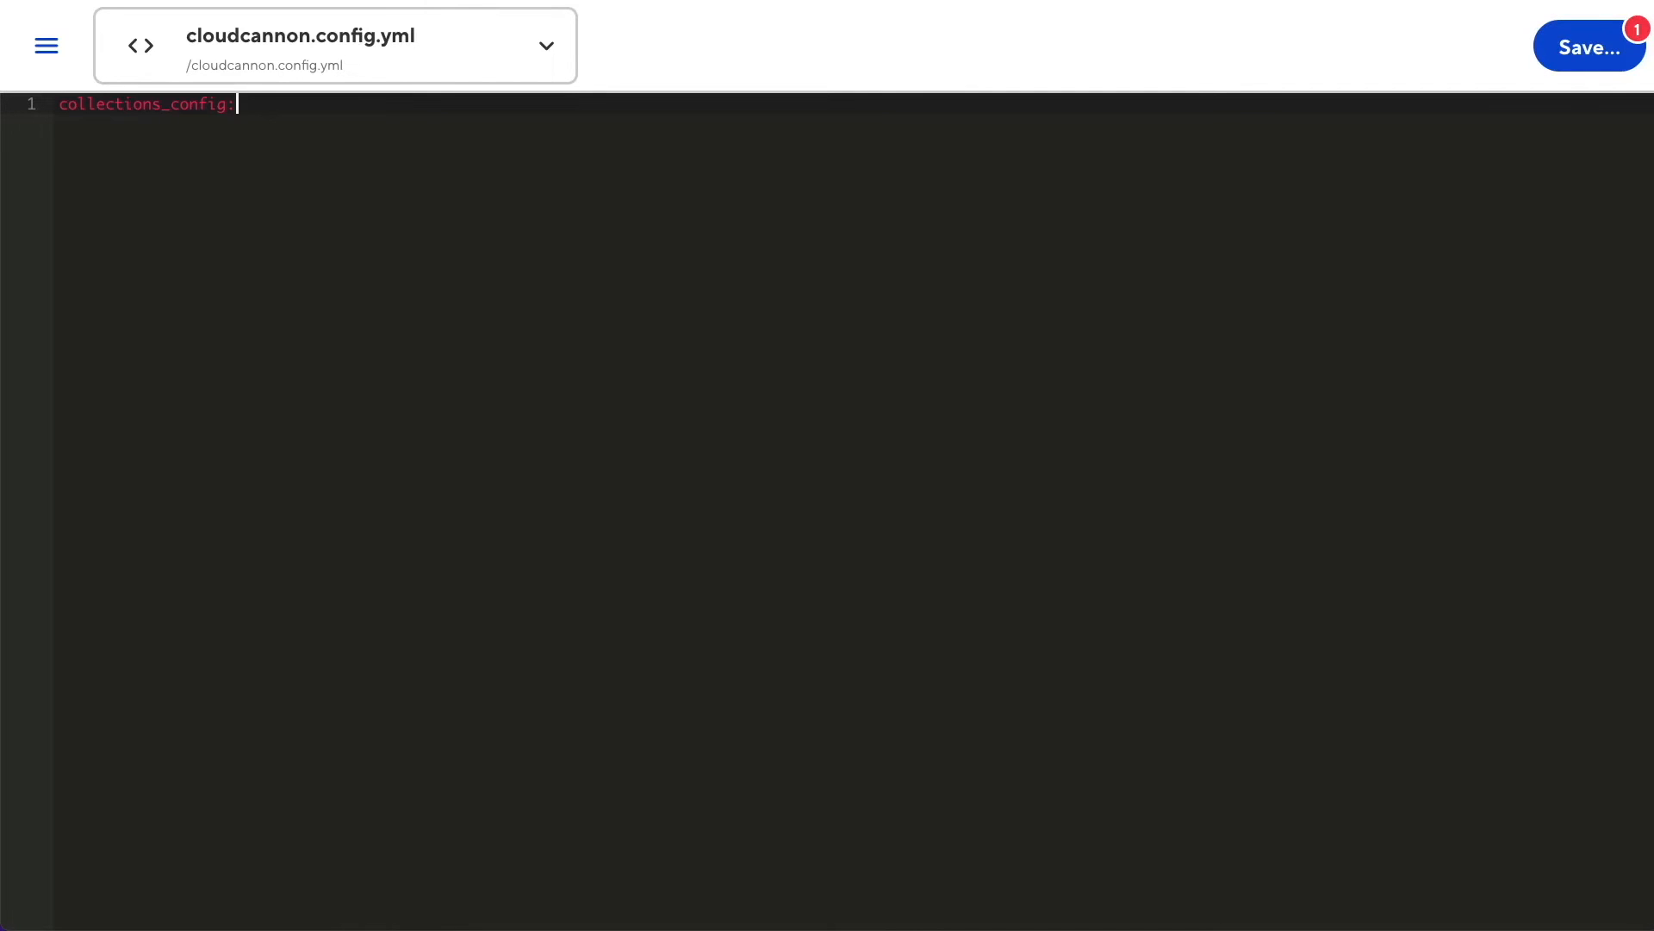
Define my_collection with path path/to/collection, icon nature_people and _enabled_editors listing data
text(my_collection:)
text(path: "path)
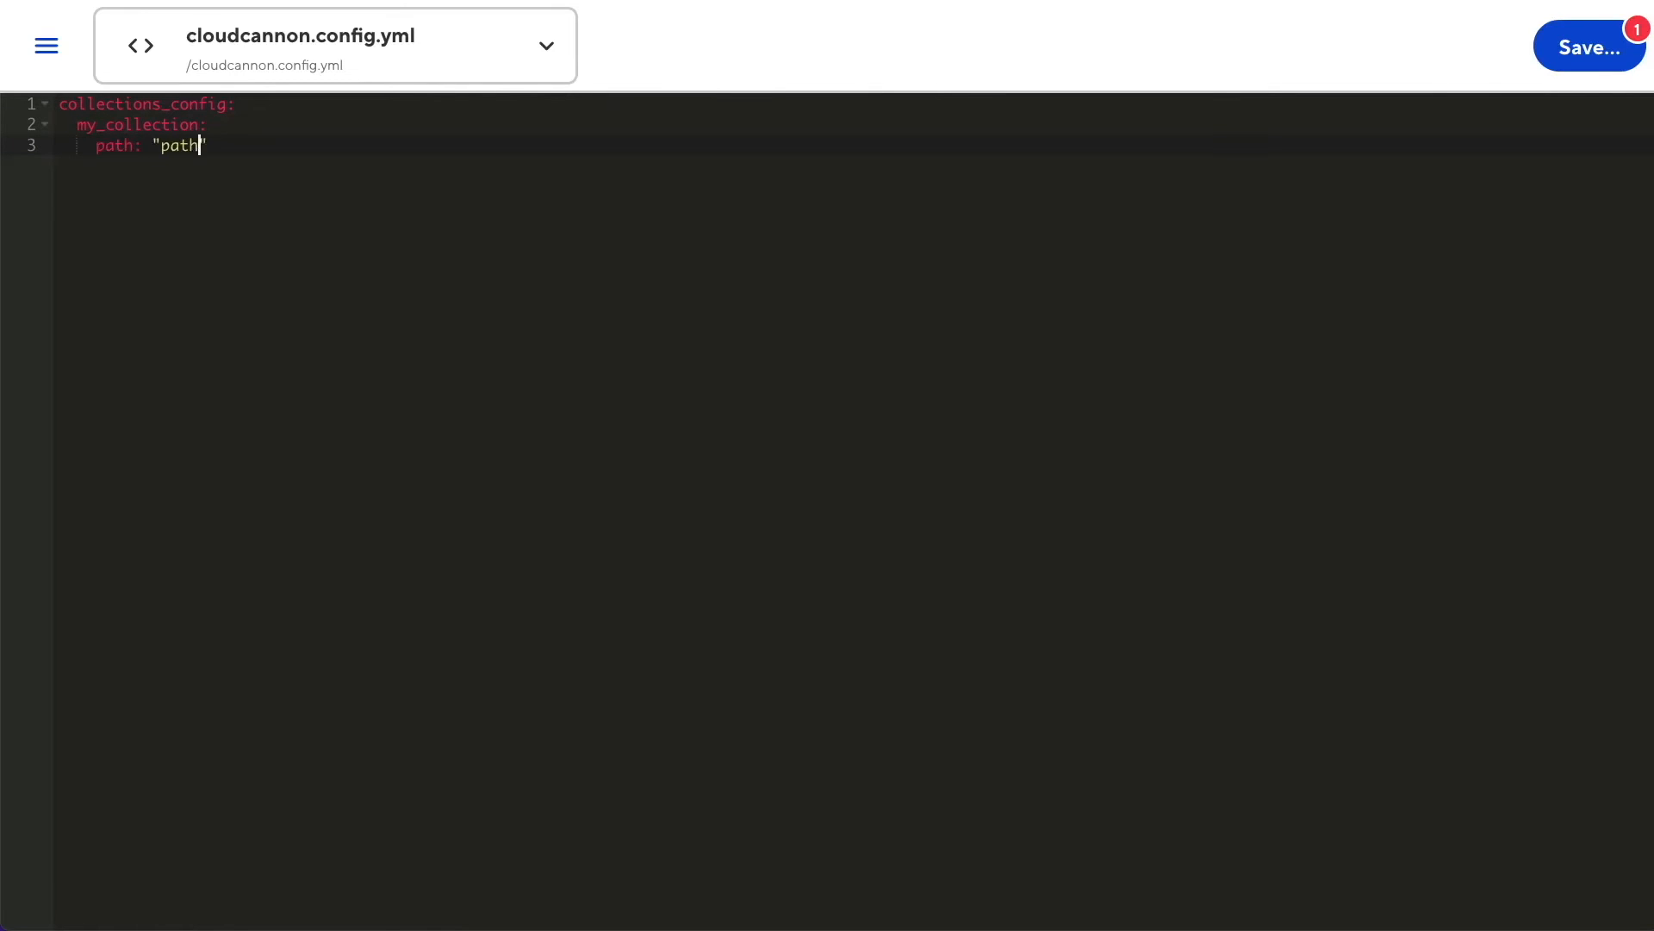
text(/to/collection)
text(icon: "n)
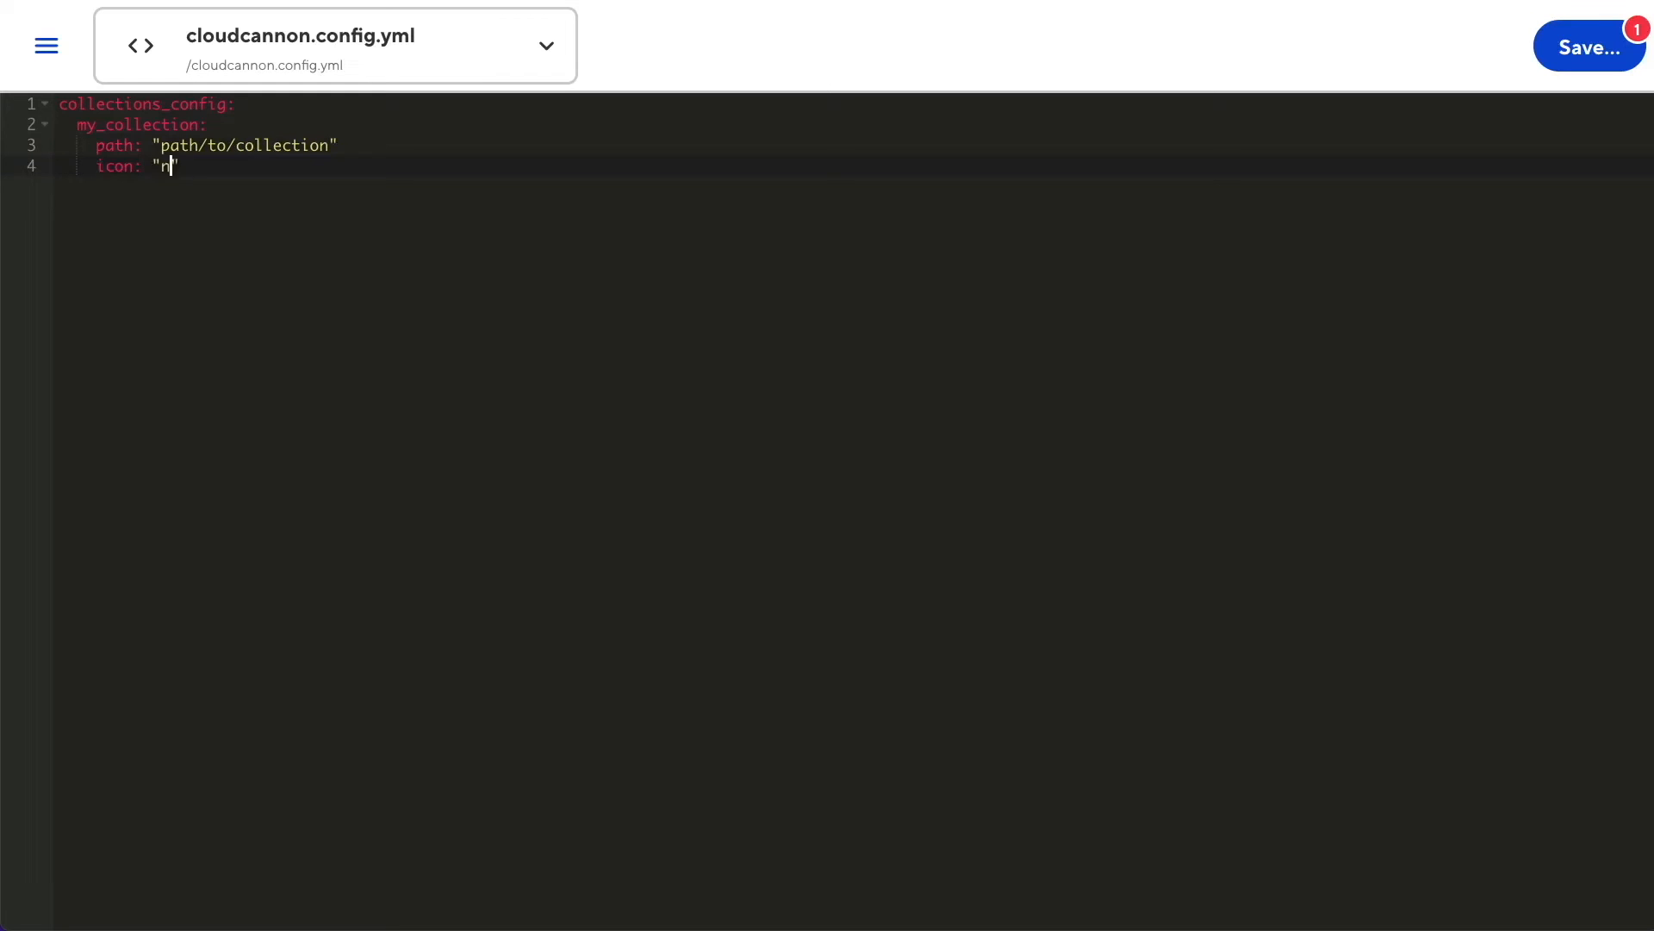
text(ature_people)
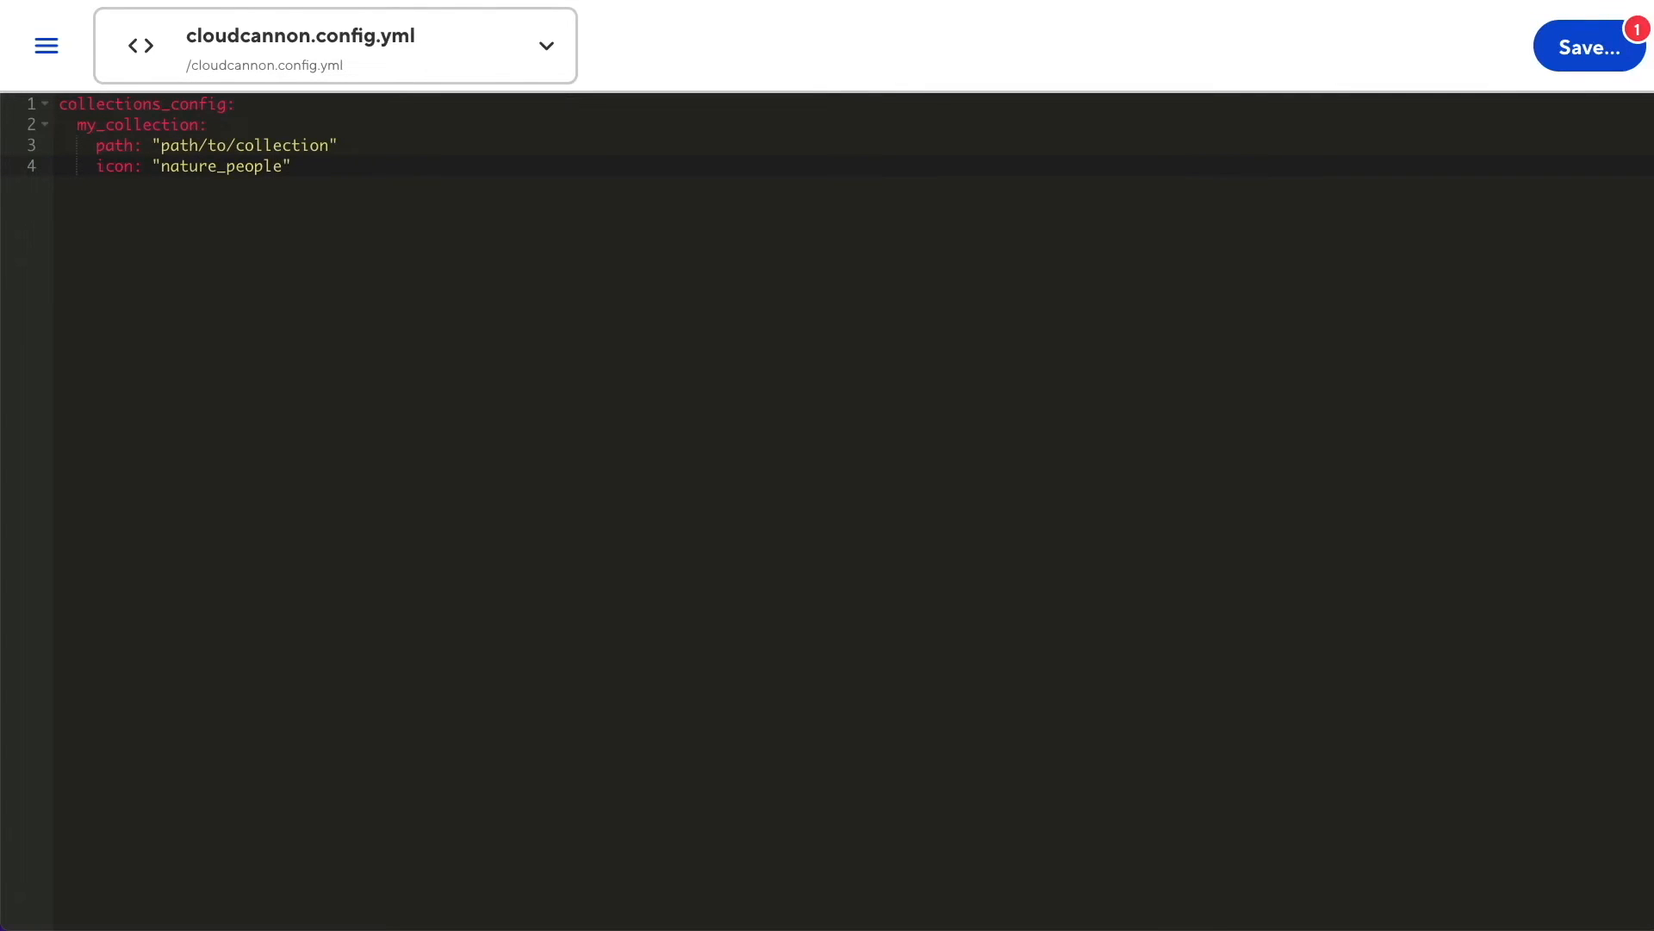
key(Enter)
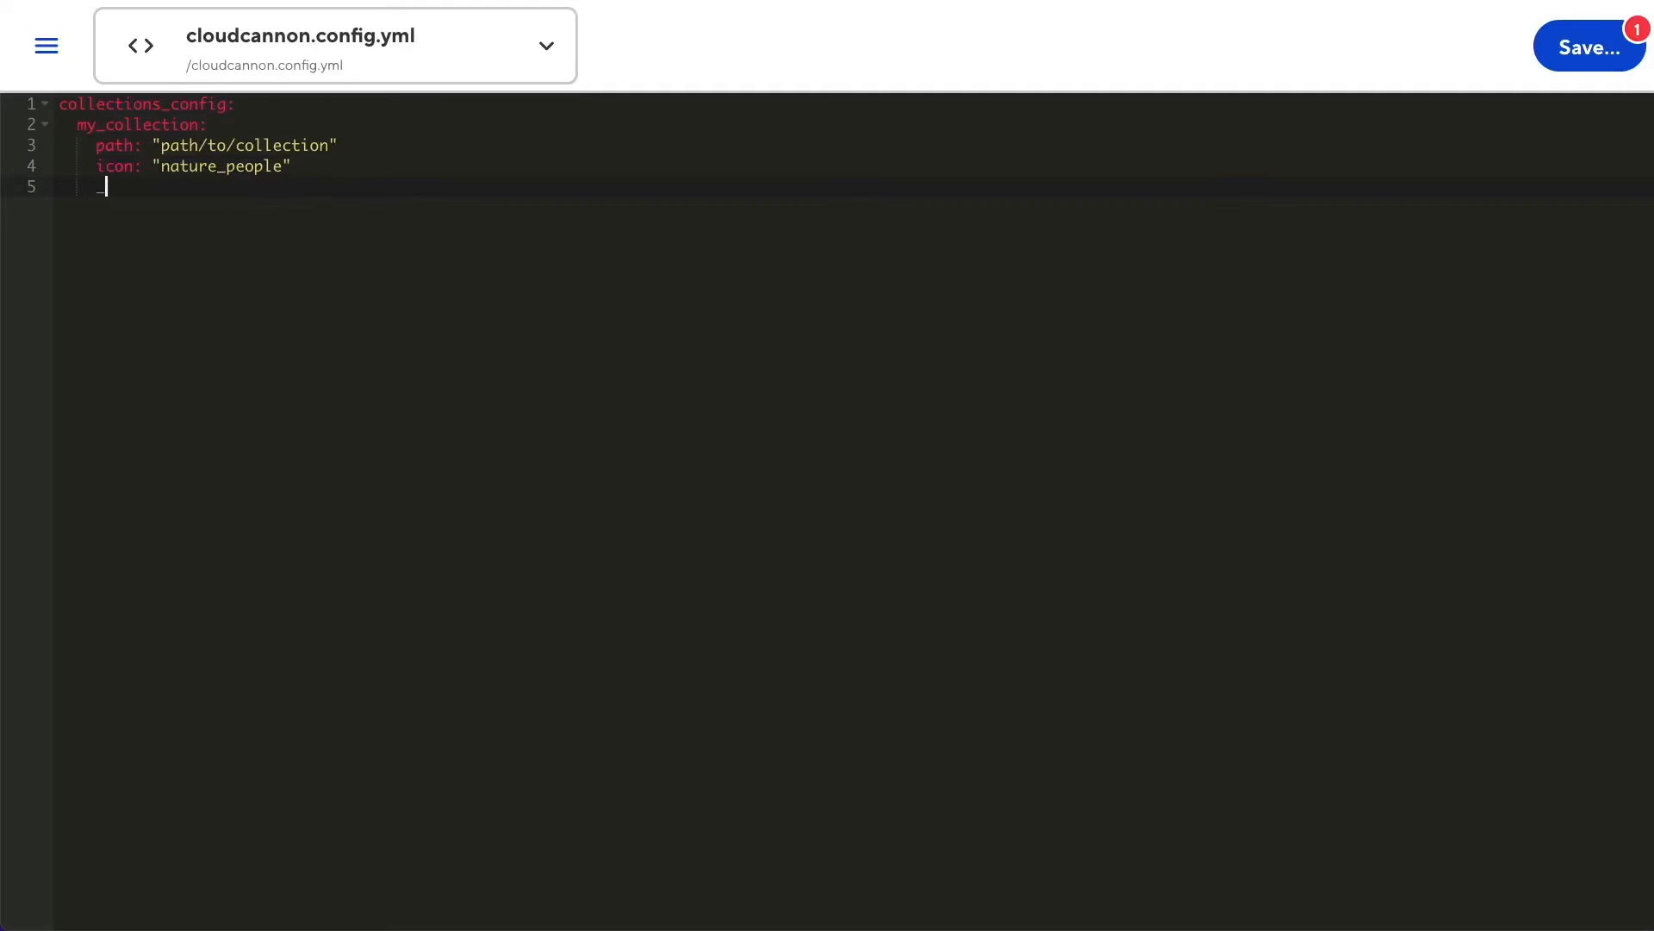
text(_enabled_editors)
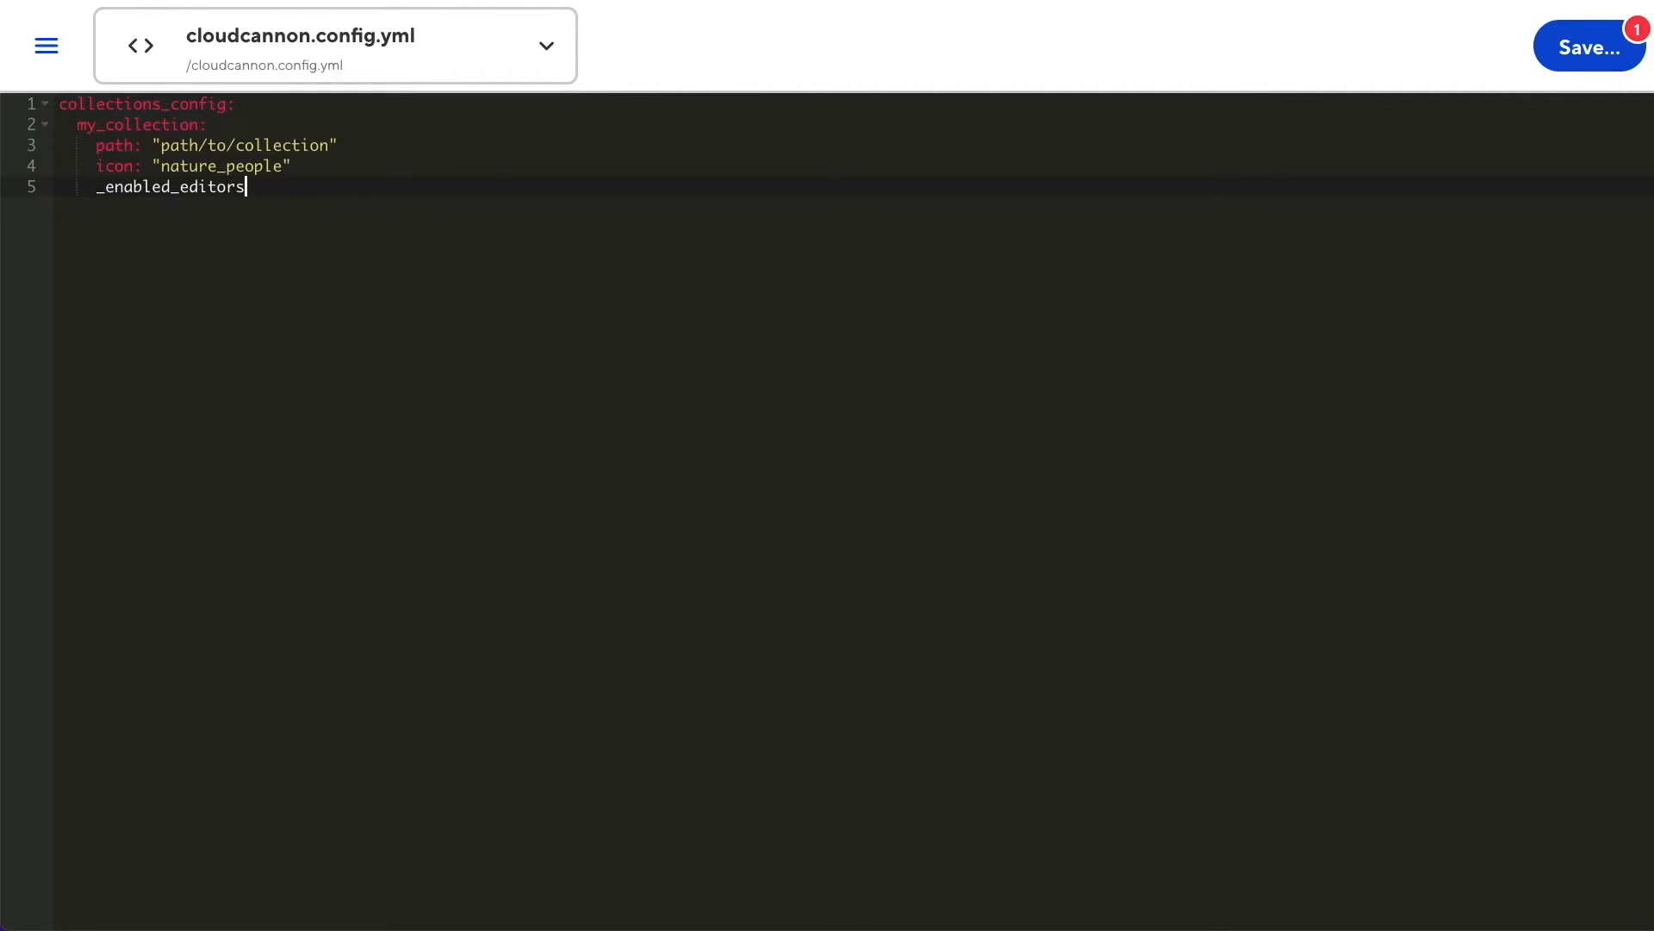
text(:)
text(- data)
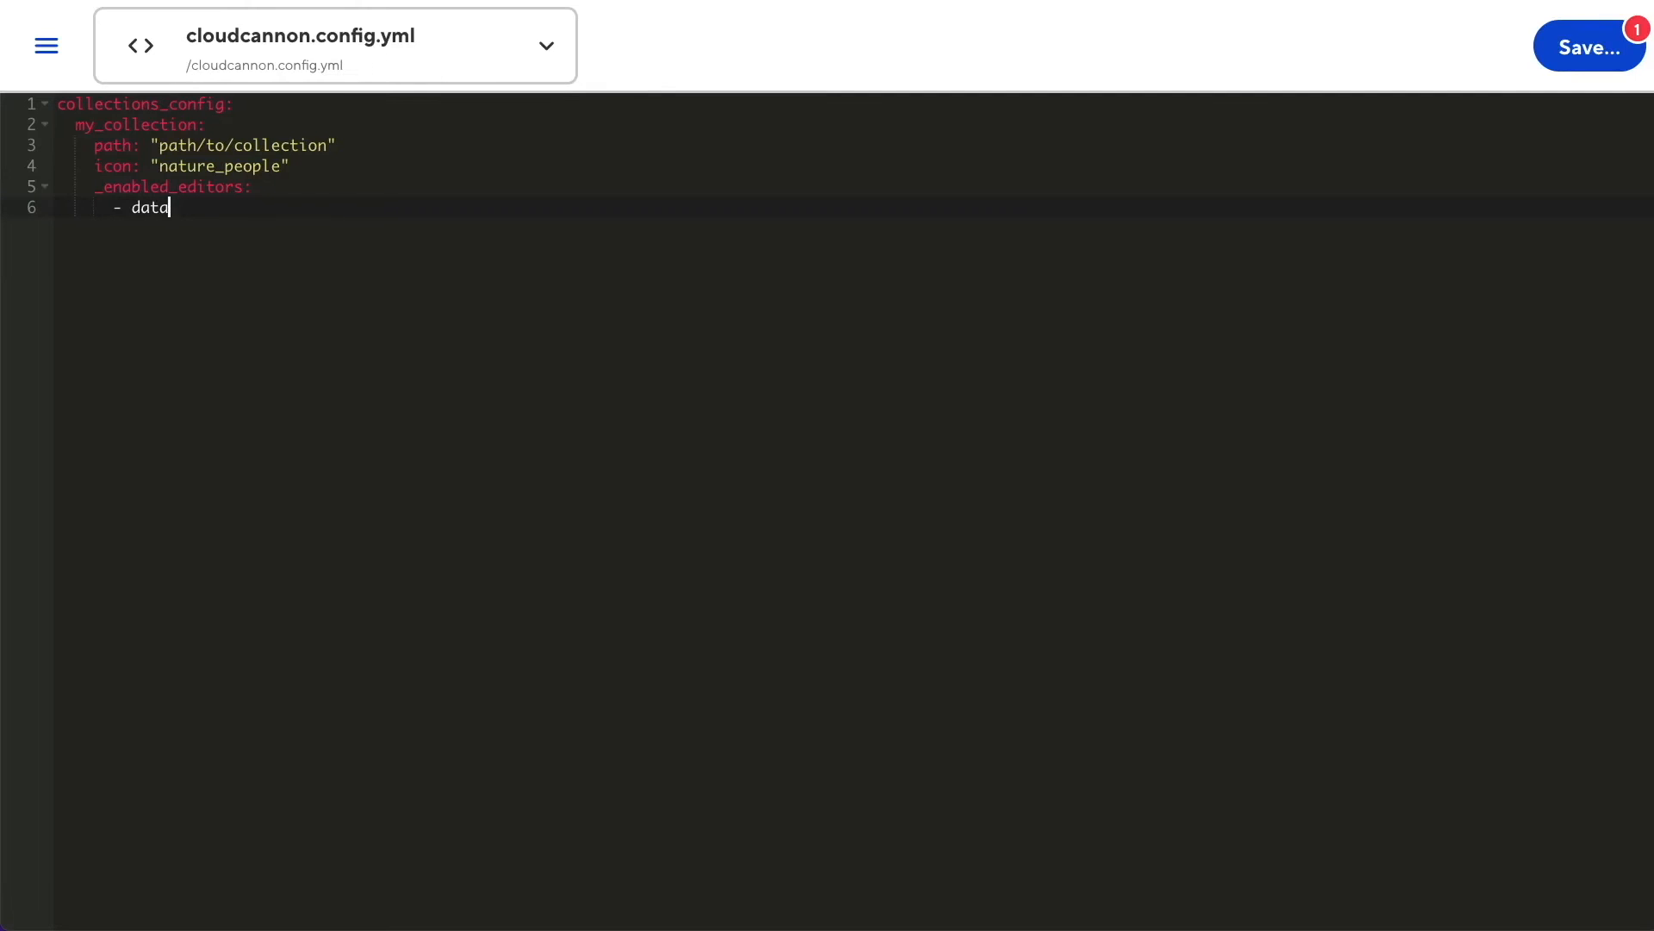
key(Enter)
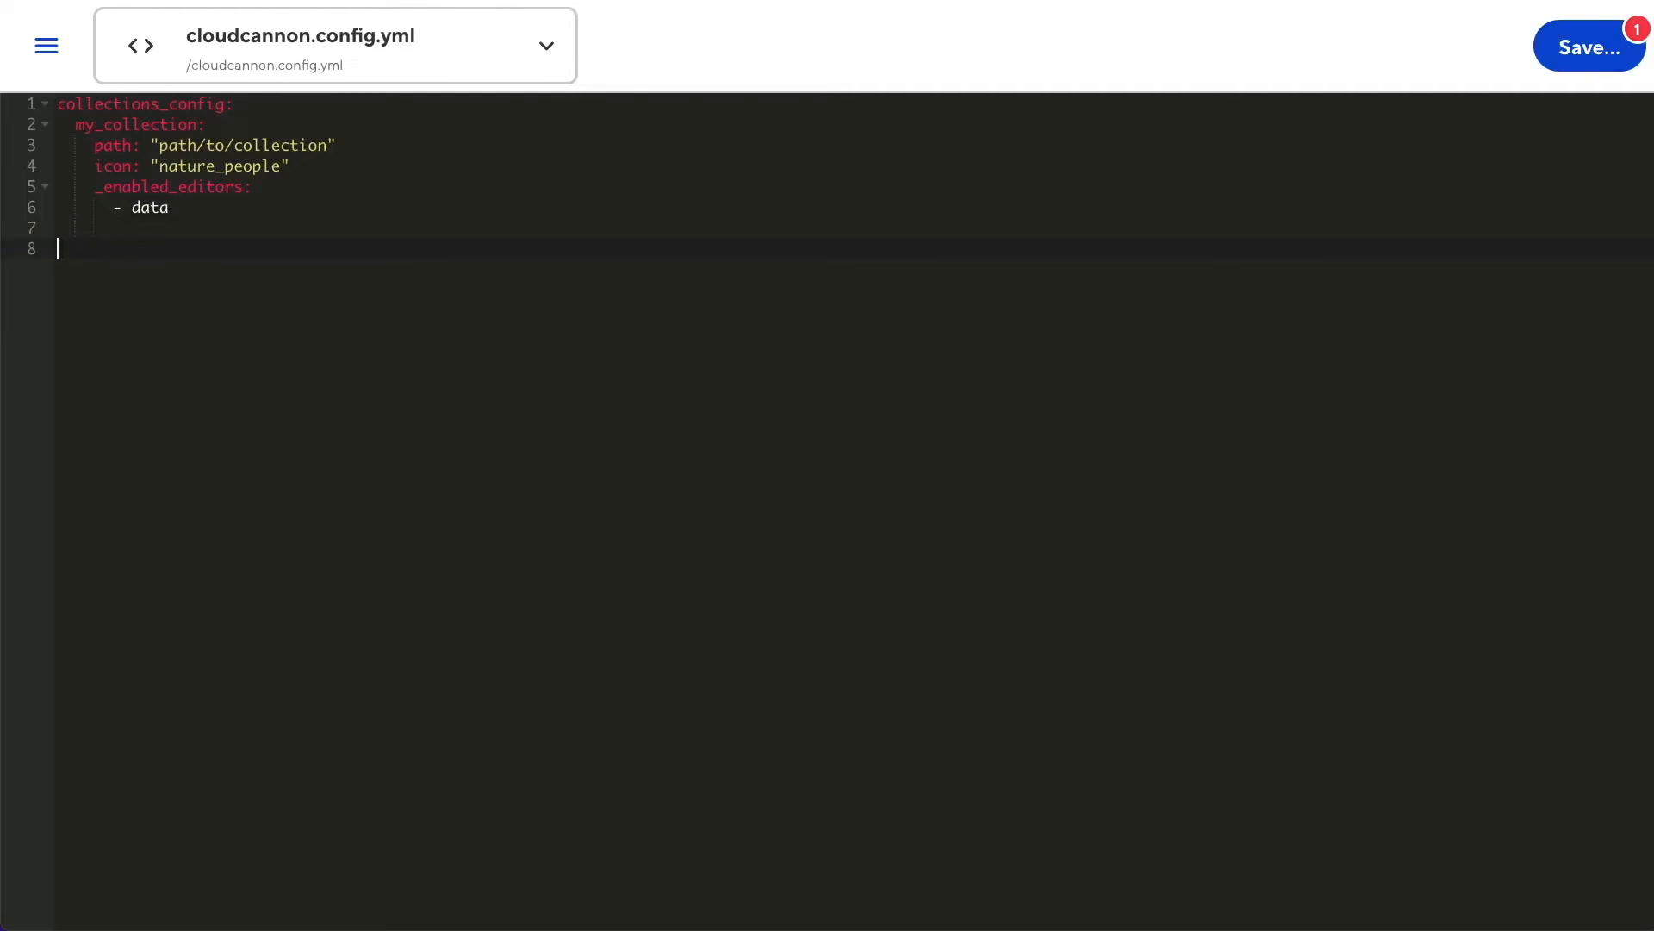
Add collection_groups with Heading listing my_collection and collections_config_override: true, then save
text(collection_groups:)
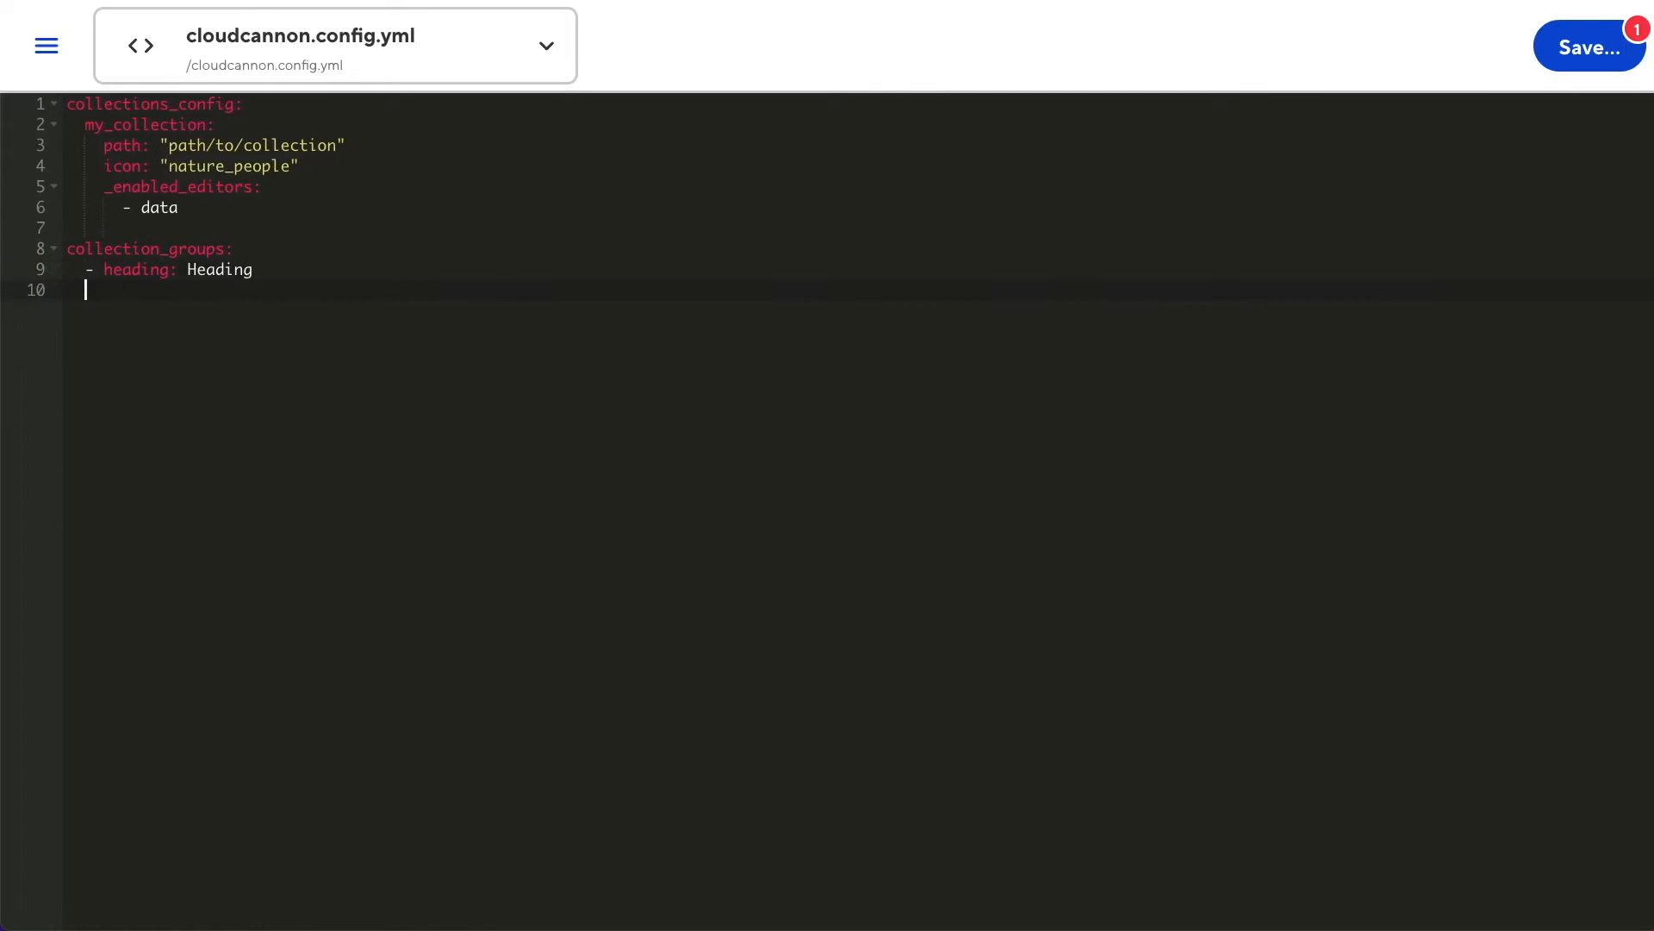
text(collections:)
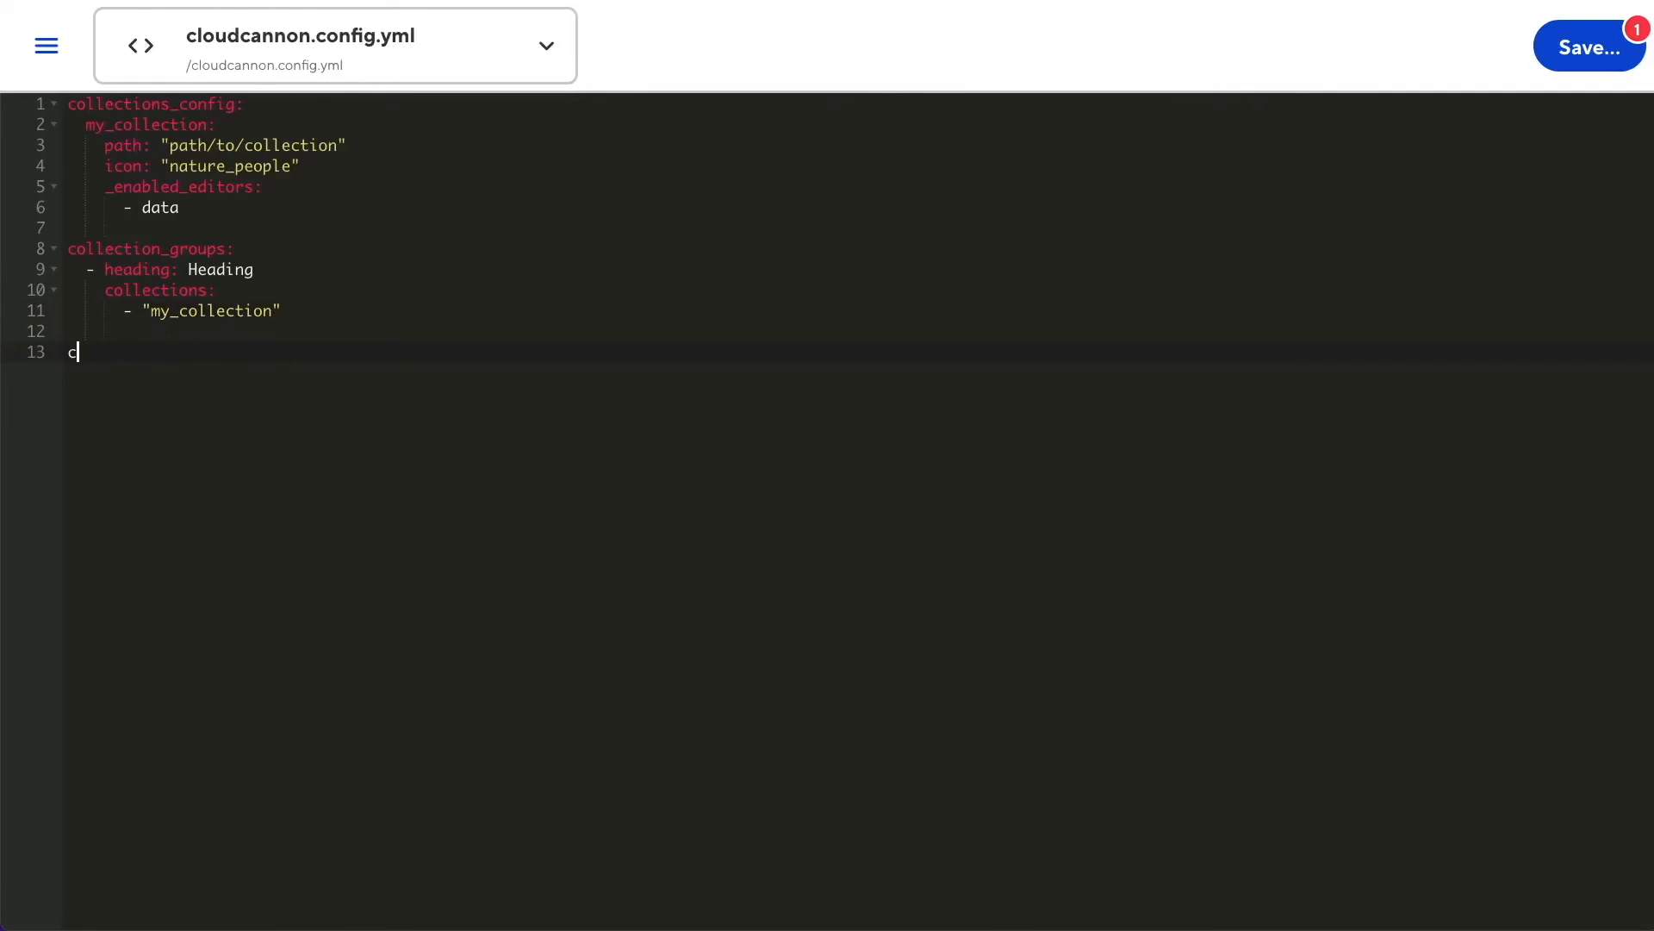
text(ollections_config_)
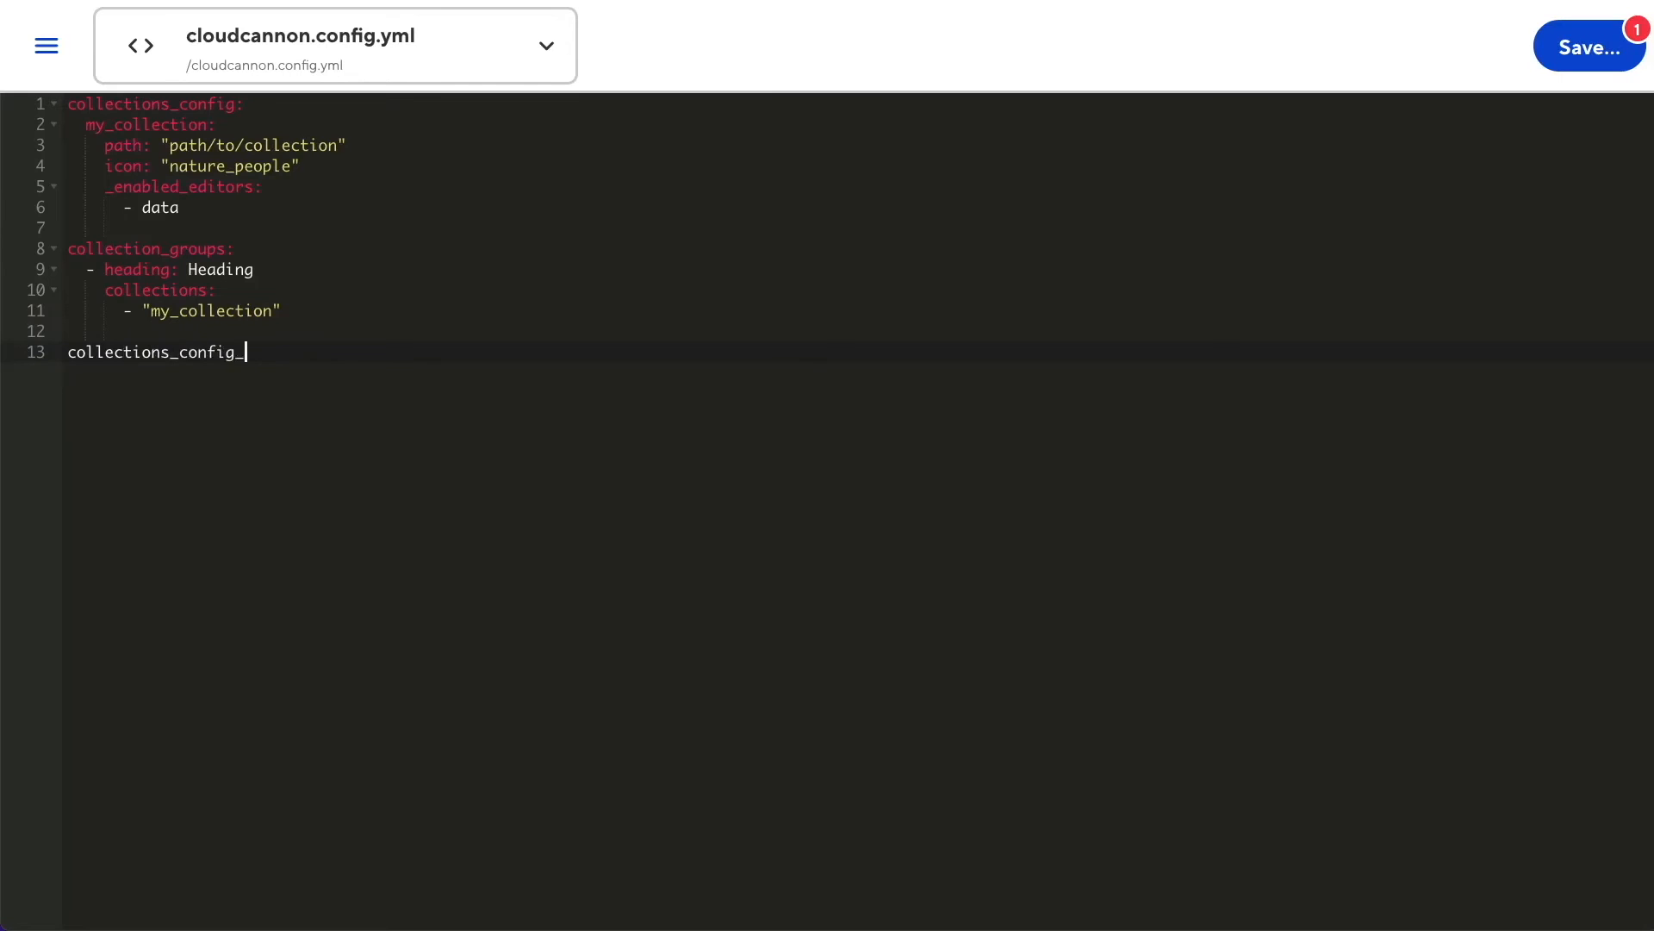
text(_override: true)
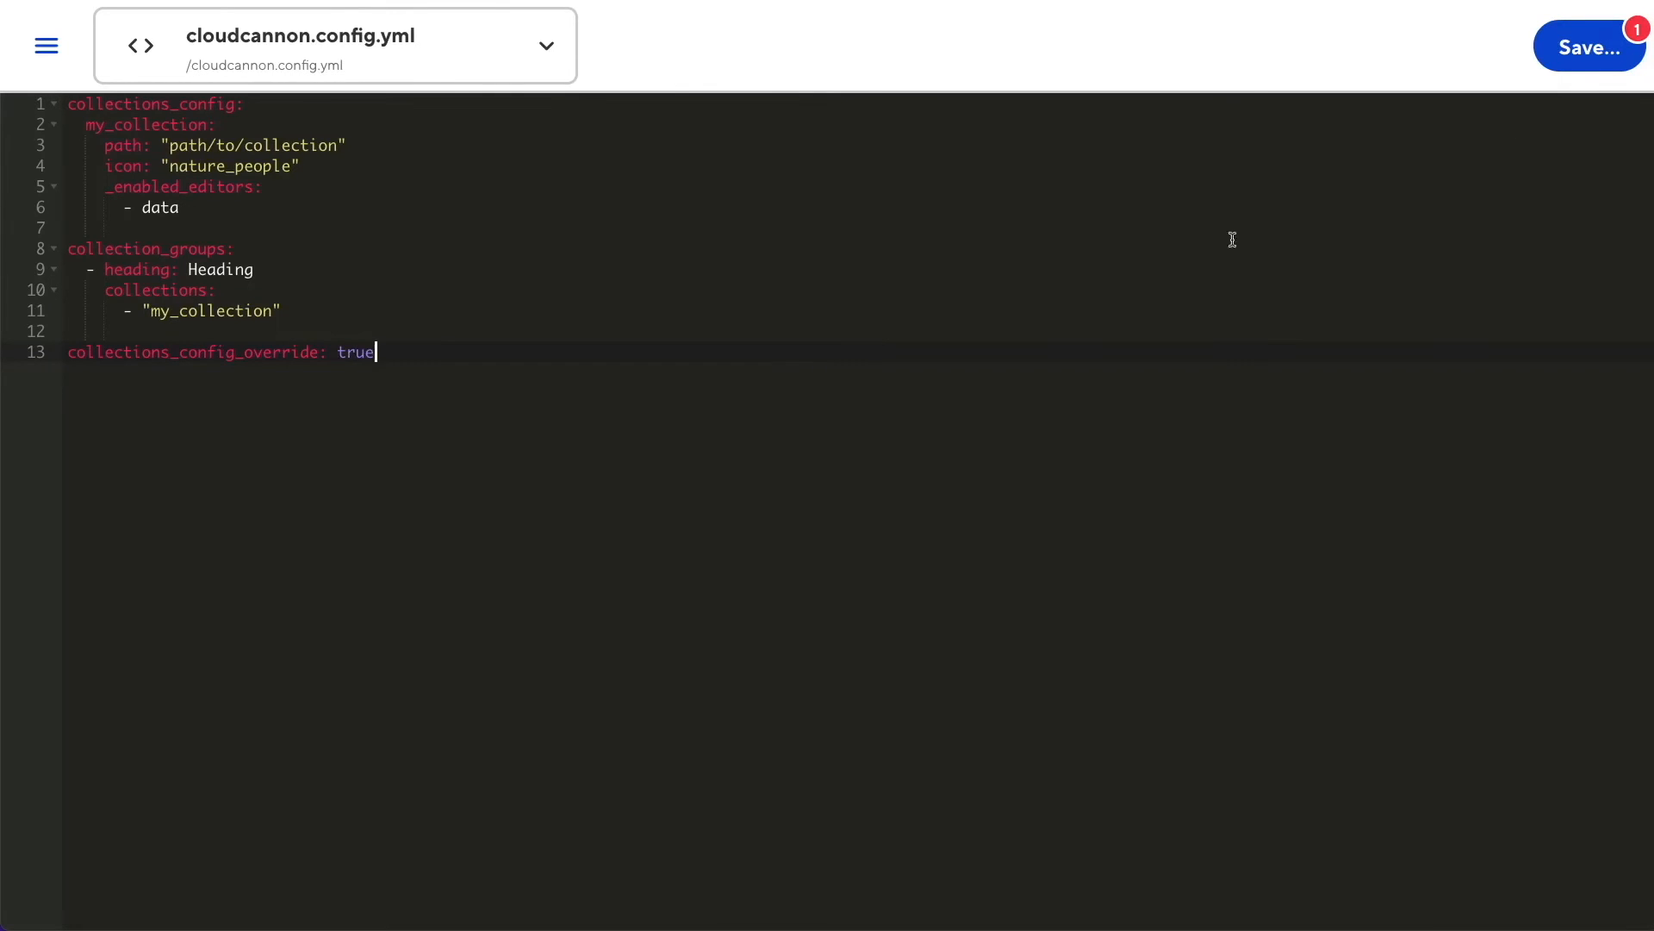
click(1589, 47)
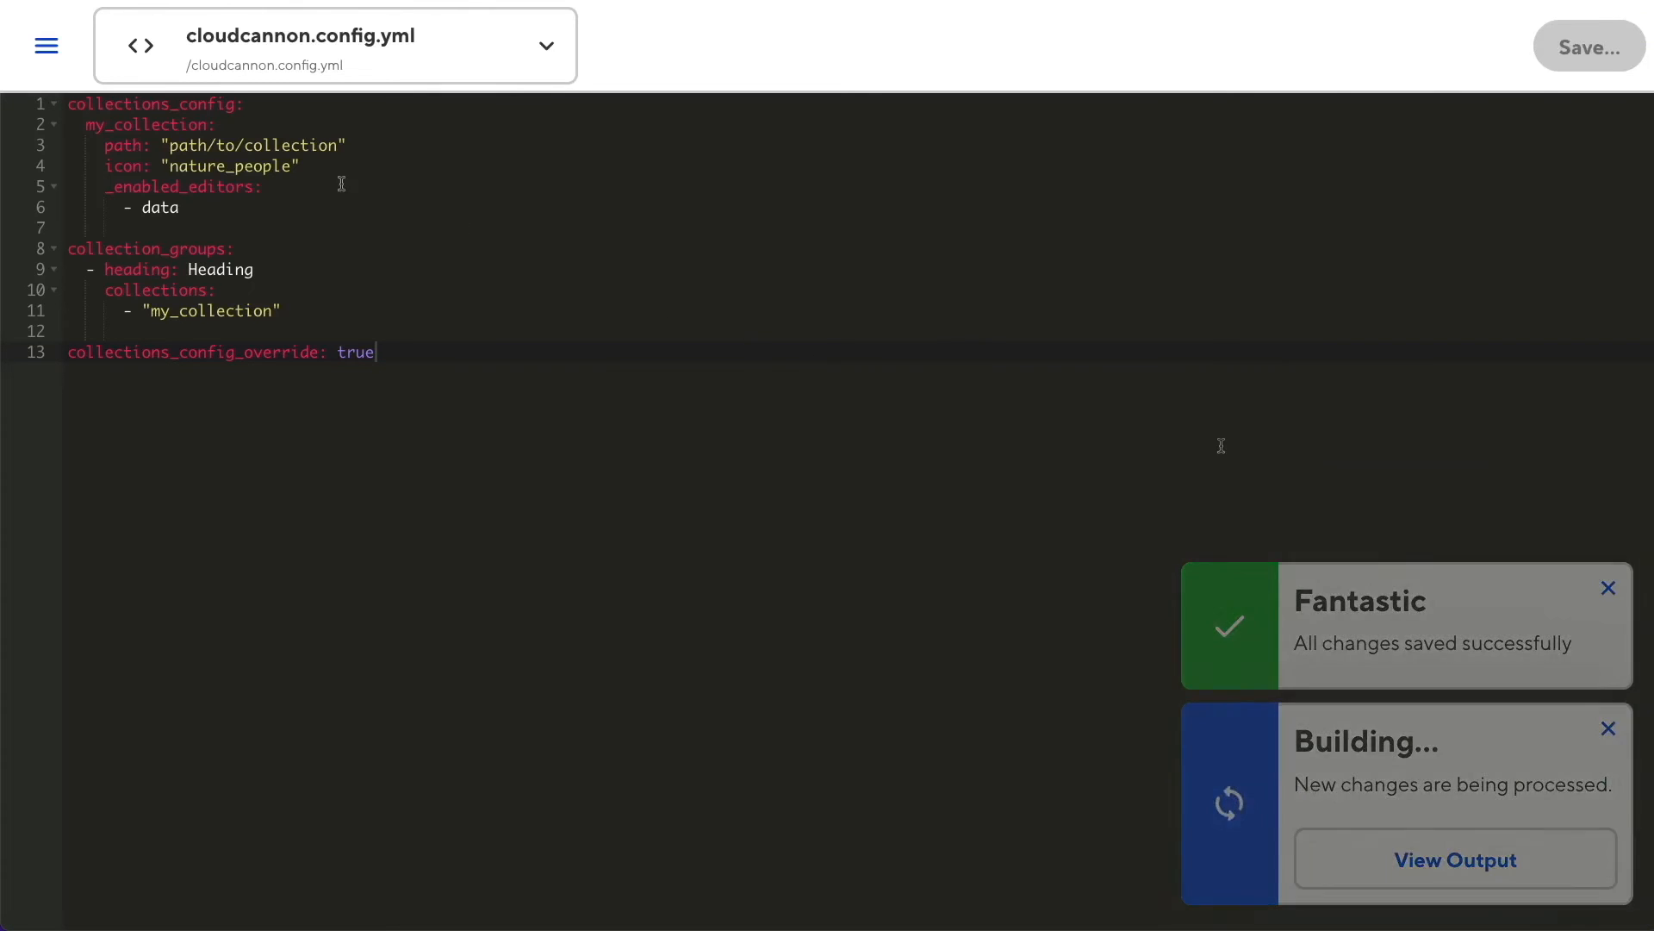
Switch via the sidebar to the Vonge site and show its Files listing
click(44, 45)
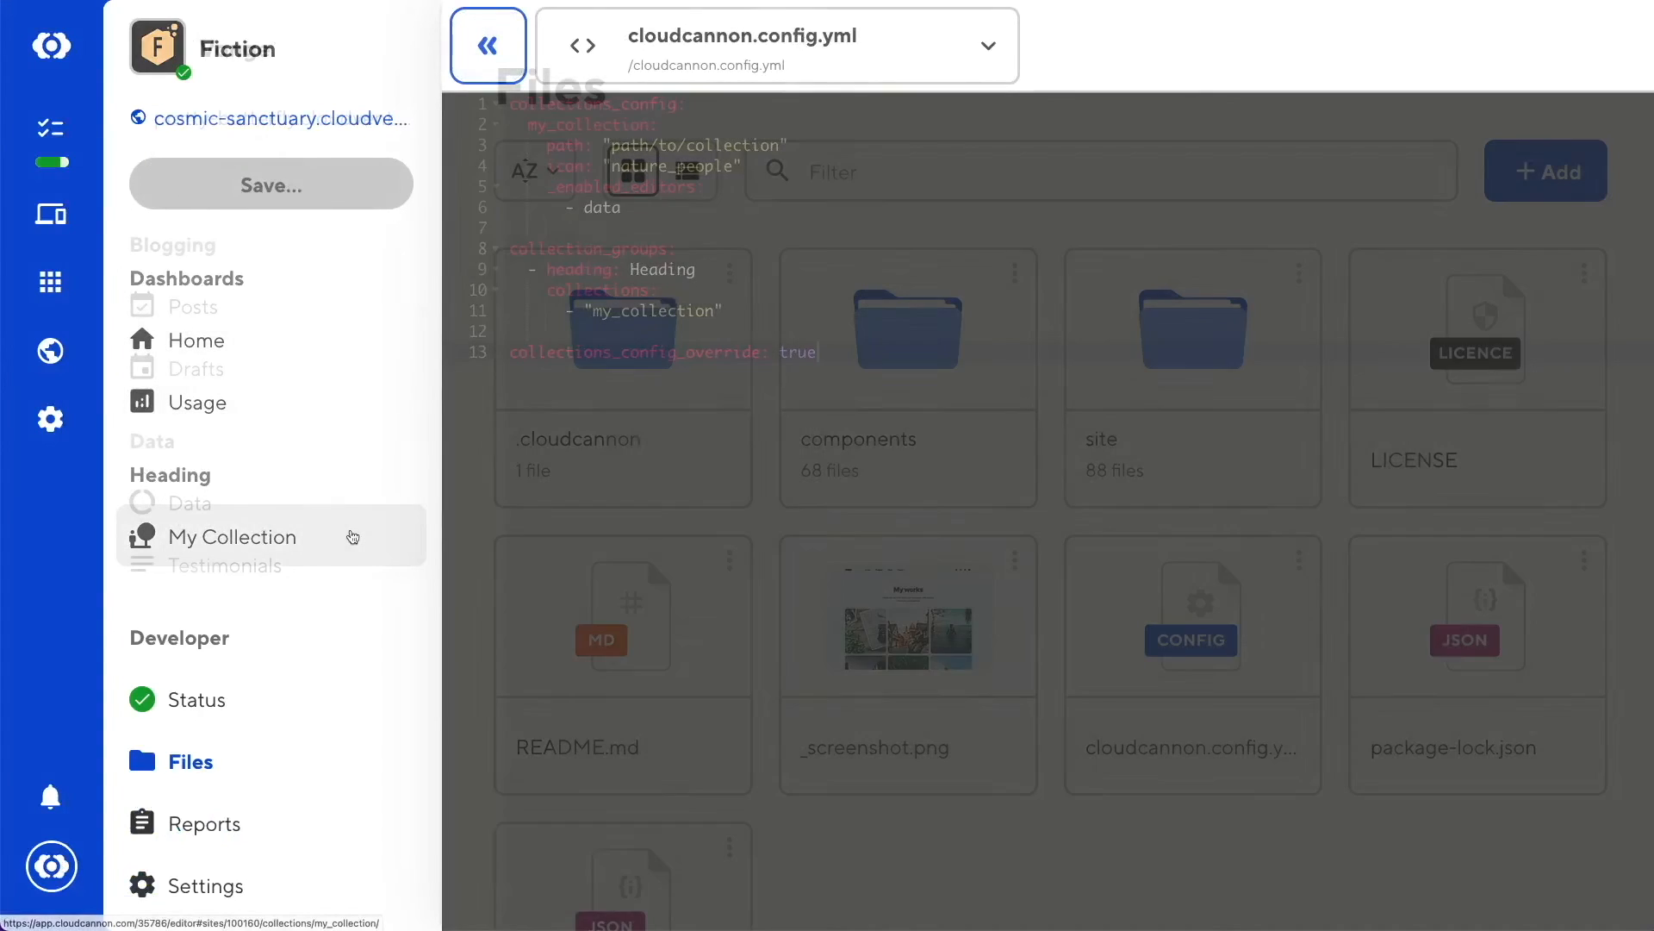
click(489, 45)
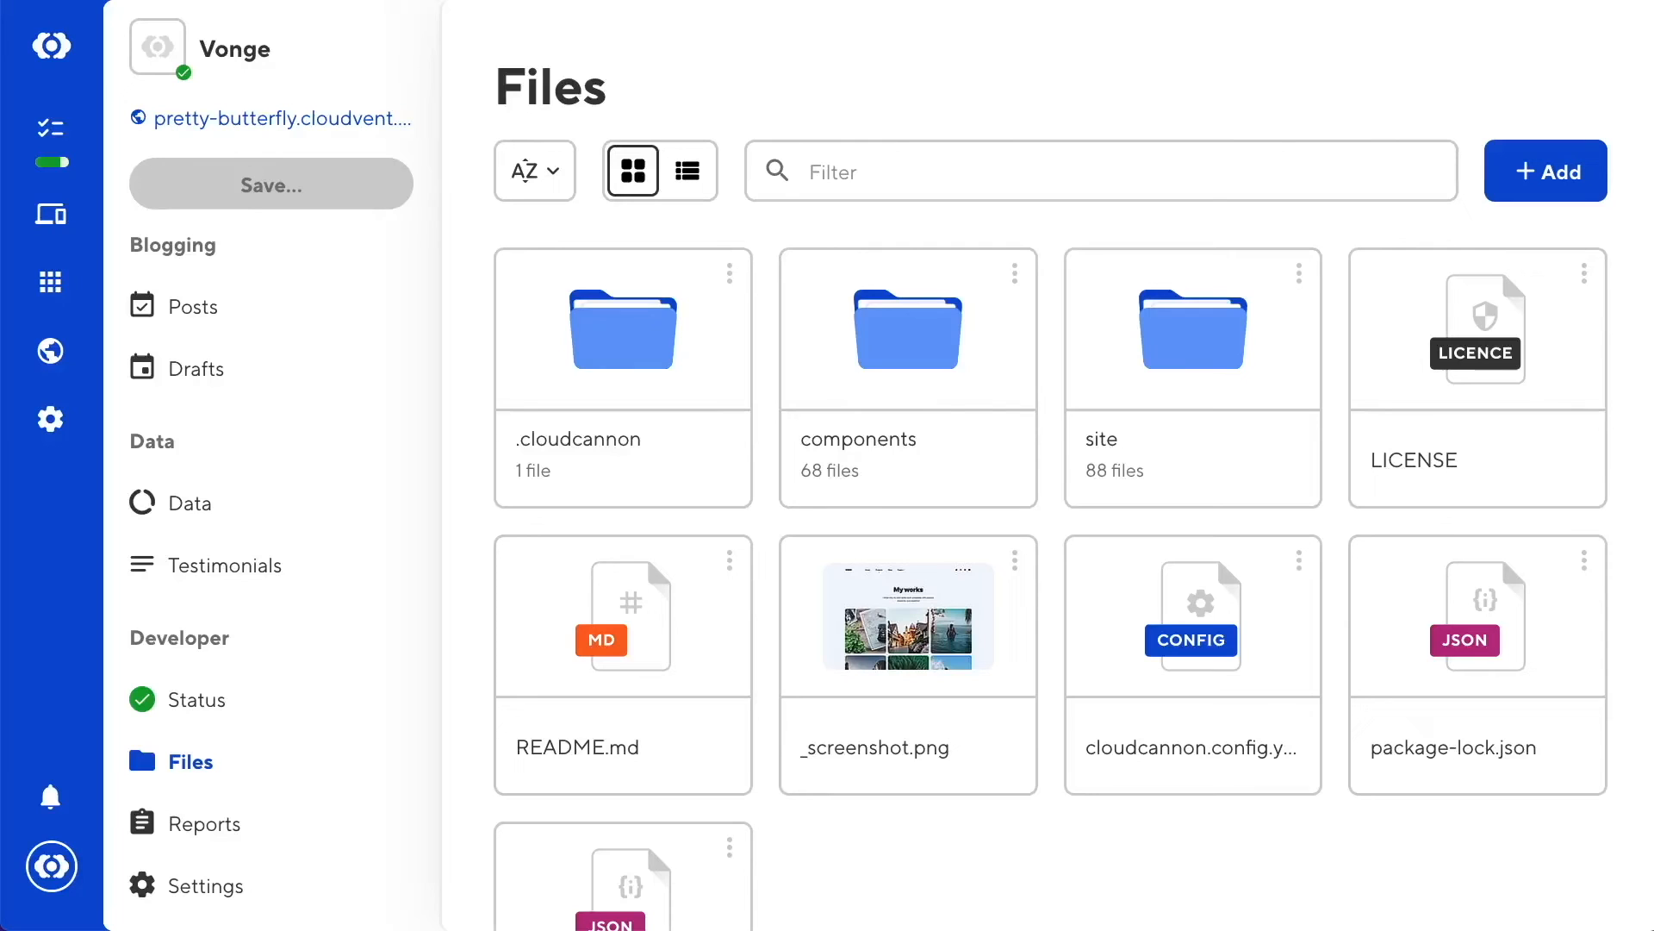
mouse_move(1125, 31)
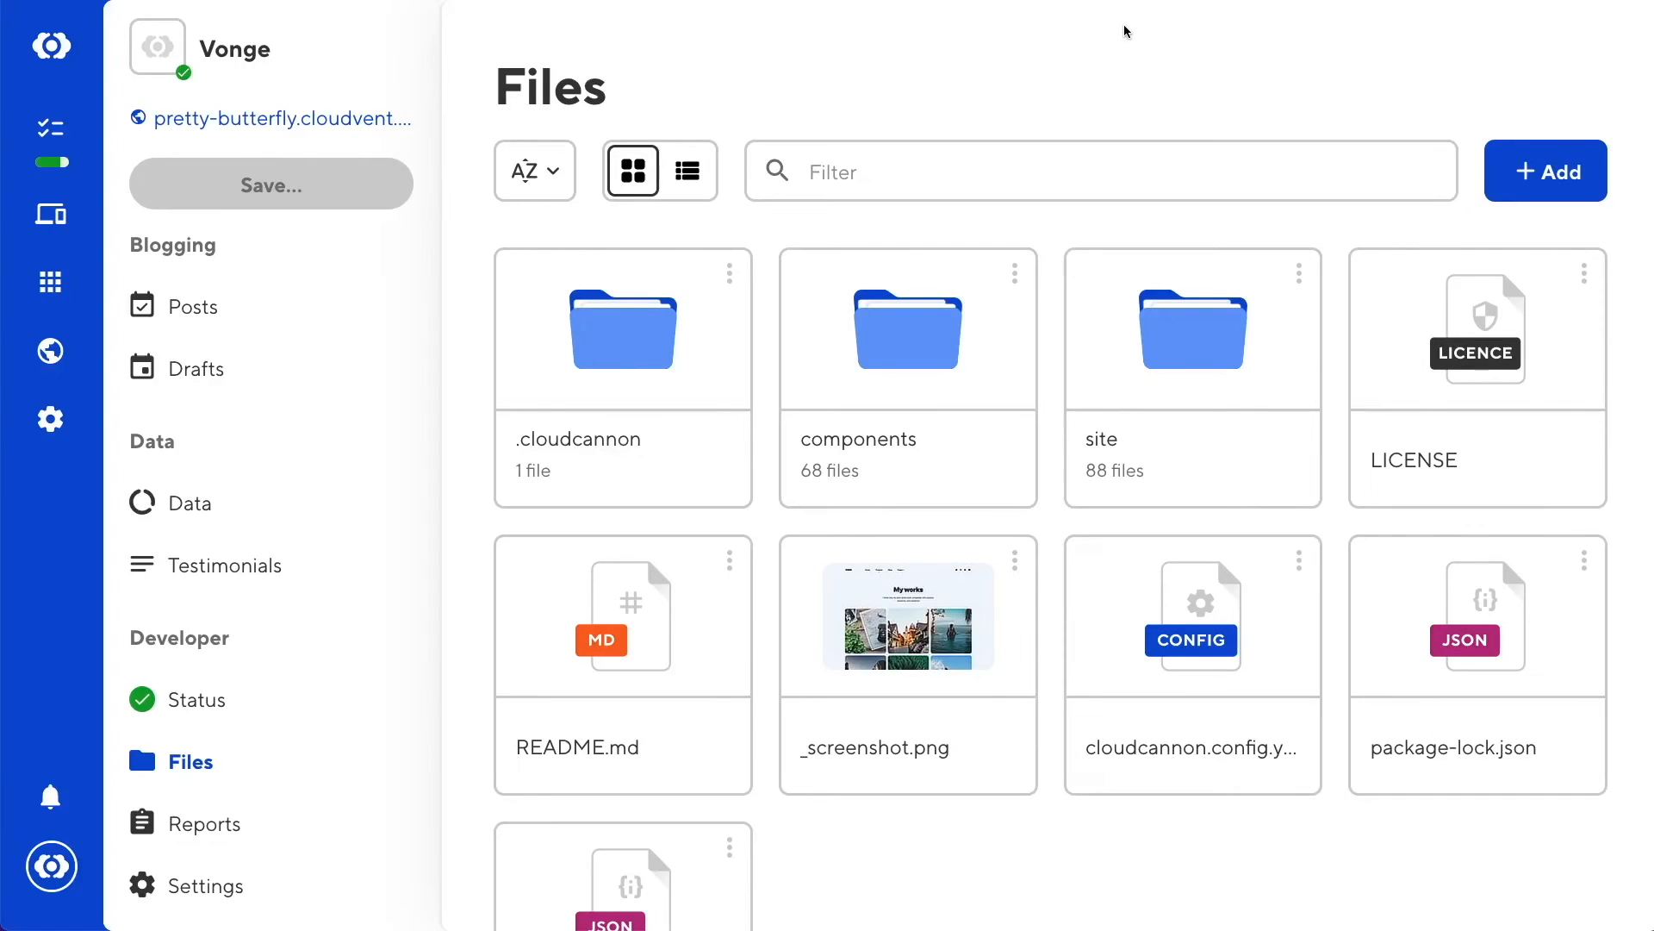
mouse_move(1238, 422)
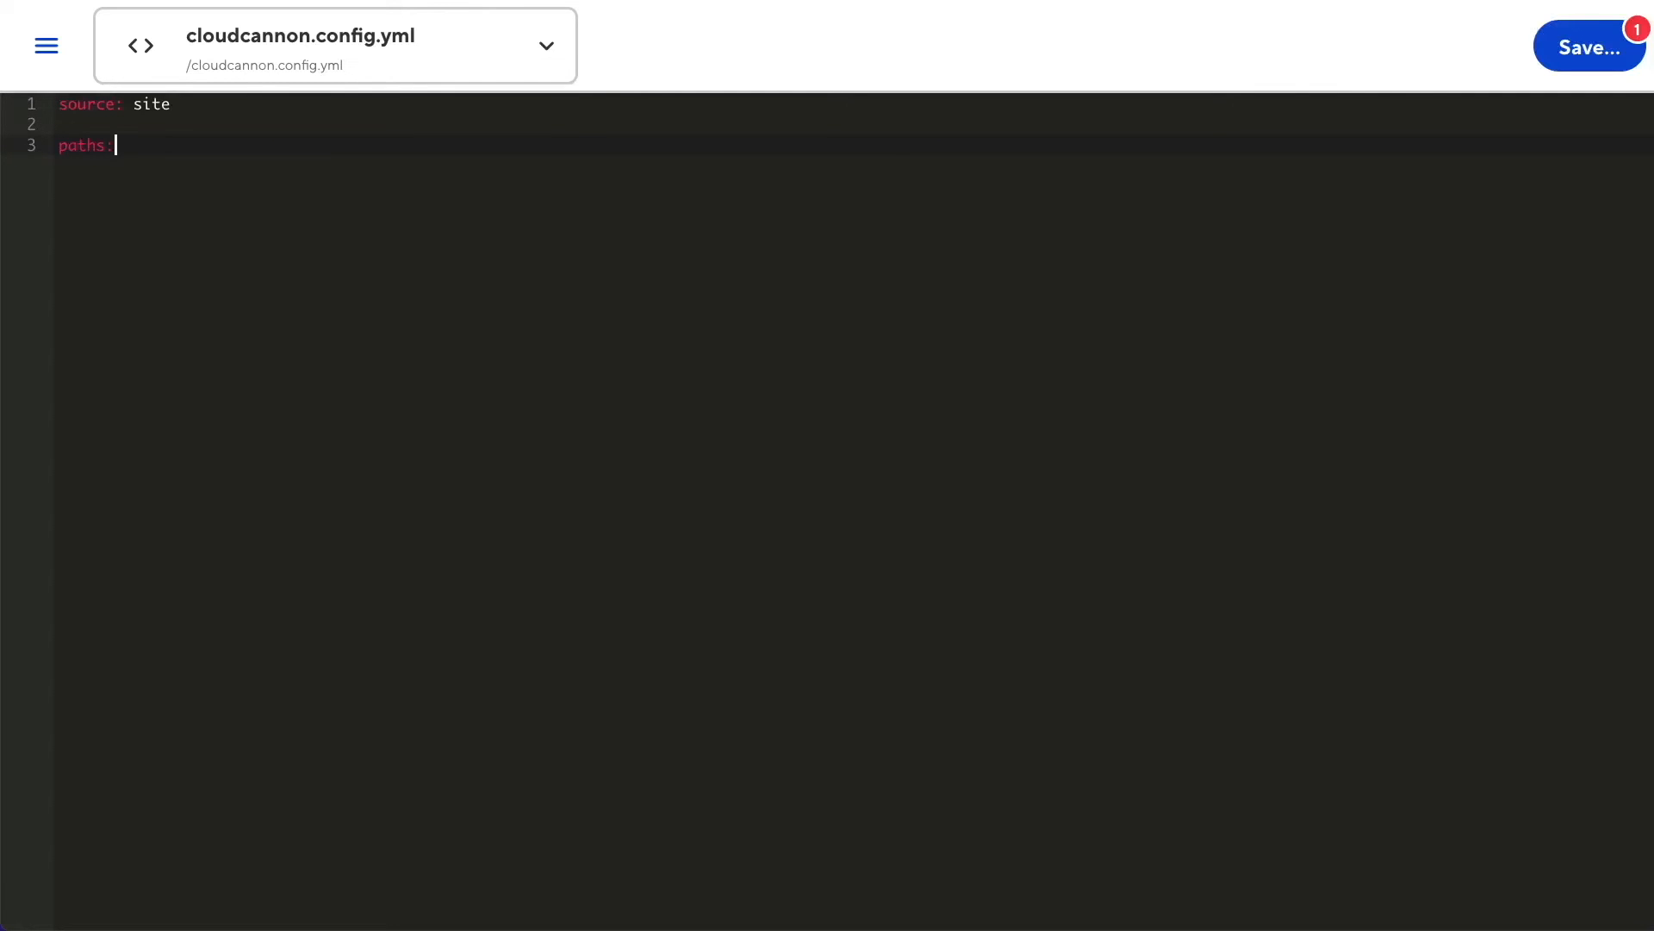
Under source: site, draft a paths block with collections, static and uploads keys
key(Enter)
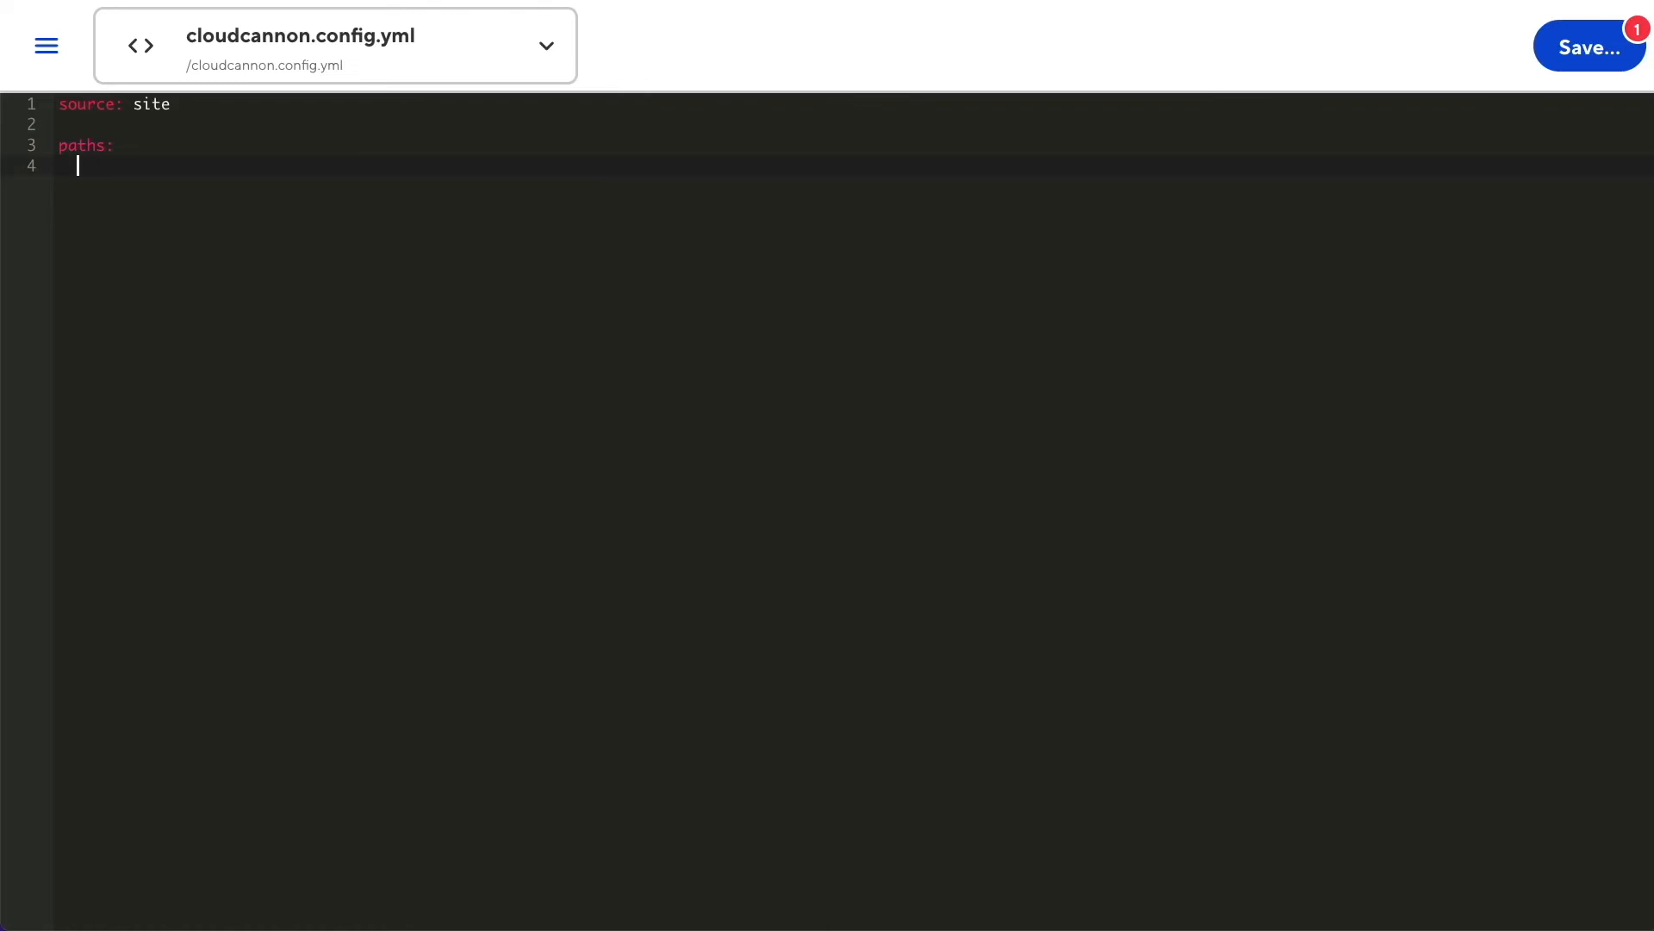
text(collections:)
text(includes:)
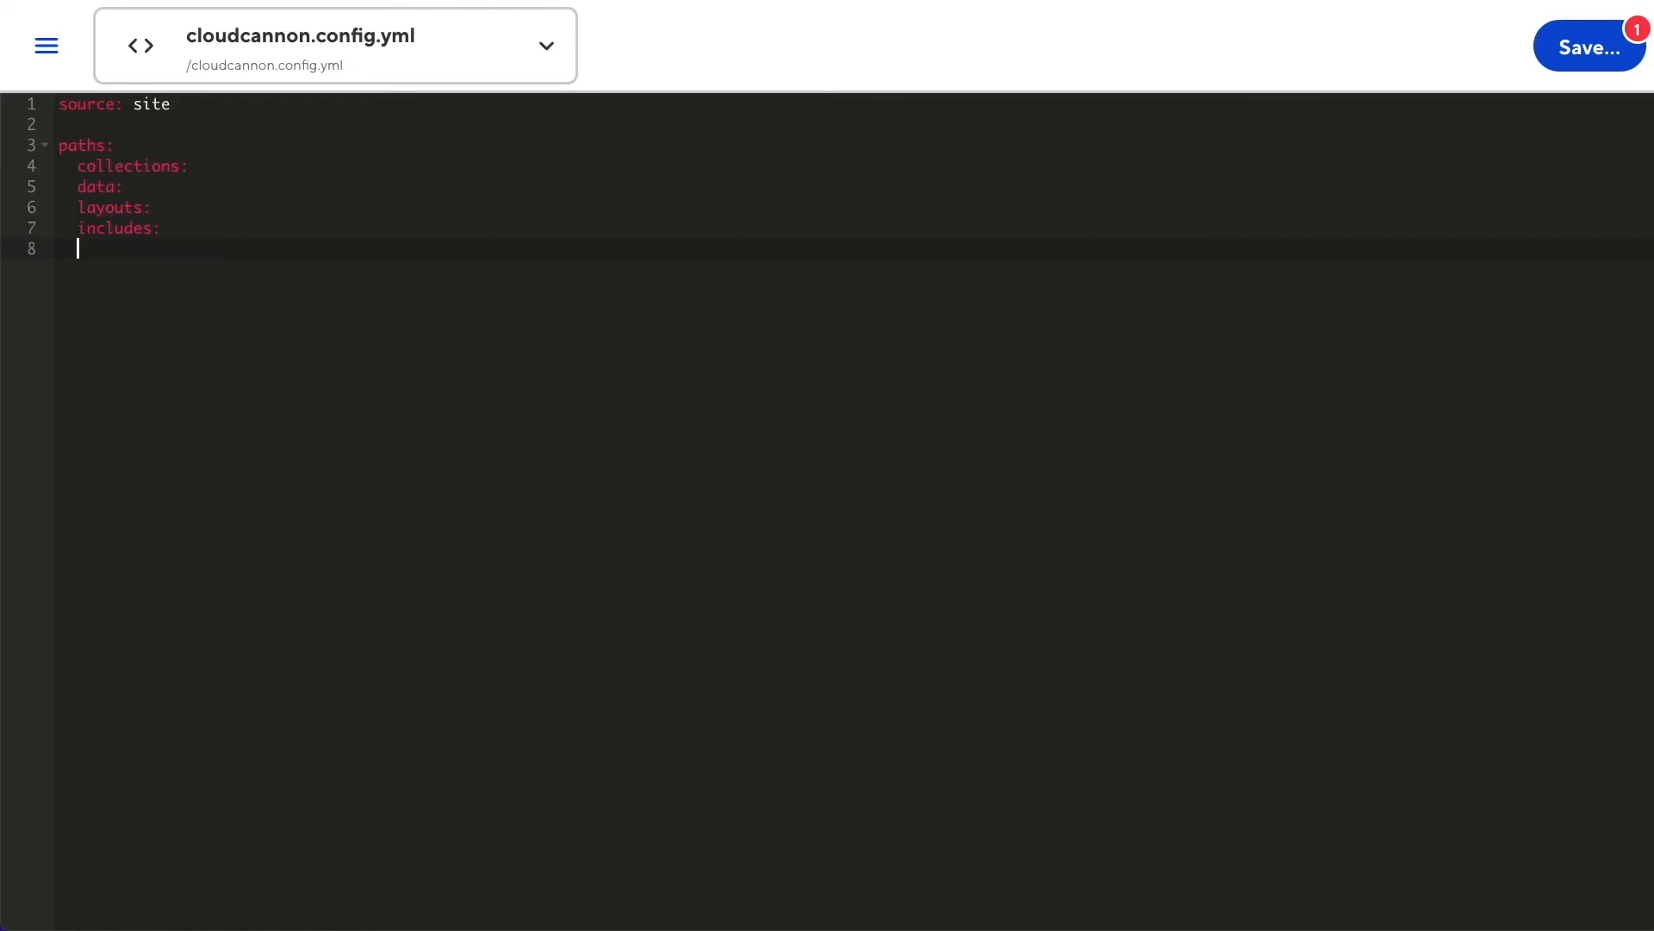
text(static:)
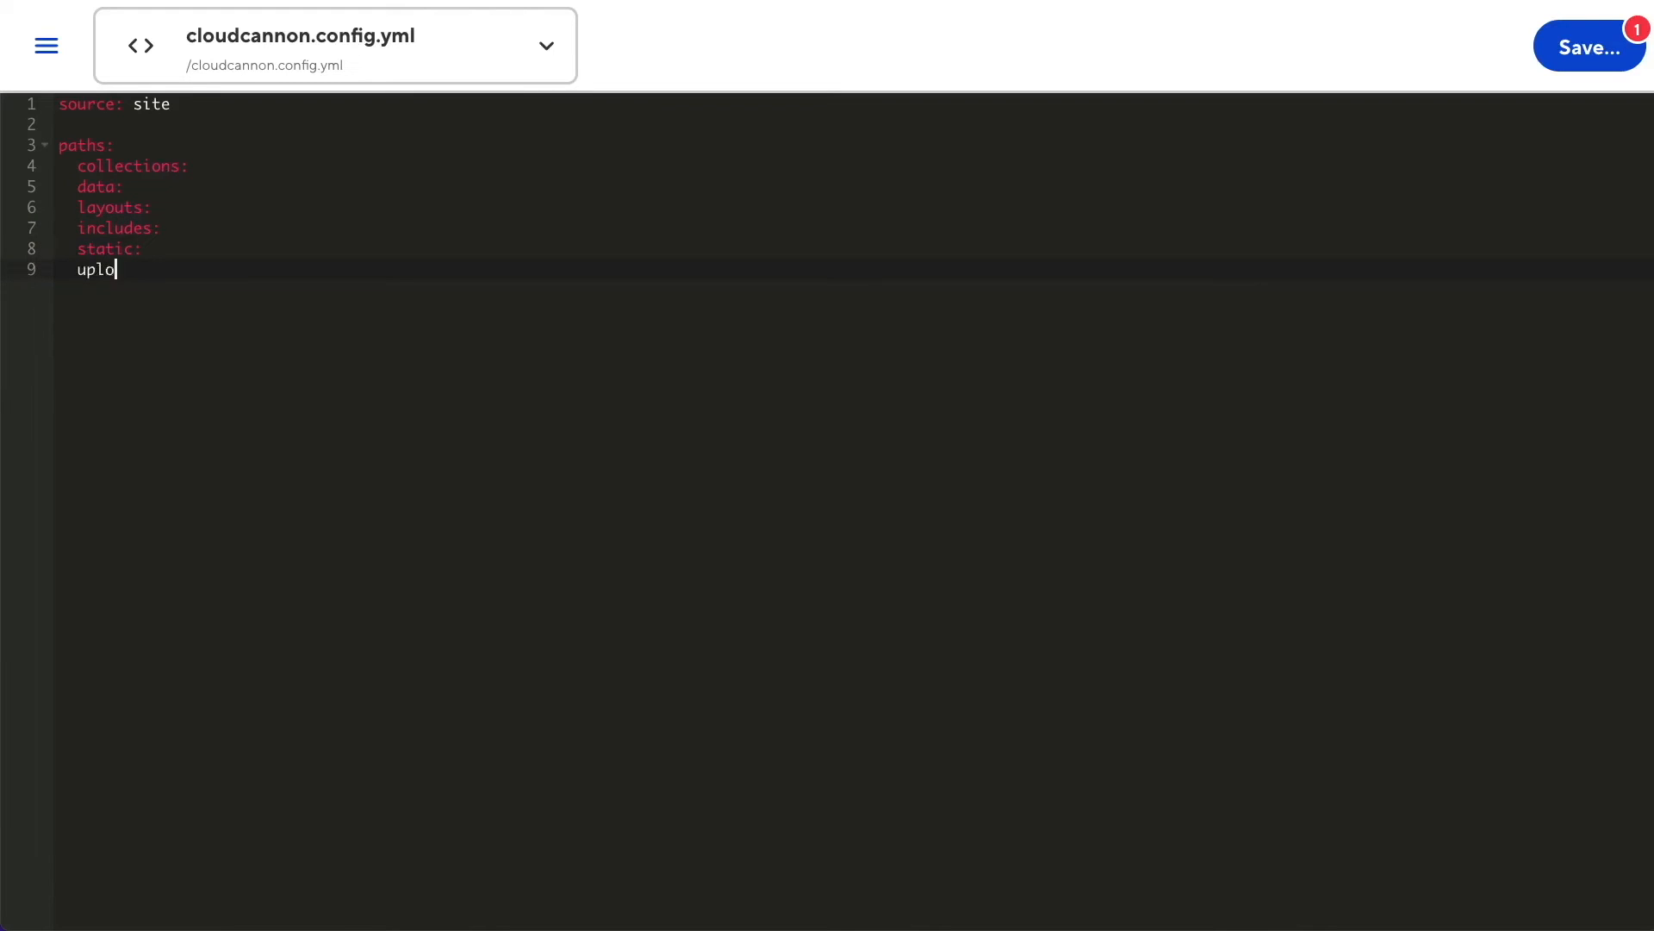
text(ads:)
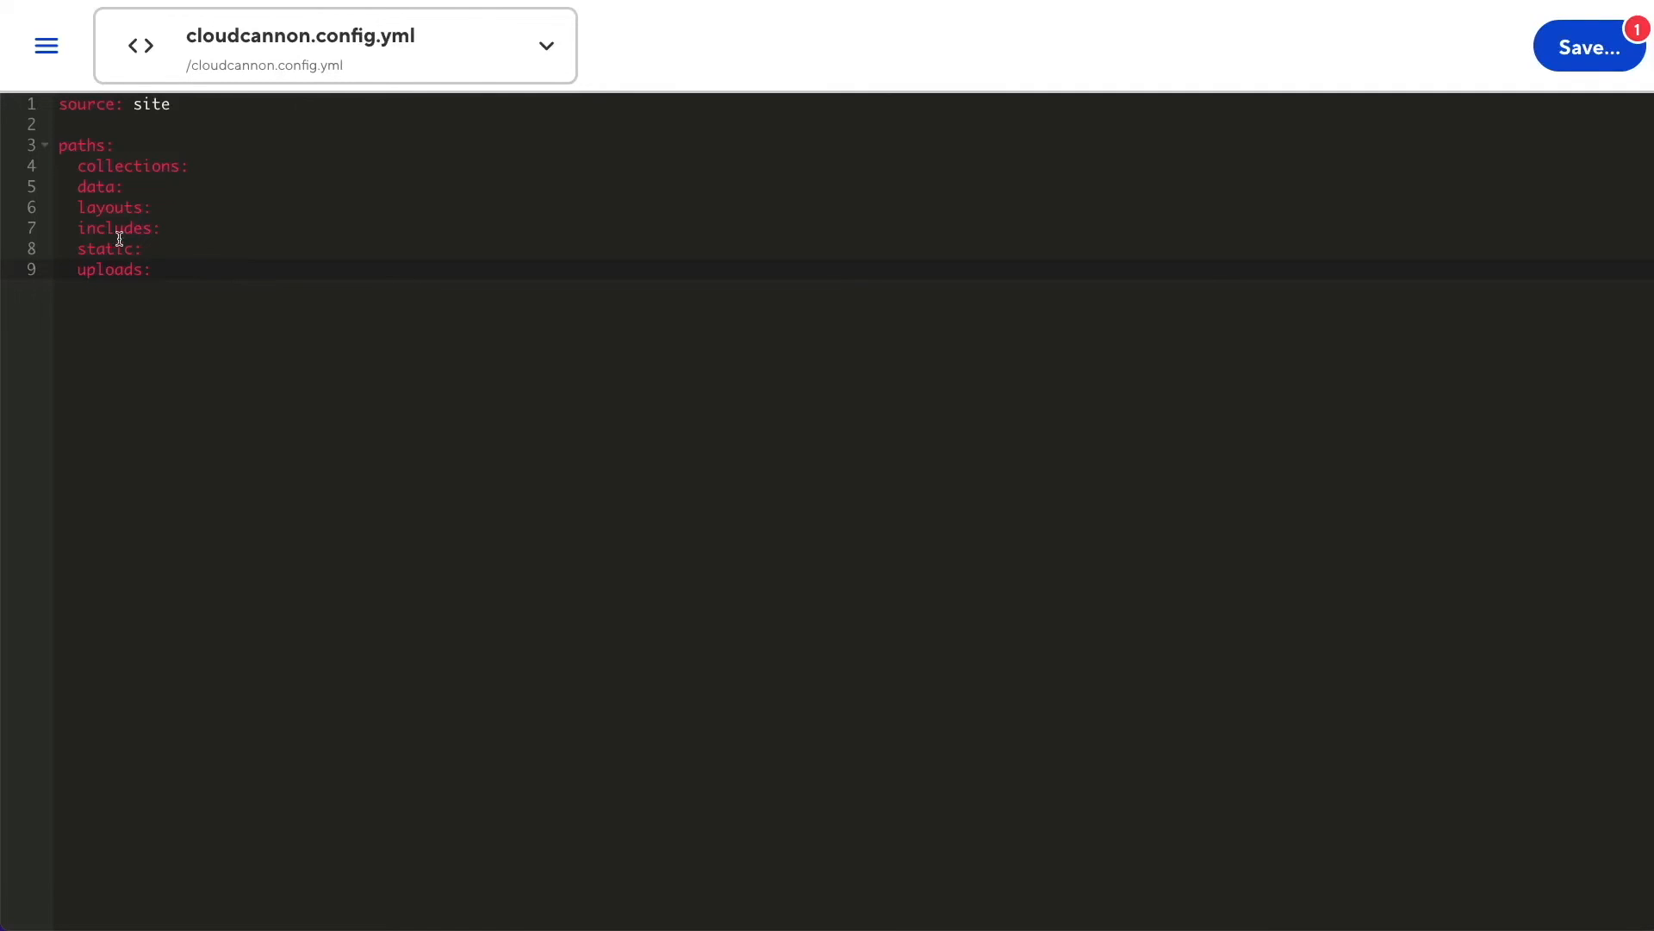
Trim the paths block down to uploads: "uploads/" only
double_click(121, 165)
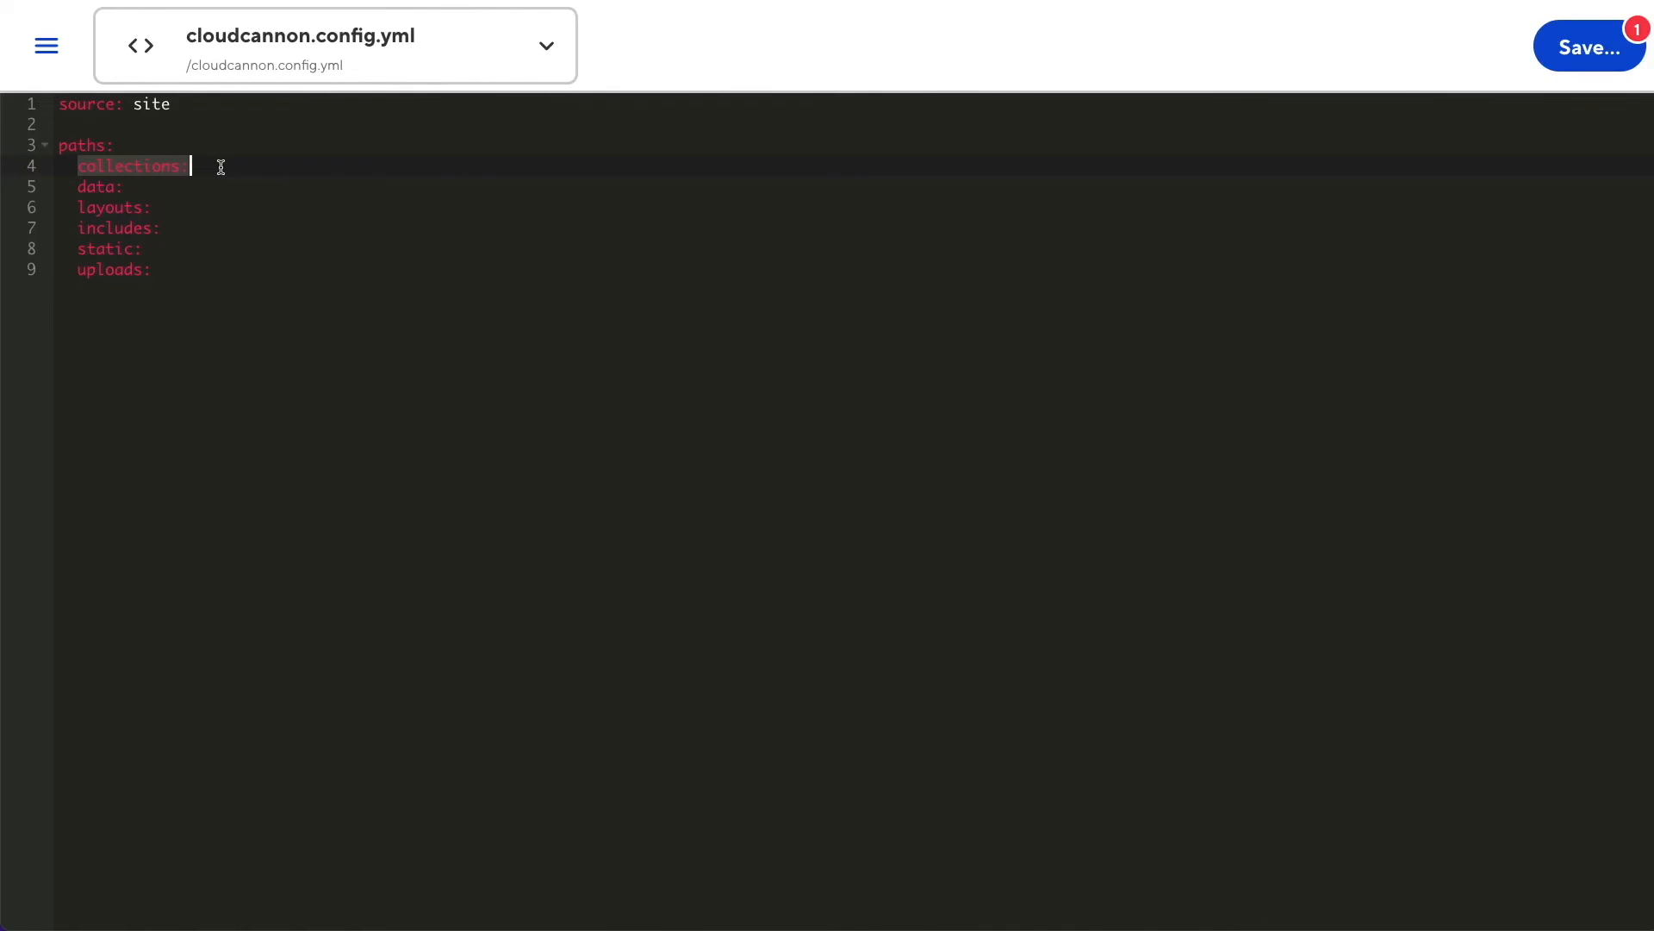
mouse_move(81, 207)
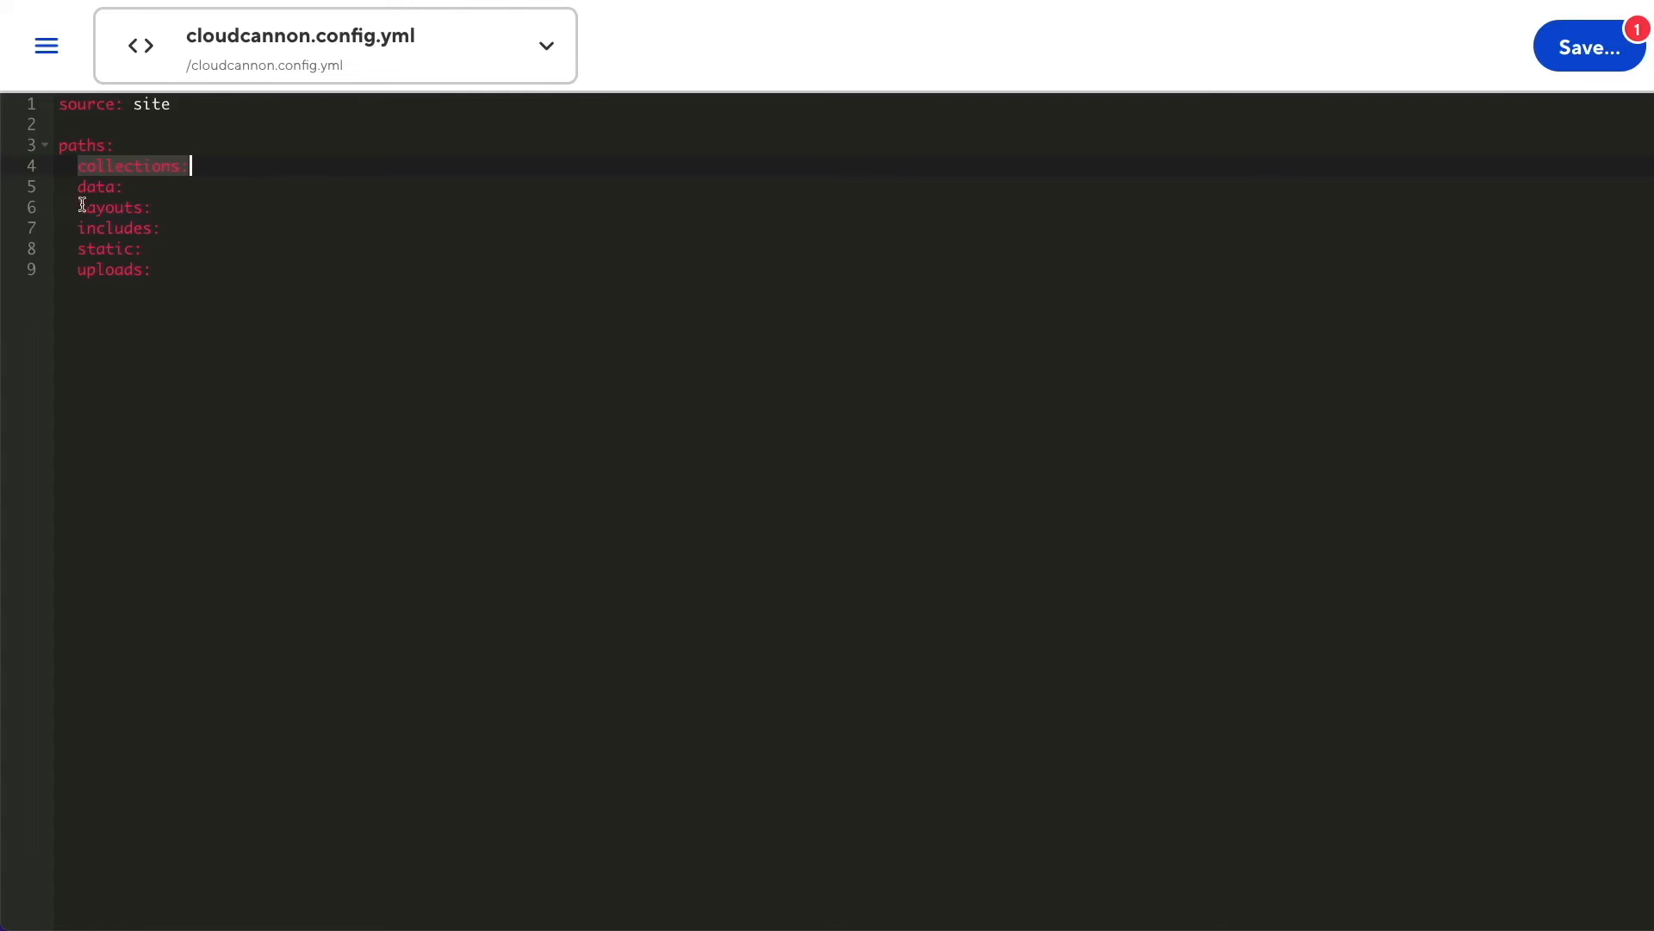
click(100, 187)
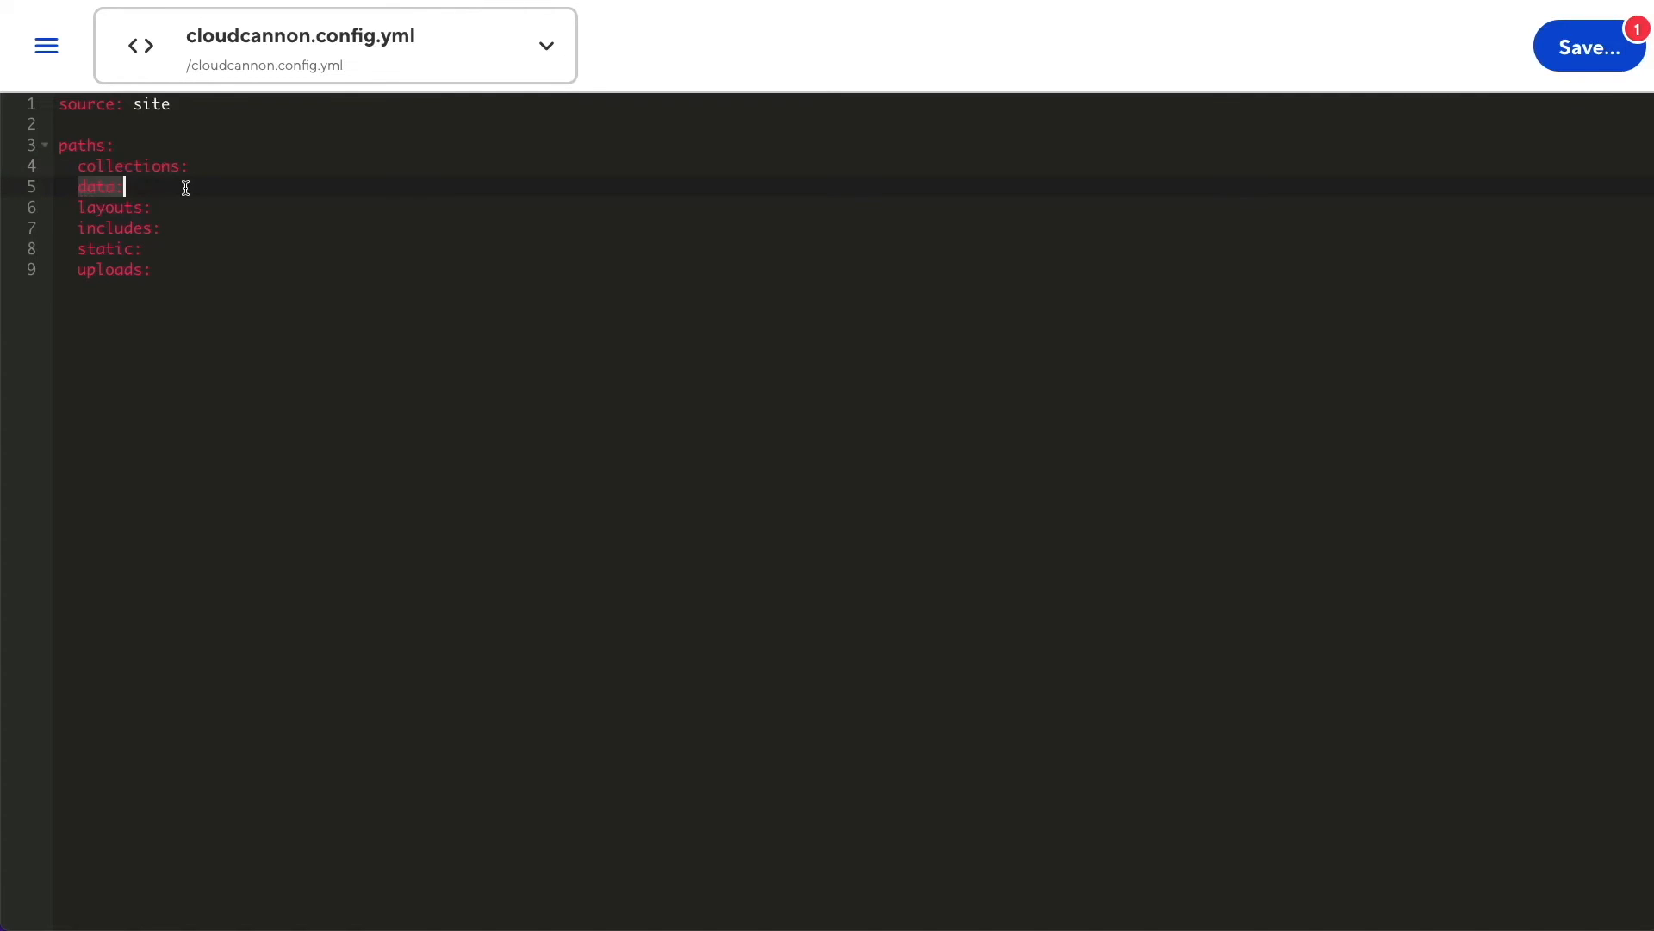
mouse_move(169, 190)
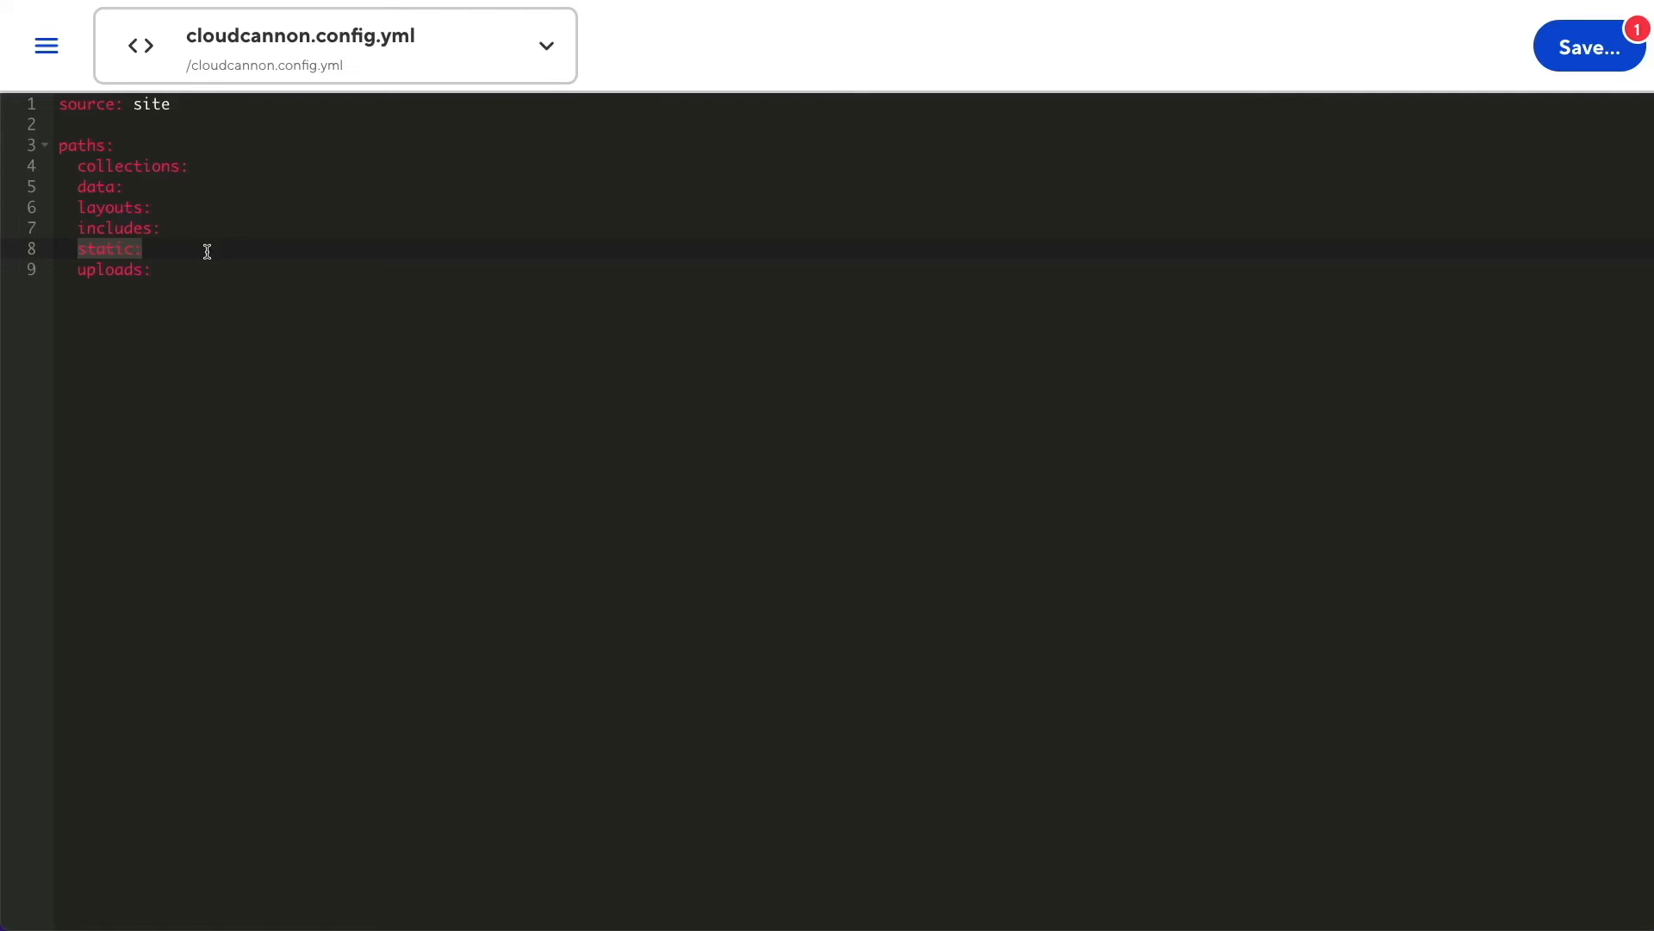
mouse_move(93, 271)
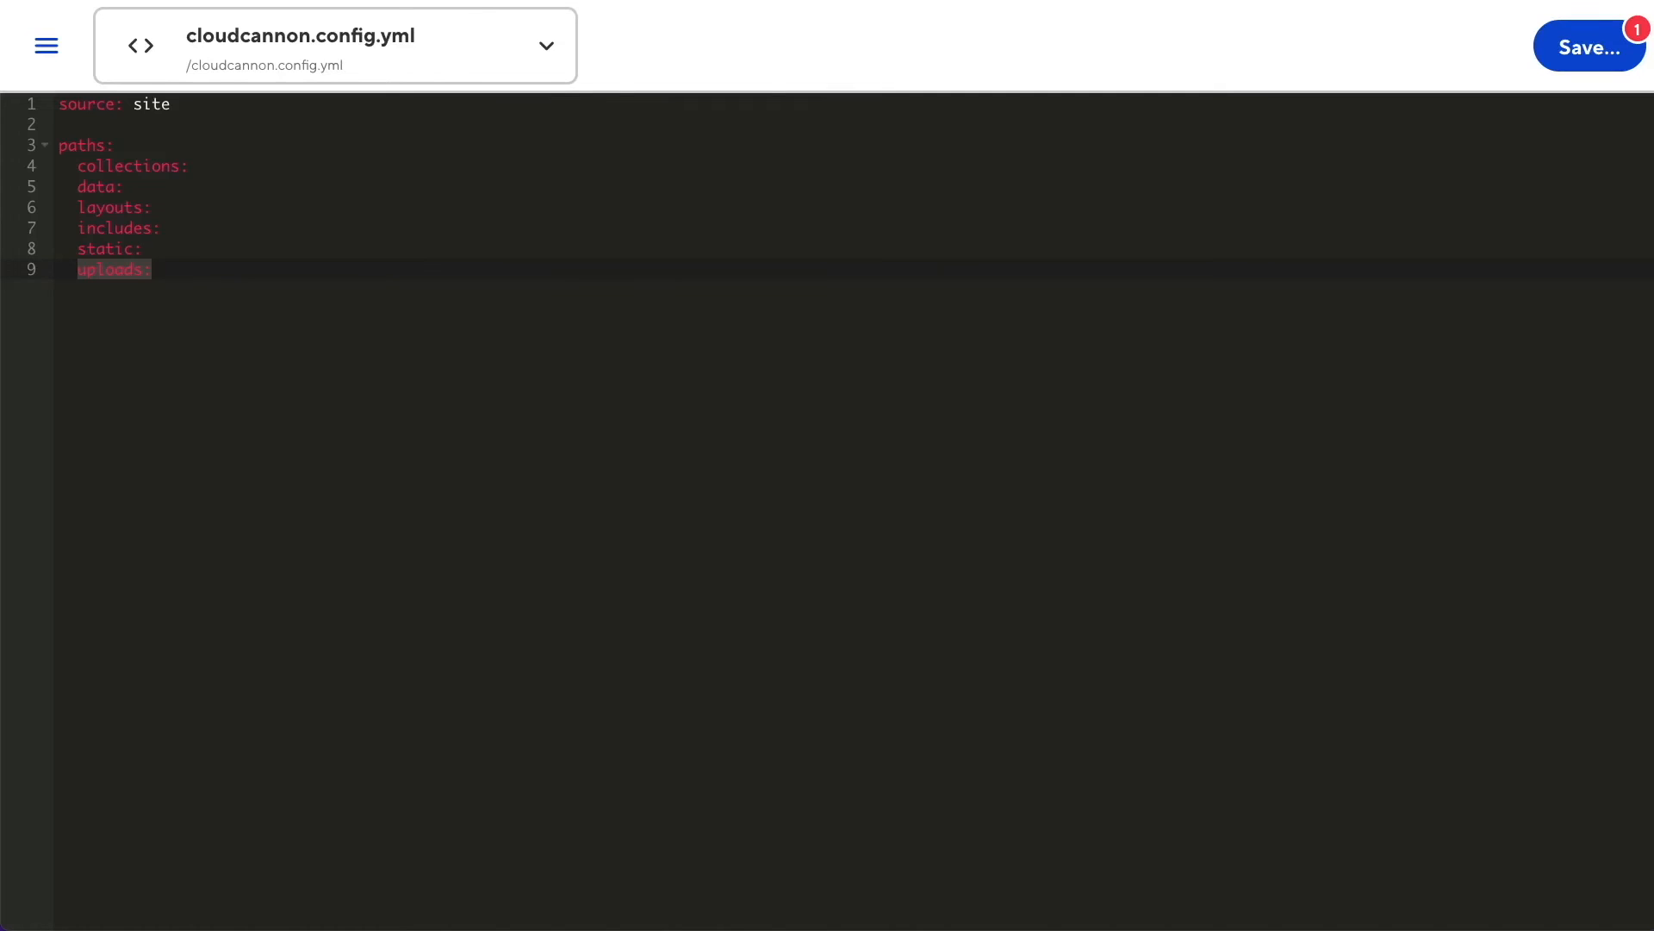
text("up")
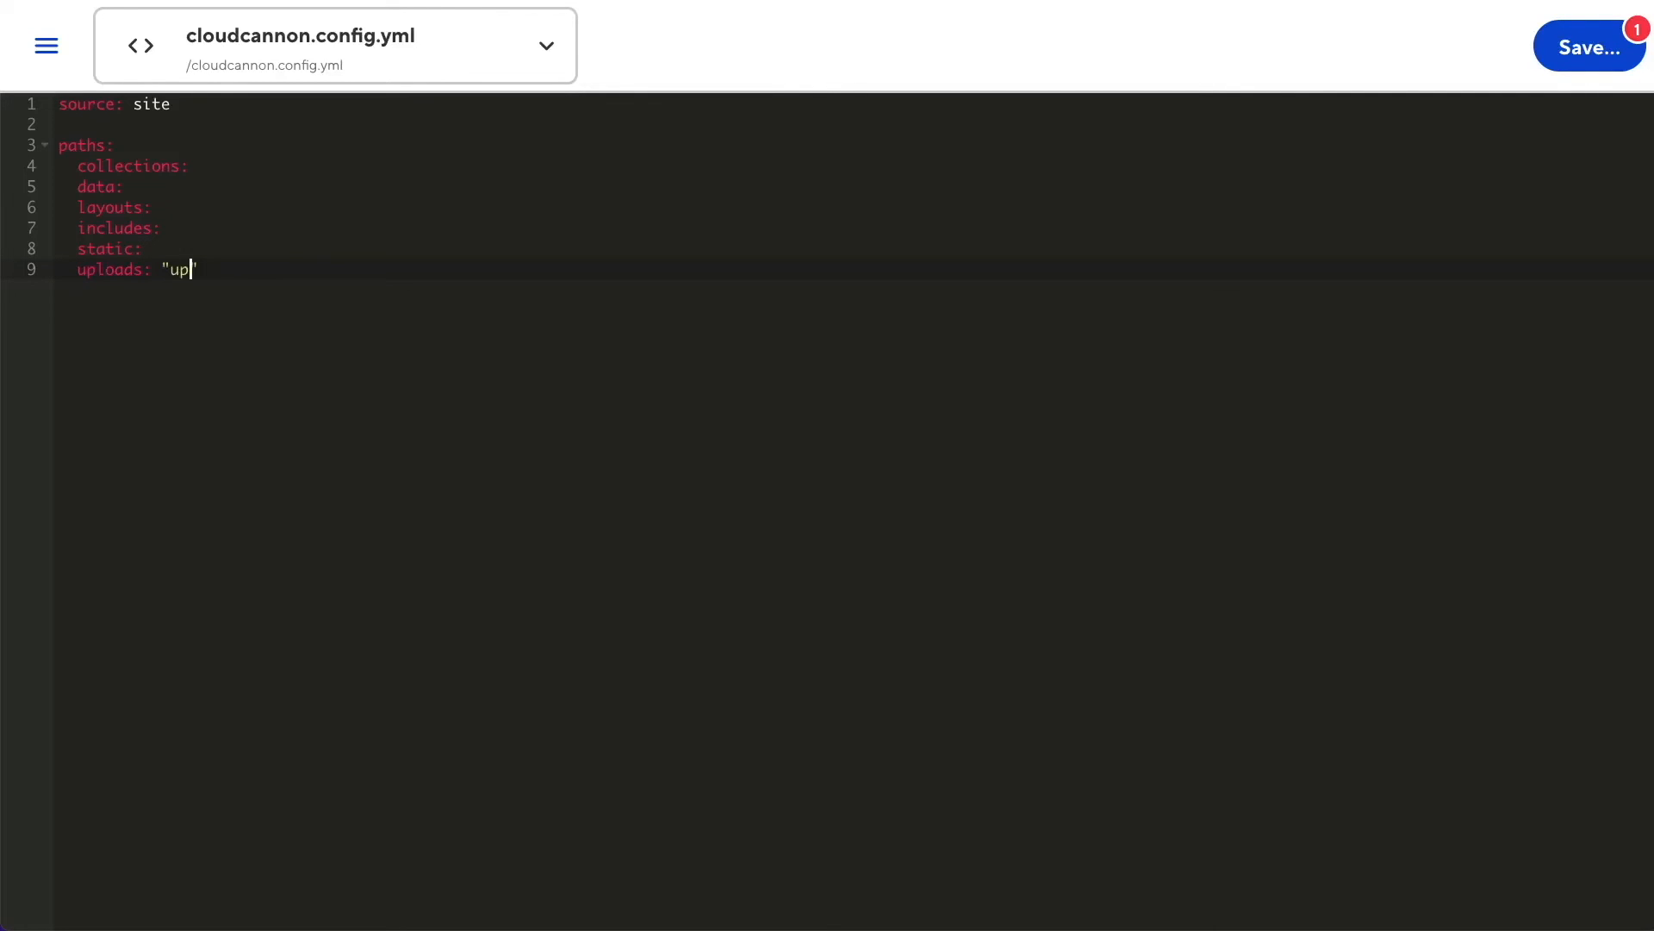
text(loads/)
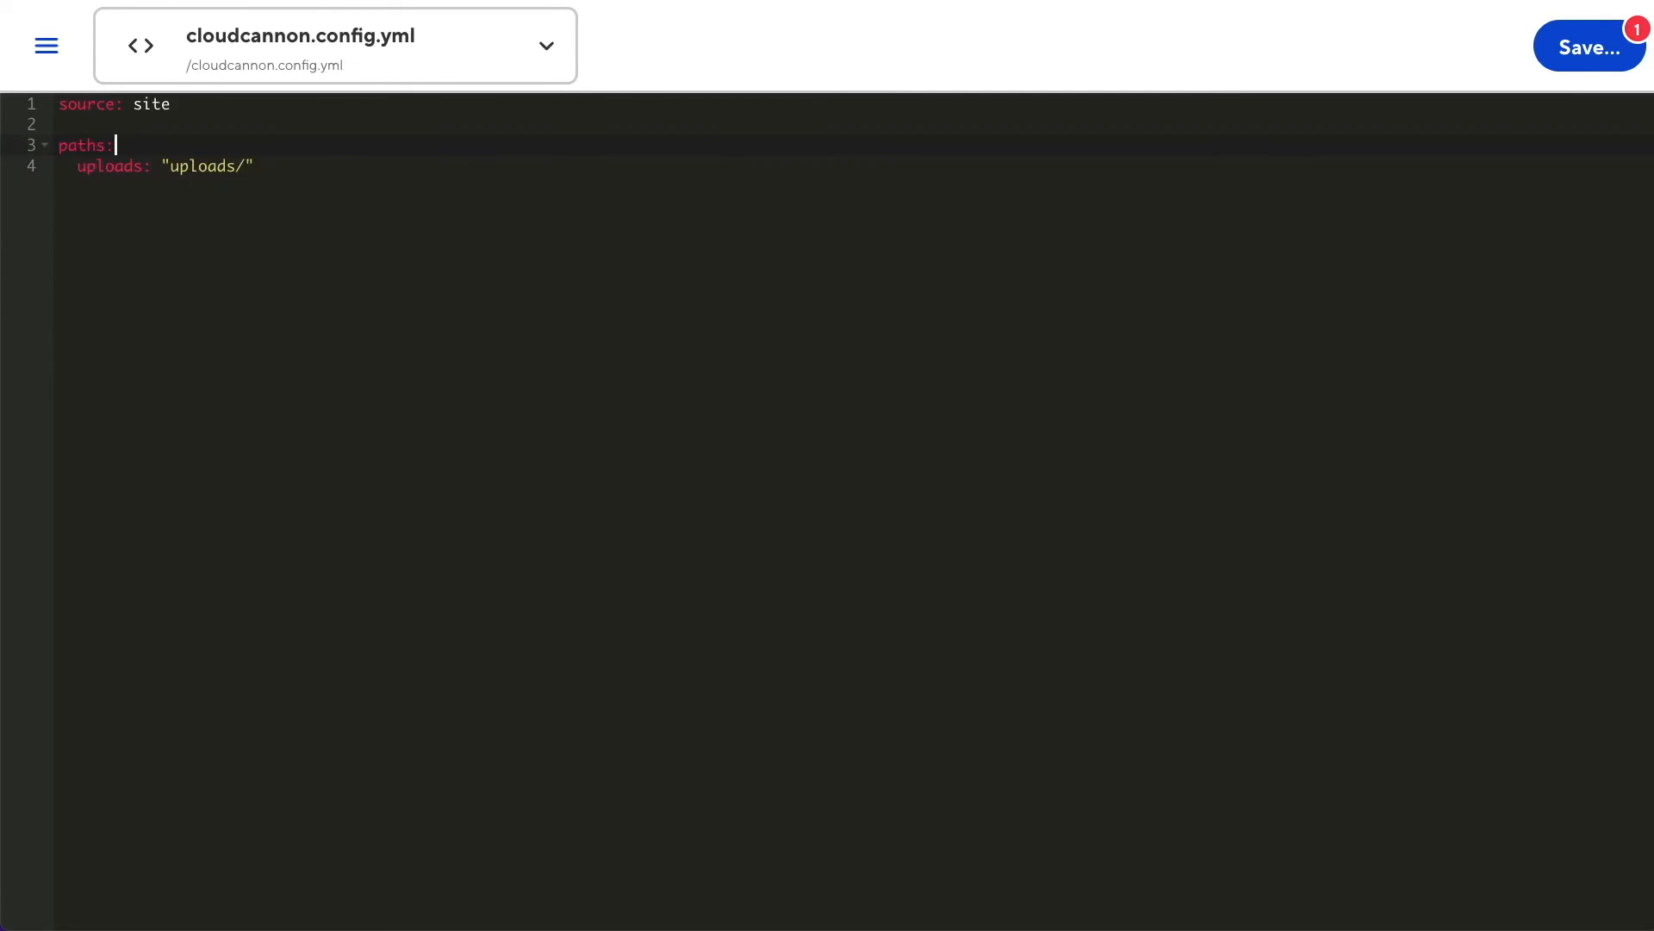
Upload an image in a blog post and review where it lands under uploads/
click(1588, 48)
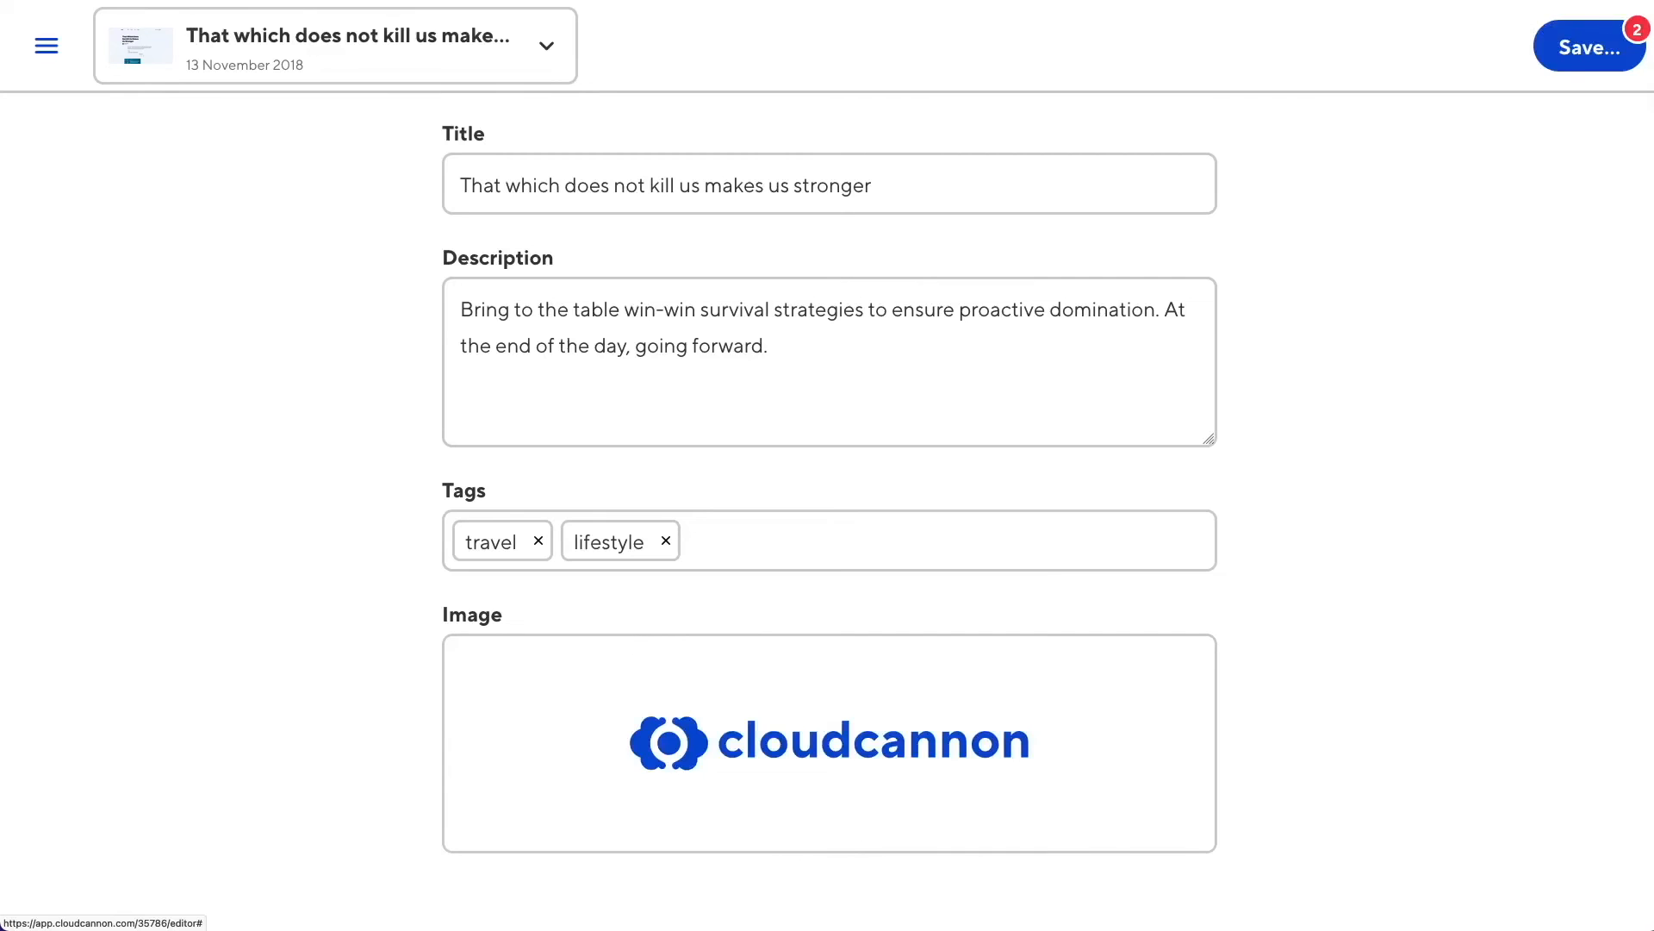
click(1590, 46)
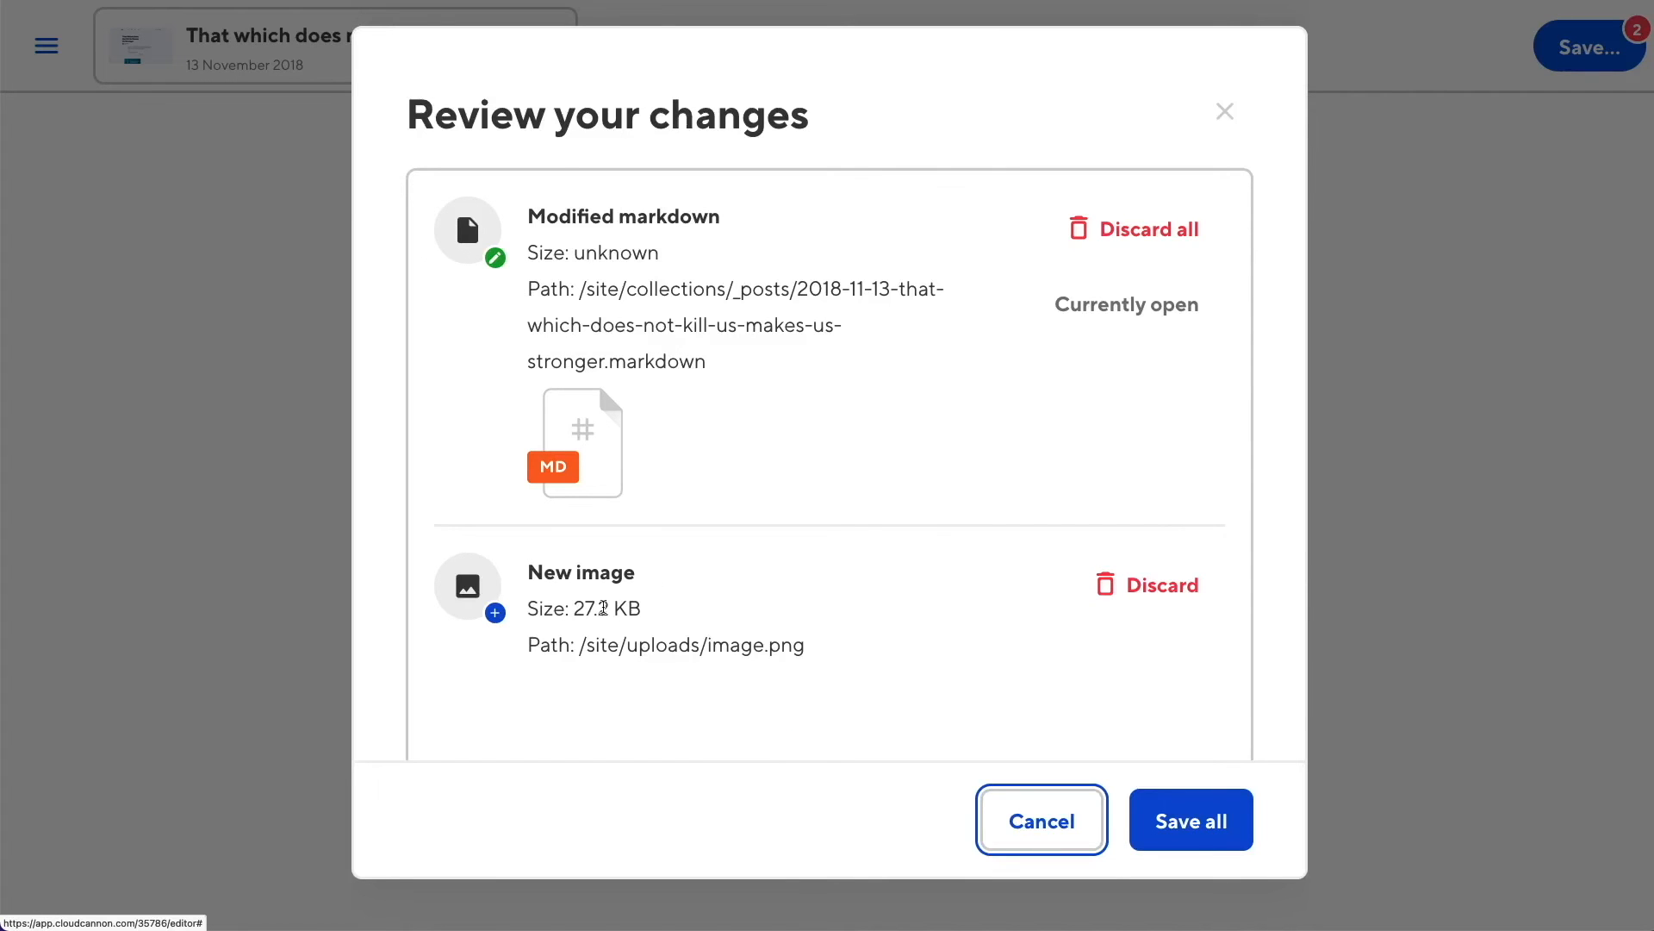
click(1191, 820)
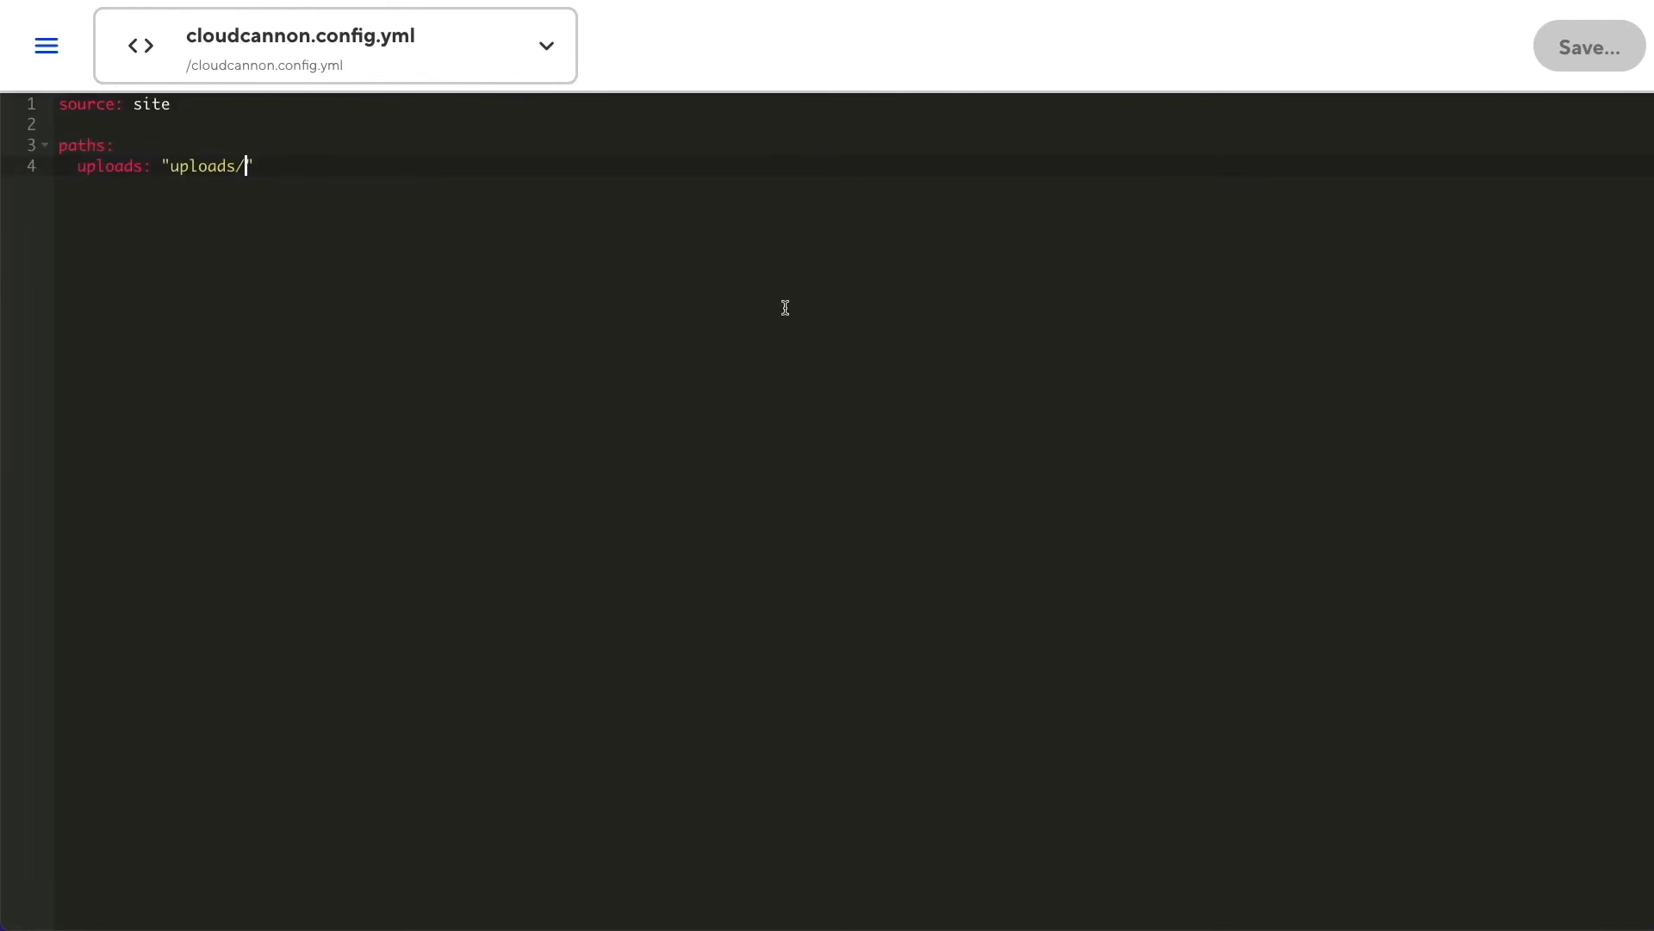
Change the uploads path to "uploads/:title", save, and confirm a post's image goes into its title folder
text(:title)
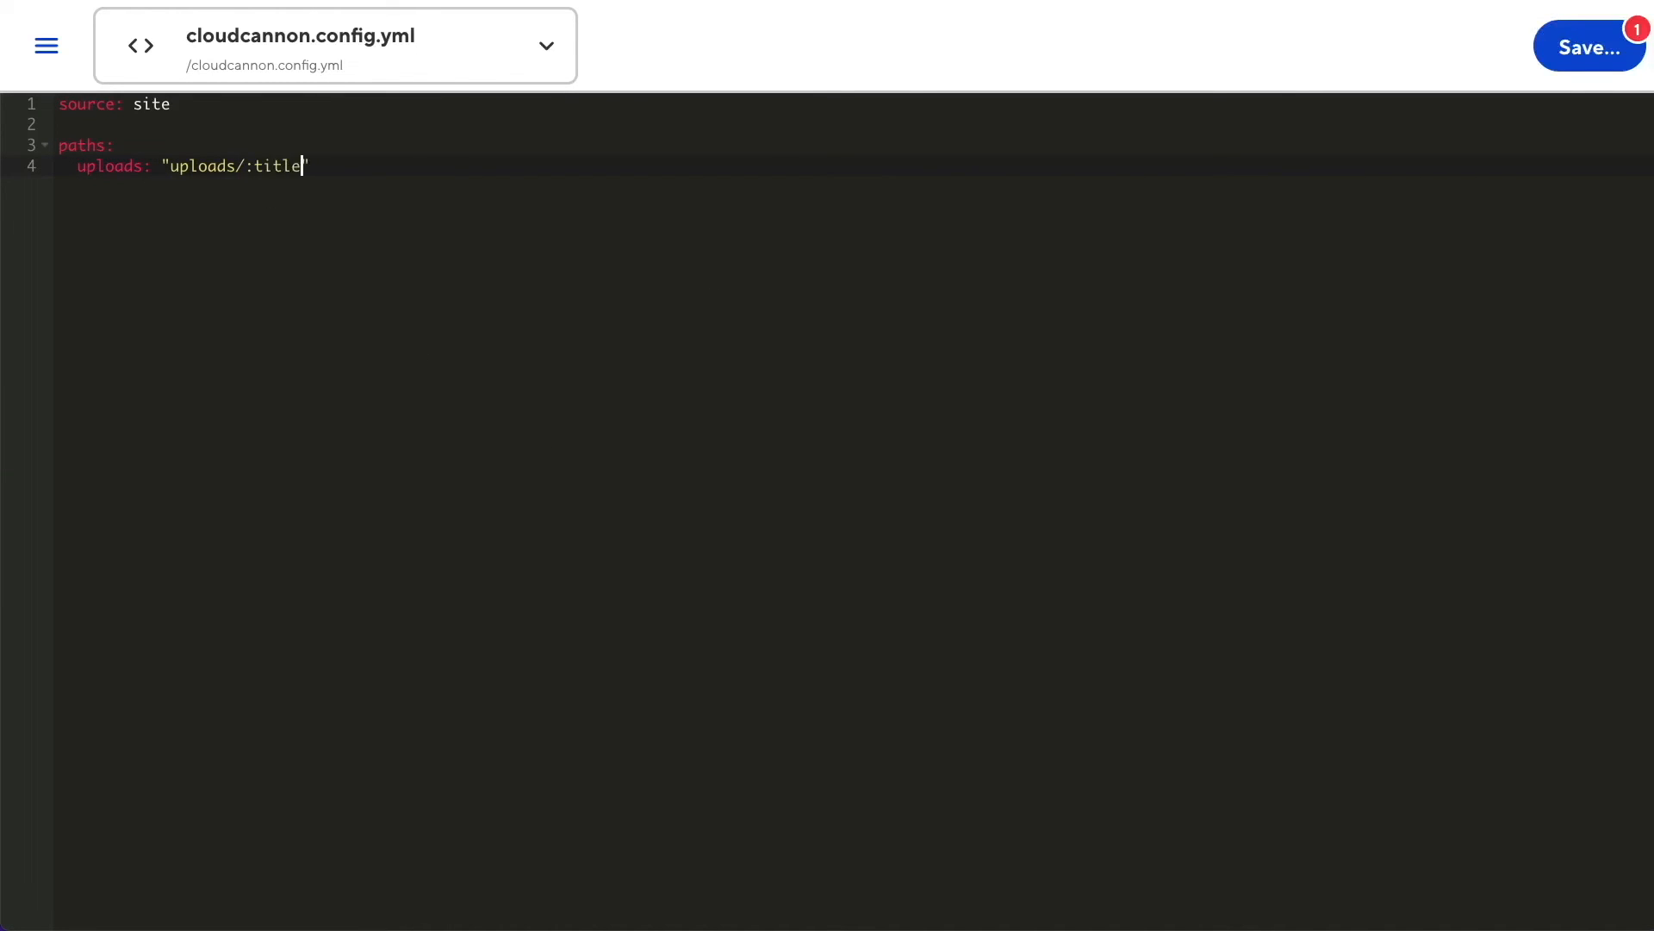
click(1588, 47)
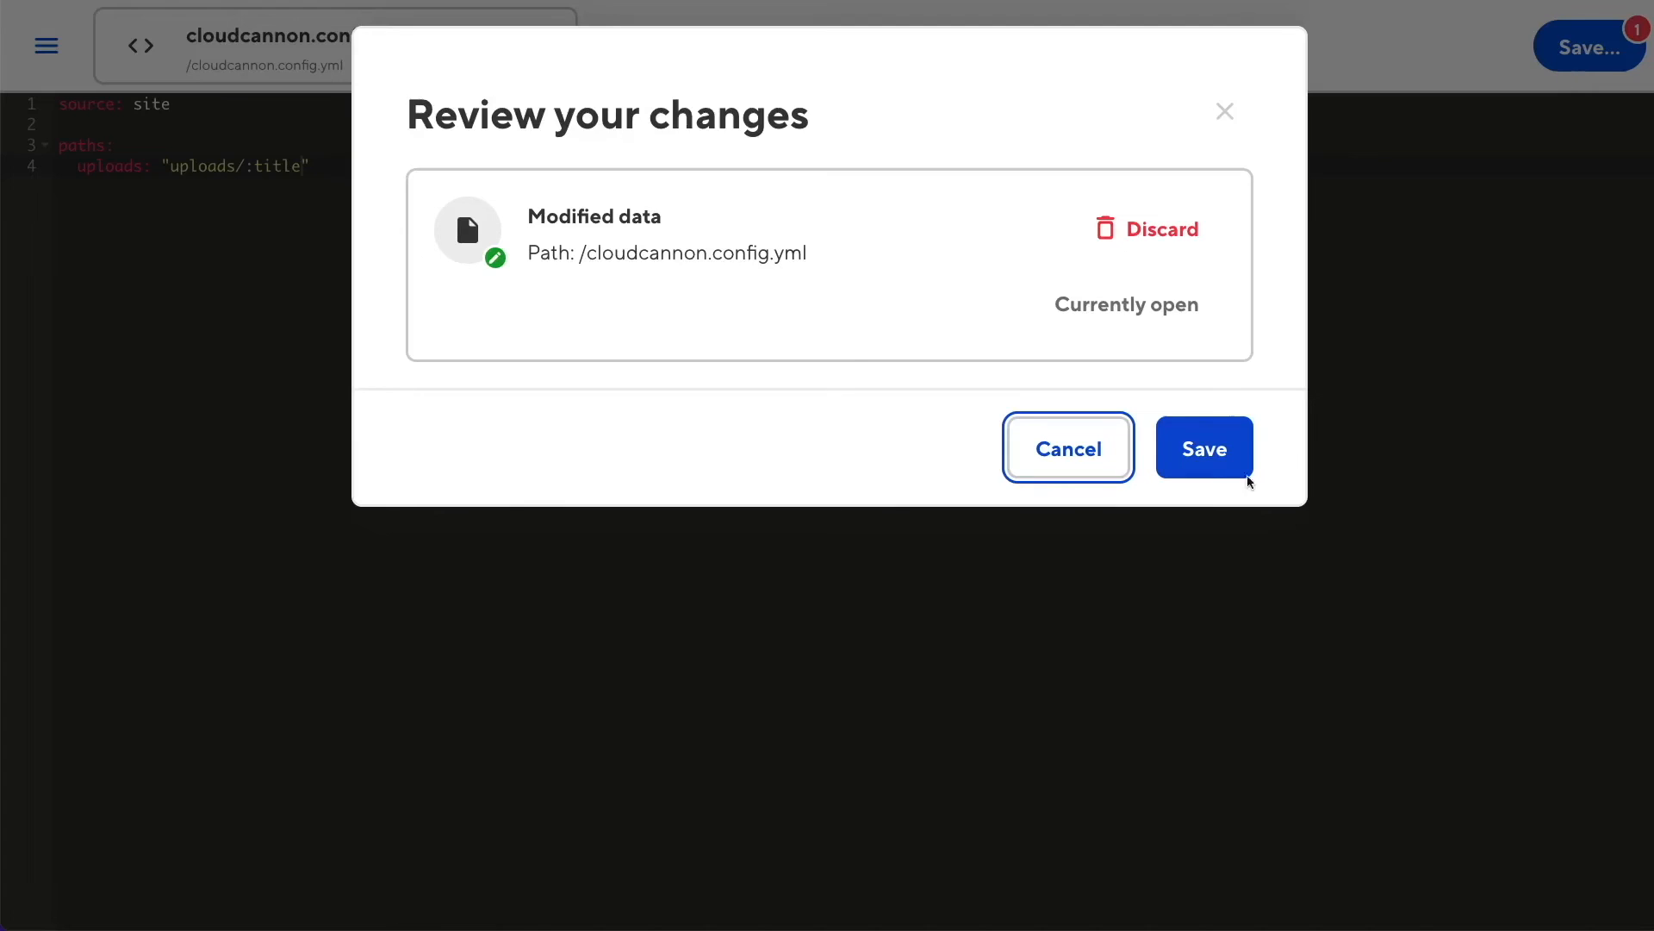
click(1205, 448)
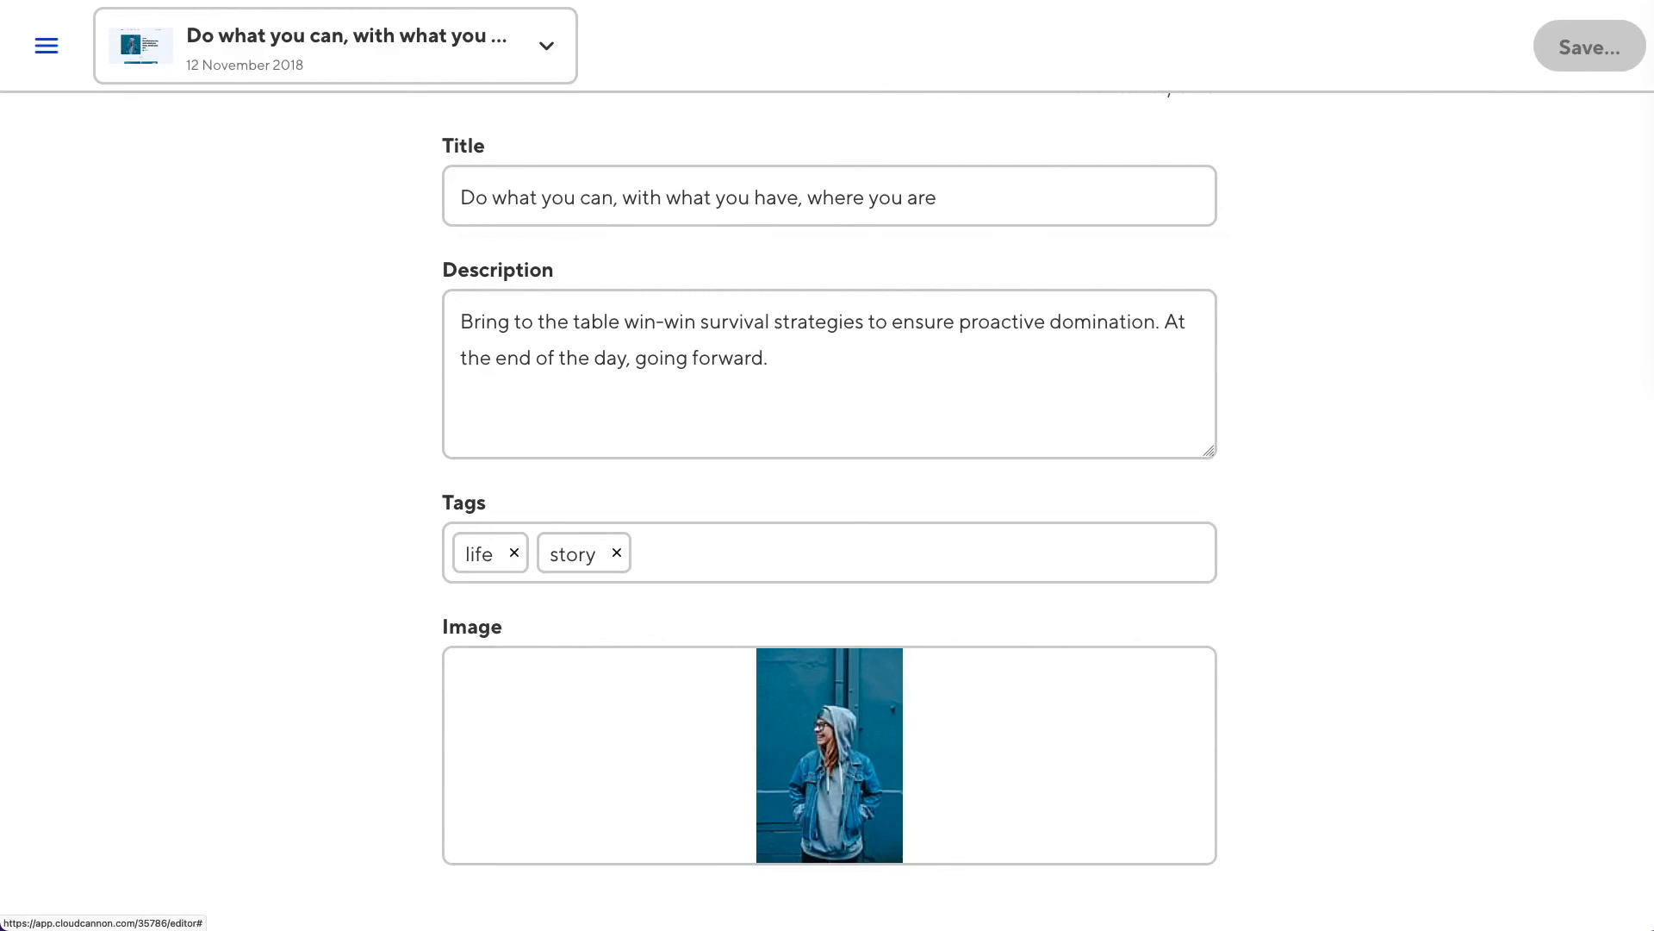
click(1589, 46)
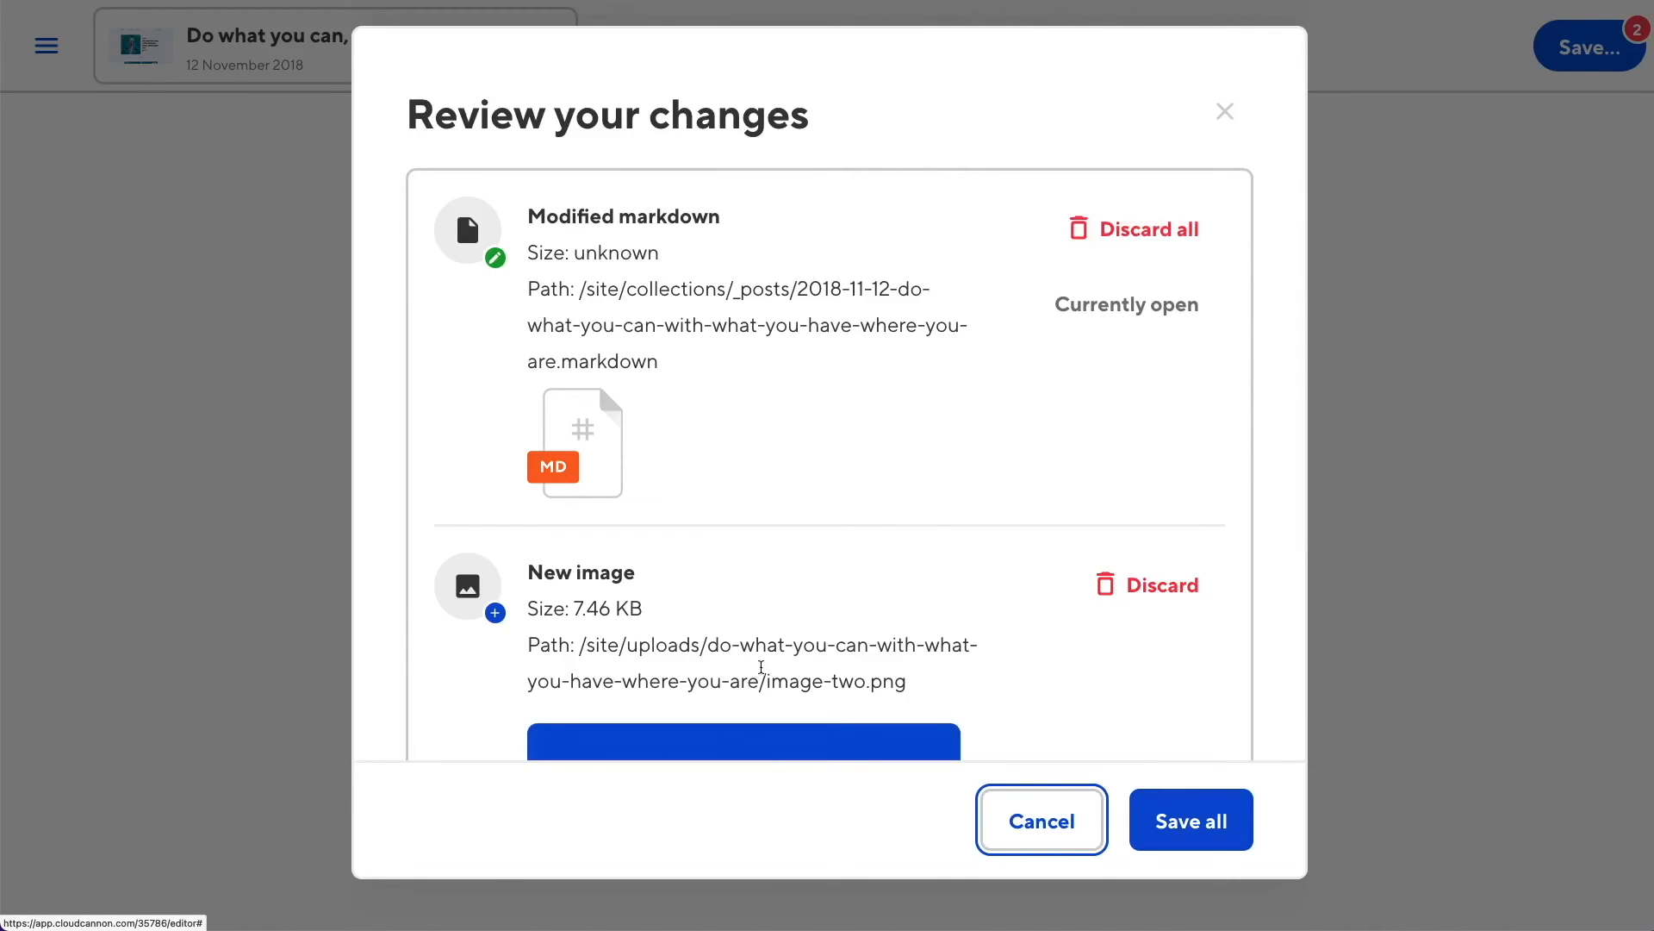
click(1191, 820)
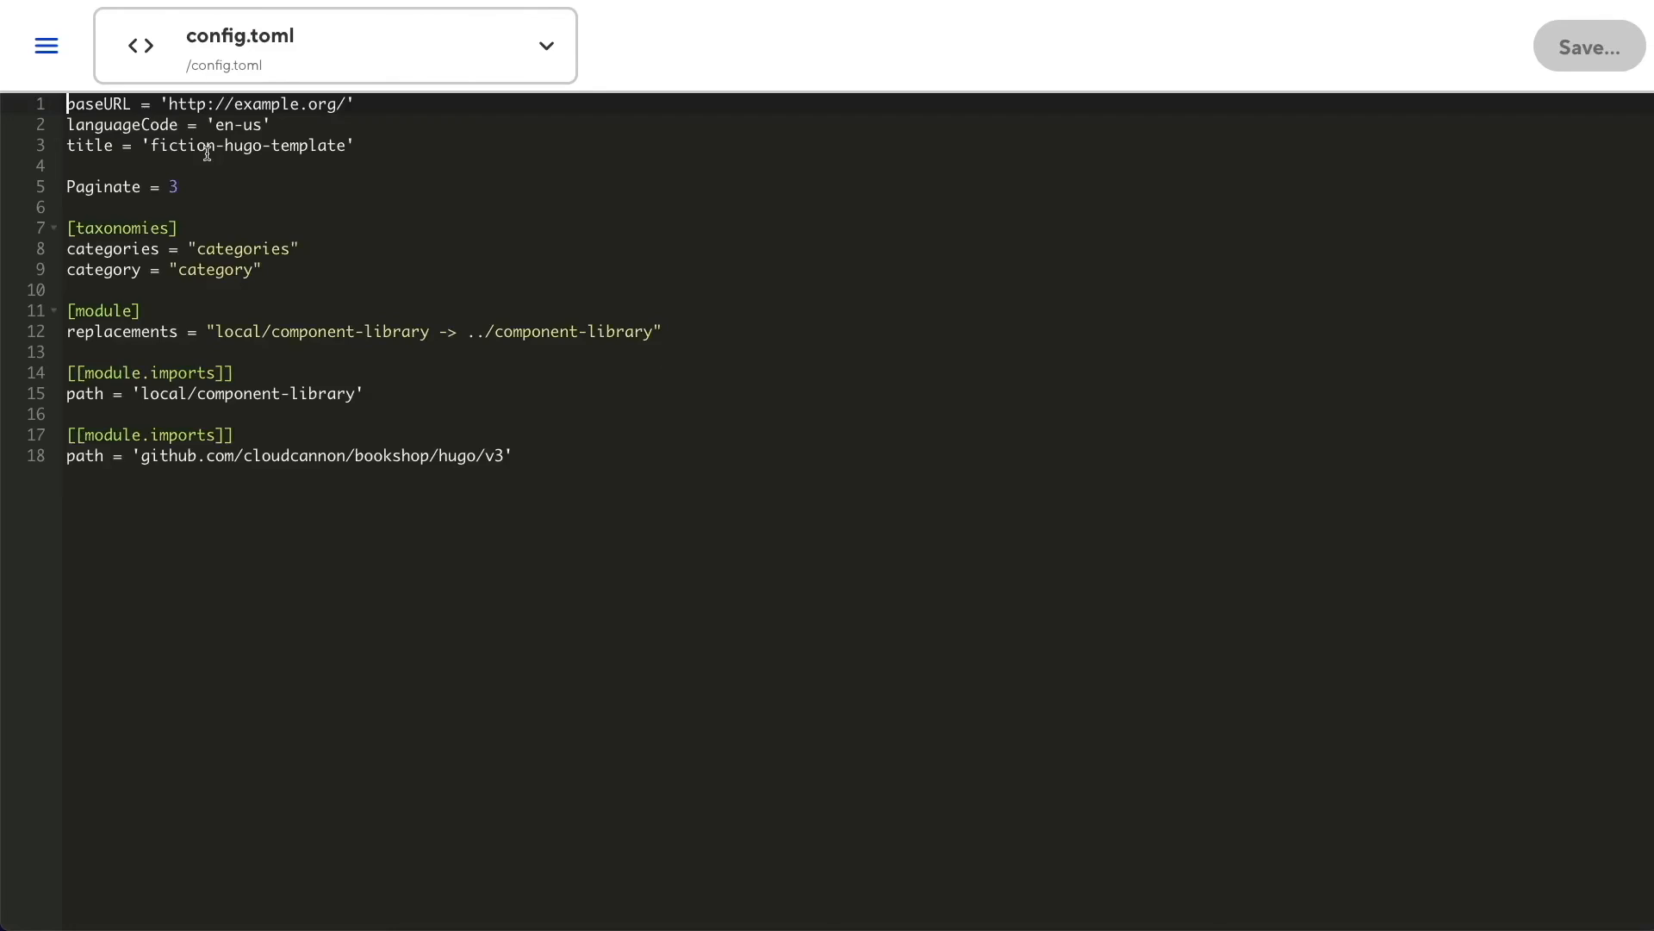
View the Hugo site's config.toml dataDir setting, then empty cloudcannon.config.yml
text(dataDir =)
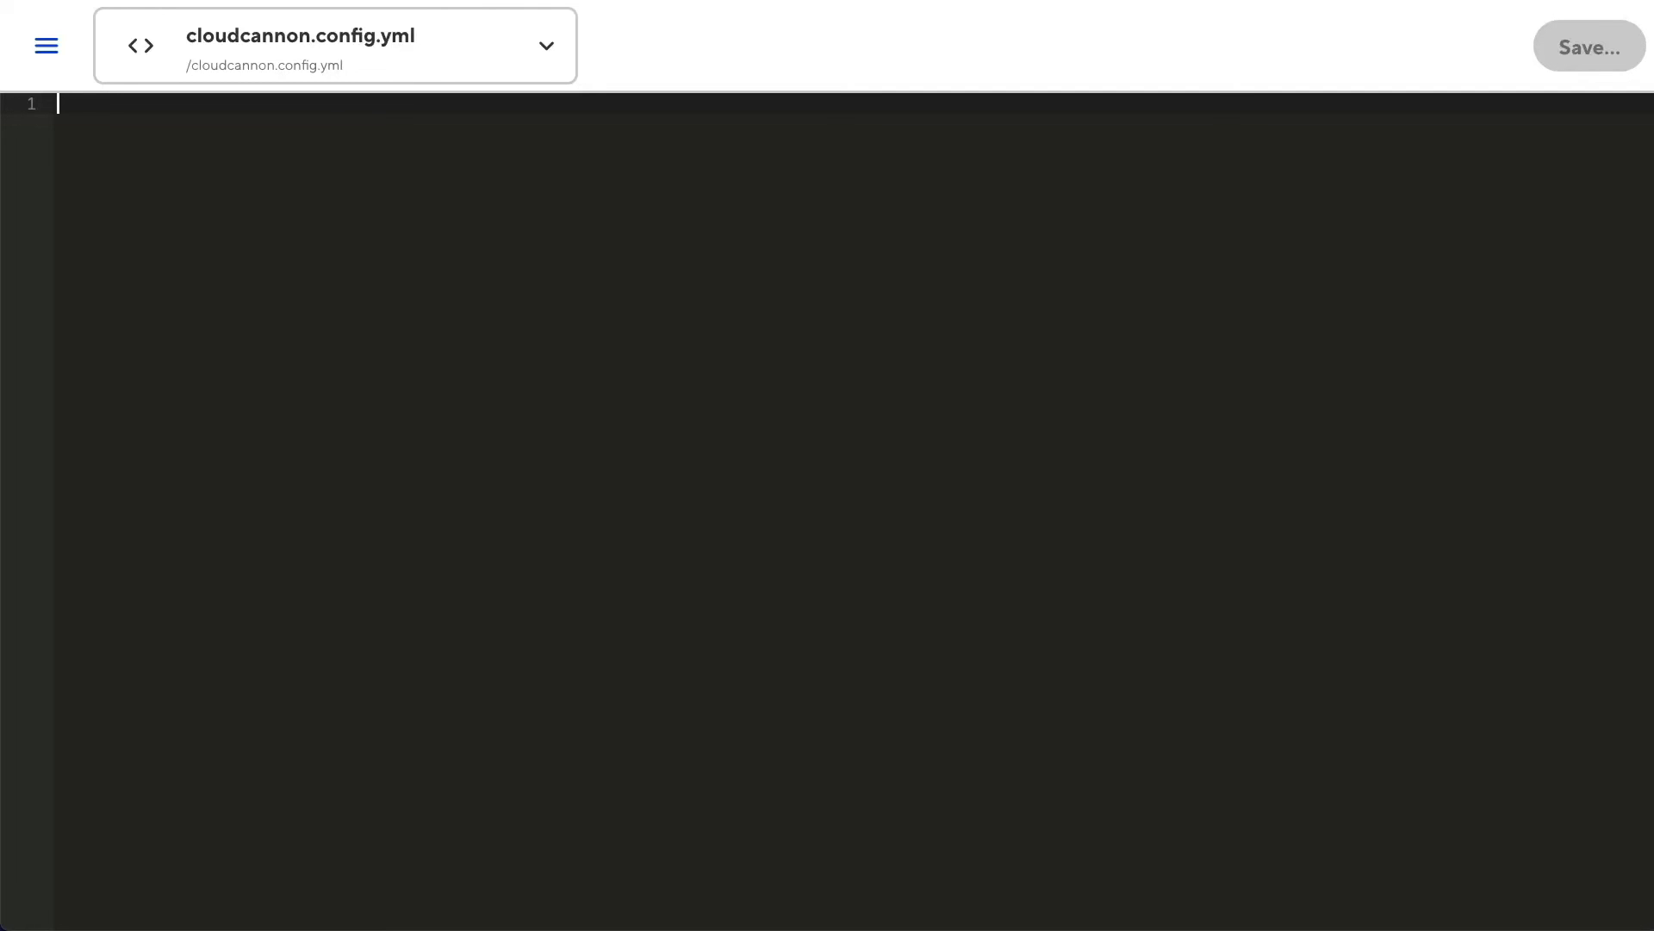
Define an author select input with comment "Author of this post" and label "Author Name" under _inputs
text(_inp)
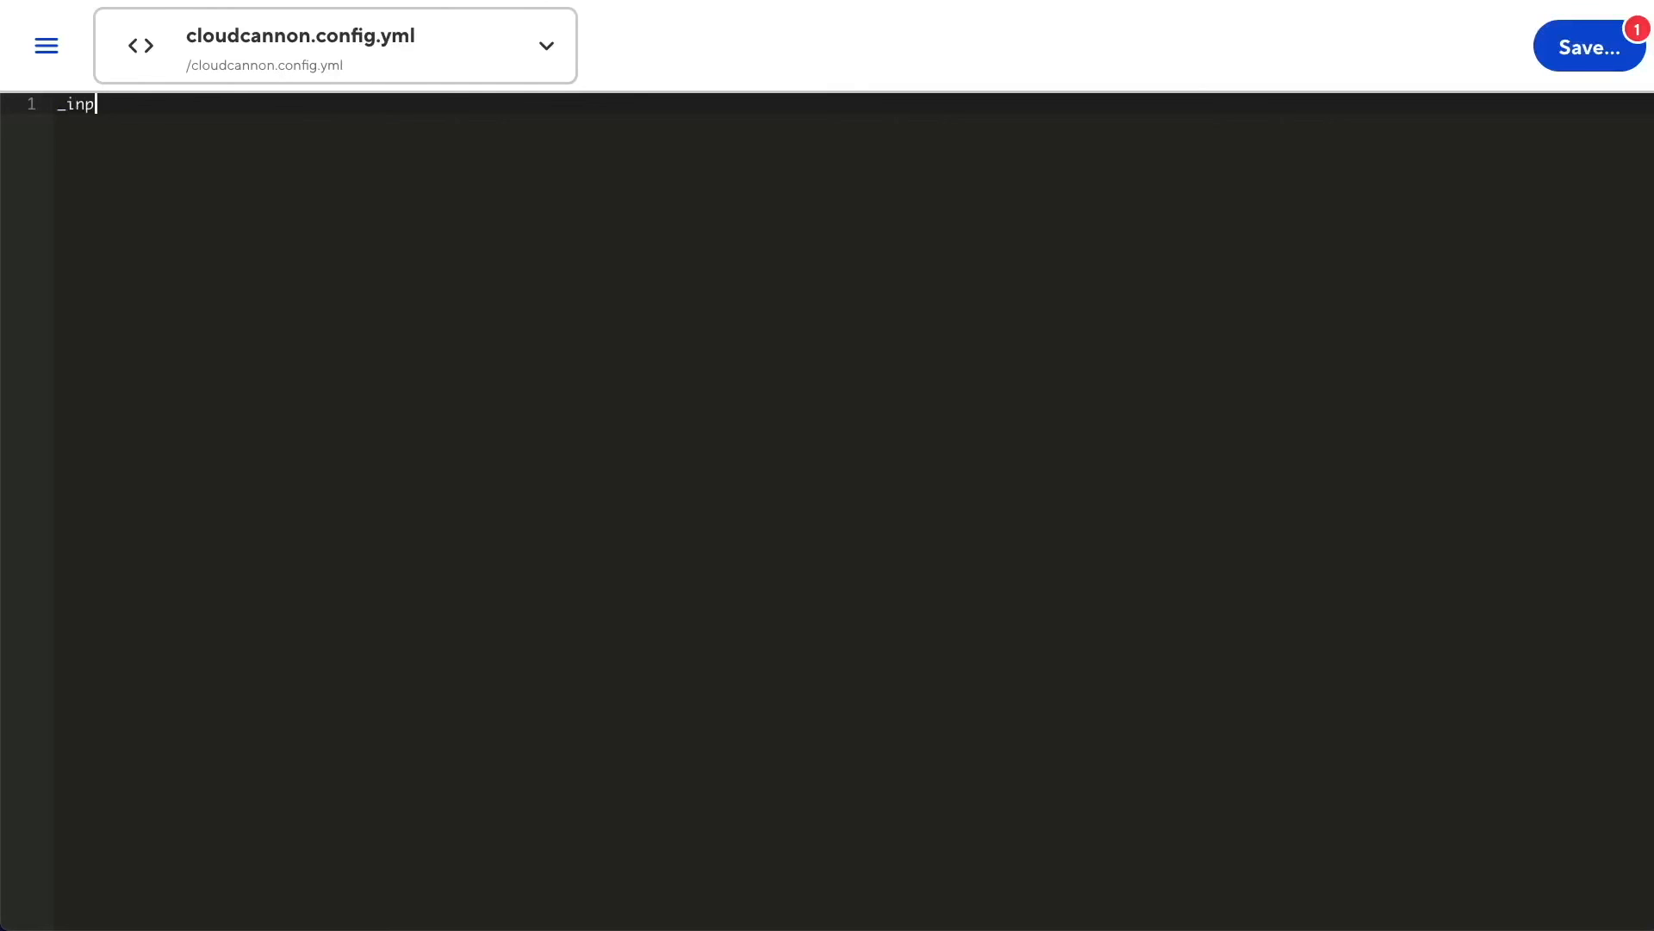
text(uts:)
click(853, 145)
text(type:)
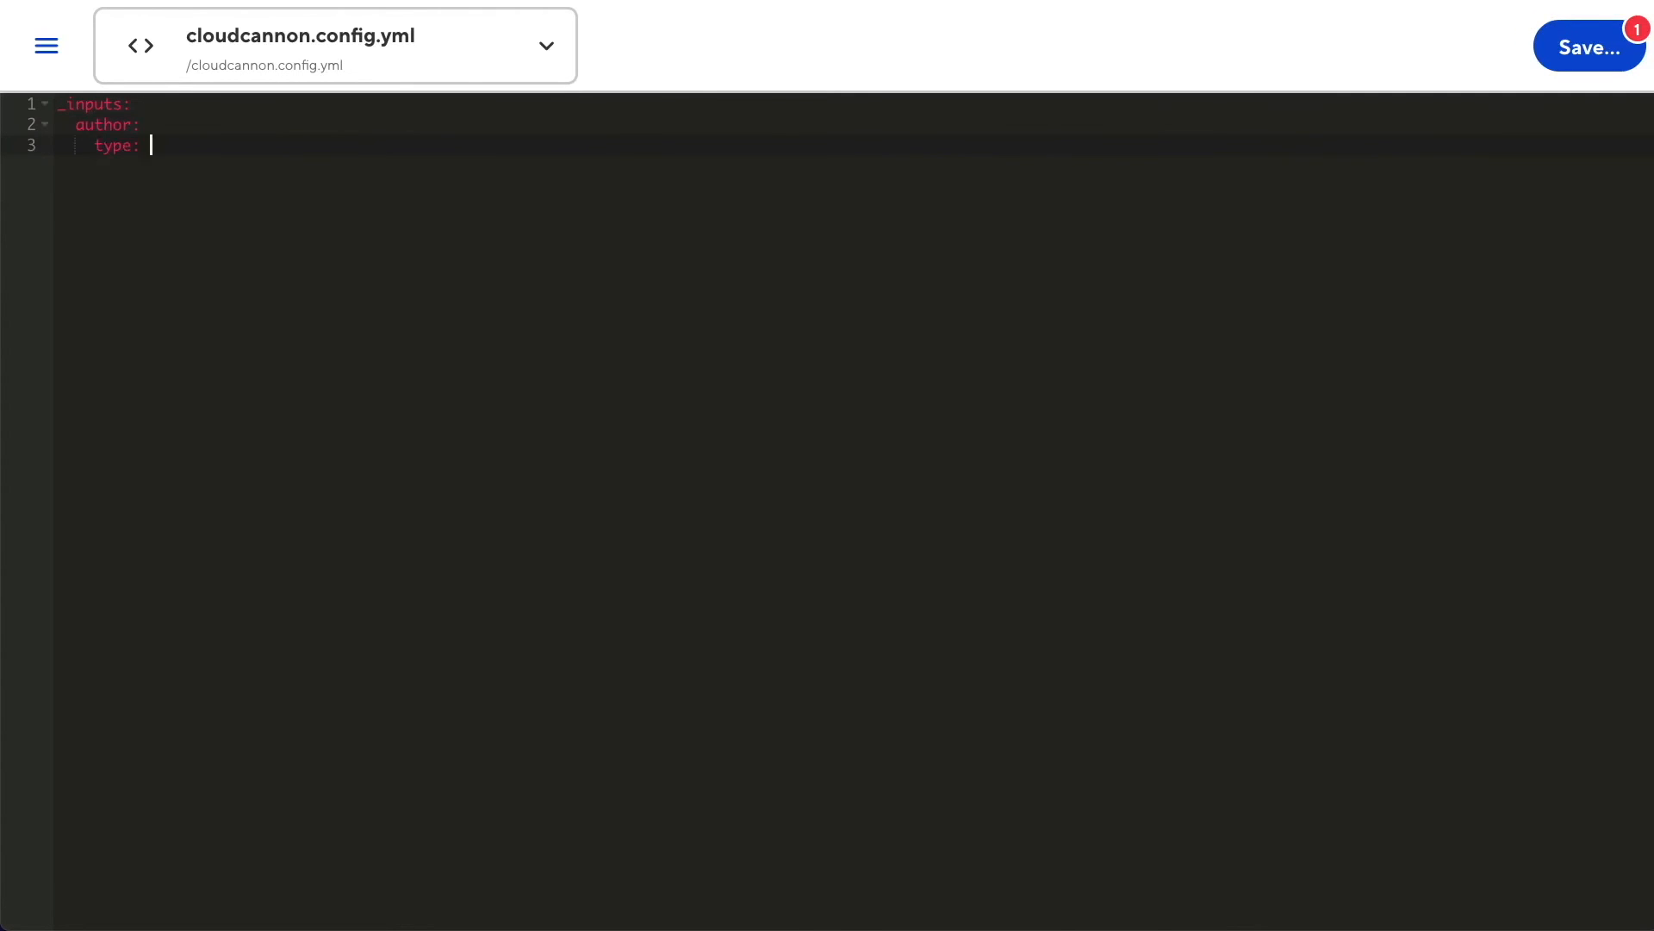
text(select)
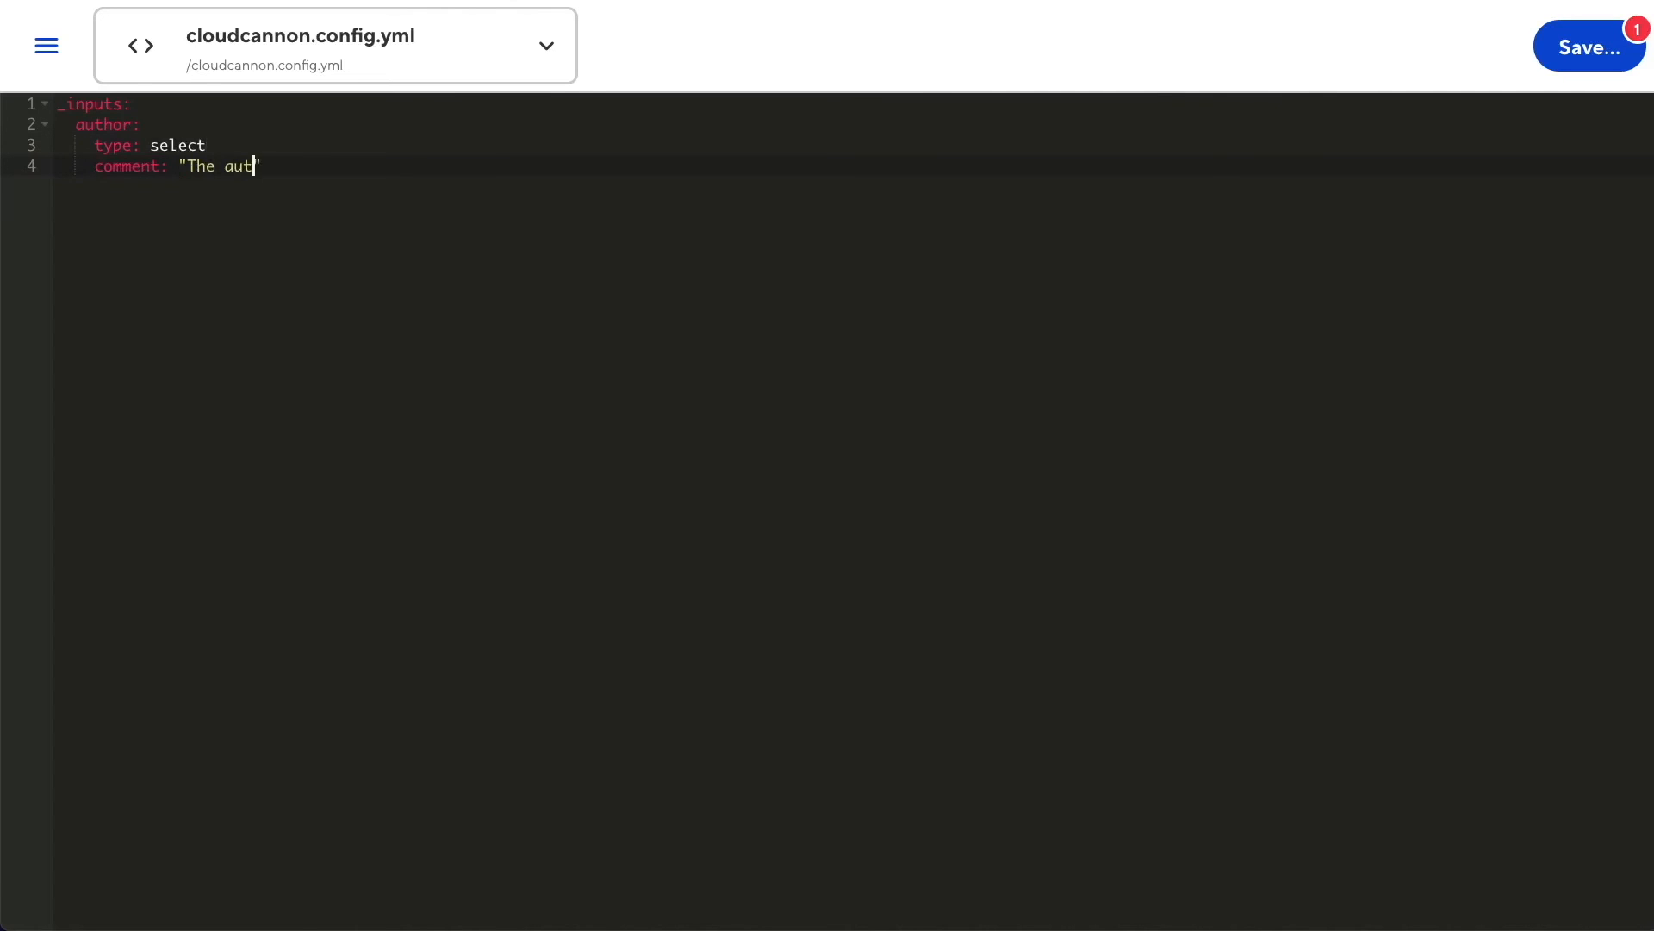
text(hor of this post")
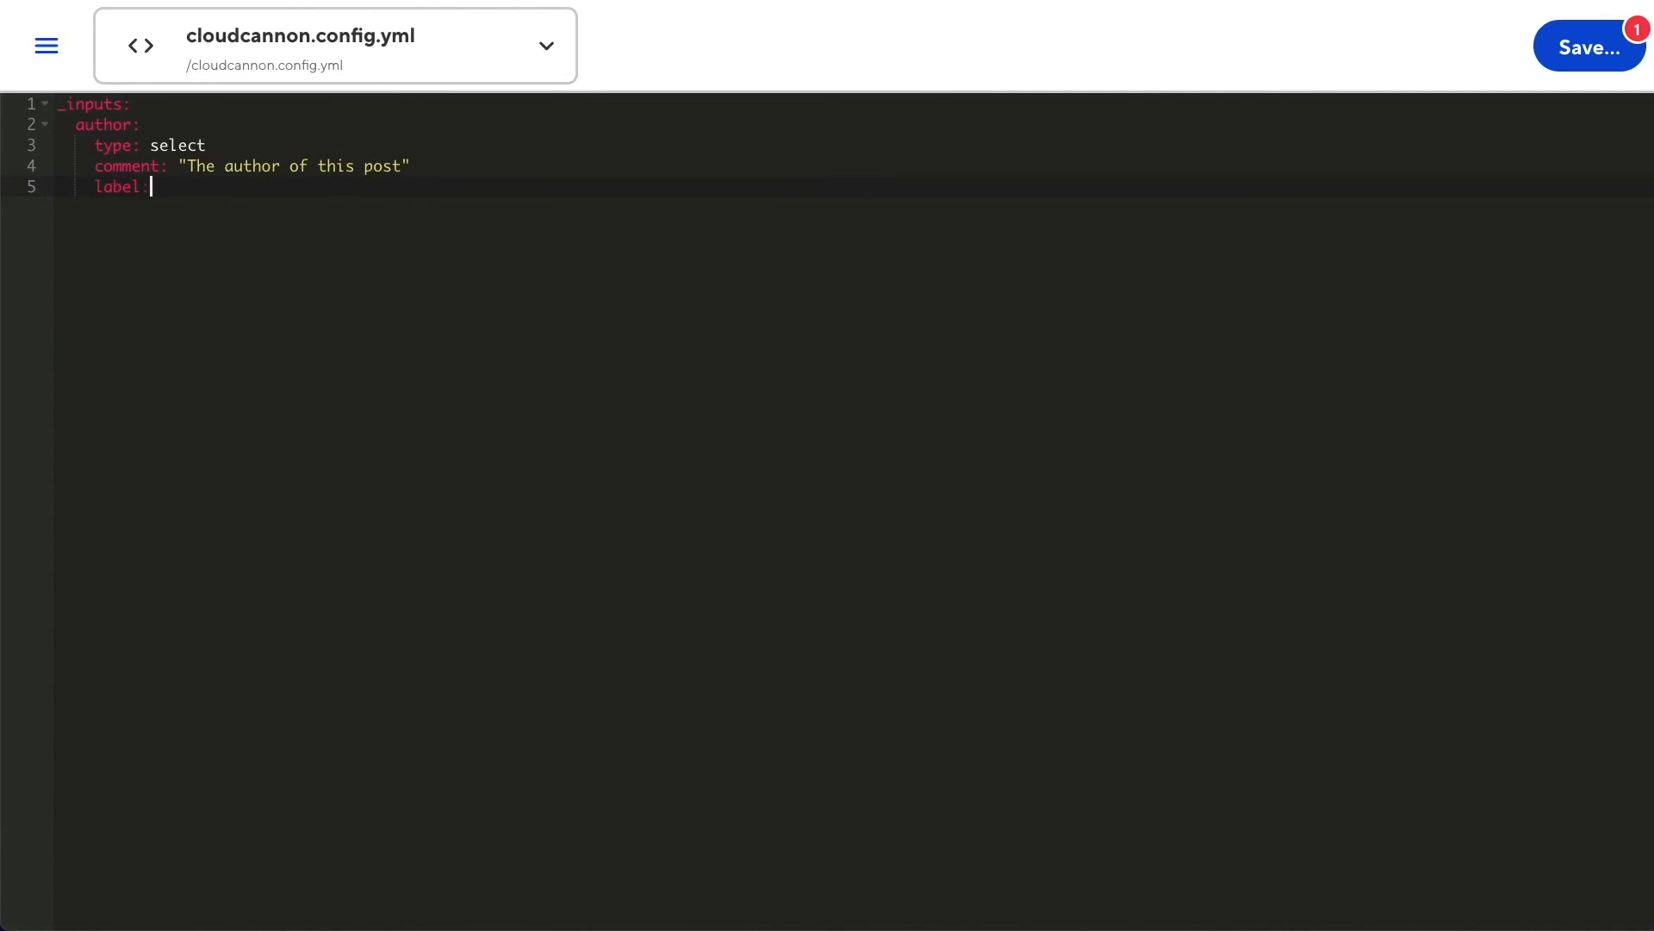
text("Author Name")
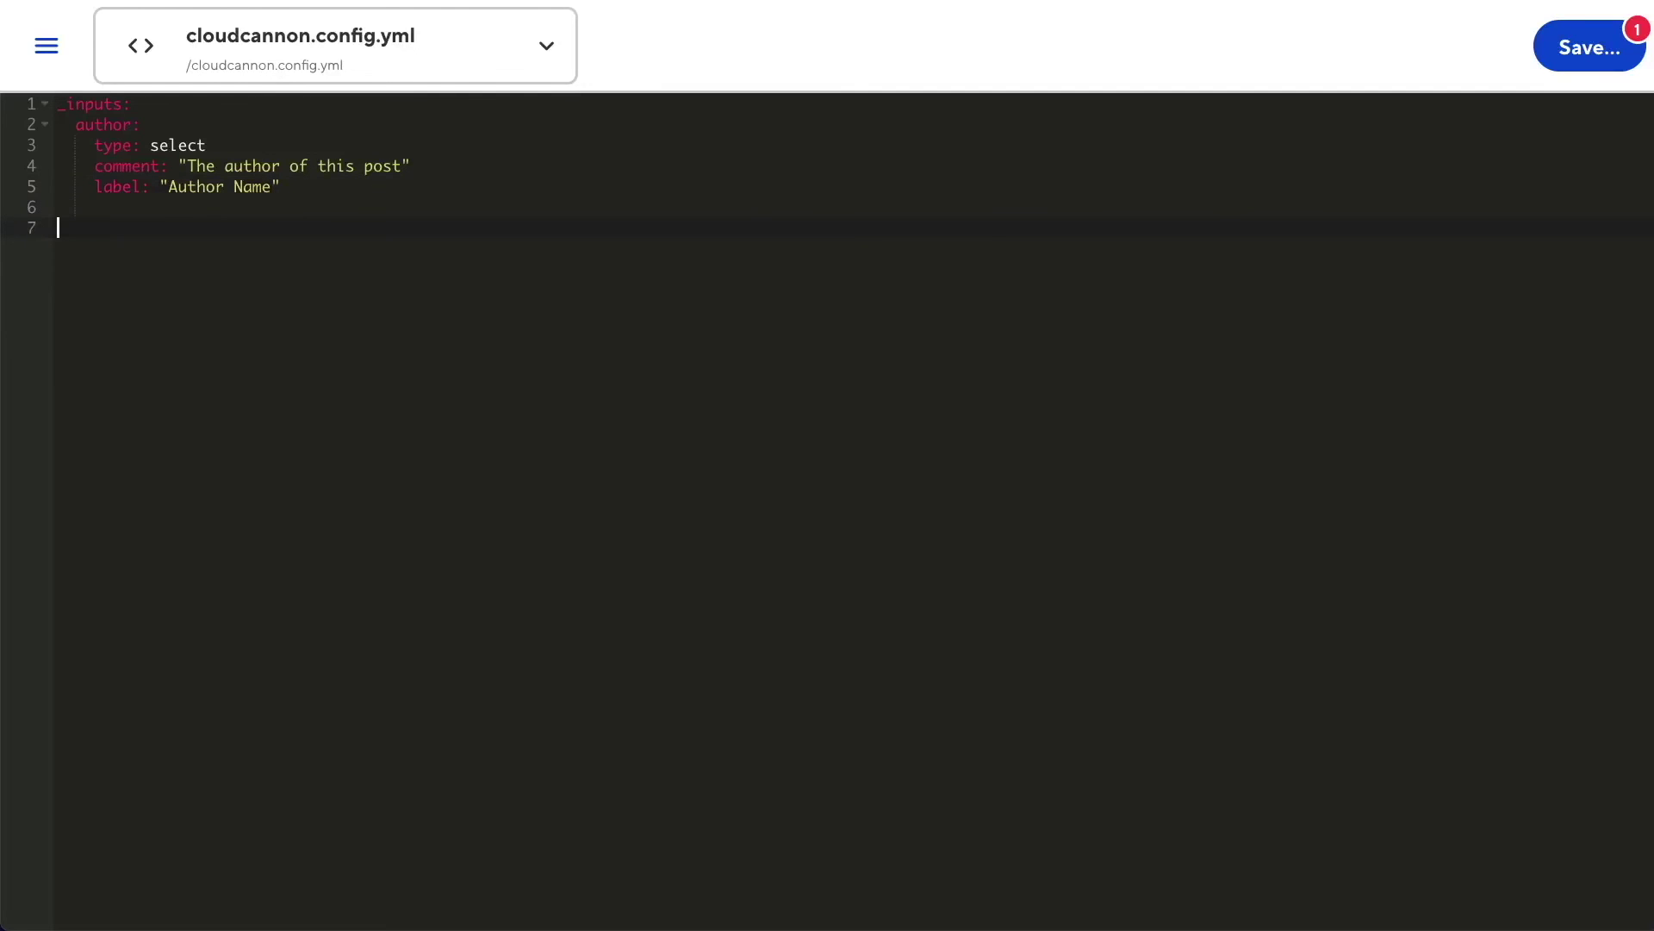
Add _select_data author_list with Nathan and Tui and their roles, then a data_config: key
text(_select_data)
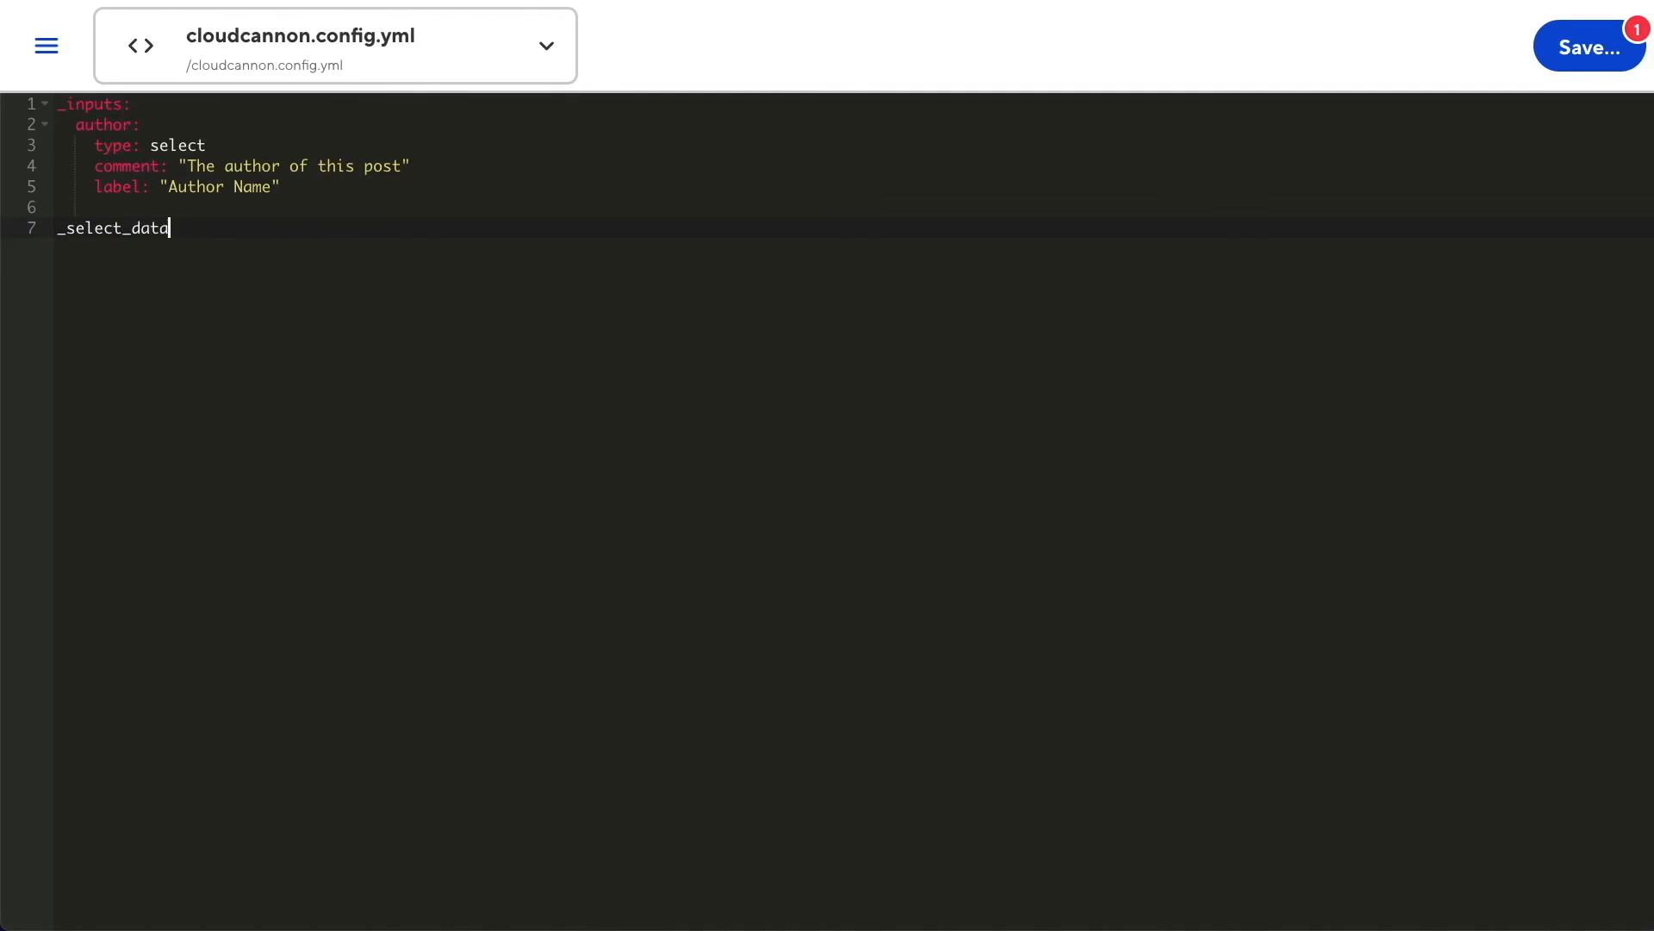
text(:)
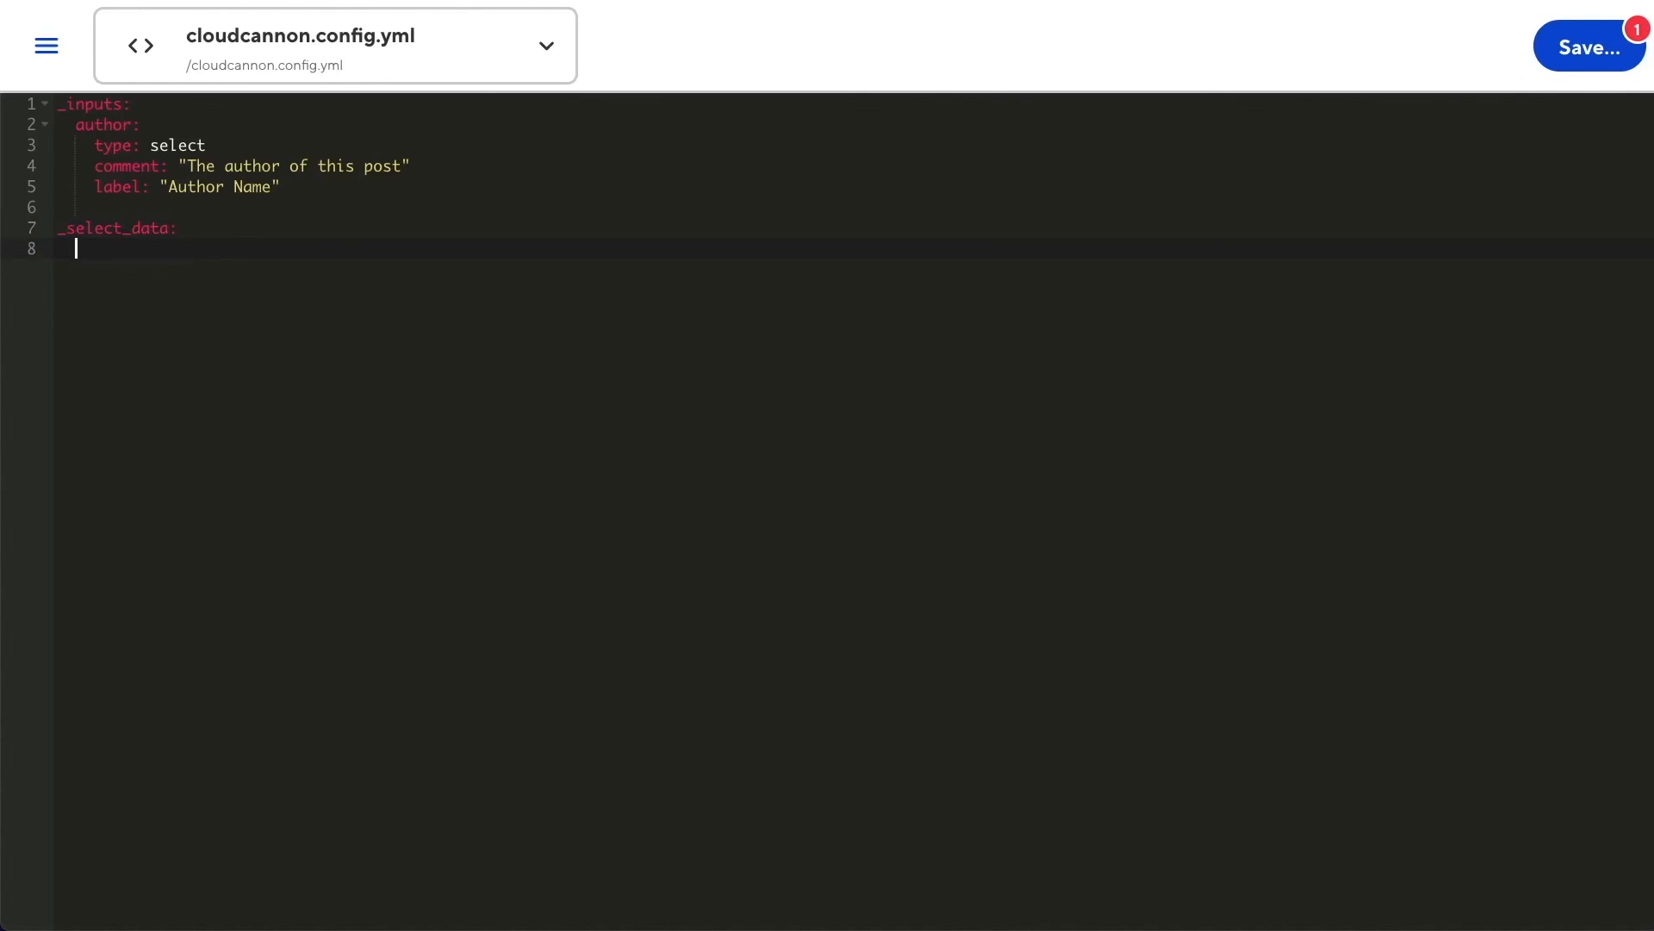
text(au)
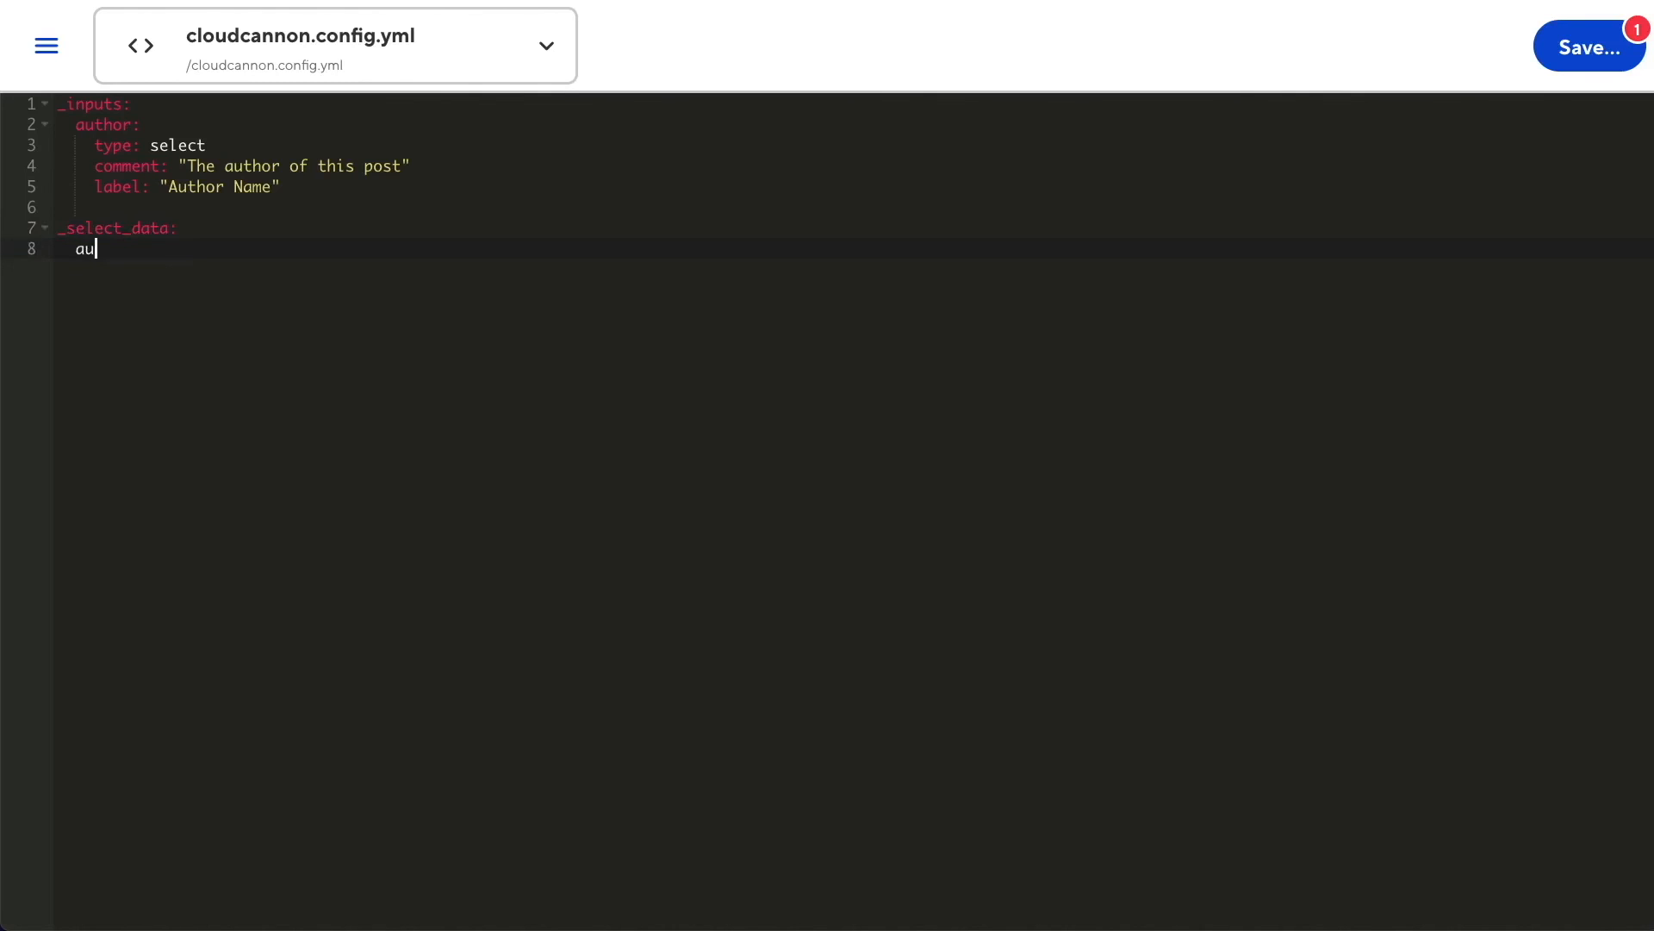
text(thor_list)
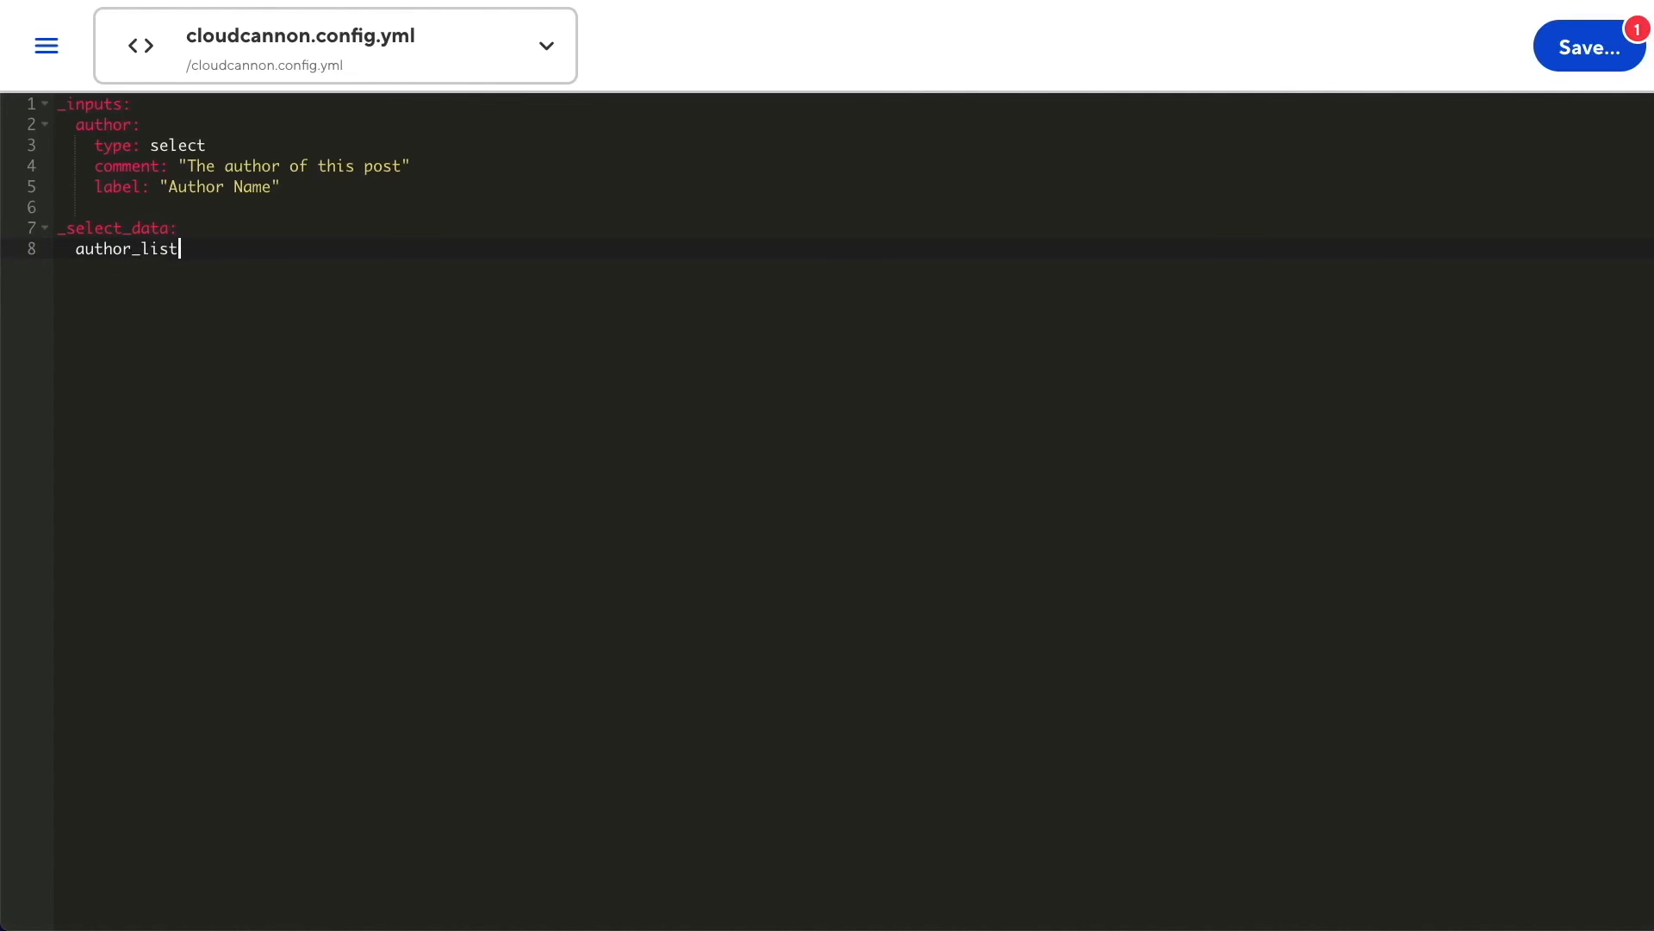
text(:)
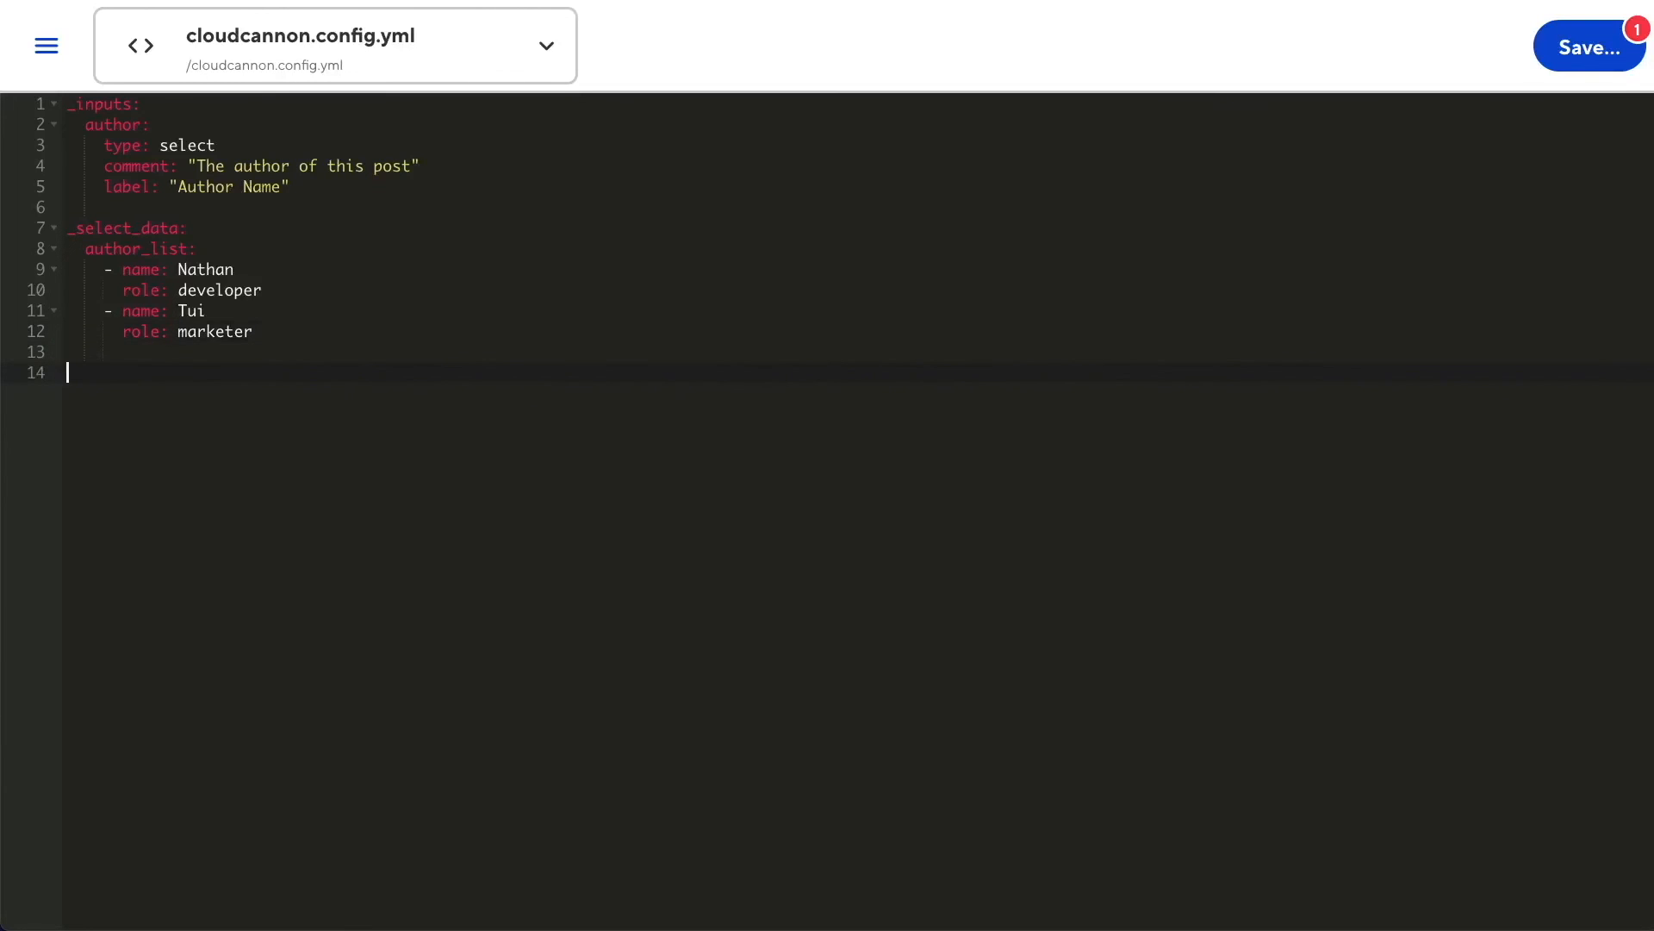
text(data_conf)
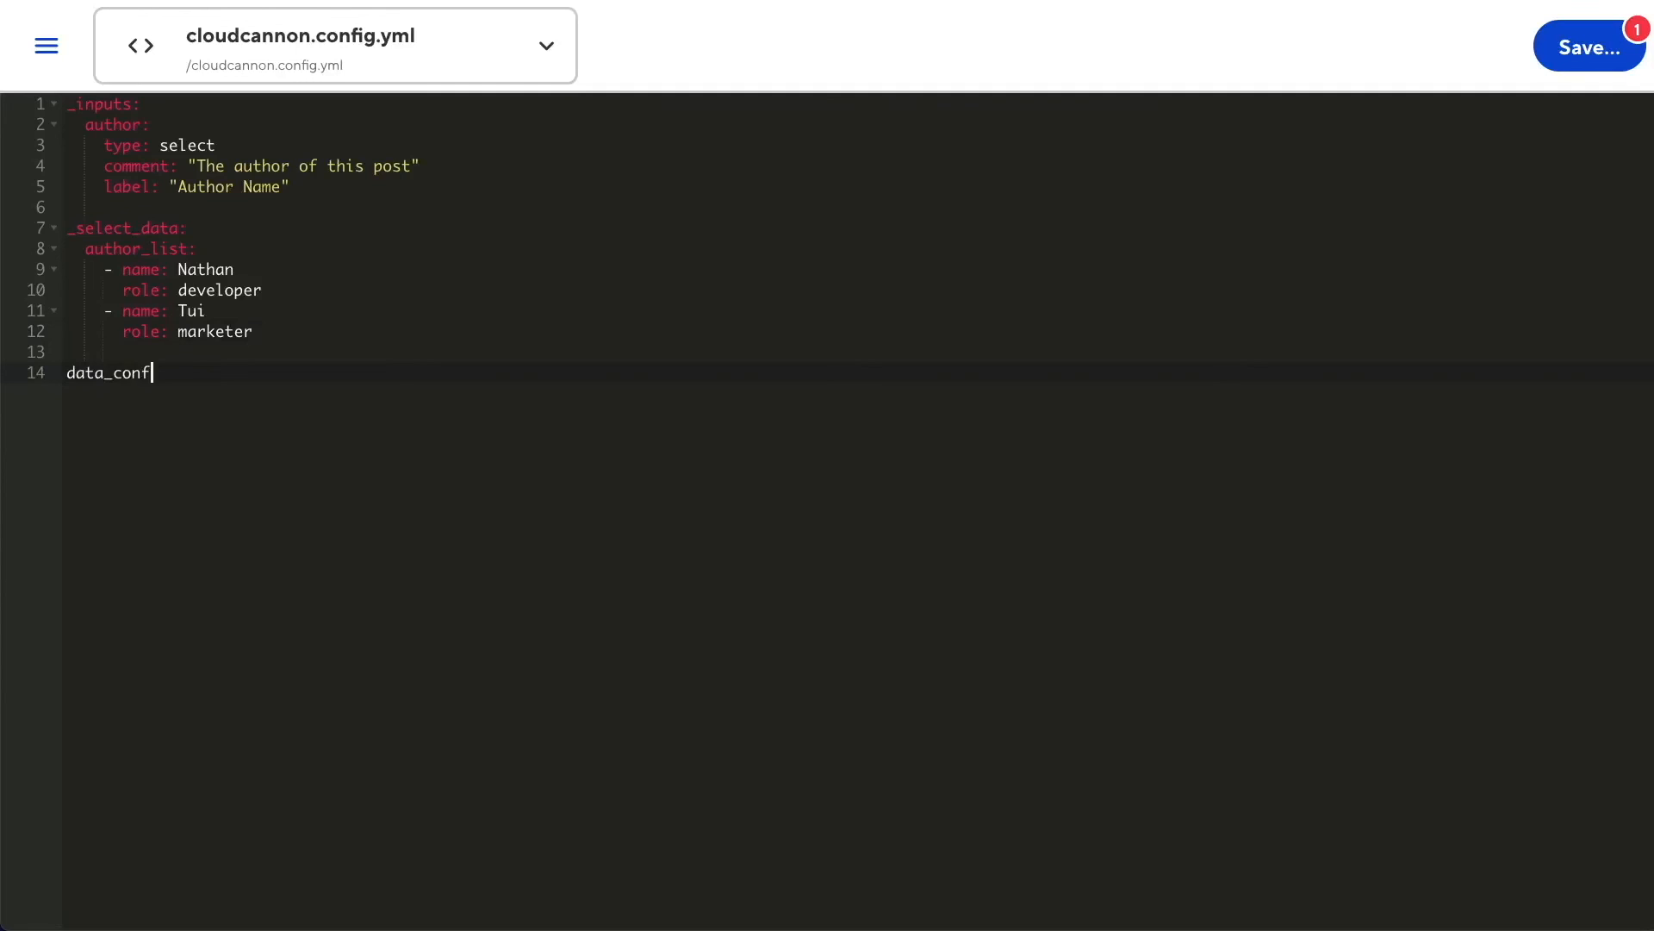
text(ig:)
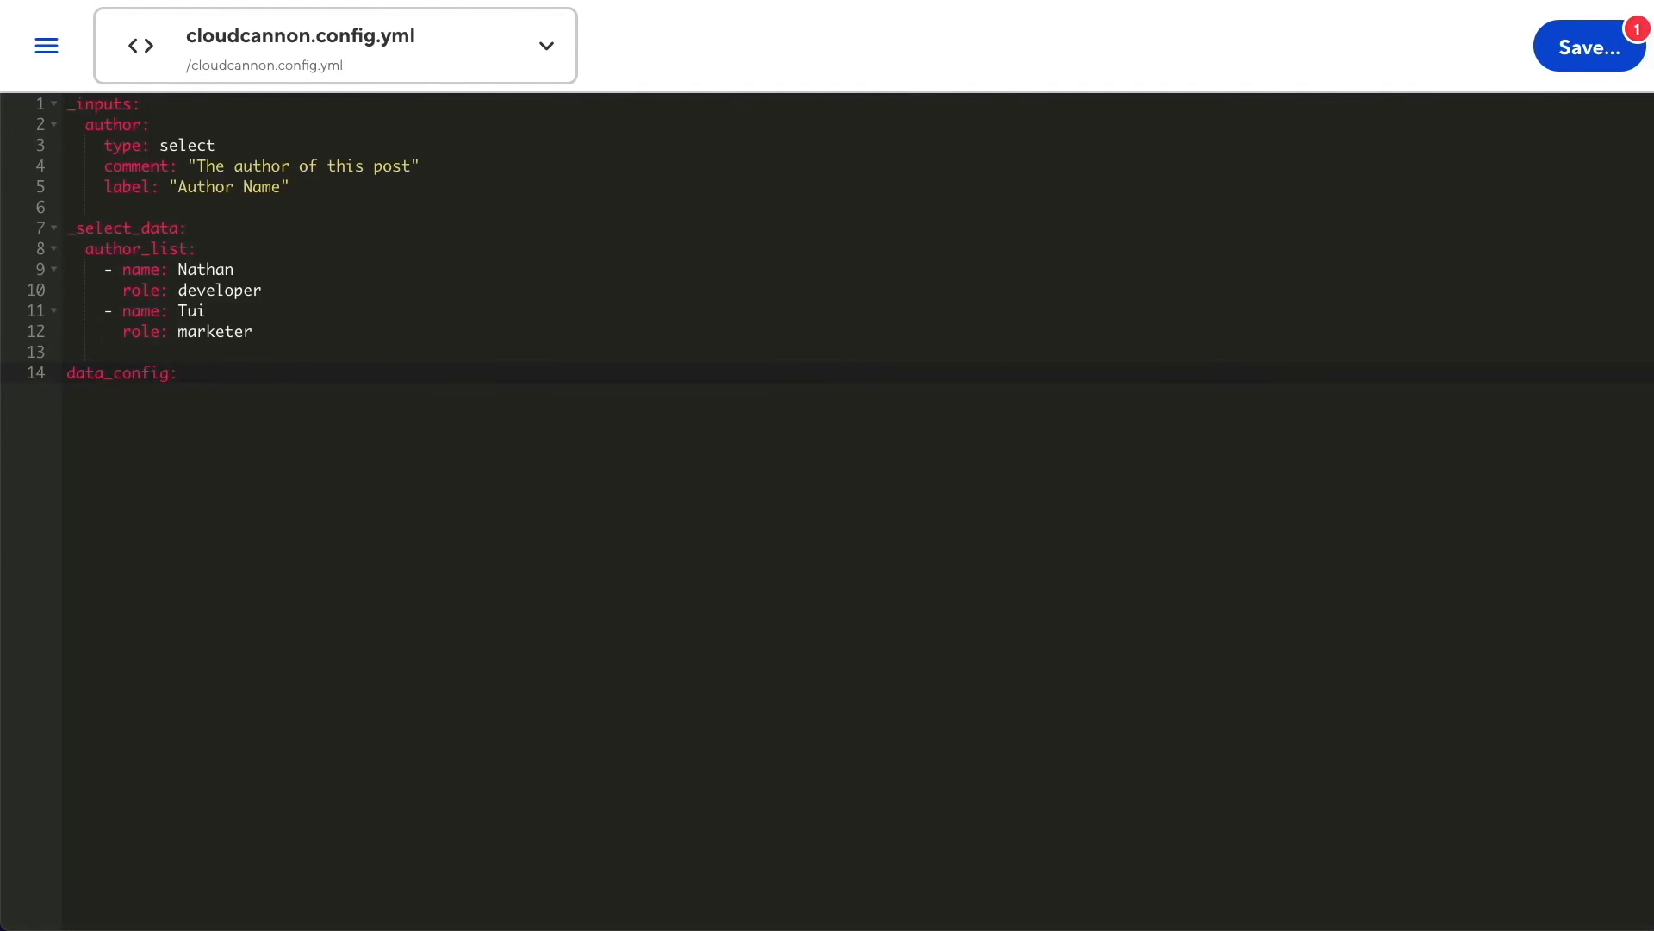
Replace the config with author _inputs, a posts collection at content/posts and an Author Card _structures entry, and save
click(176, 372)
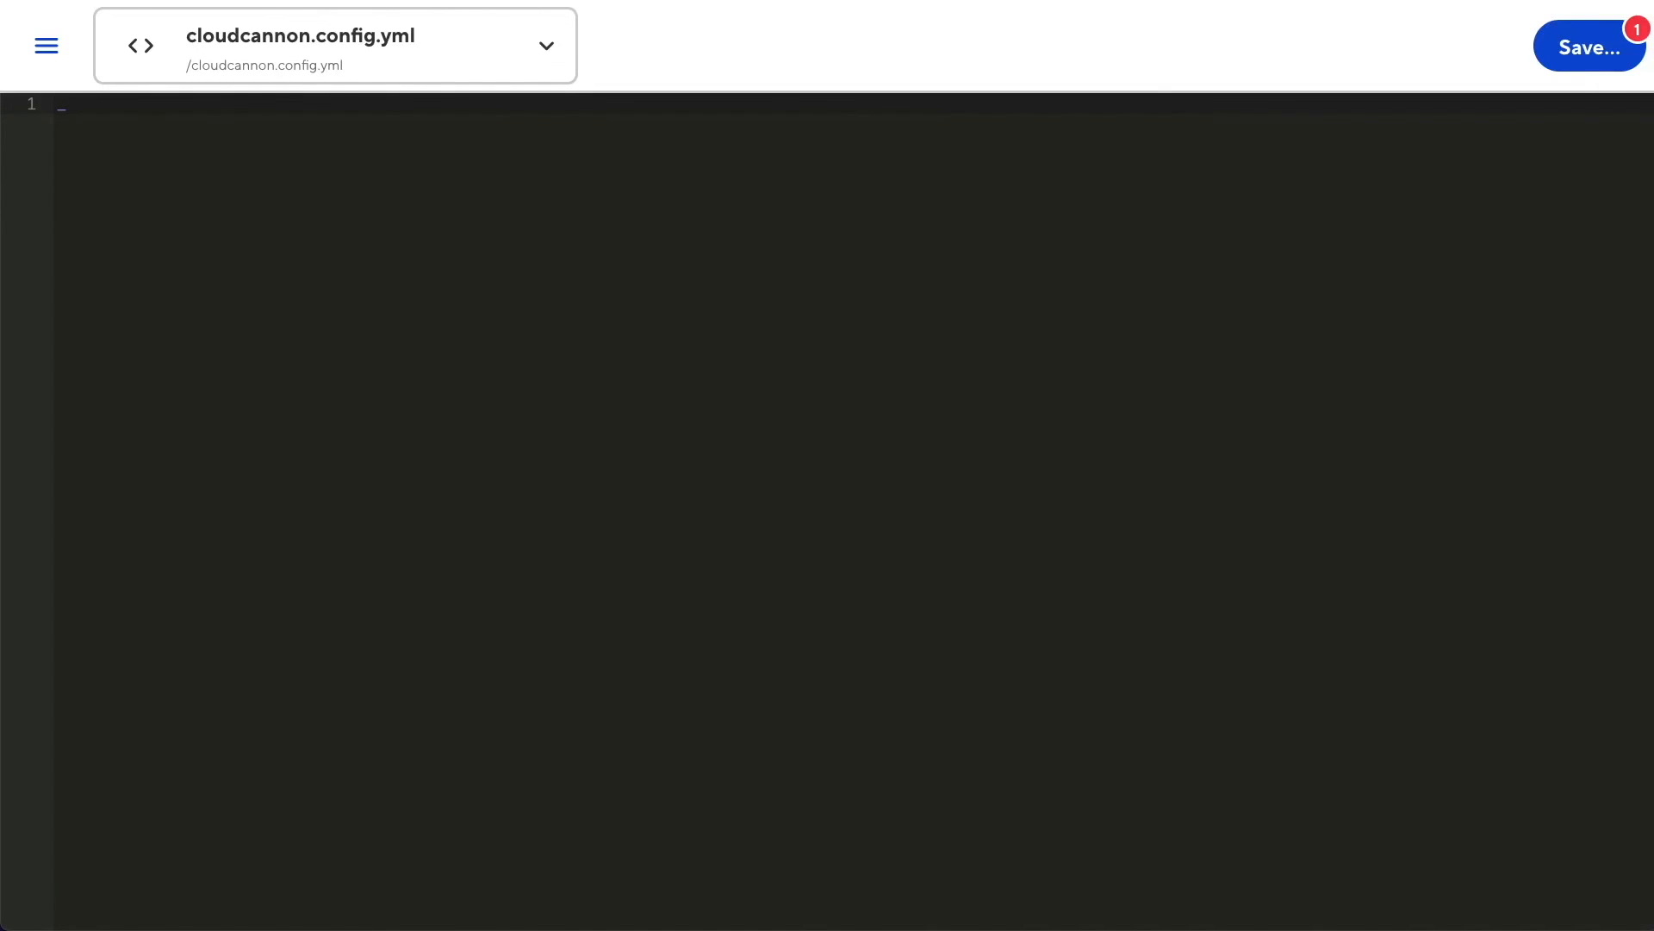
text(_structures:)
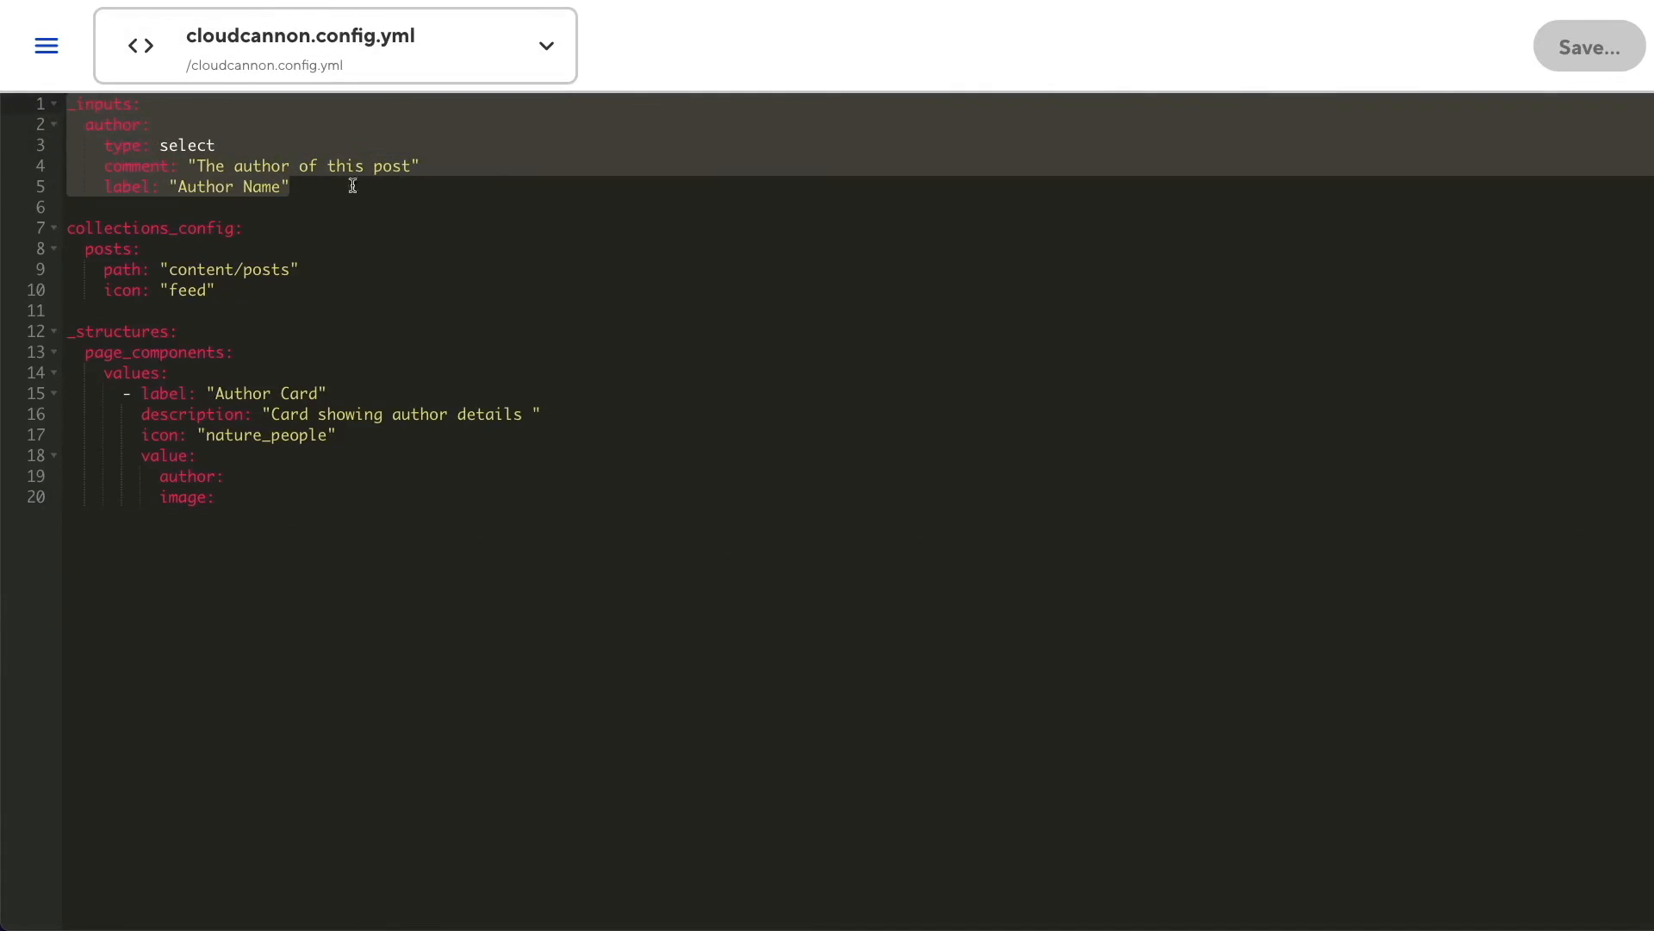
Add the author _inputs select block with comment and 'Author Name' label to post3.md's front matter
click(292, 186)
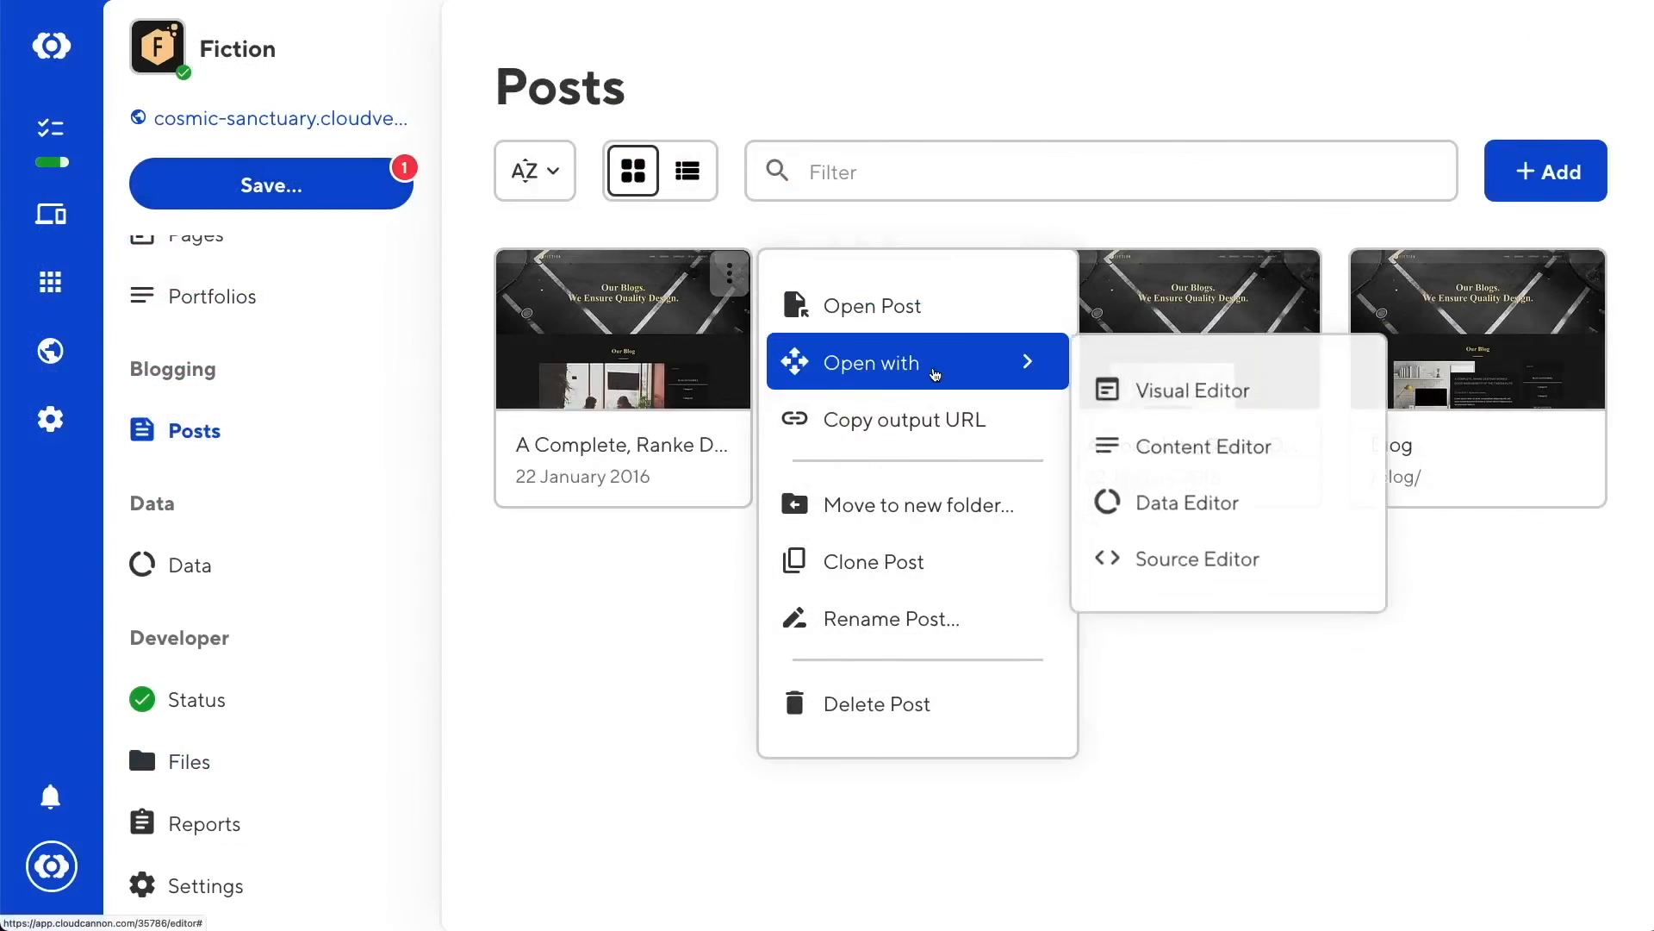
click(1196, 558)
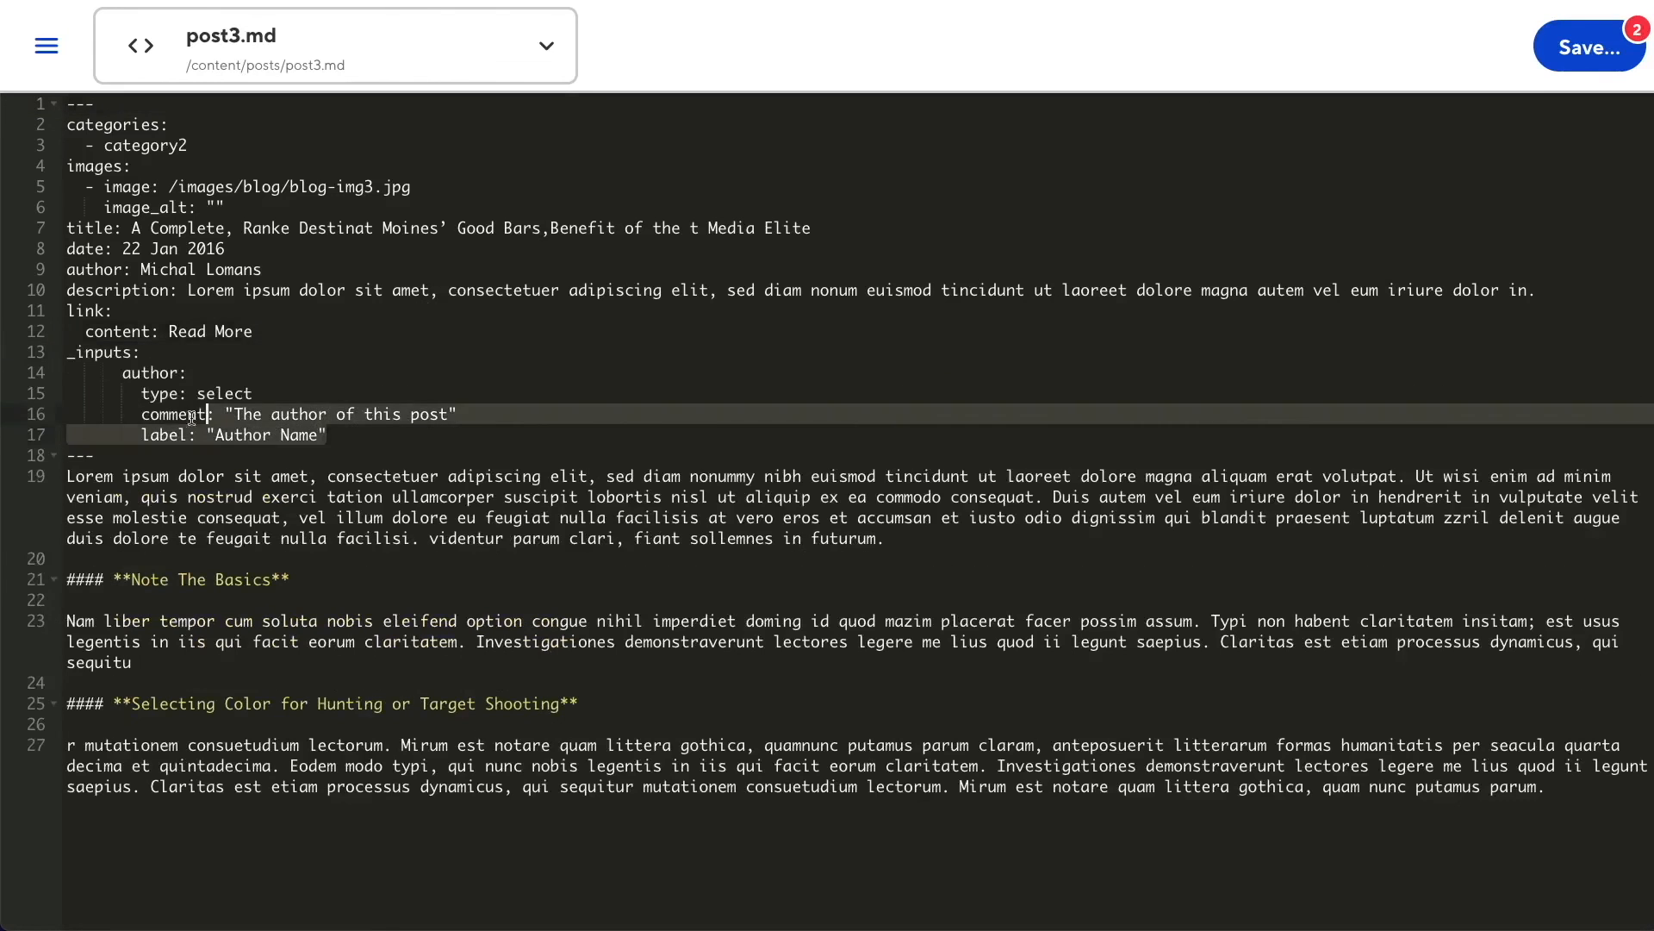